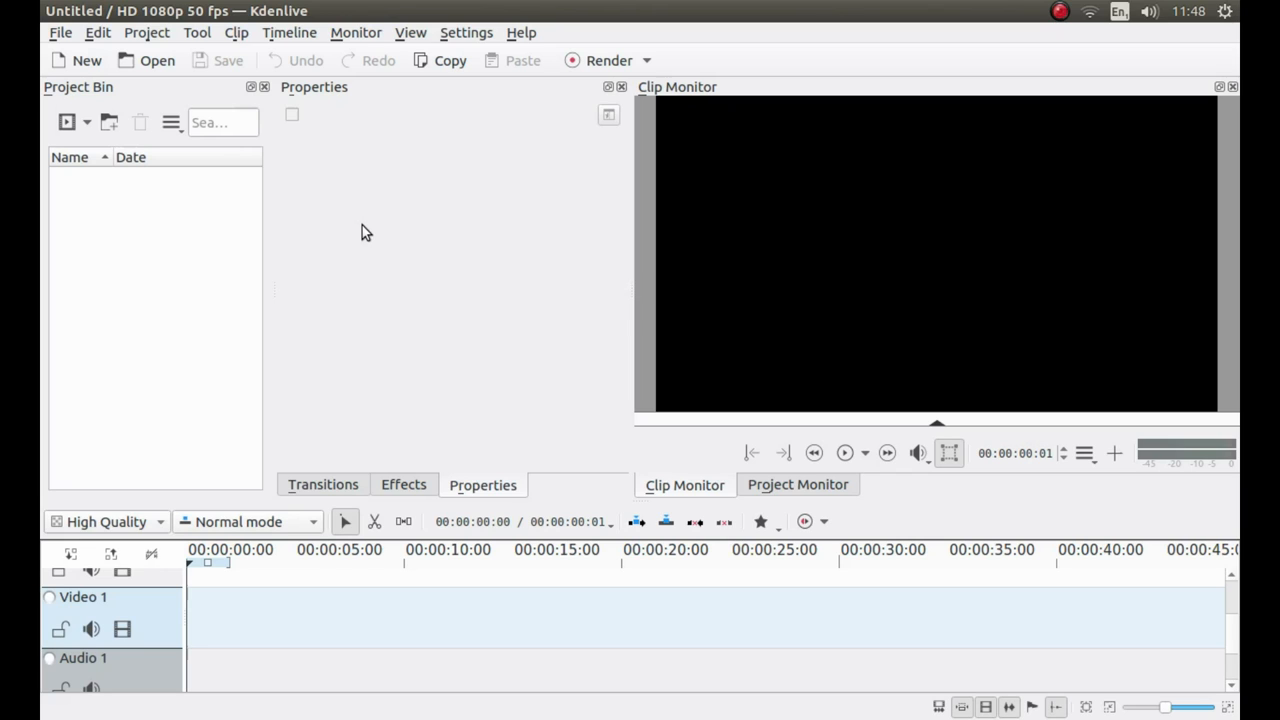
mouse_move(470, 198)
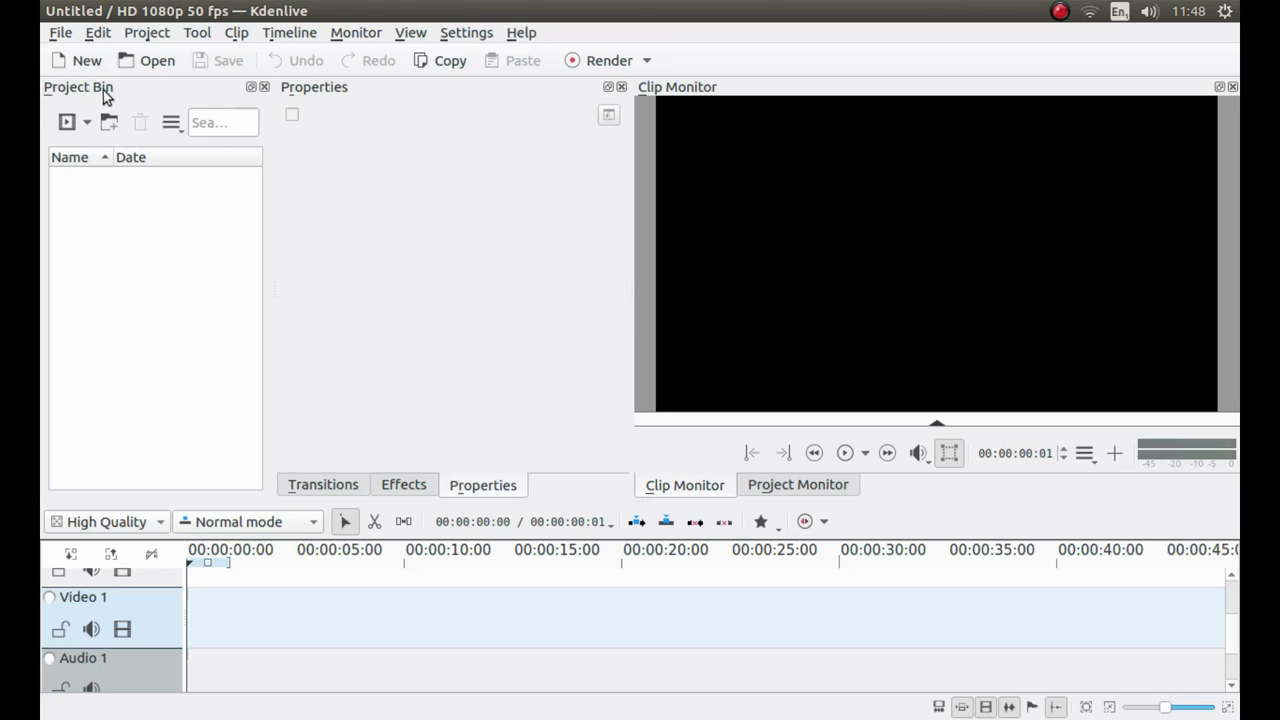
mouse_move(68, 122)
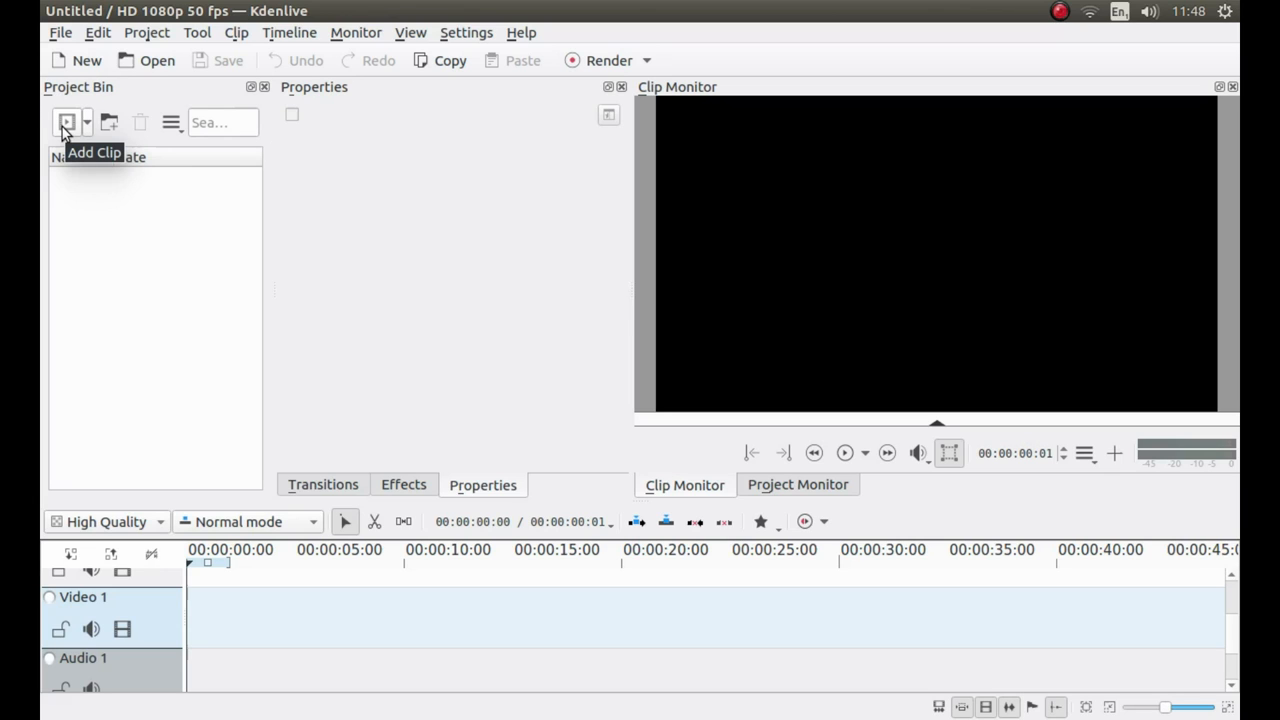
Import DR1.mp4, DR2.mp4 and DR3.mp4 from the 4K videos folder into the project bin.
click(66, 122)
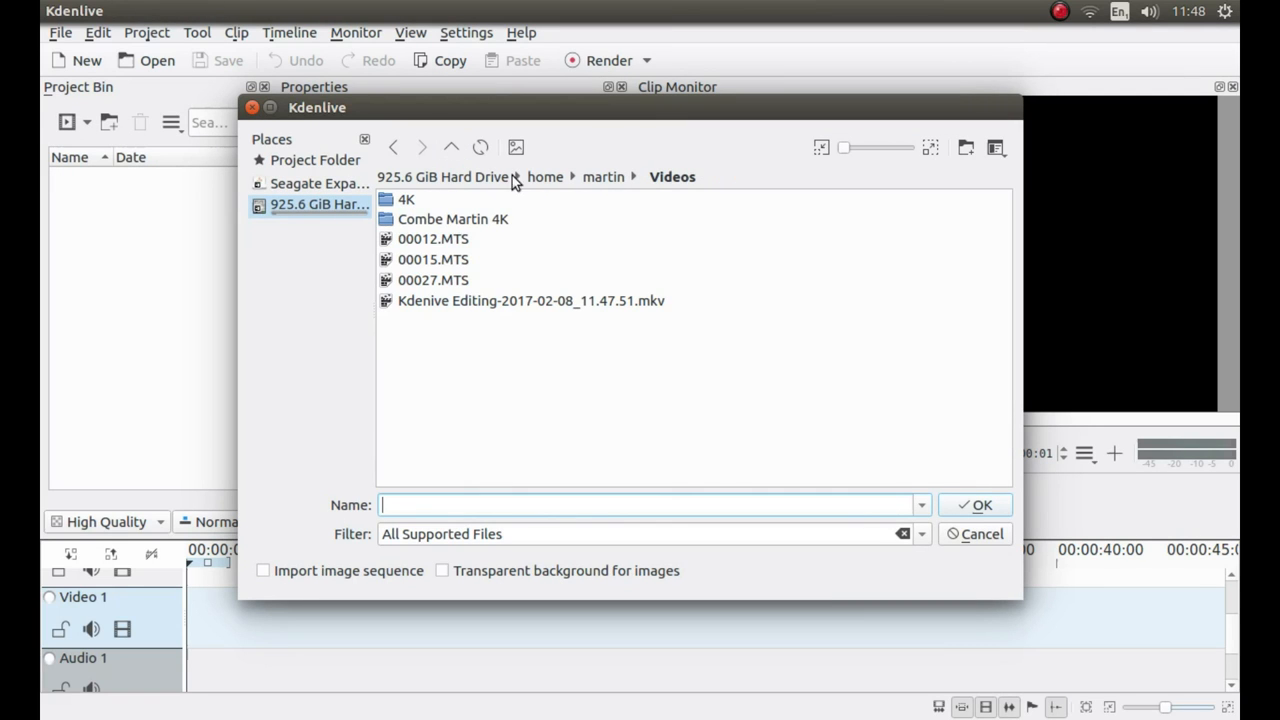
double_click(408, 200)
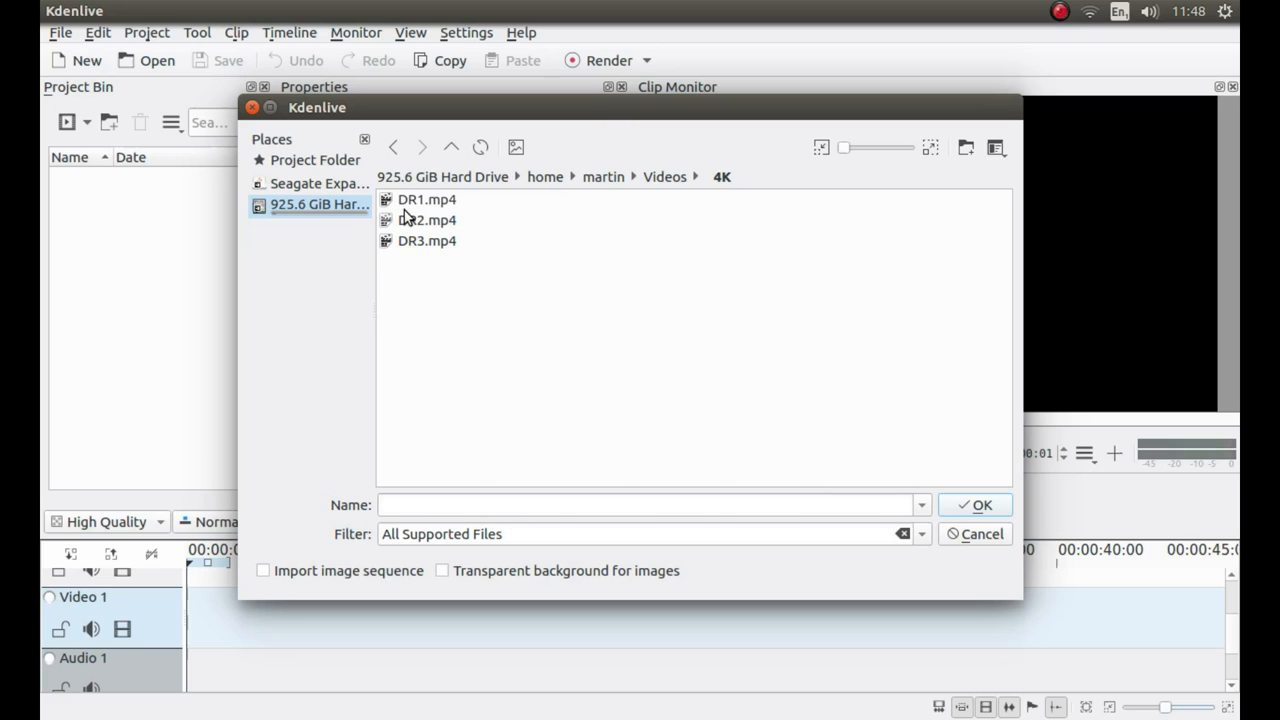
mouse_move(392, 204)
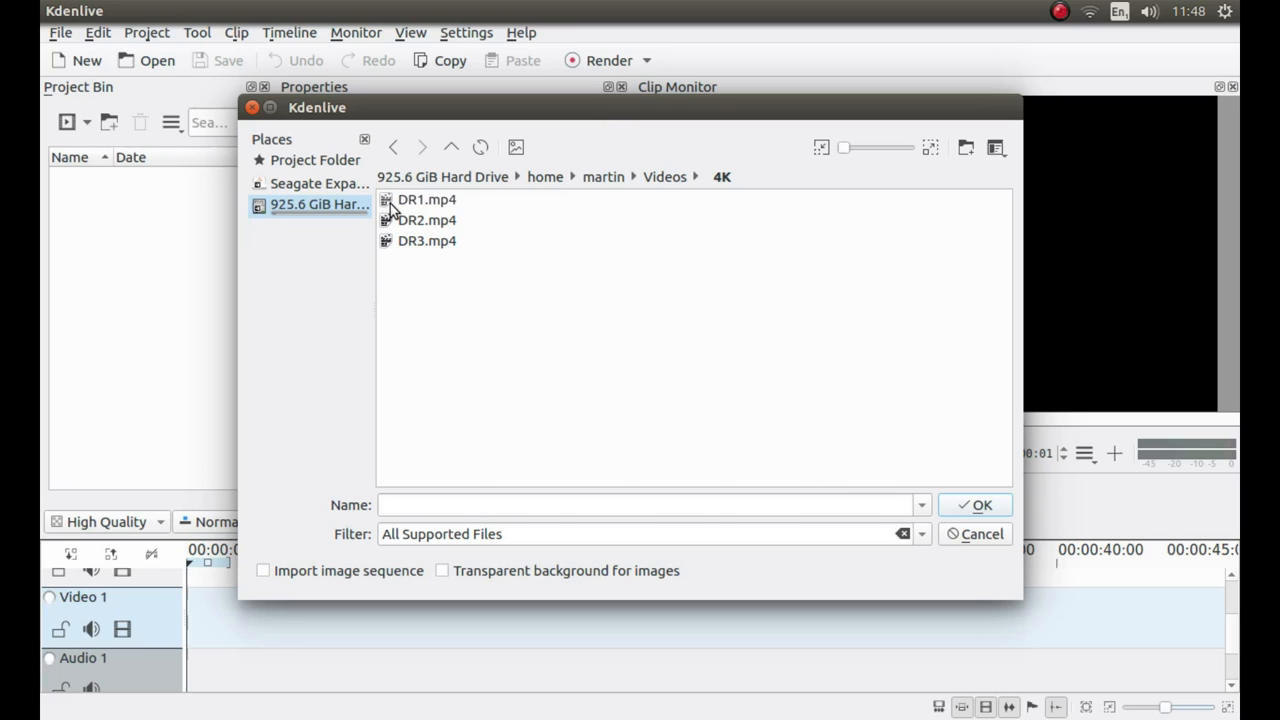
mouse_move(398, 204)
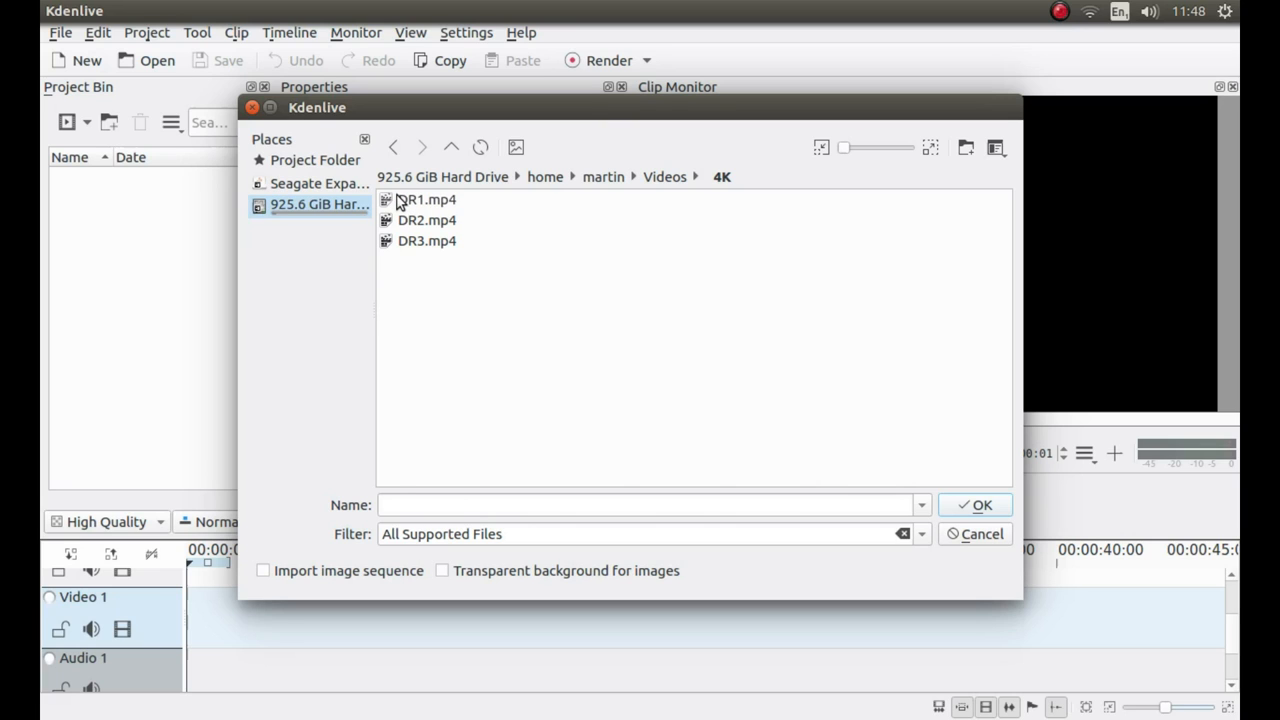
click(428, 220)
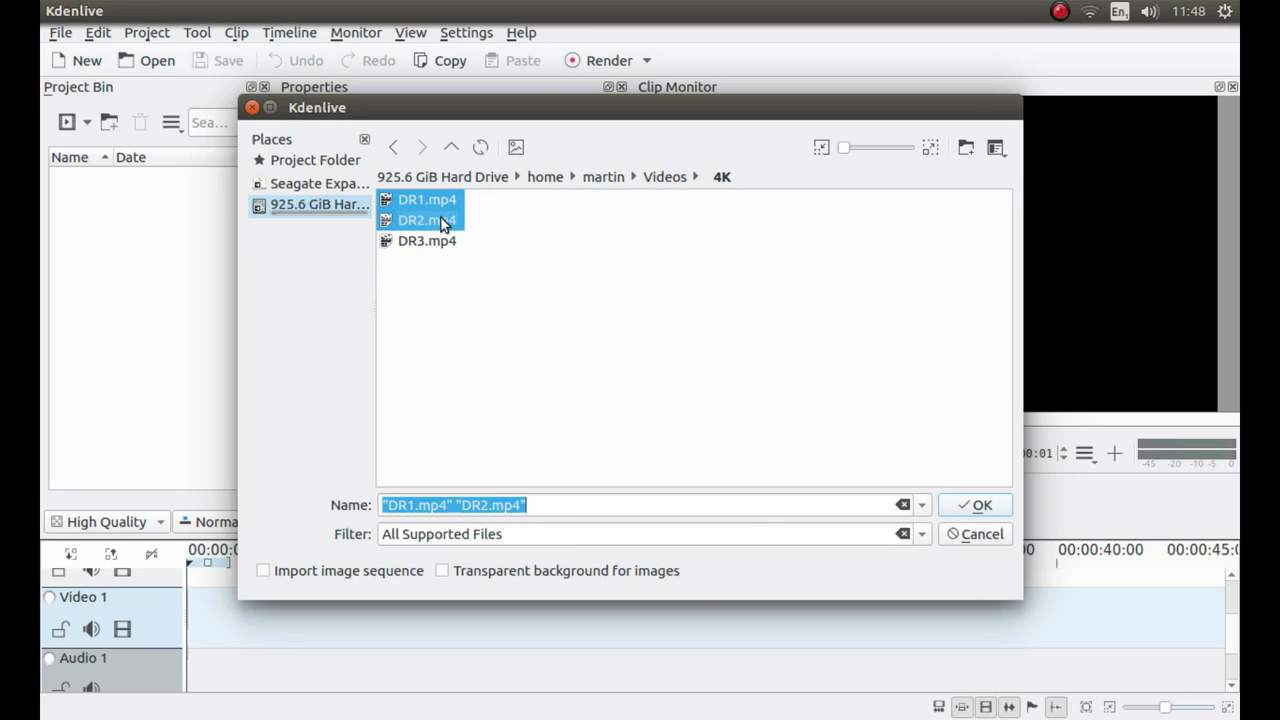
click(428, 240)
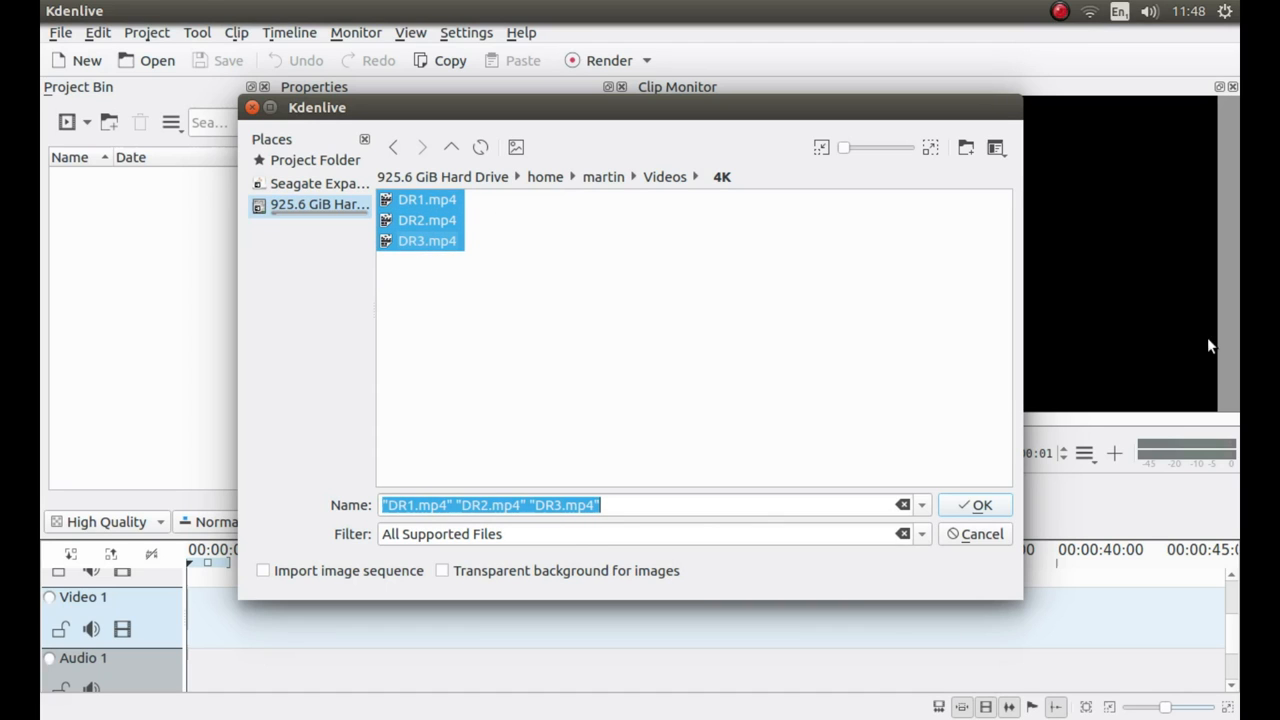
click(974, 504)
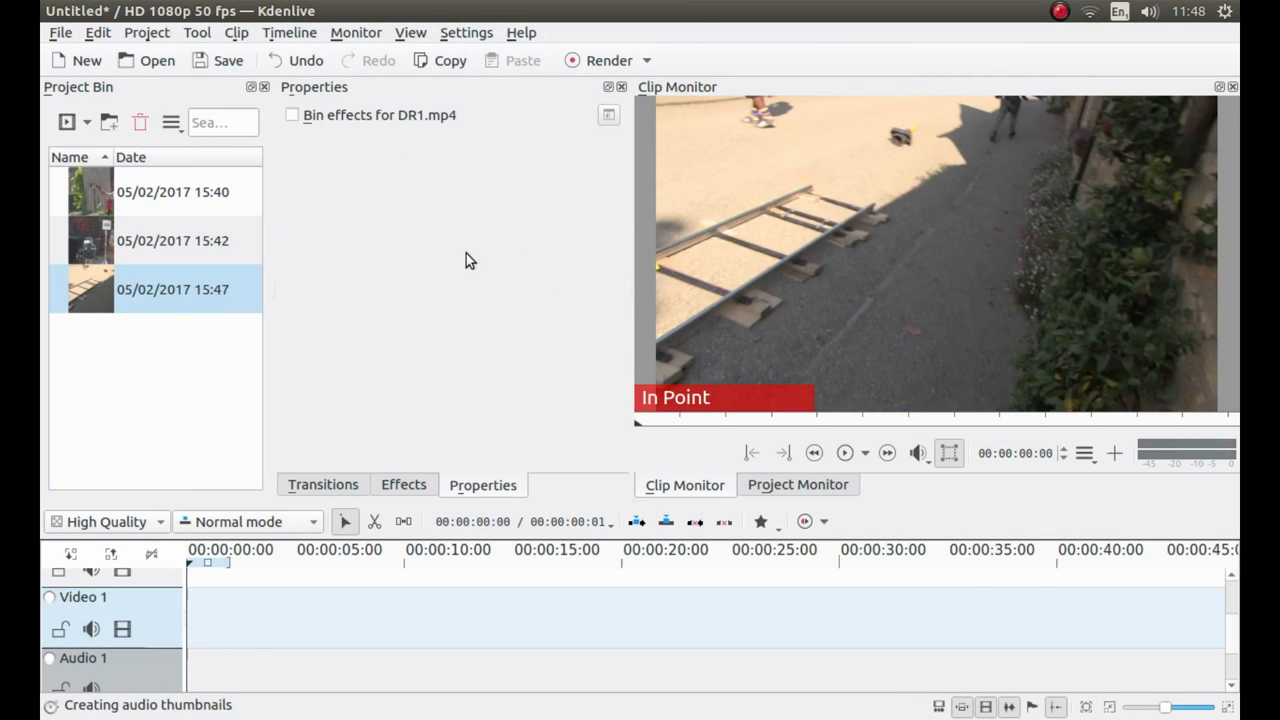
mouse_move(516, 170)
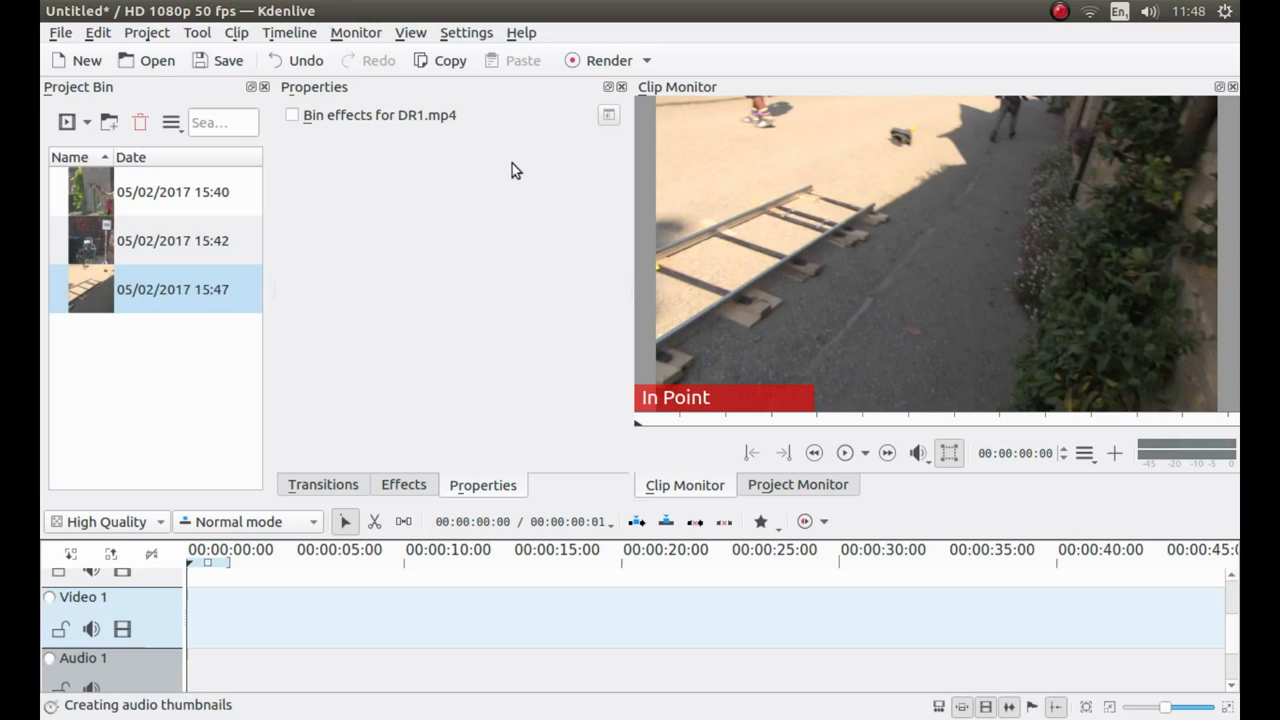
mouse_move(416, 248)
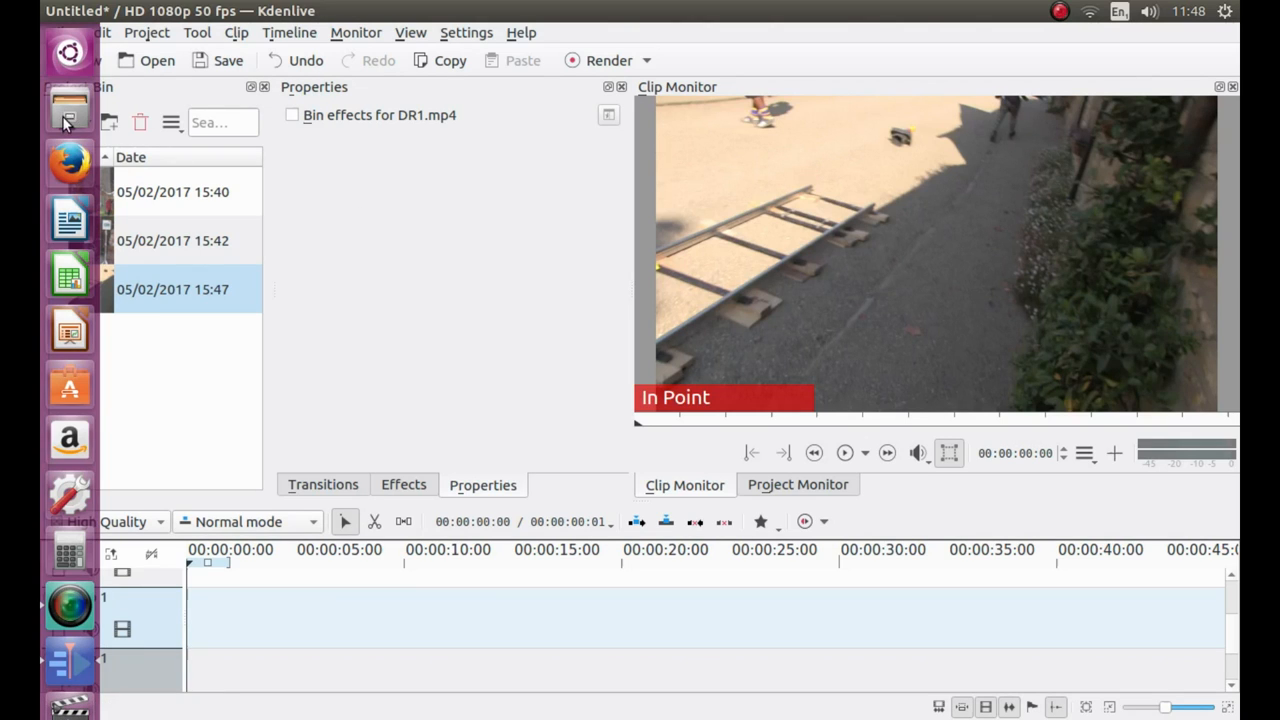
mouse_move(68, 108)
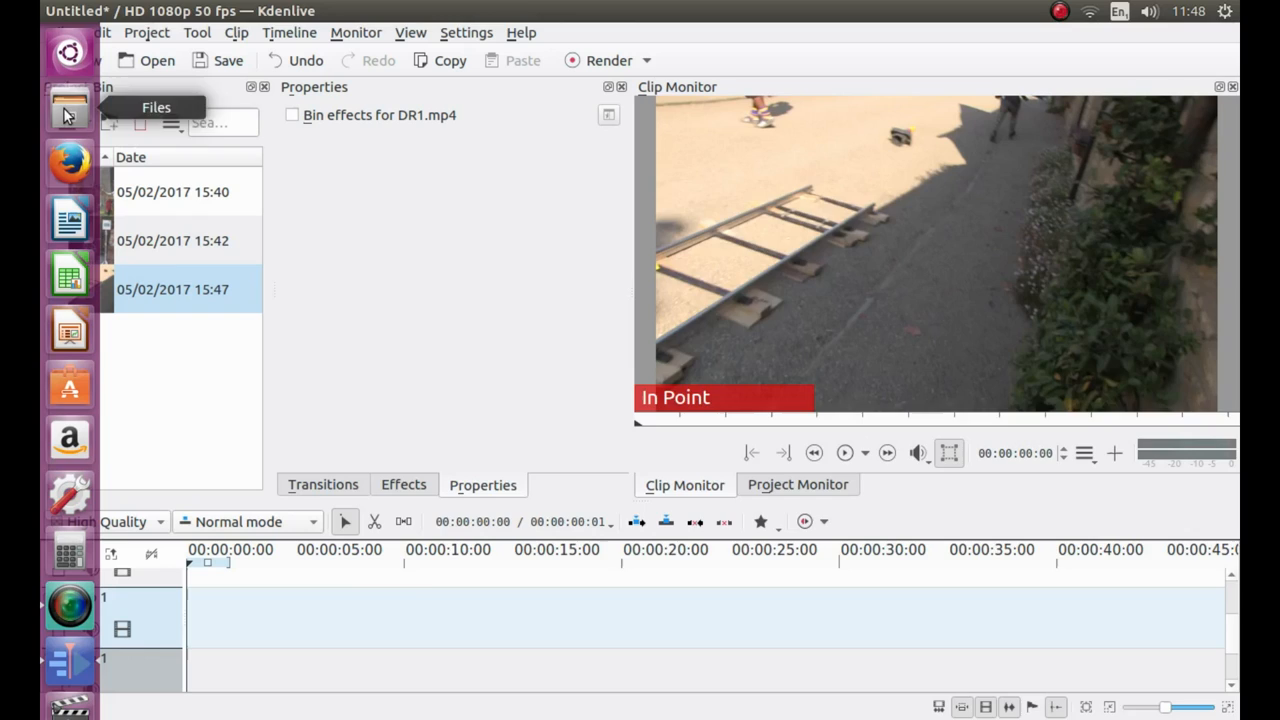
Browse Files to Videos > 4K, where DR1.mp4, DR2.mp4 and DR3.mp4 are listed.
click(68, 108)
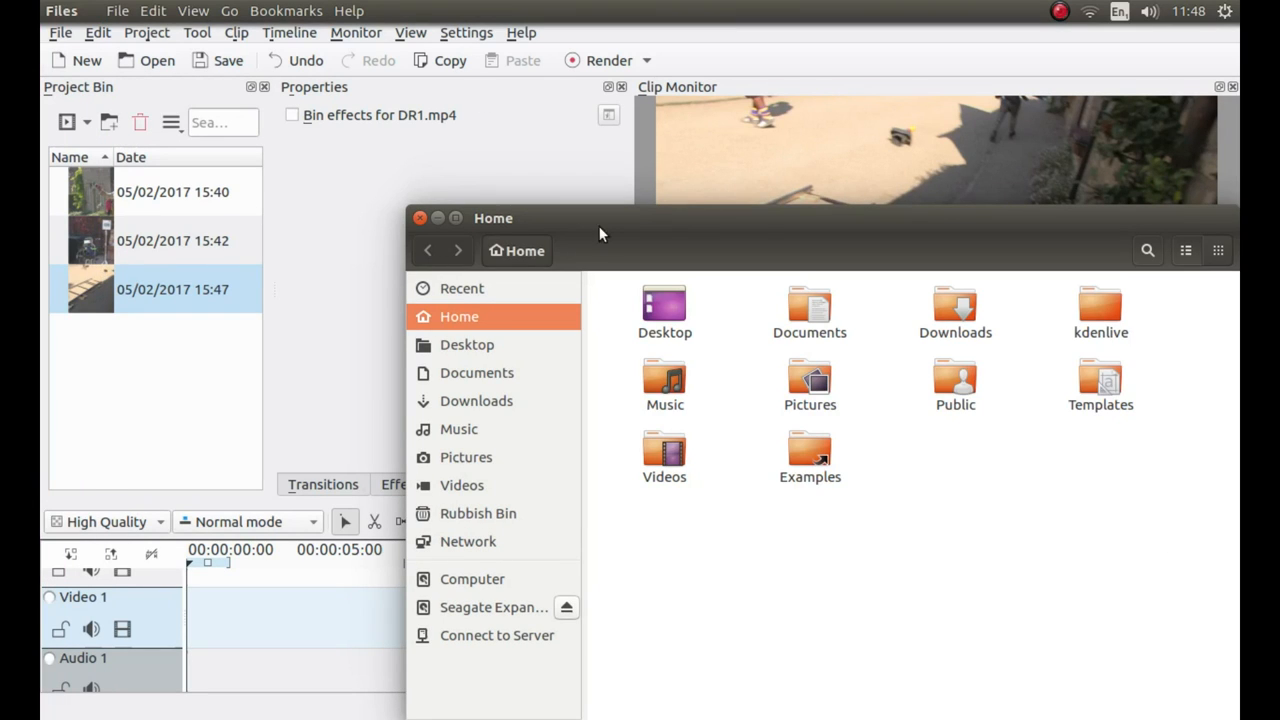
mouse_move(664, 450)
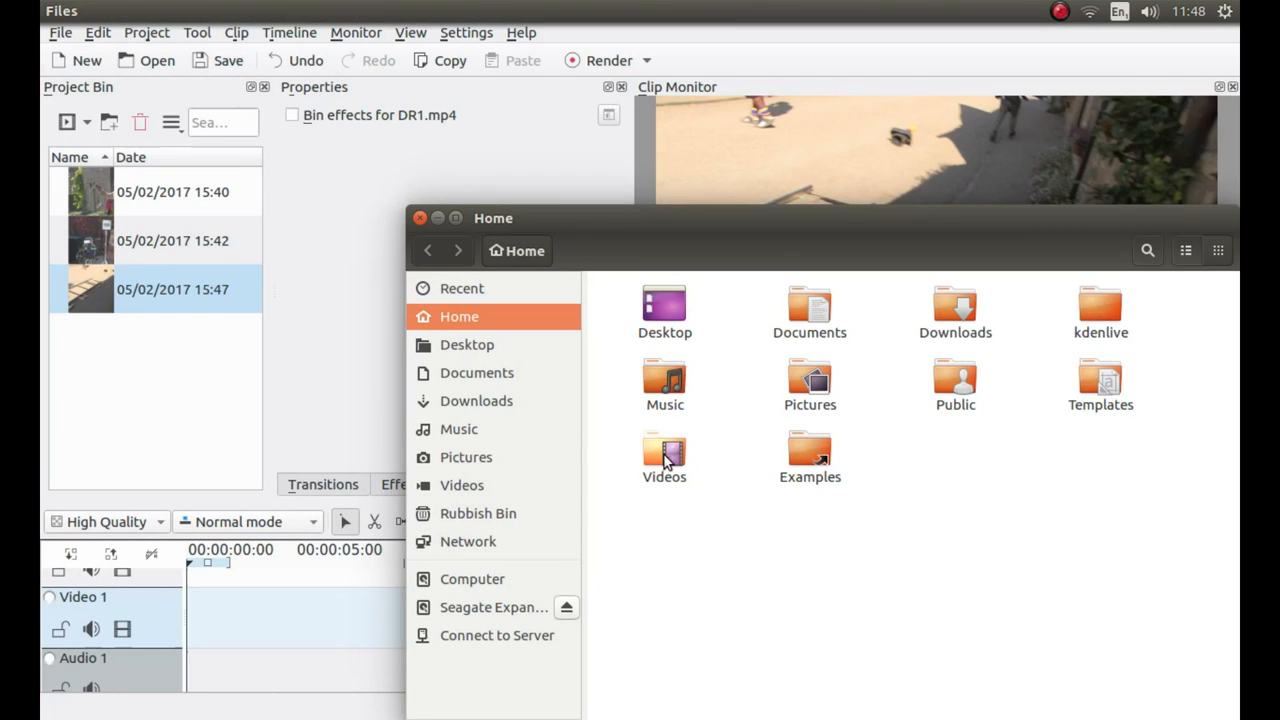
double_click(664, 456)
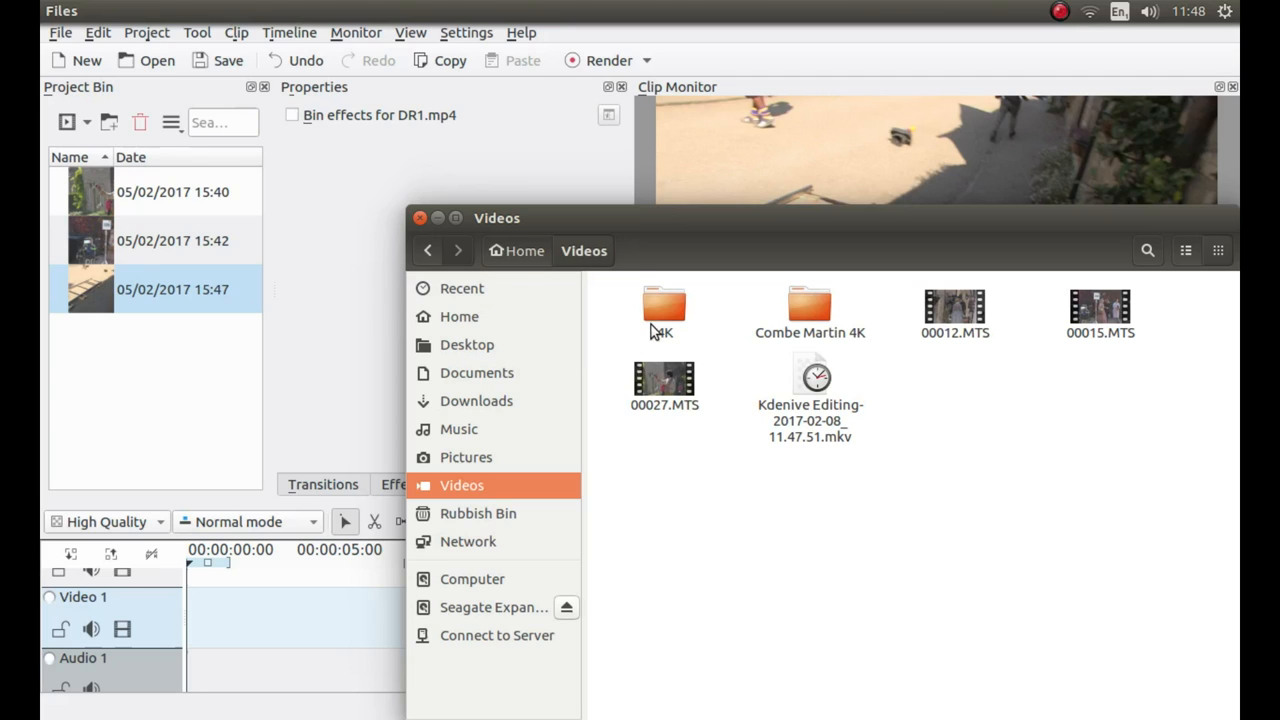
double_click(664, 310)
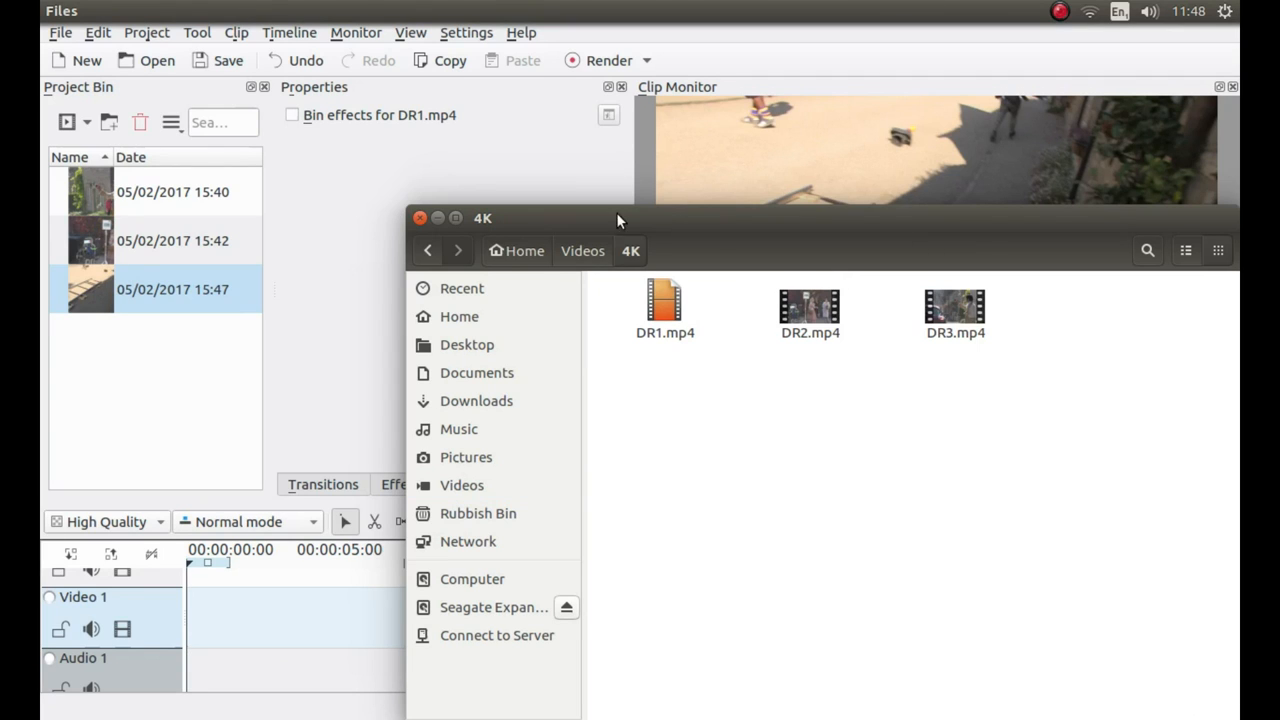
click(664, 300)
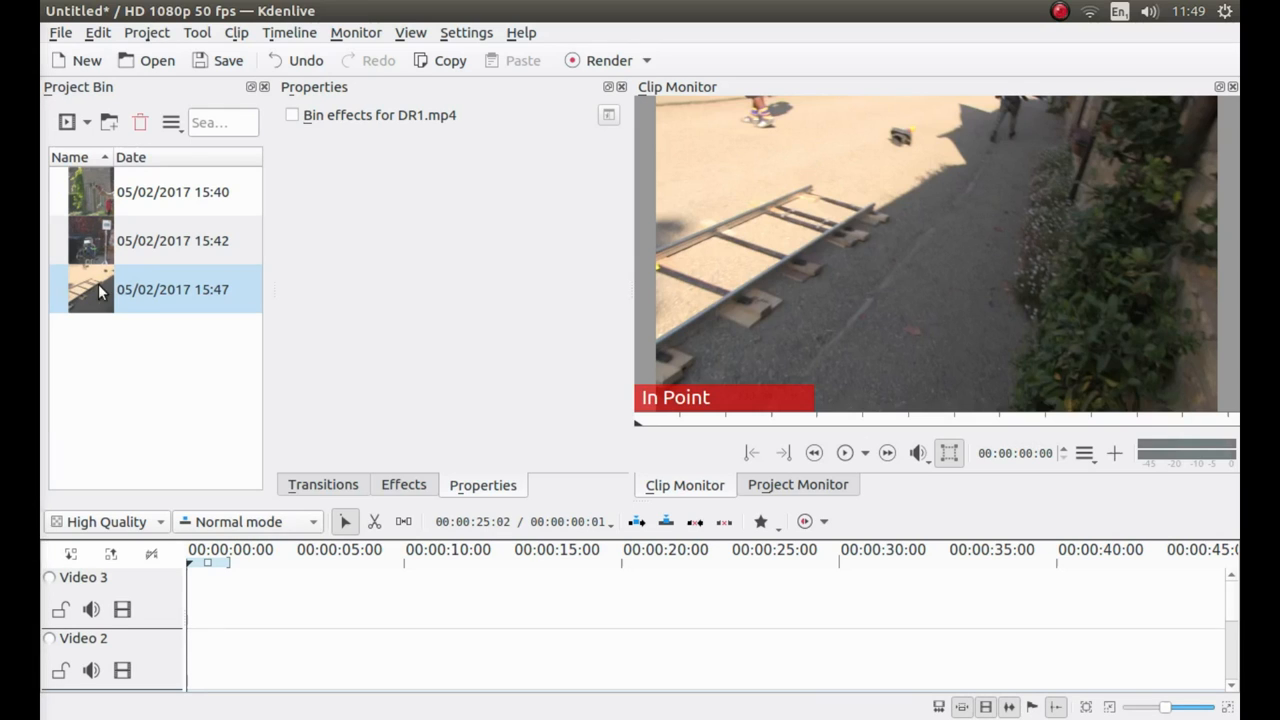
mouse_move(42, 296)
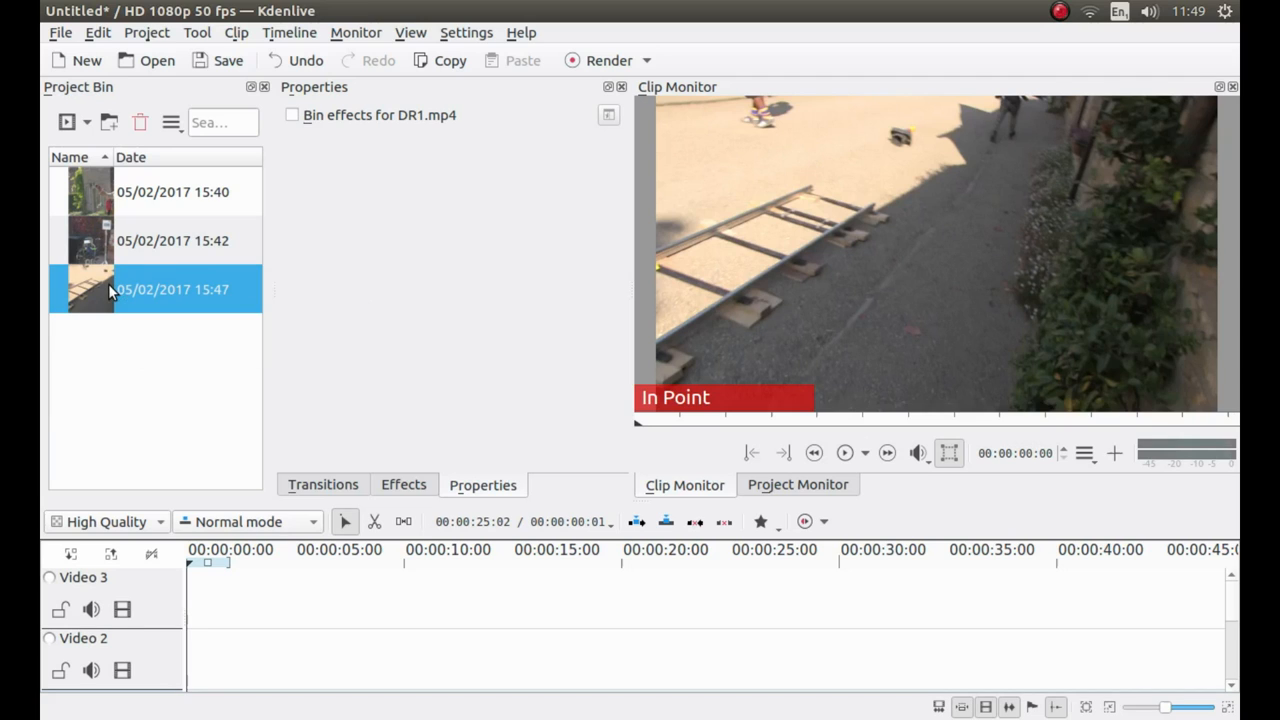
Drag DR1.mp4 from the Project Bin onto Video 3 at 00:00:00.
drag(110, 290, 400, 376)
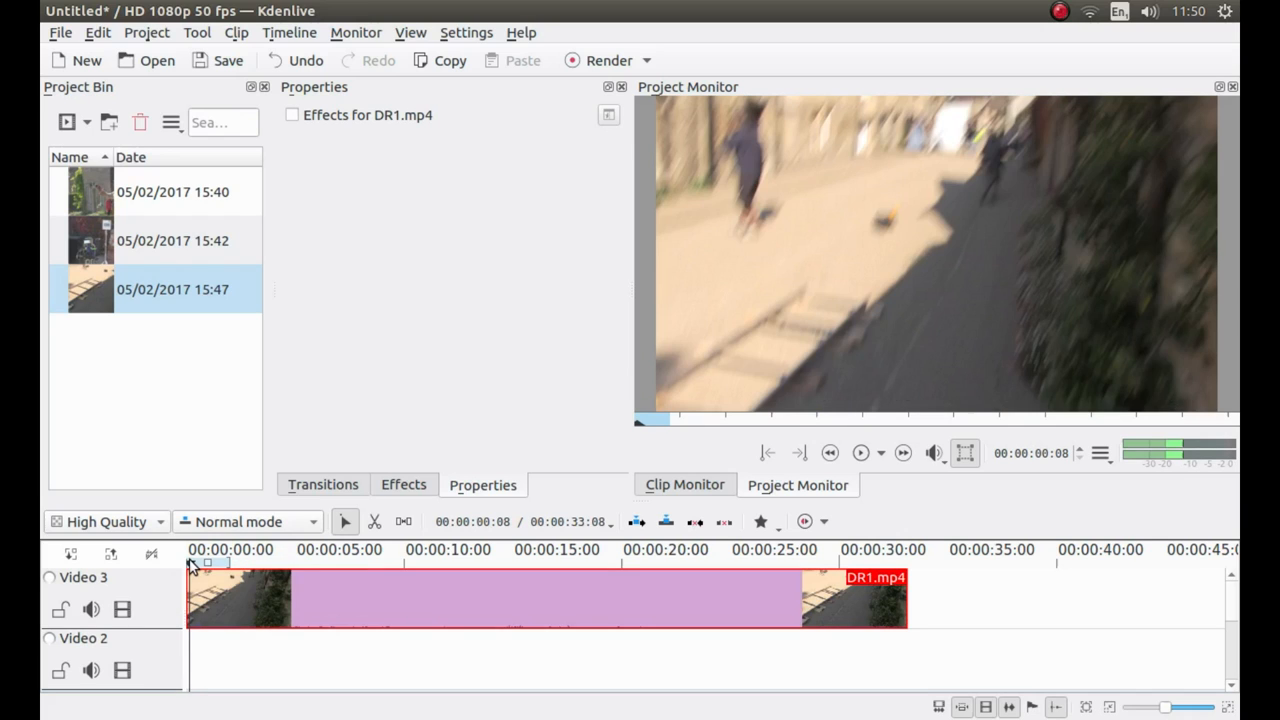
Move the playhead along the timeline ruler and preview DR1 in the project monitor.
click(236, 560)
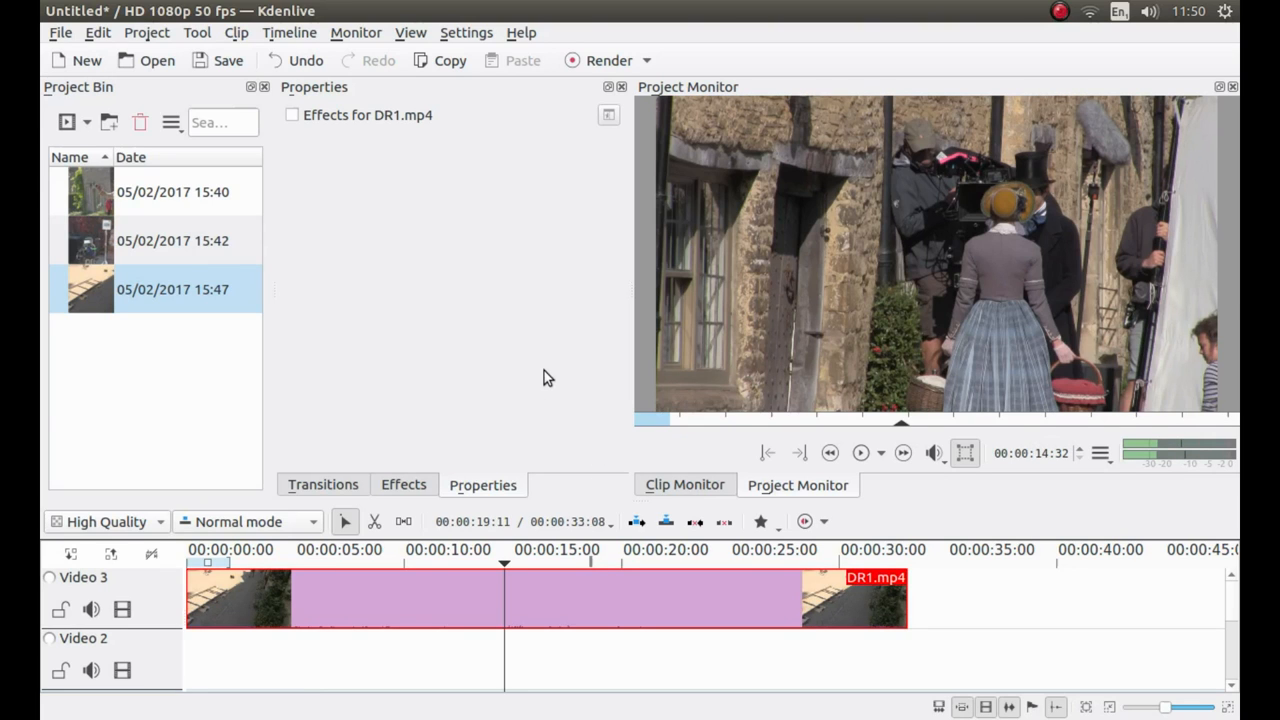
mouse_move(378, 290)
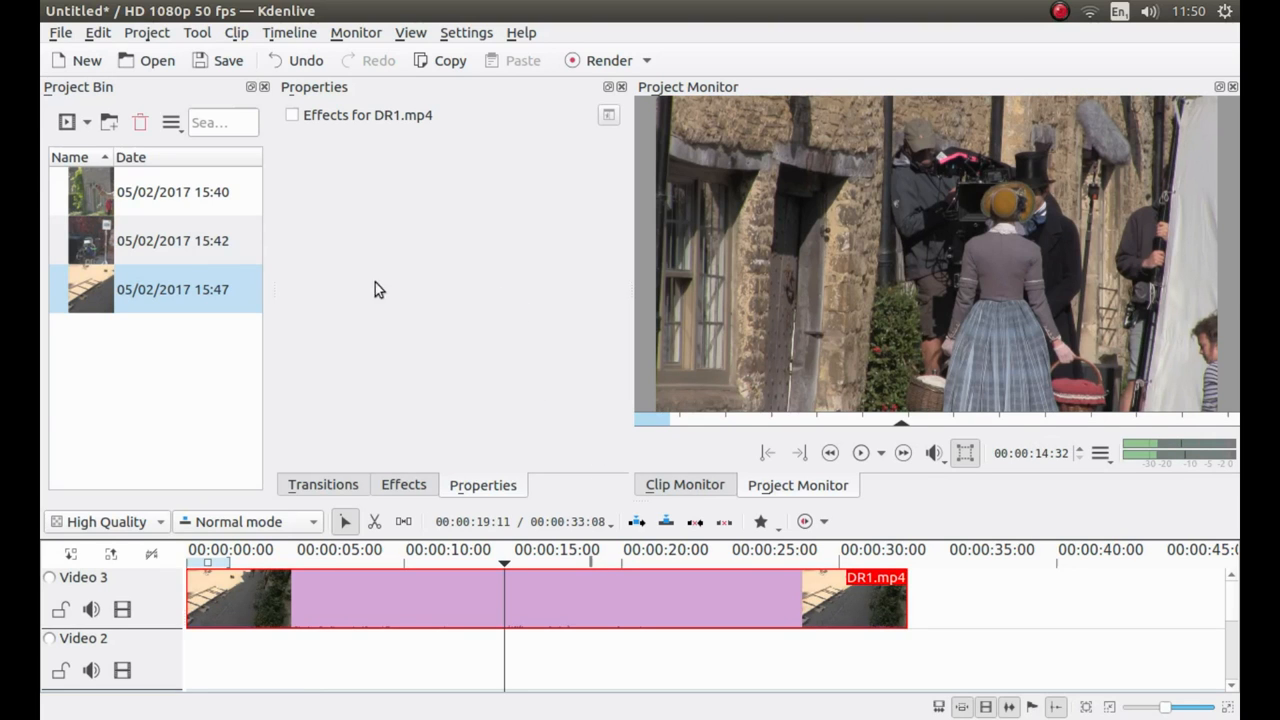
mouse_move(434, 410)
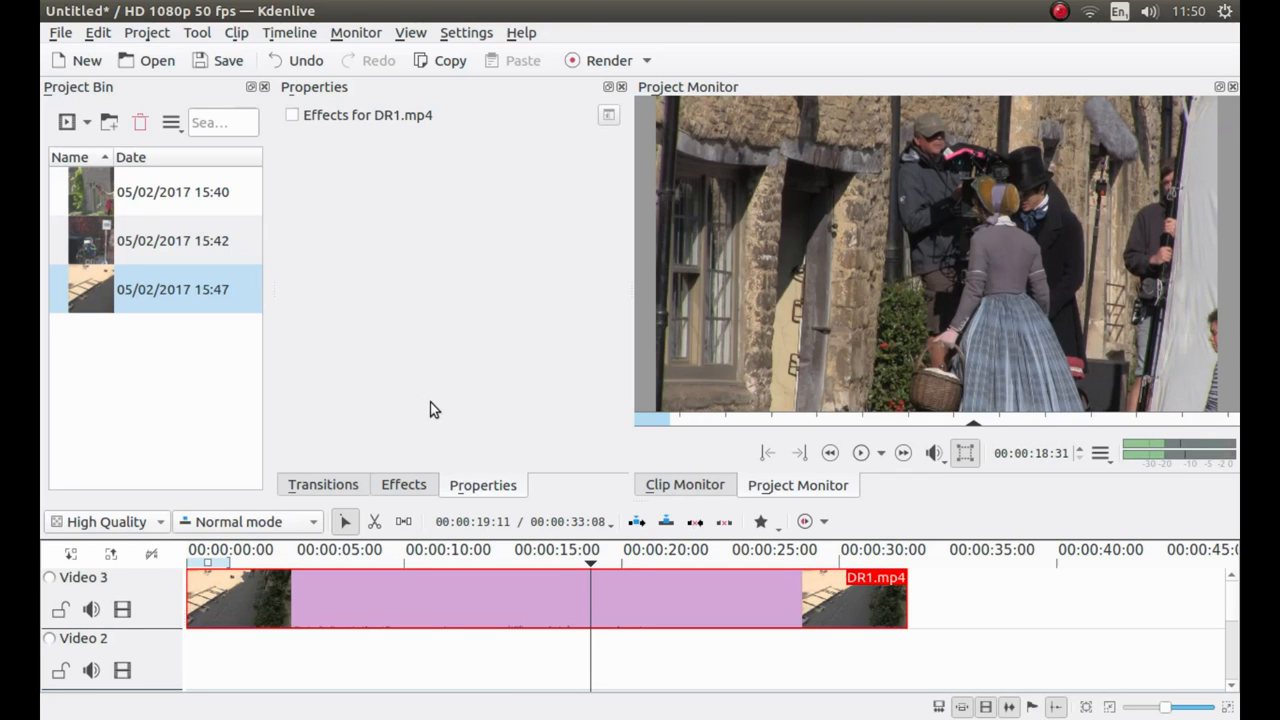
click(444, 560)
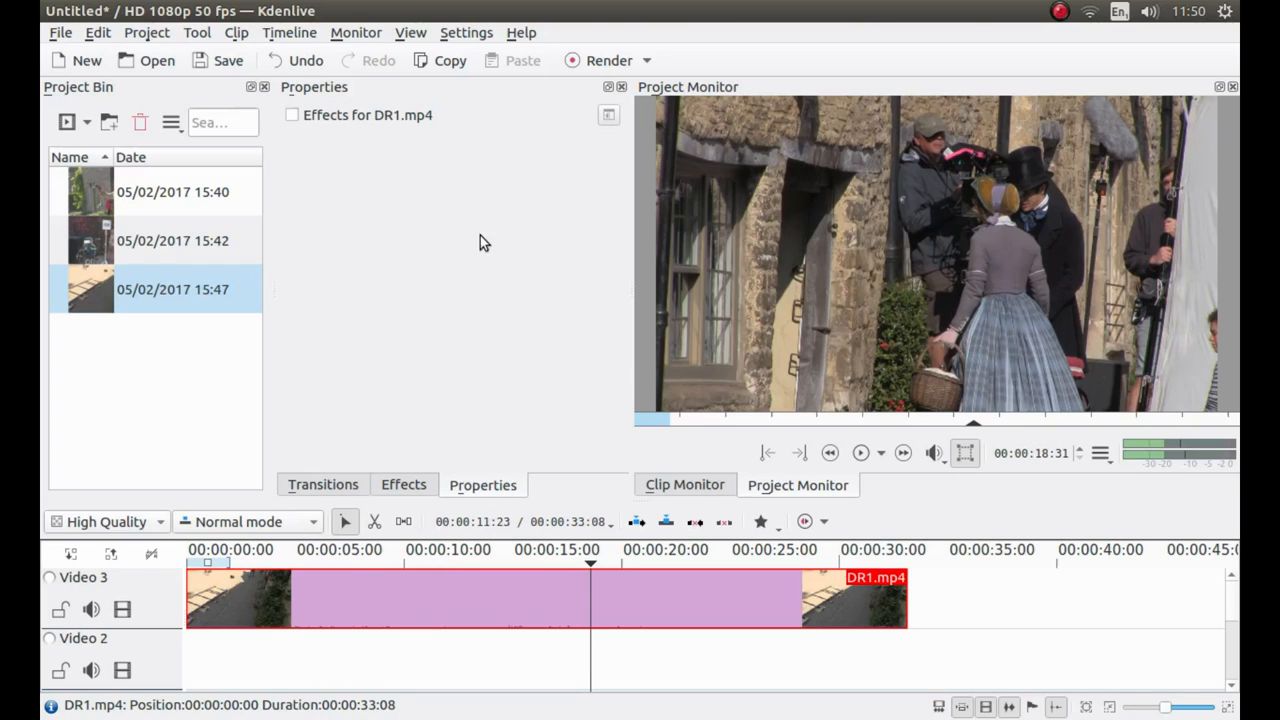
mouse_move(588, 300)
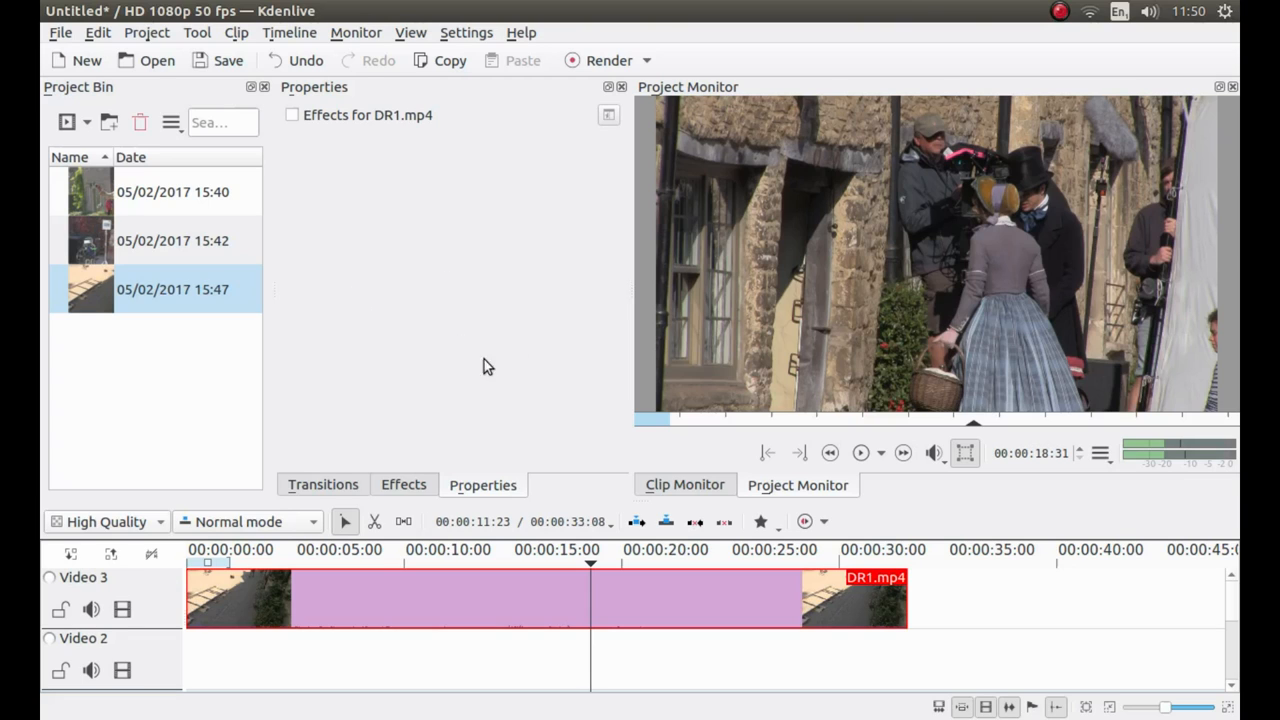
mouse_move(344, 318)
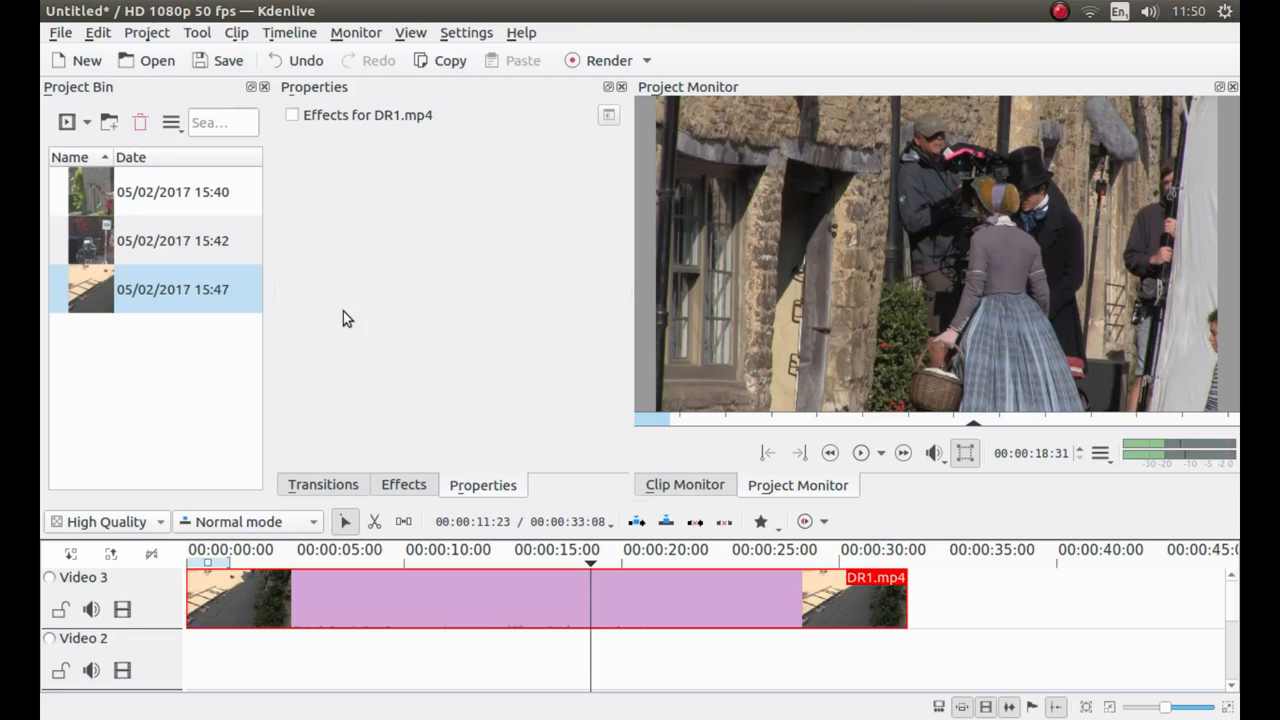
mouse_move(450, 32)
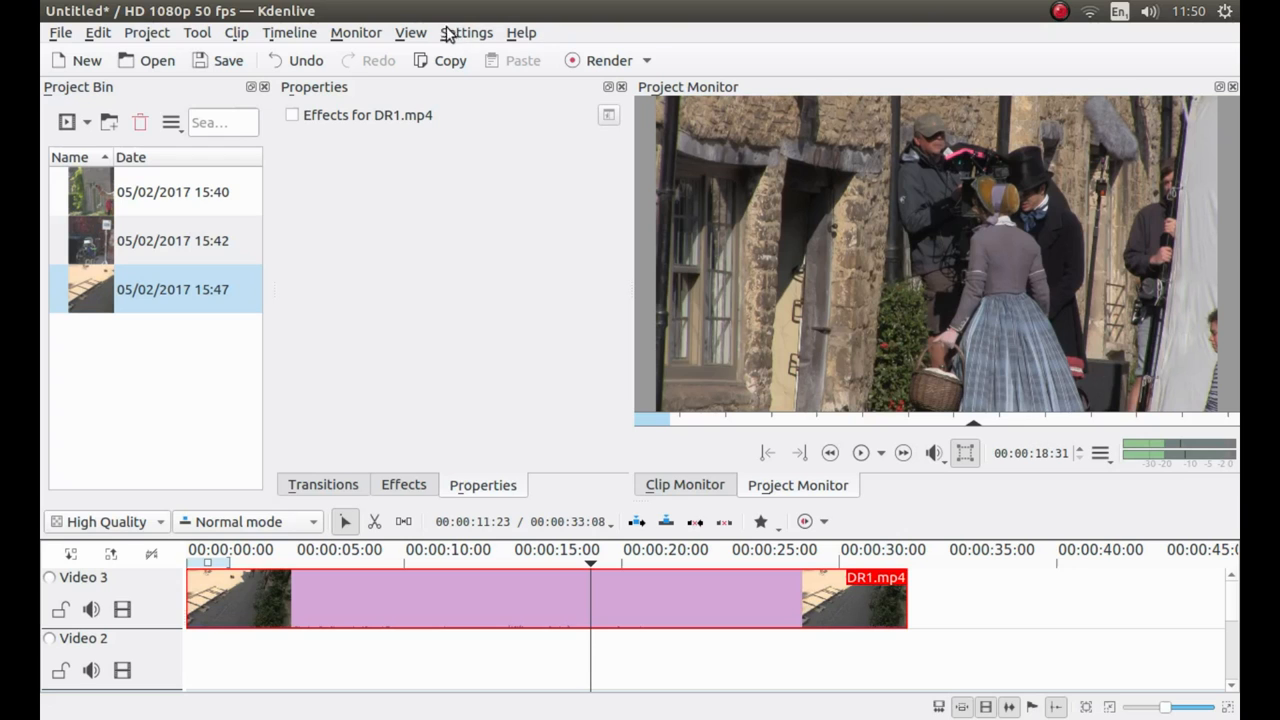
Bring up Configure Kdenlive from the Settings menu, landing on the Misc page.
click(466, 32)
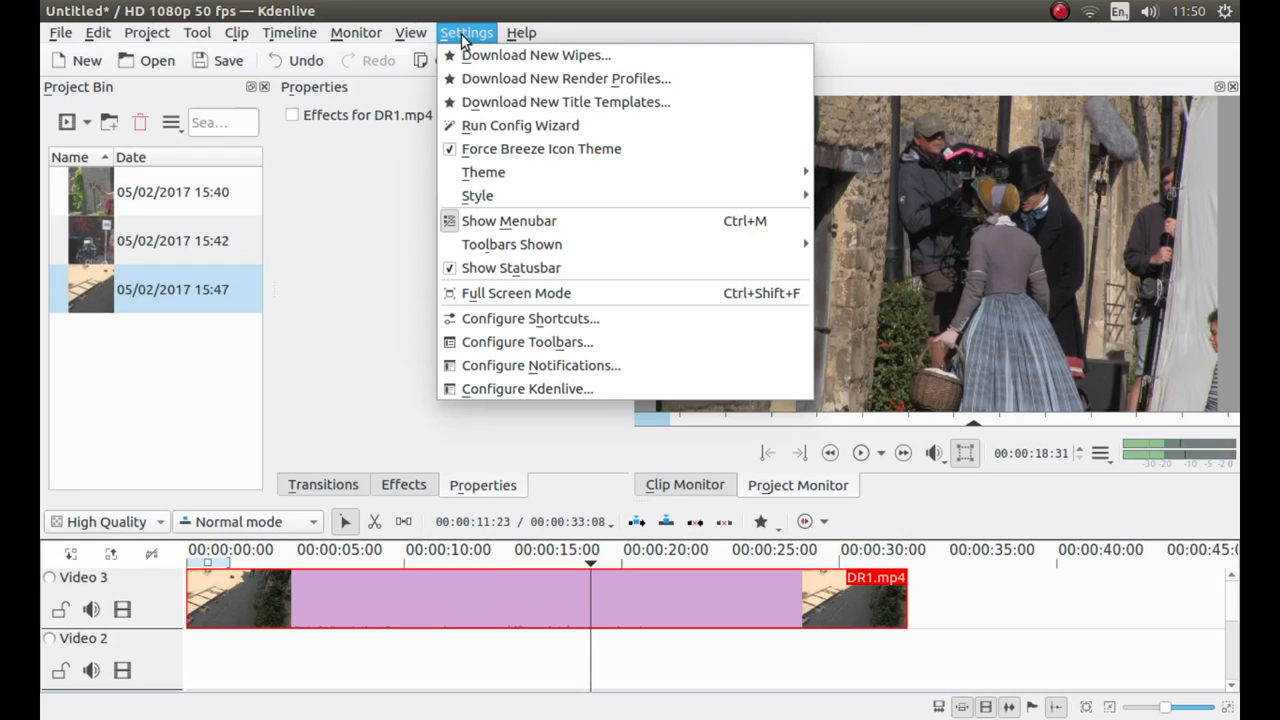
mouse_move(528, 388)
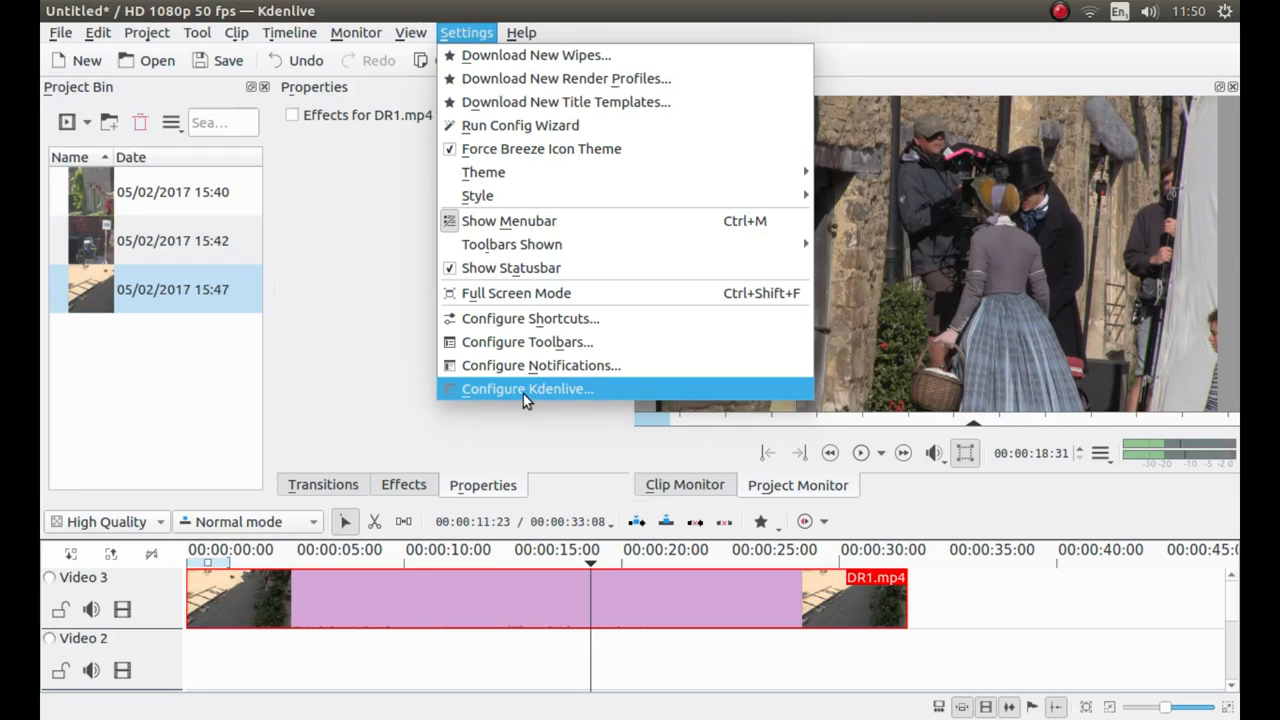
click(528, 388)
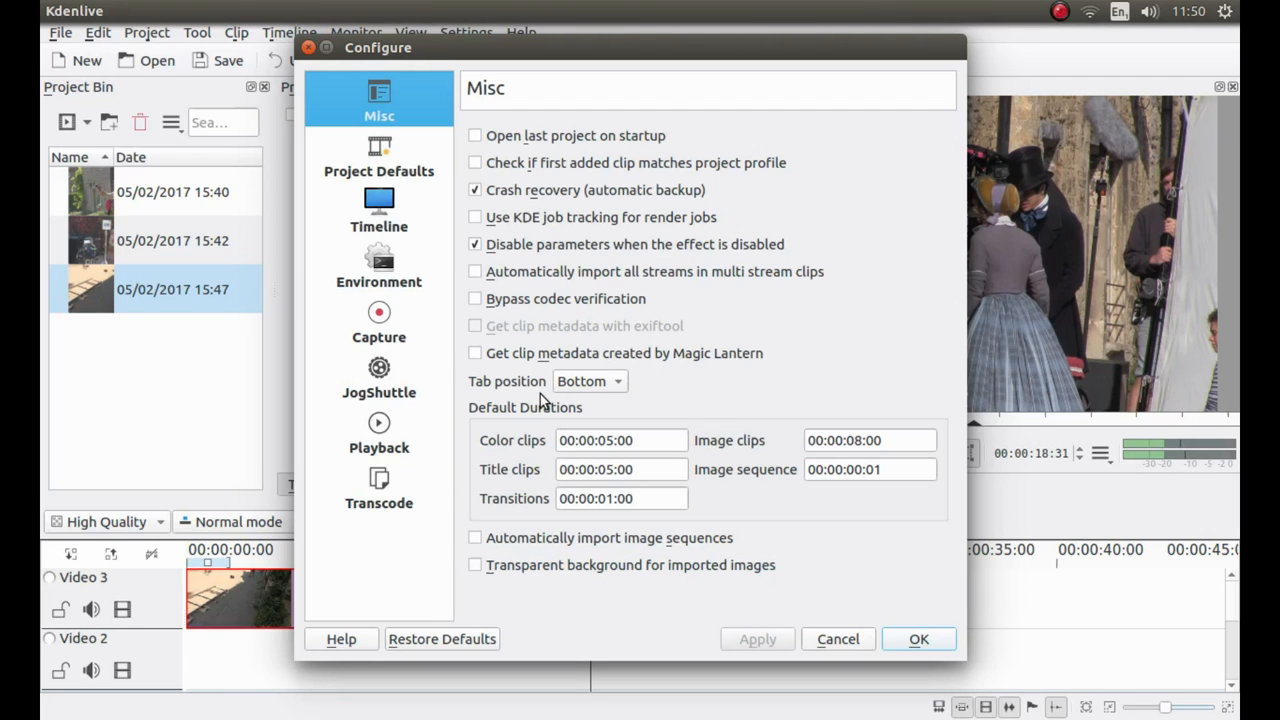
mouse_move(372, 164)
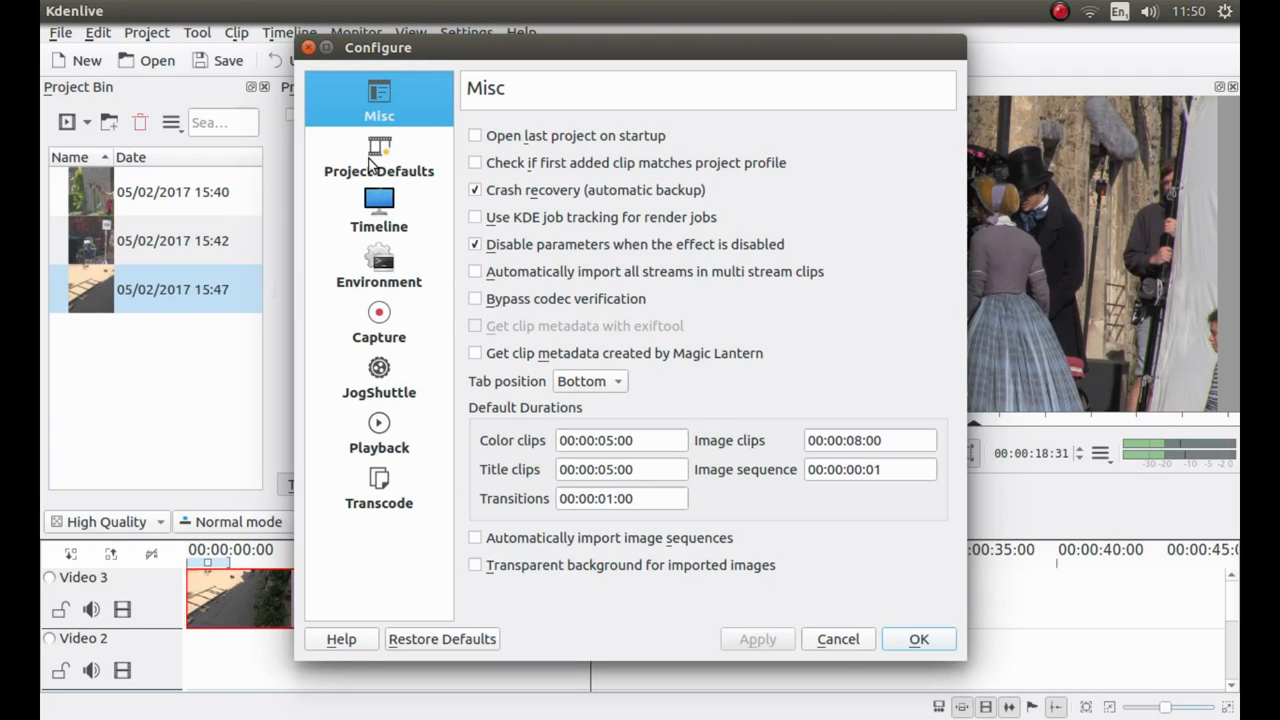
Set Project Defaults to resolution 4K UHD 2160 at frame rate 25.
click(378, 160)
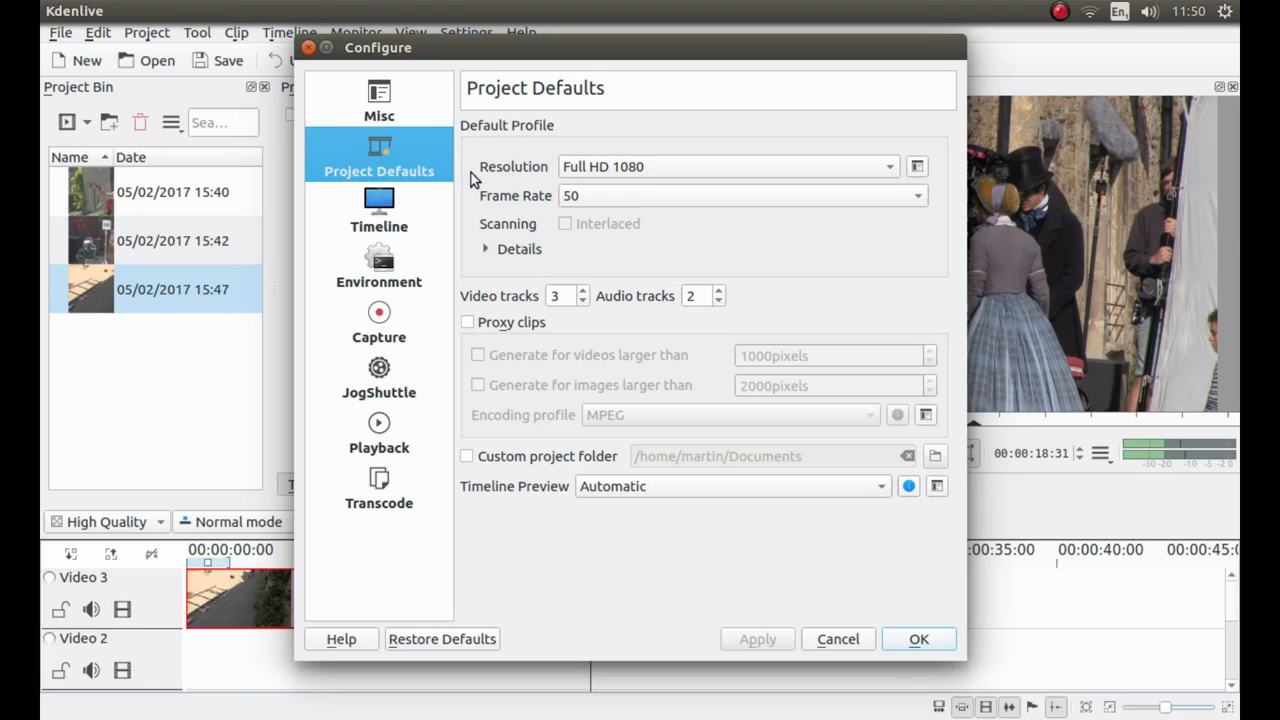
mouse_move(512, 184)
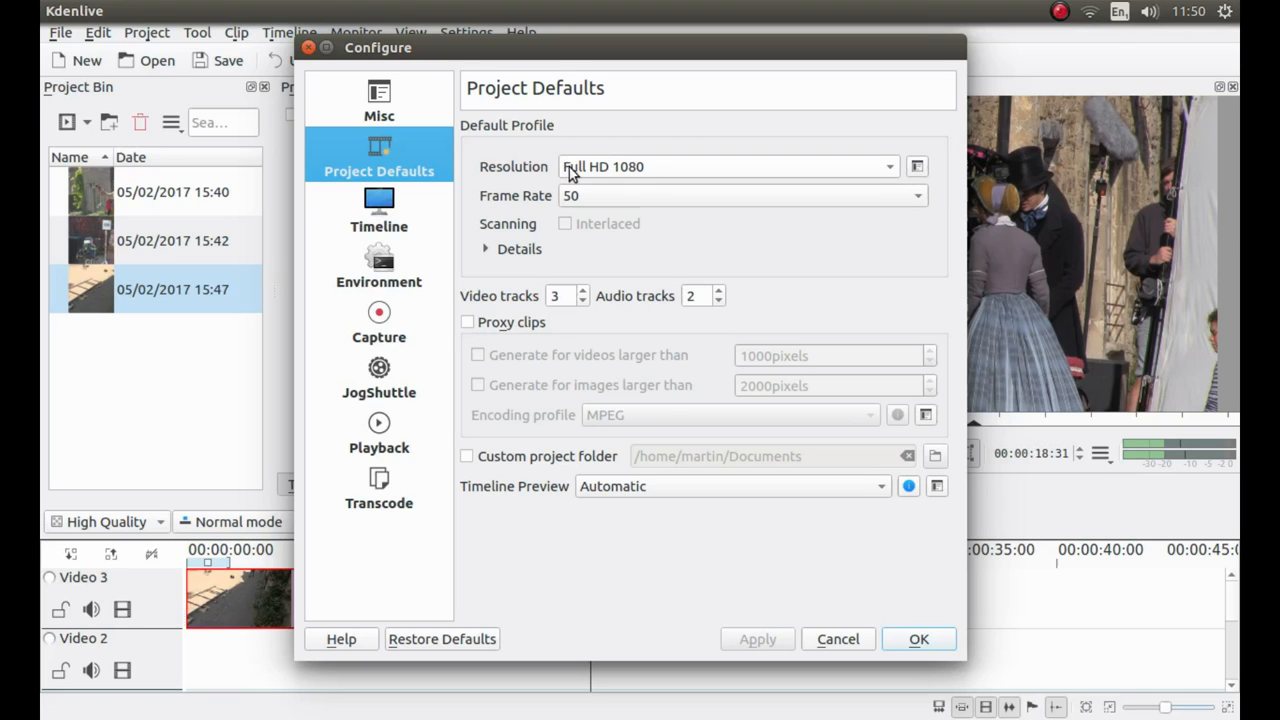
mouse_move(624, 178)
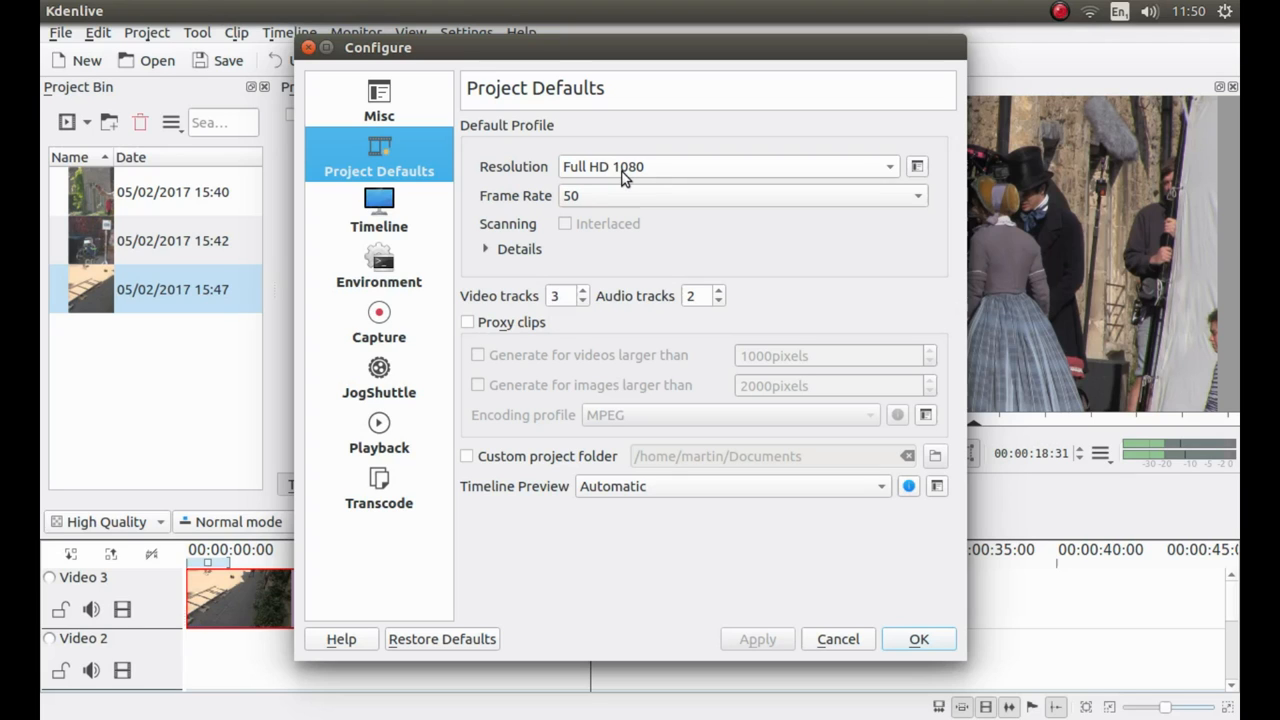
mouse_move(628, 178)
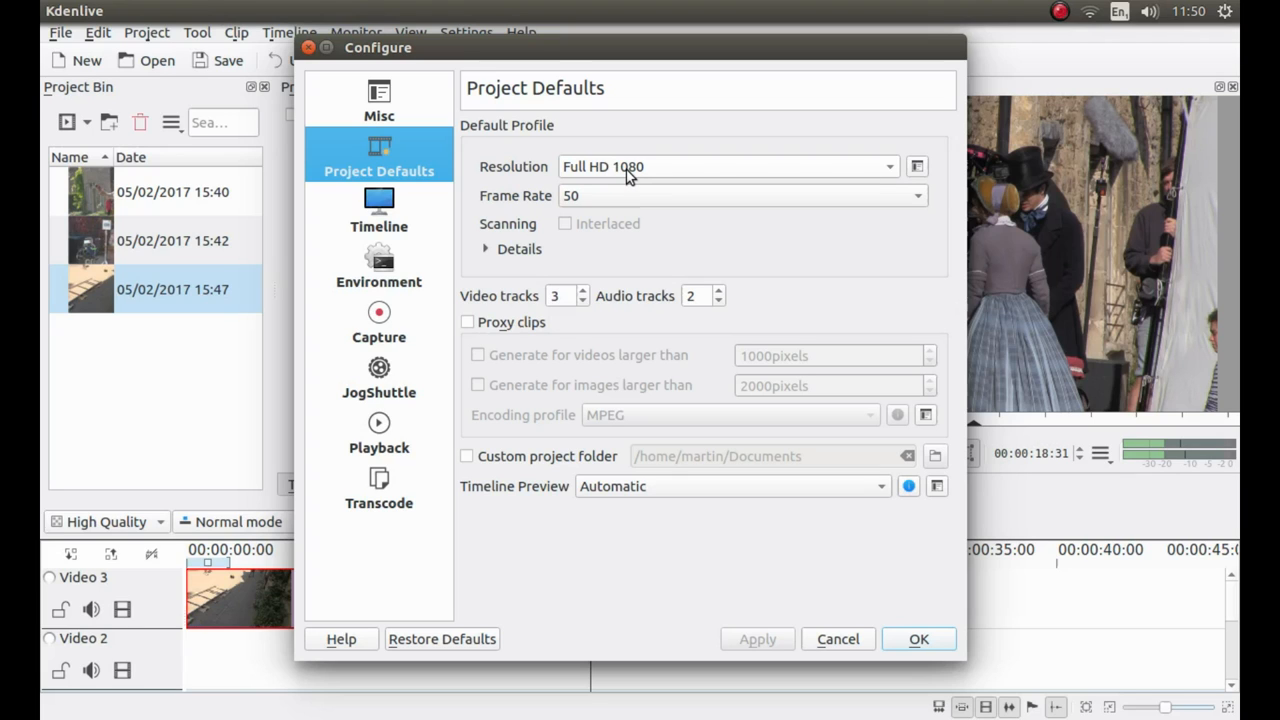
mouse_move(628, 174)
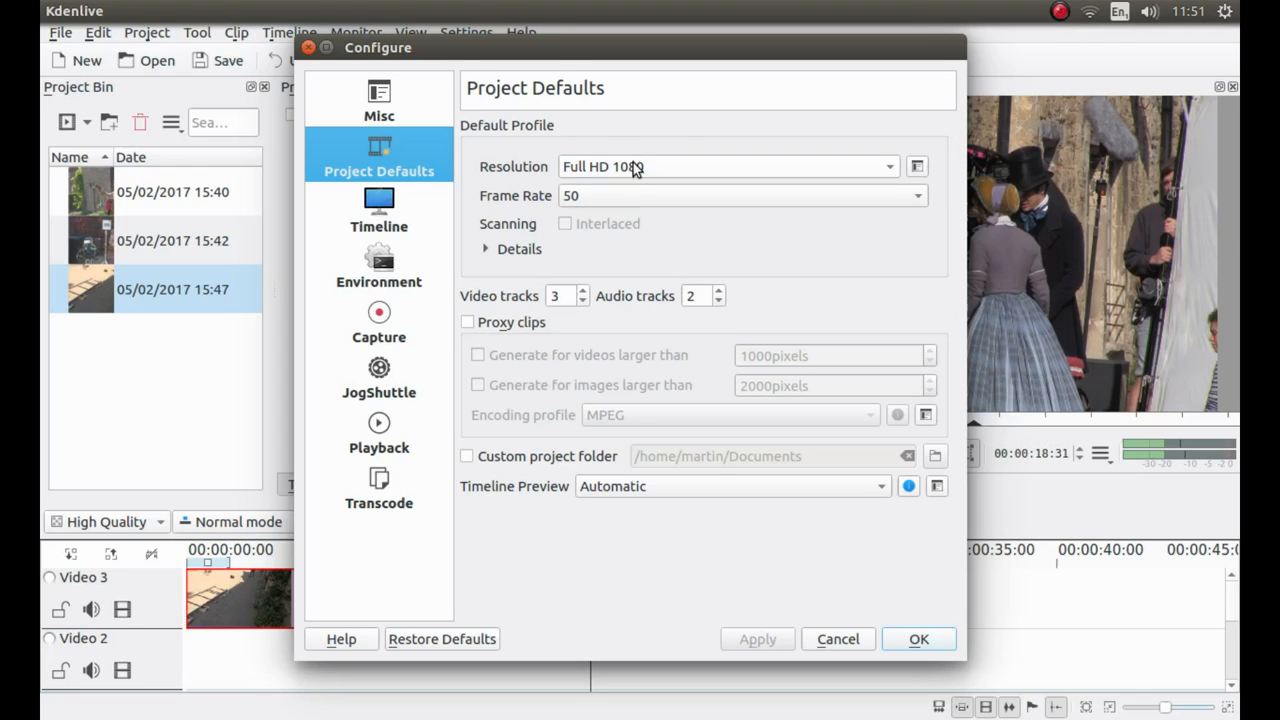
mouse_move(892, 168)
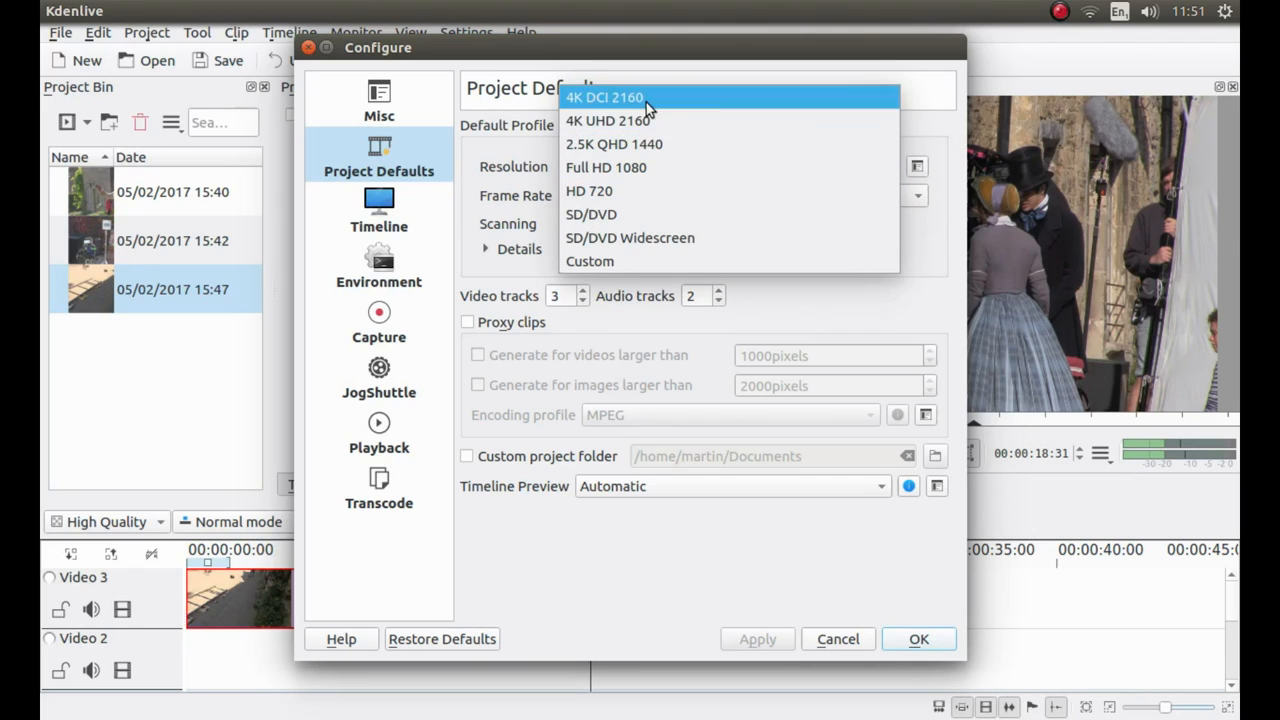
mouse_move(584, 120)
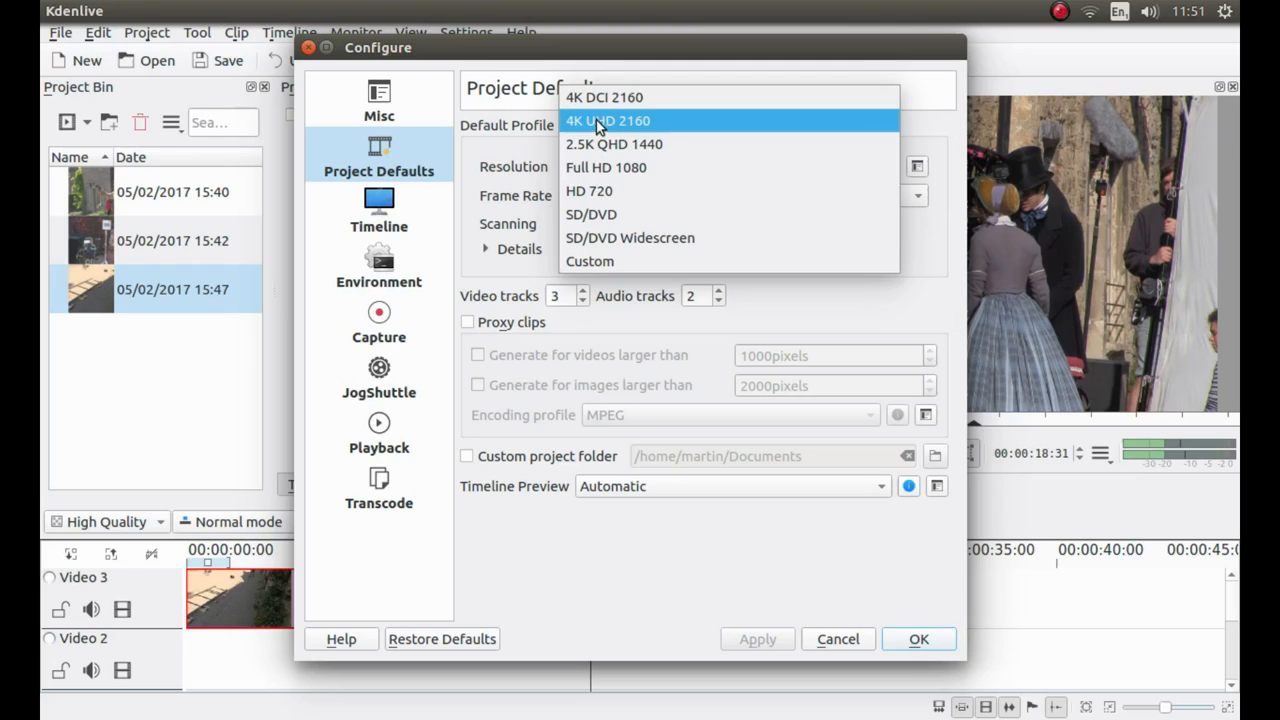
click(608, 120)
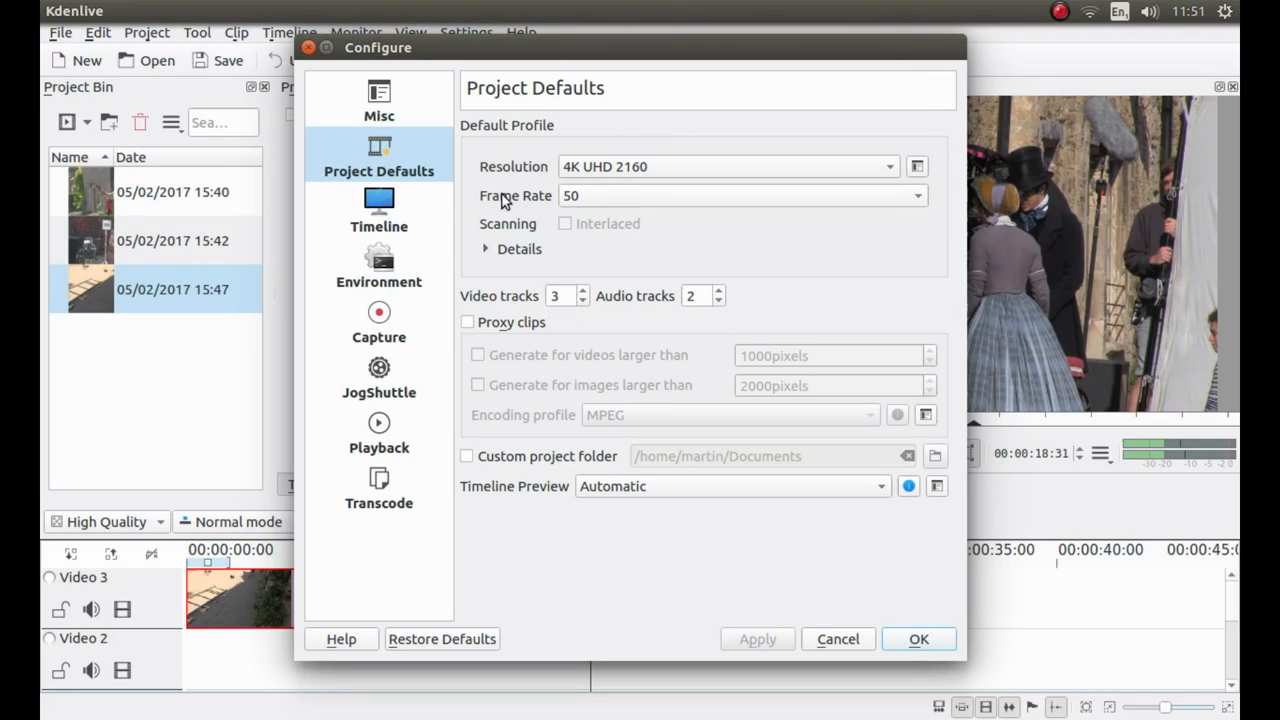
mouse_move(576, 212)
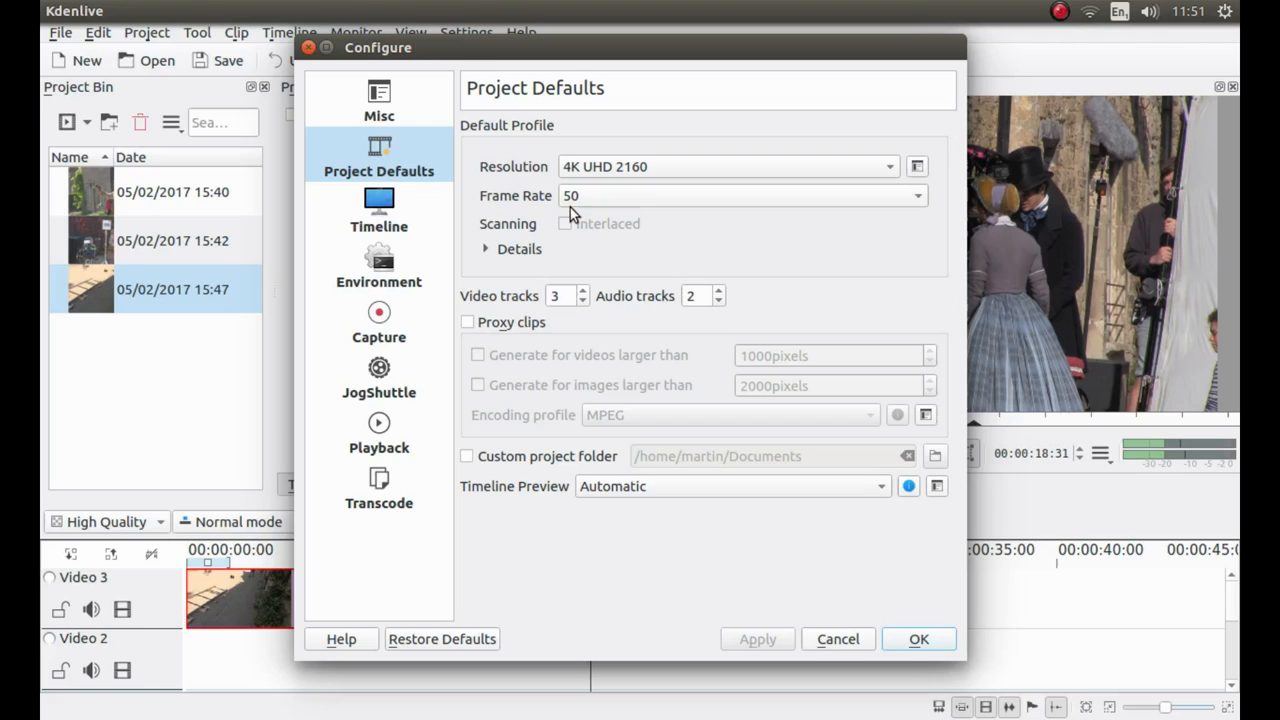
mouse_move(872, 212)
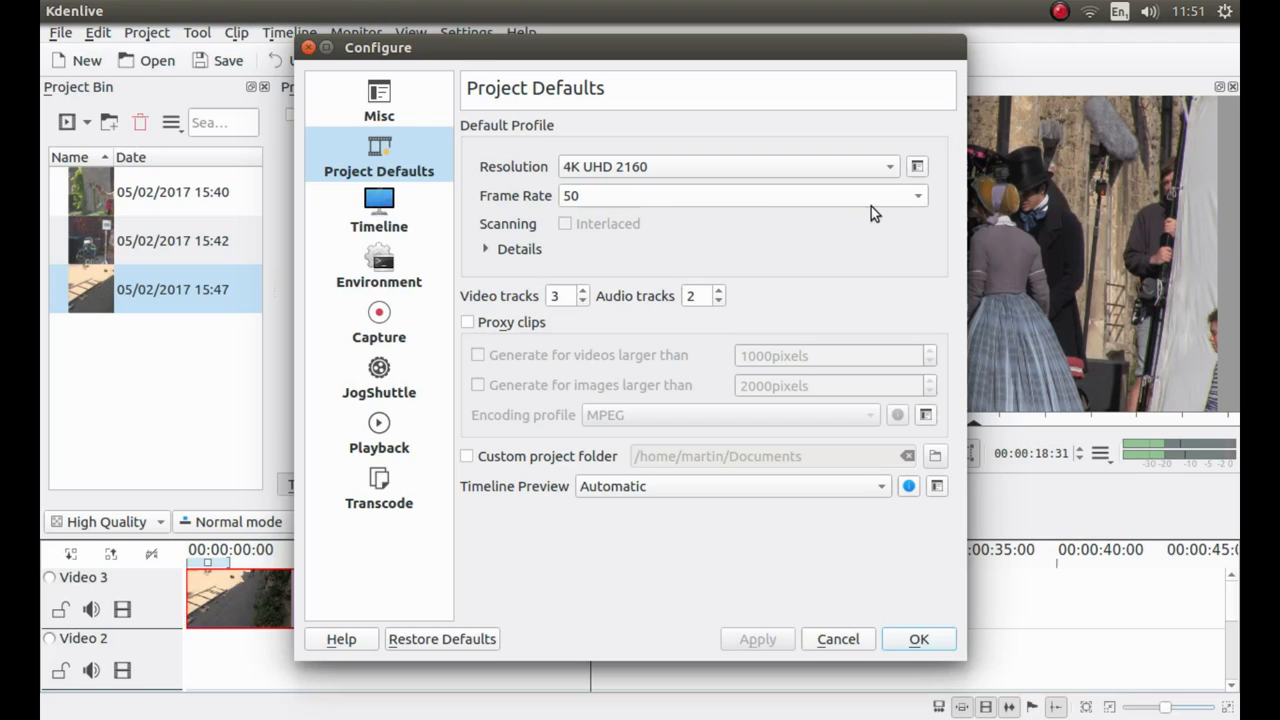
mouse_move(952, 198)
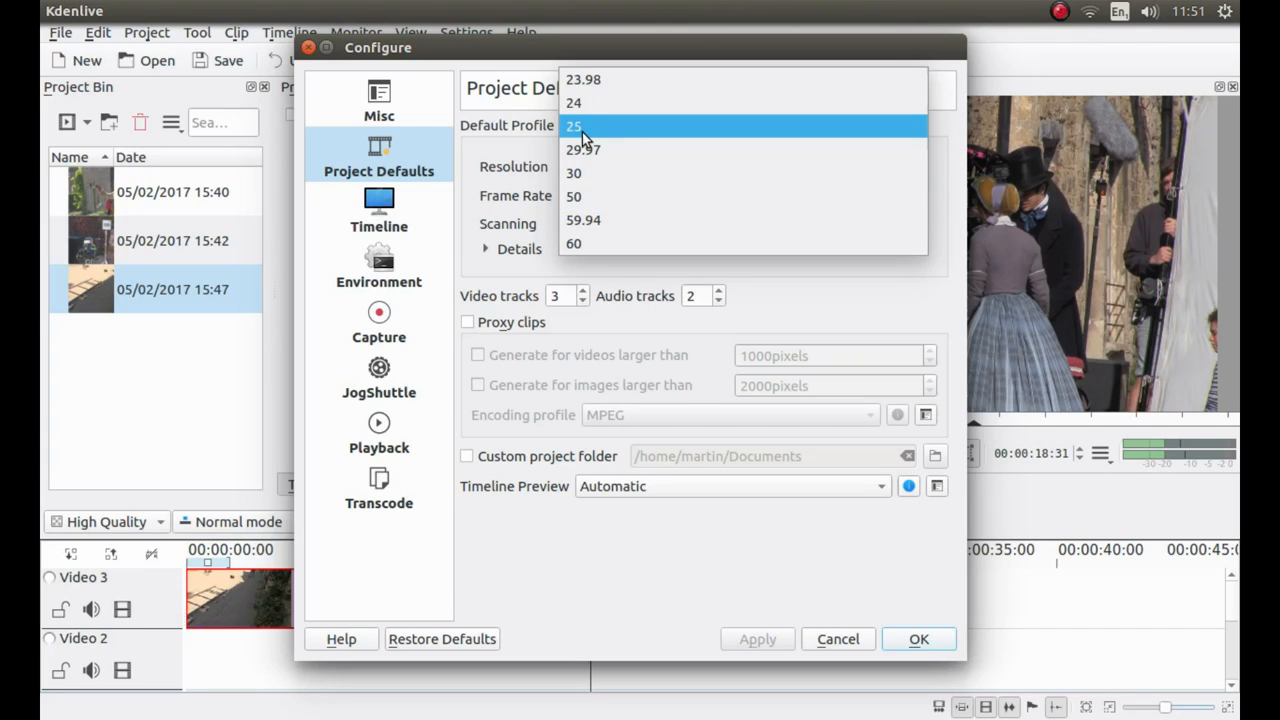
click(572, 124)
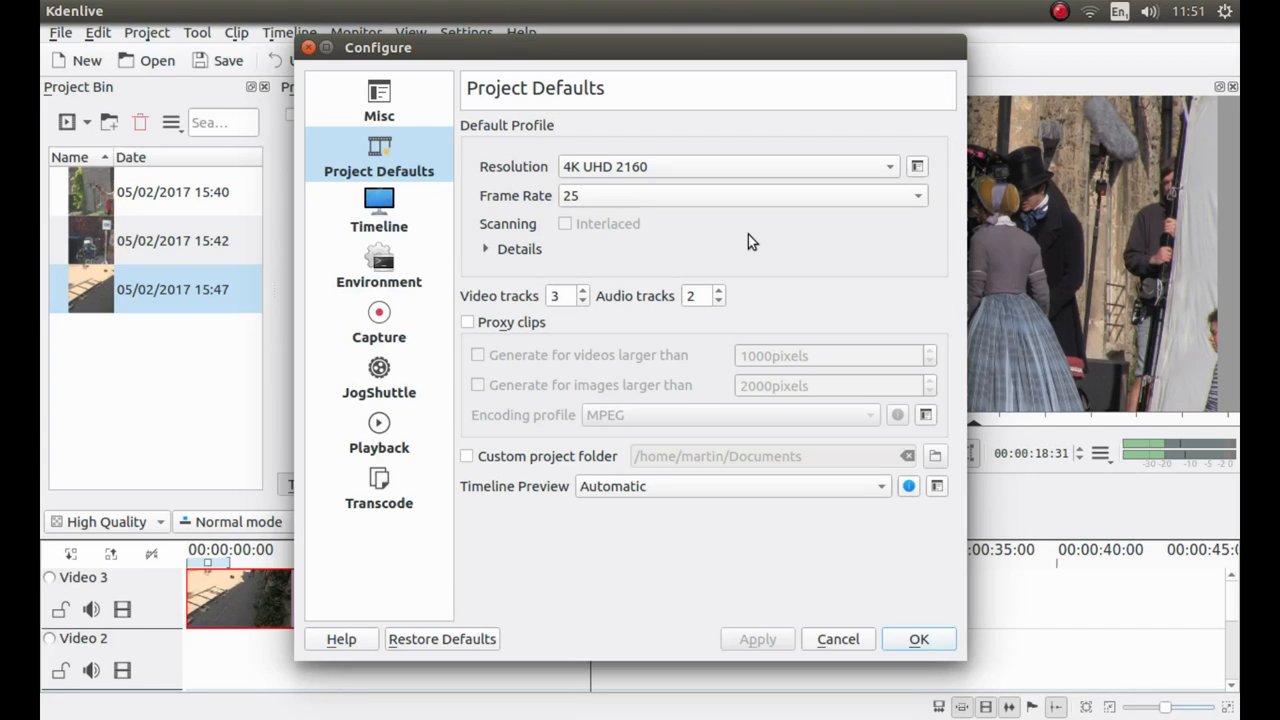
mouse_move(484, 128)
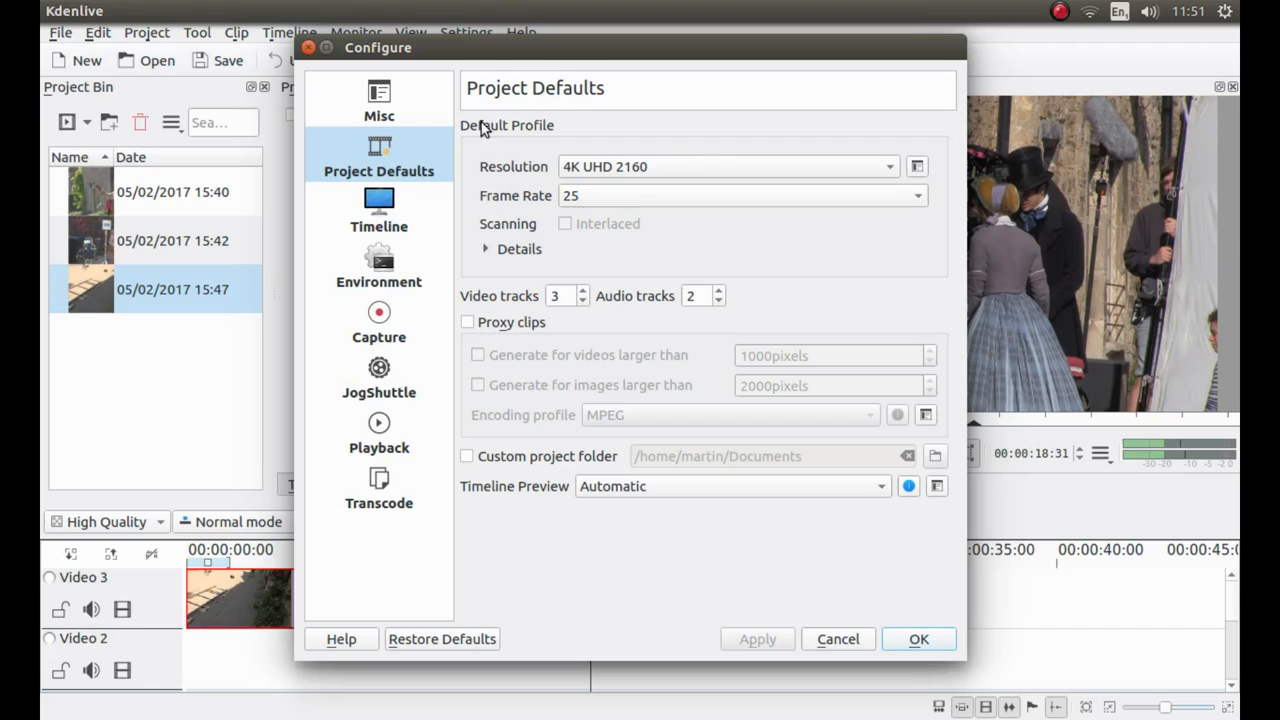
mouse_move(770, 132)
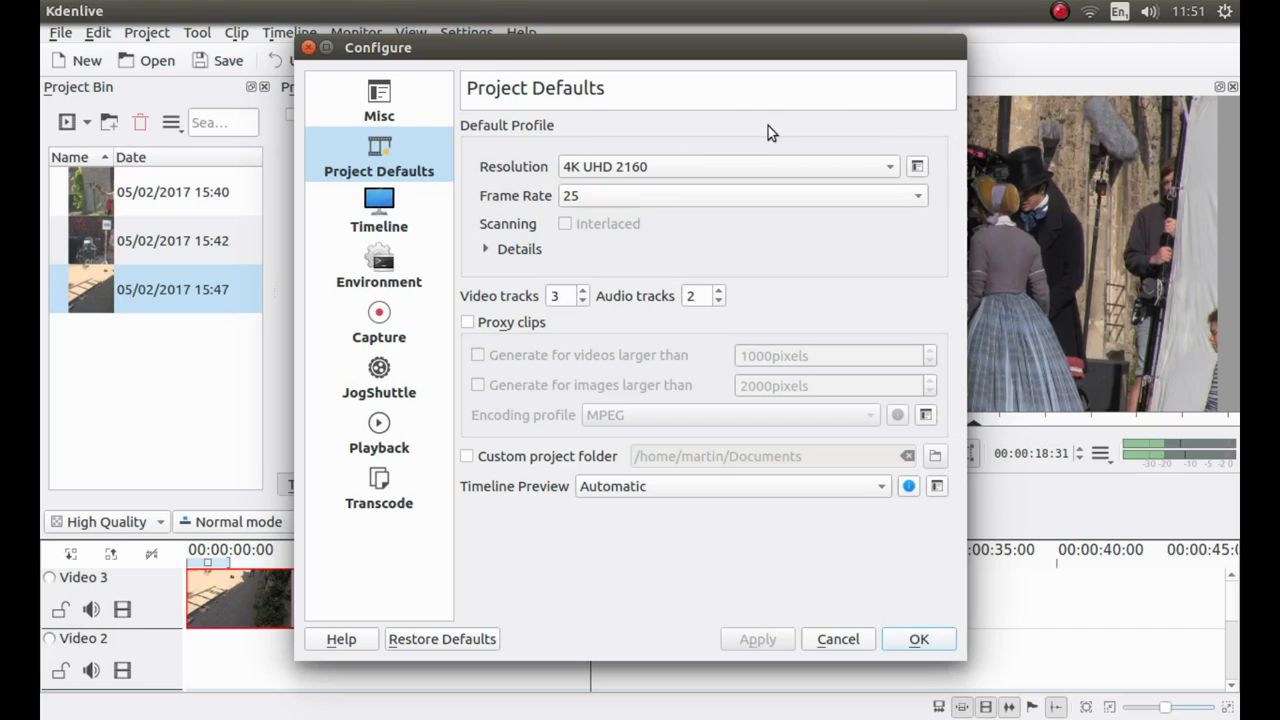
mouse_move(908, 112)
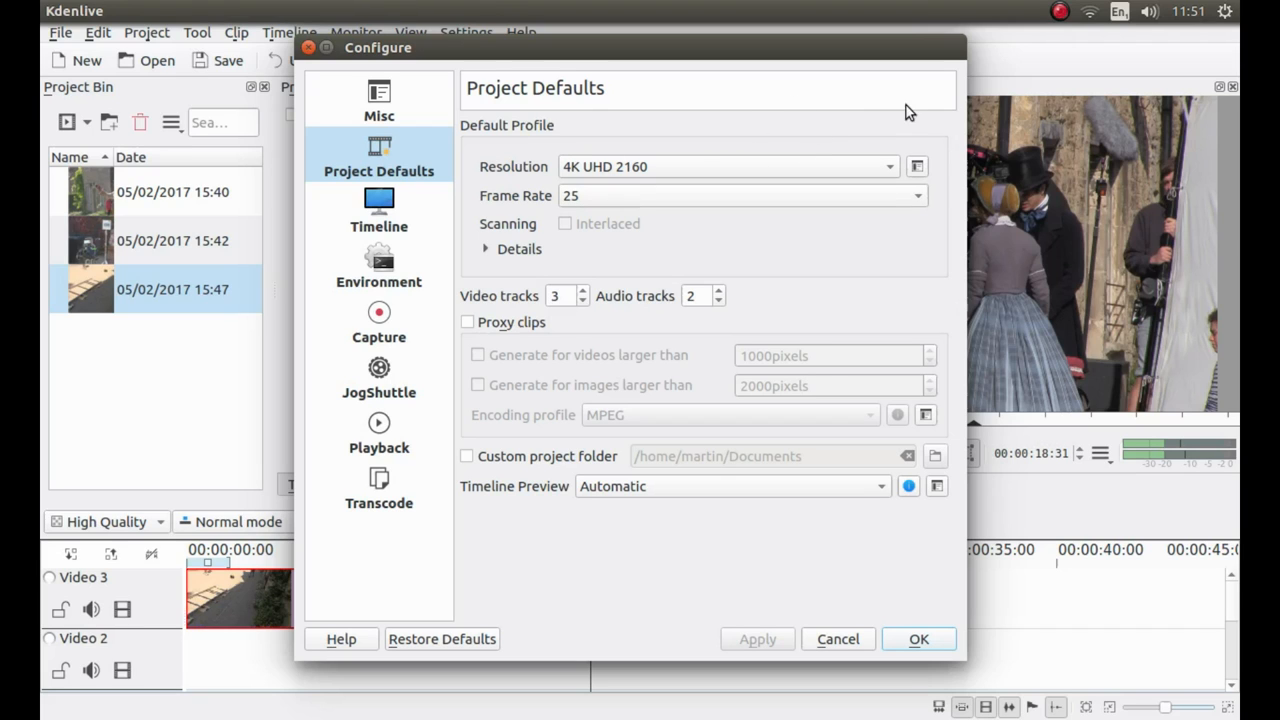
mouse_move(630, 148)
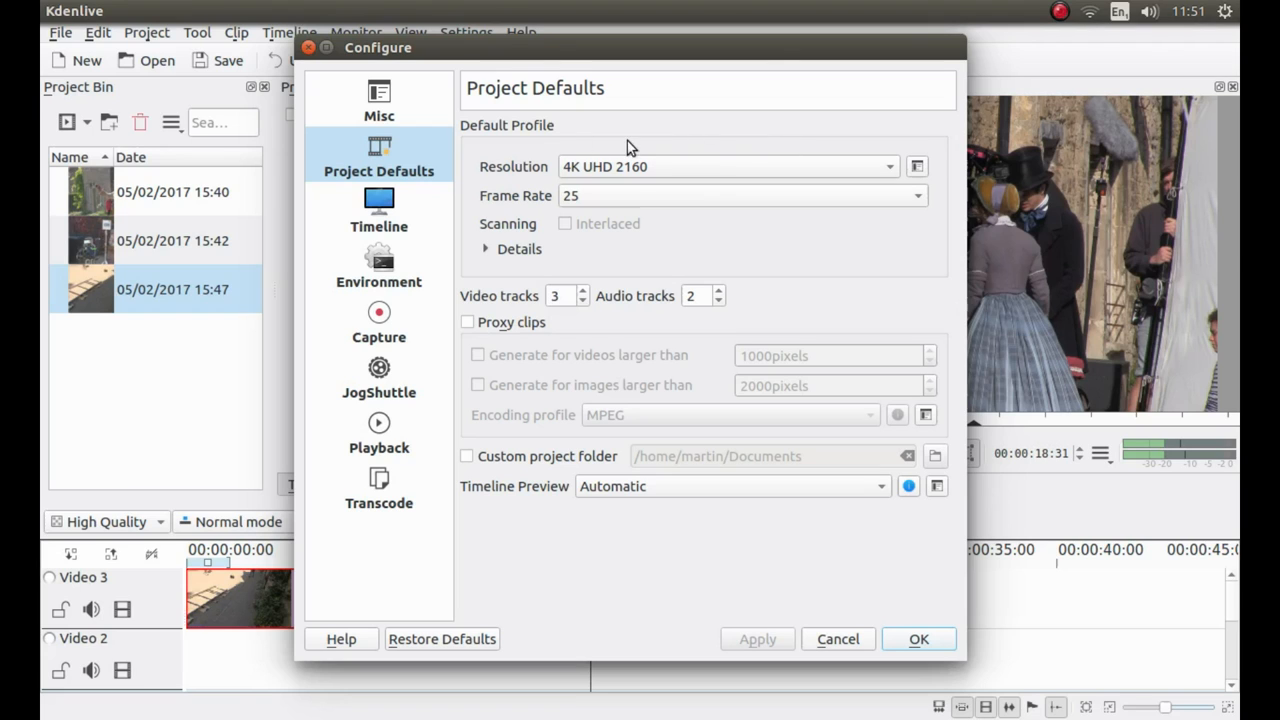
mouse_move(868, 268)
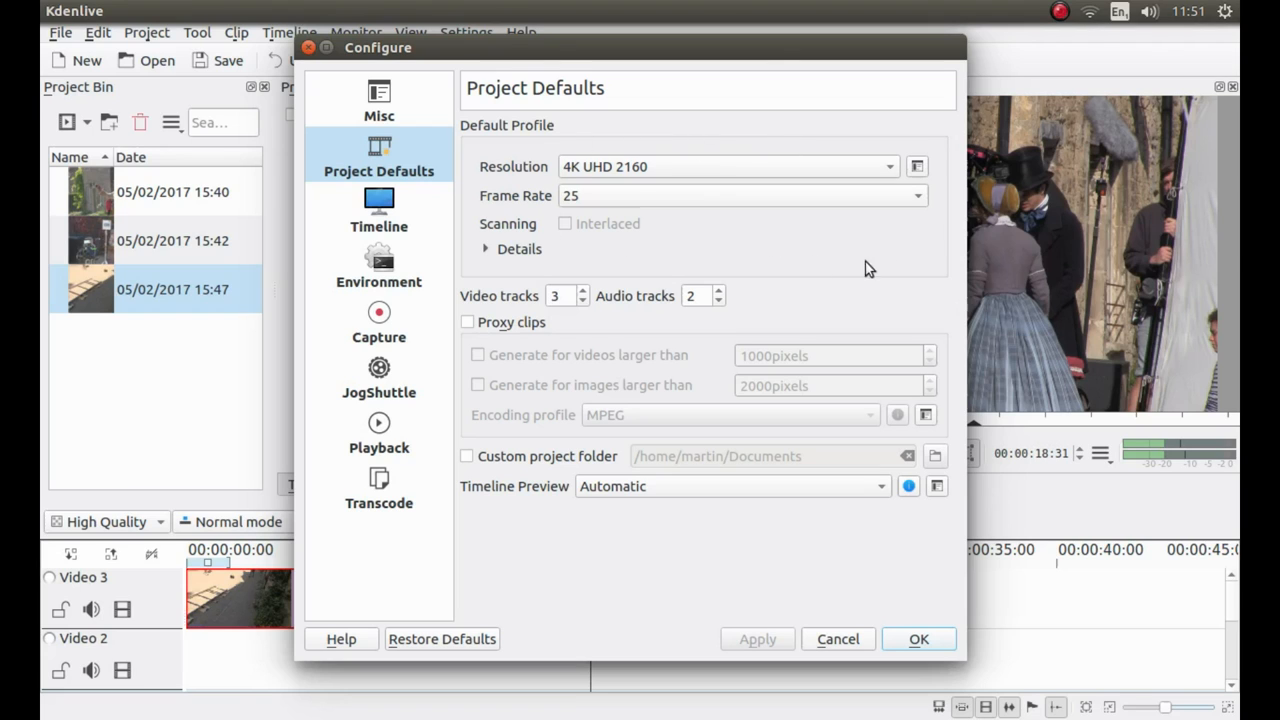
mouse_move(748, 270)
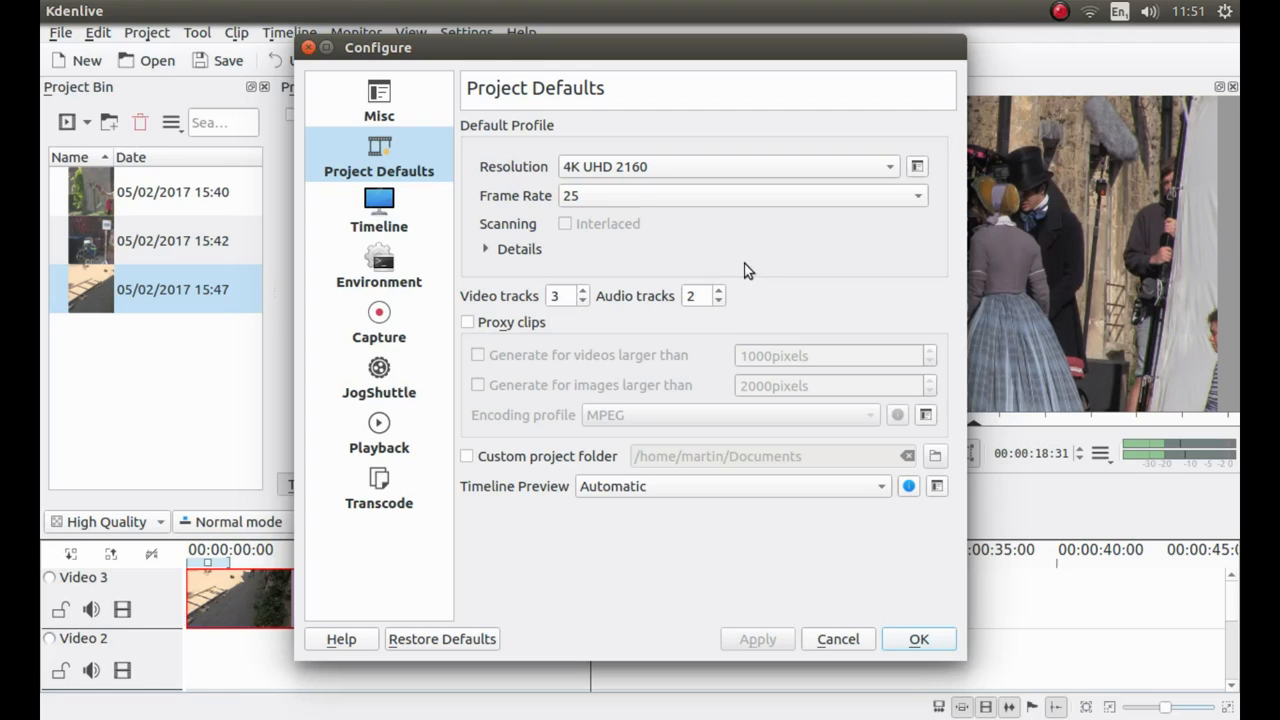
mouse_move(828, 252)
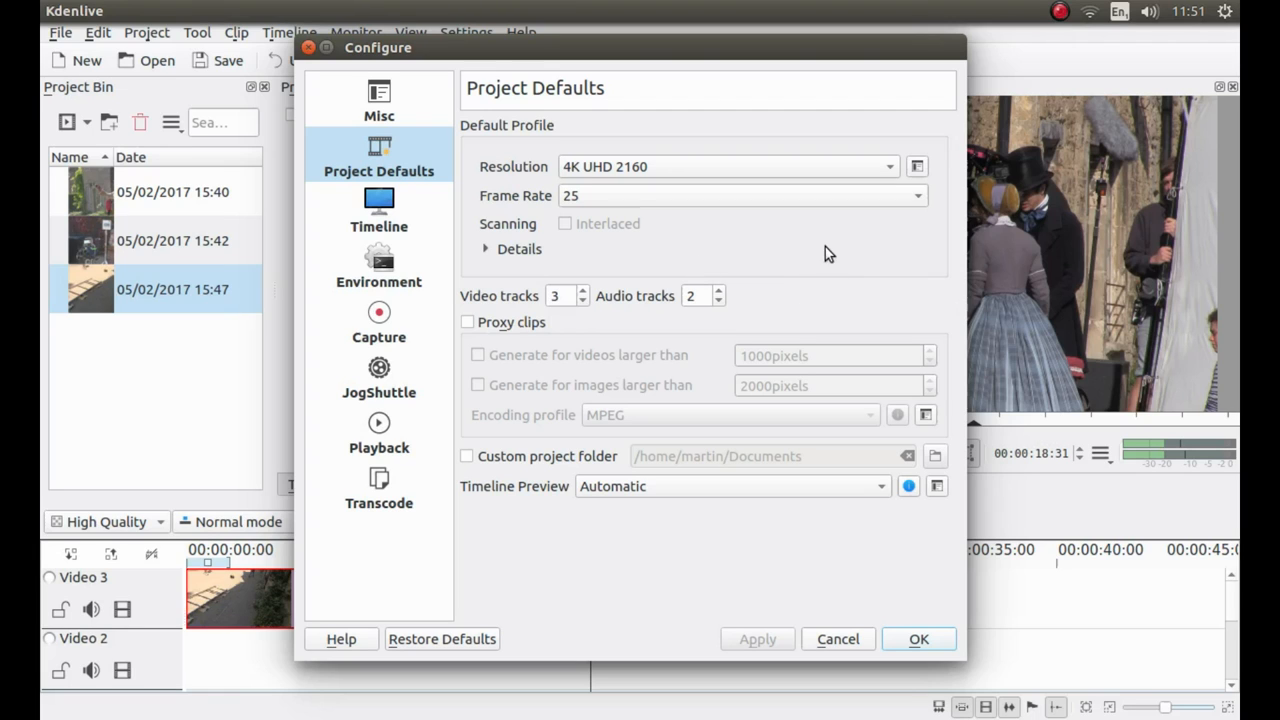
mouse_move(782, 244)
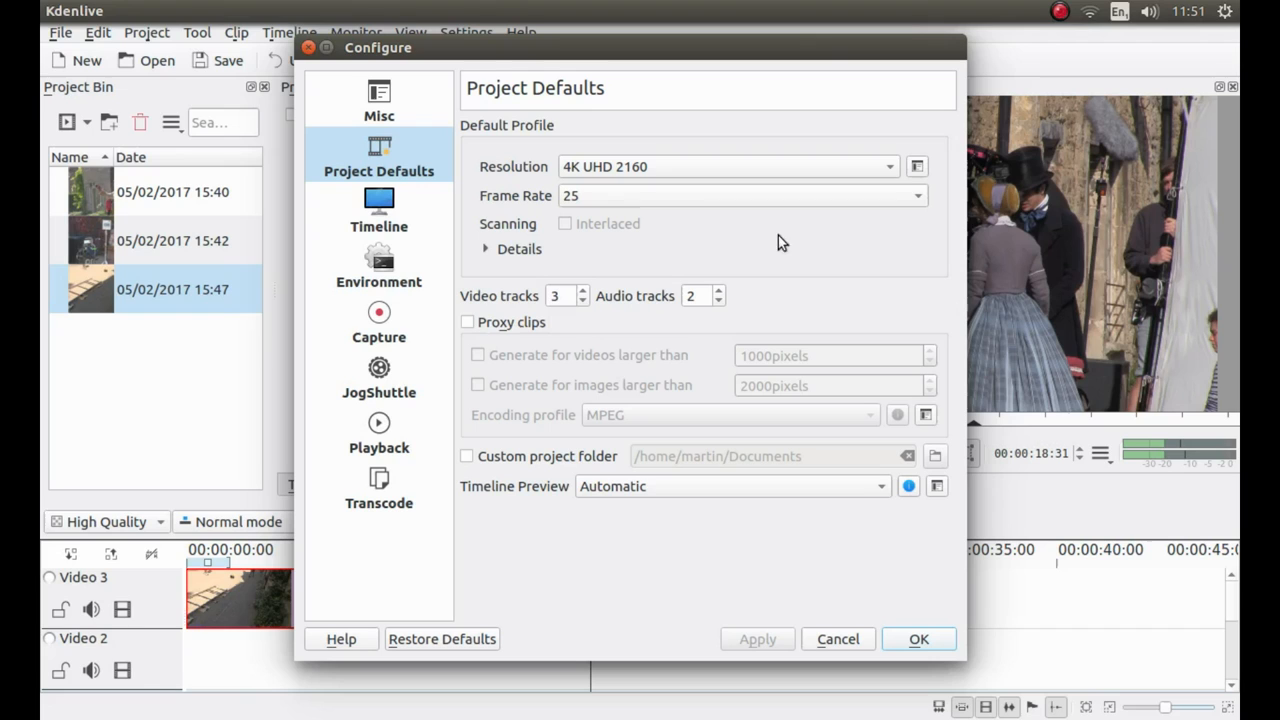
mouse_move(816, 252)
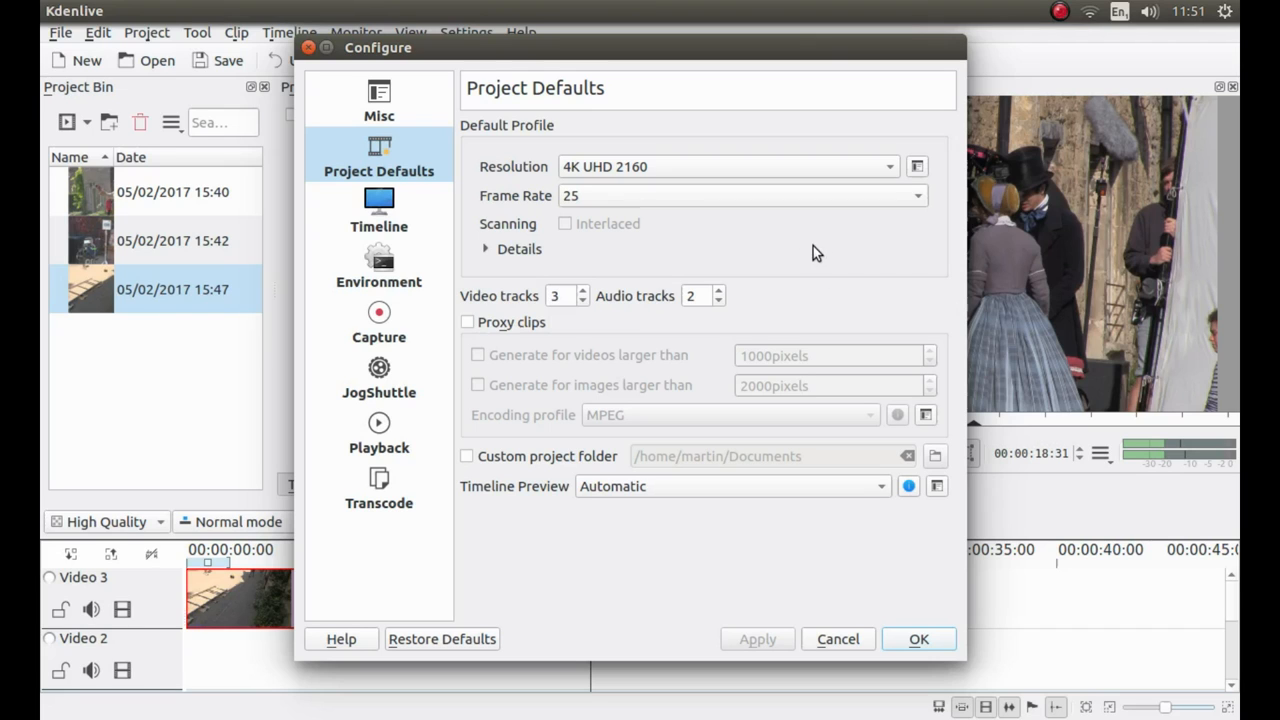
mouse_move(712, 244)
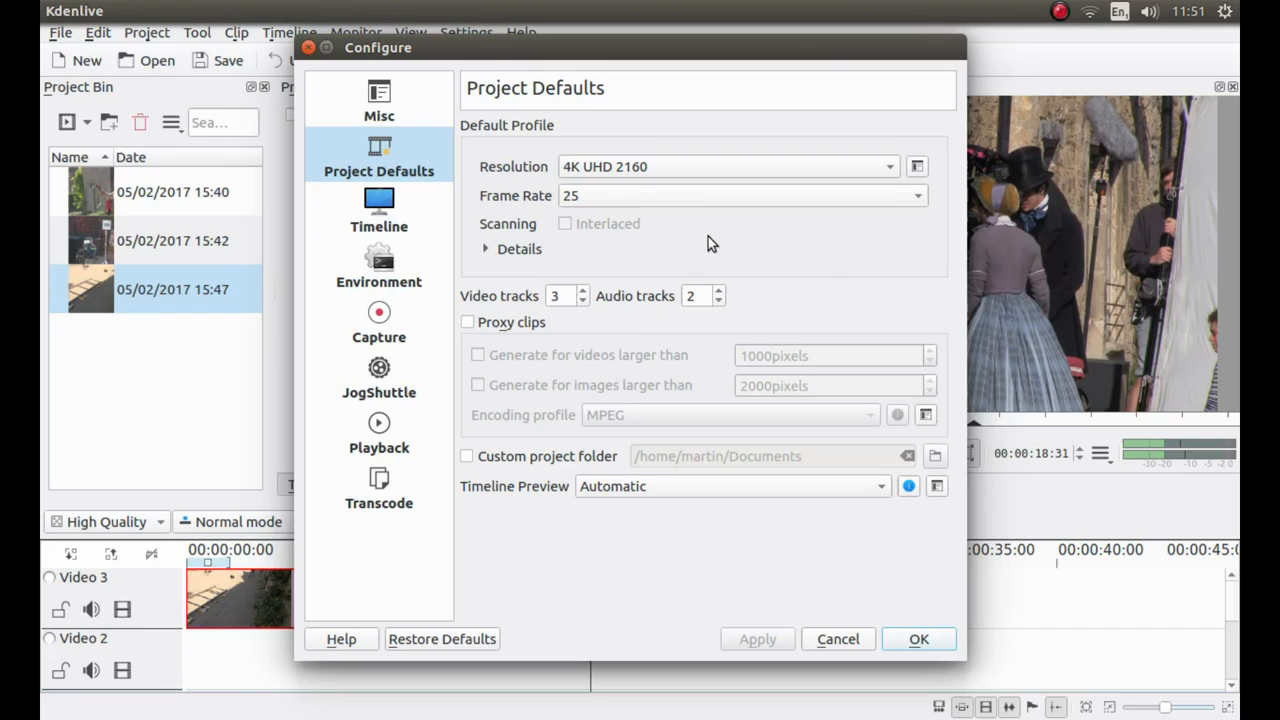
mouse_move(464, 320)
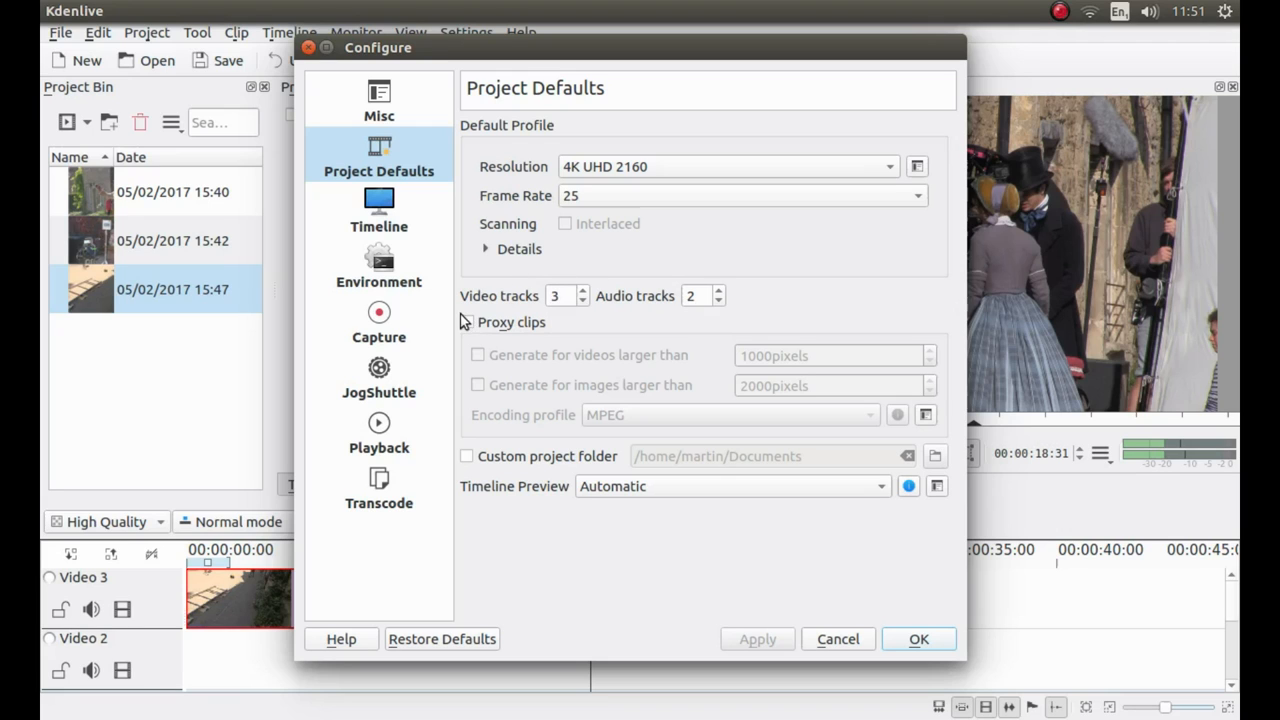
mouse_move(470, 324)
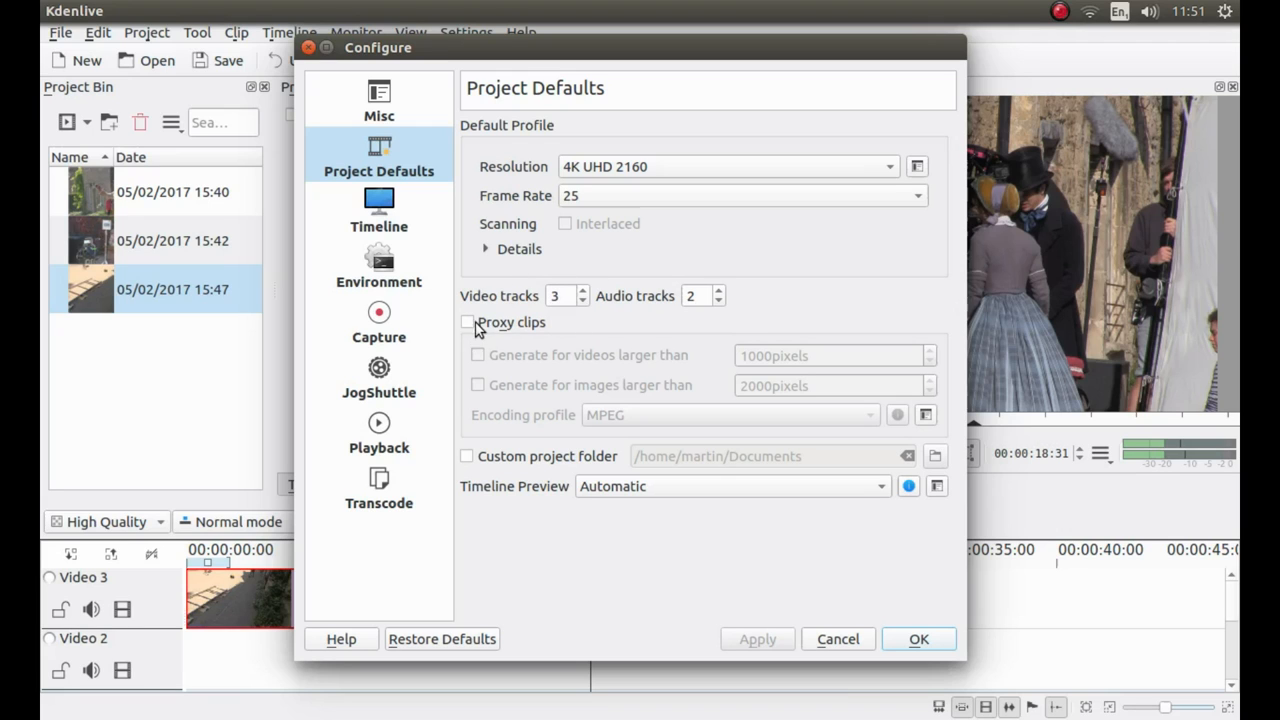
mouse_move(488, 330)
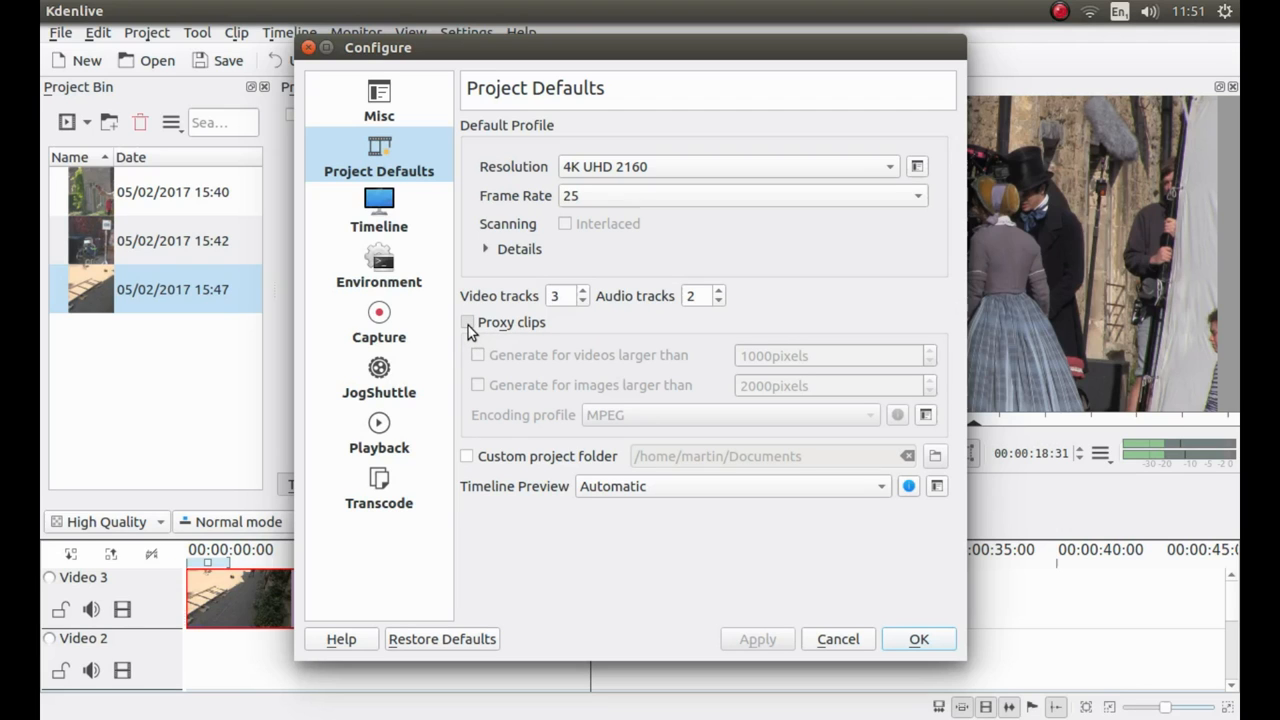
Enable proxy clips for new projects in Project Defaults and adjust the proxy value to 5.
click(468, 320)
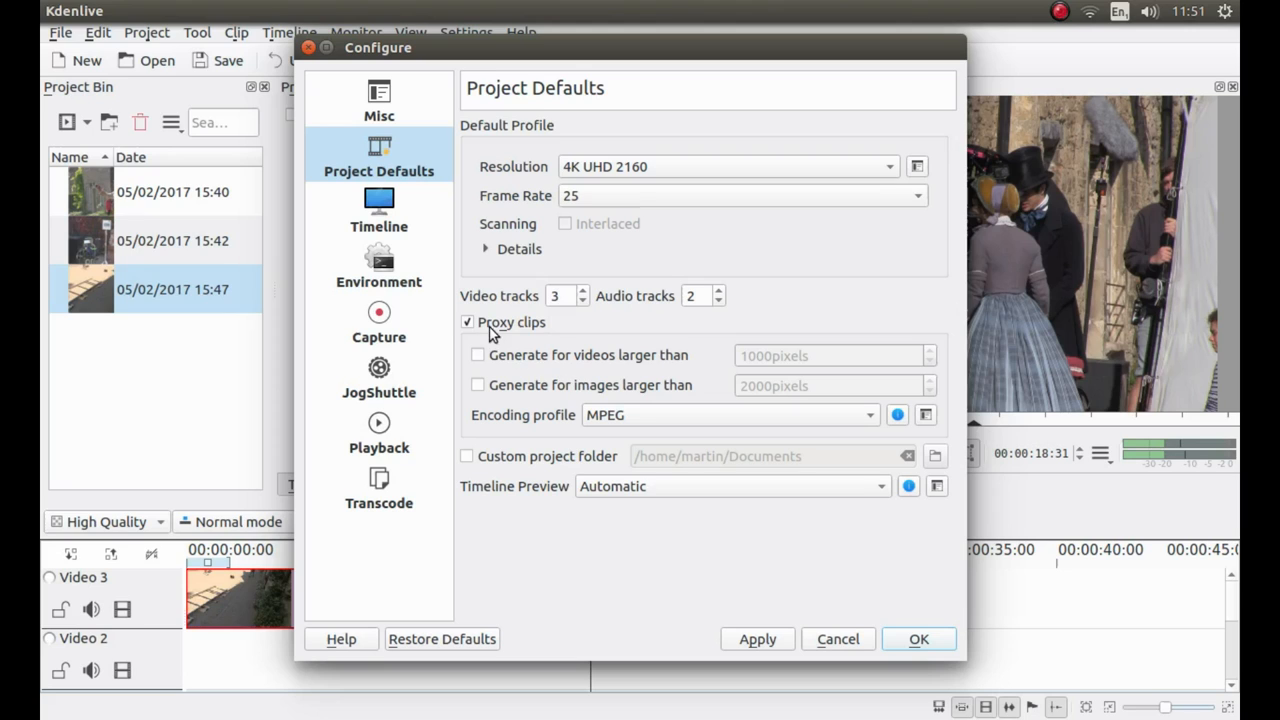
mouse_move(524, 340)
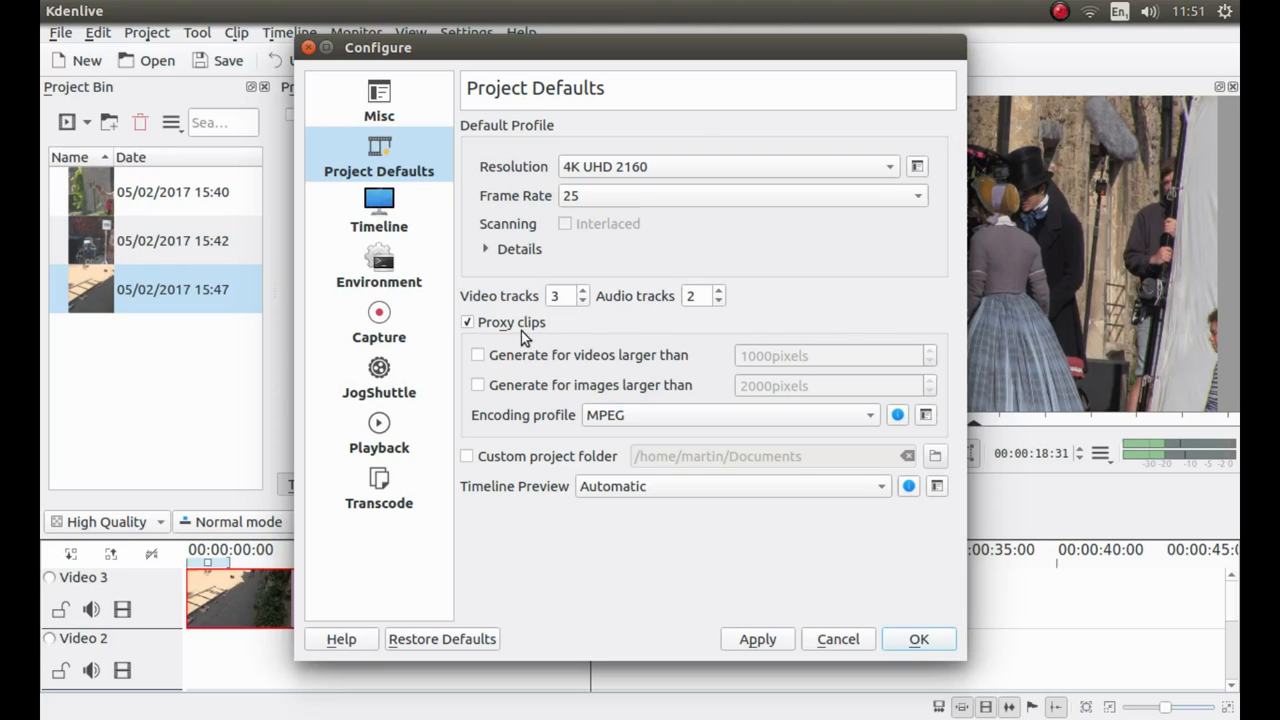
mouse_move(584, 336)
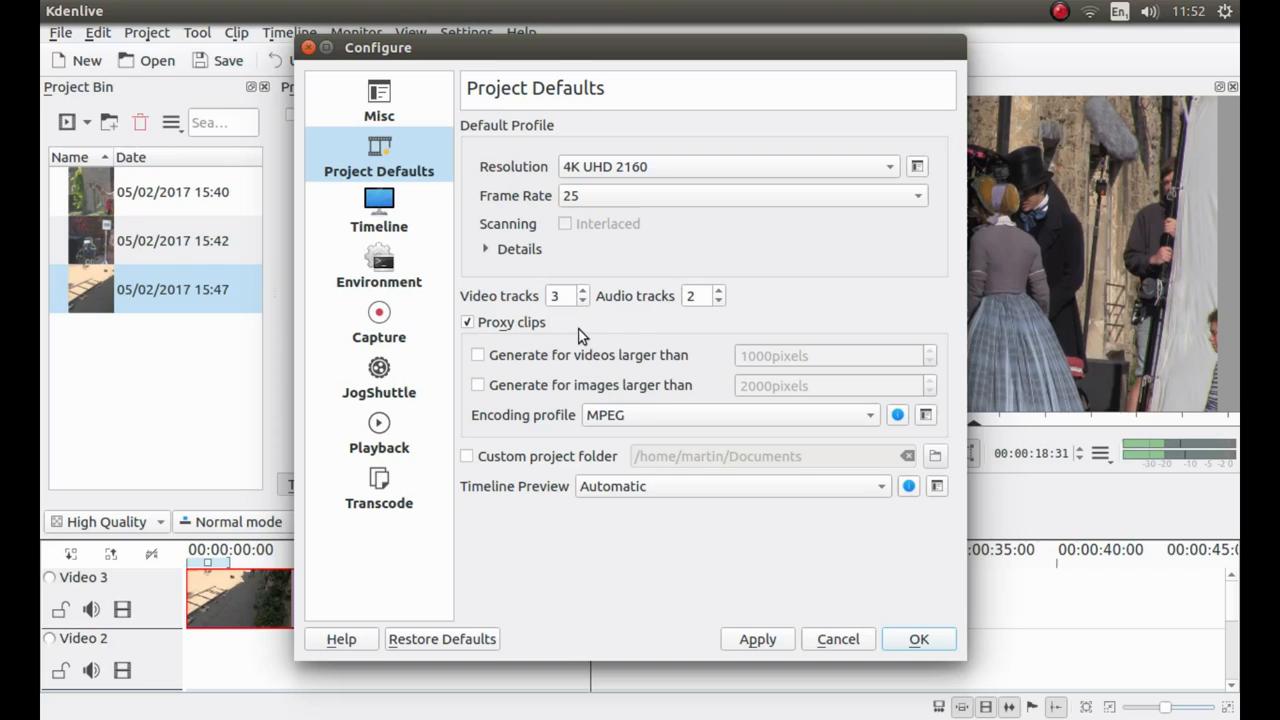
mouse_move(596, 332)
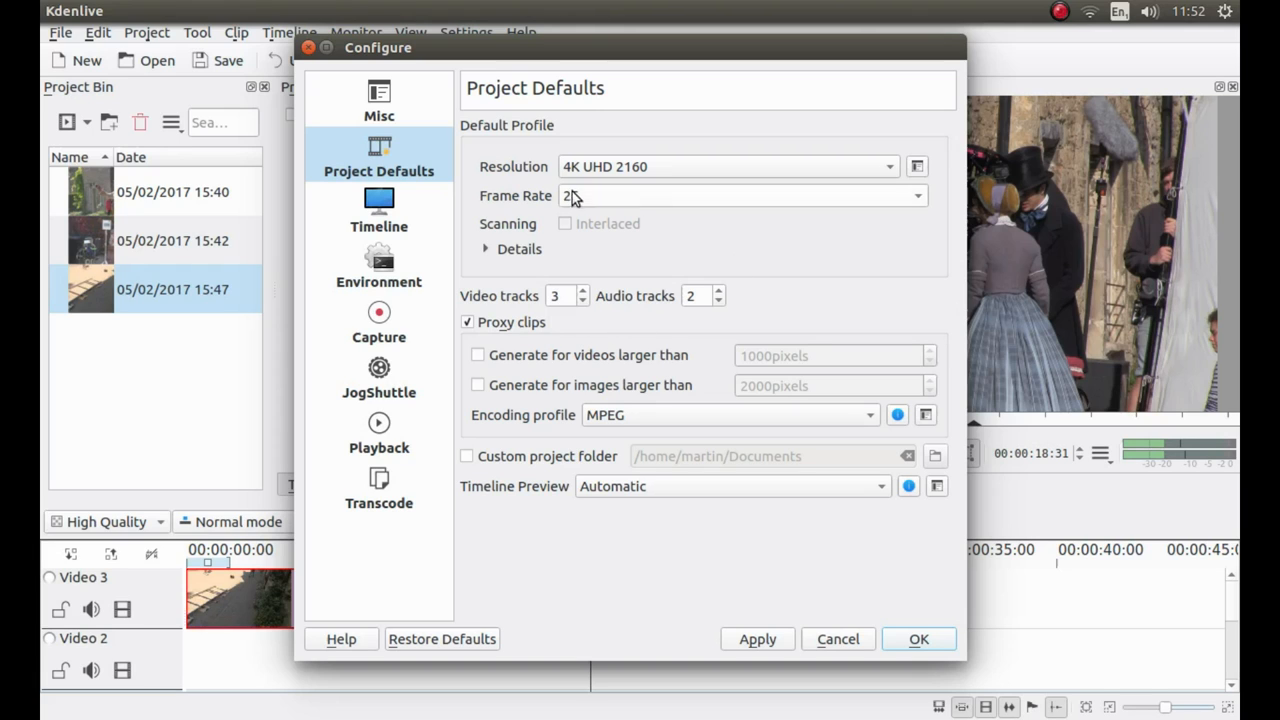
text(5)
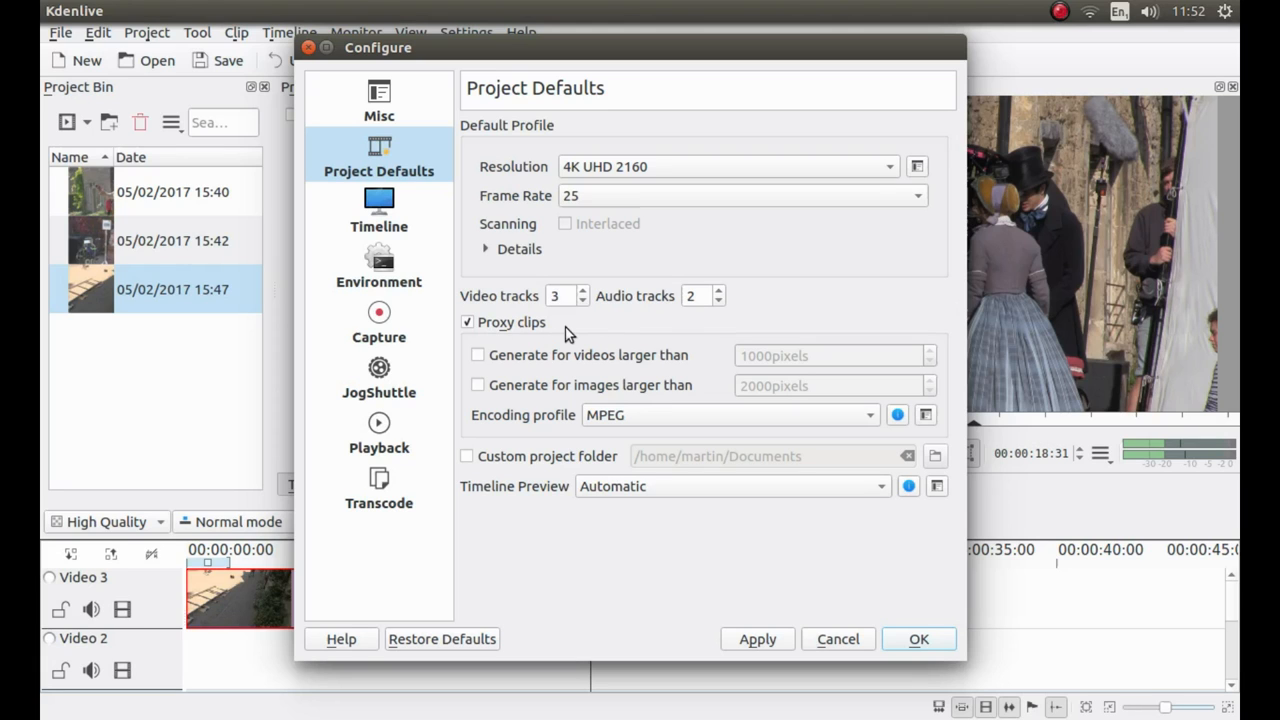
mouse_move(476, 344)
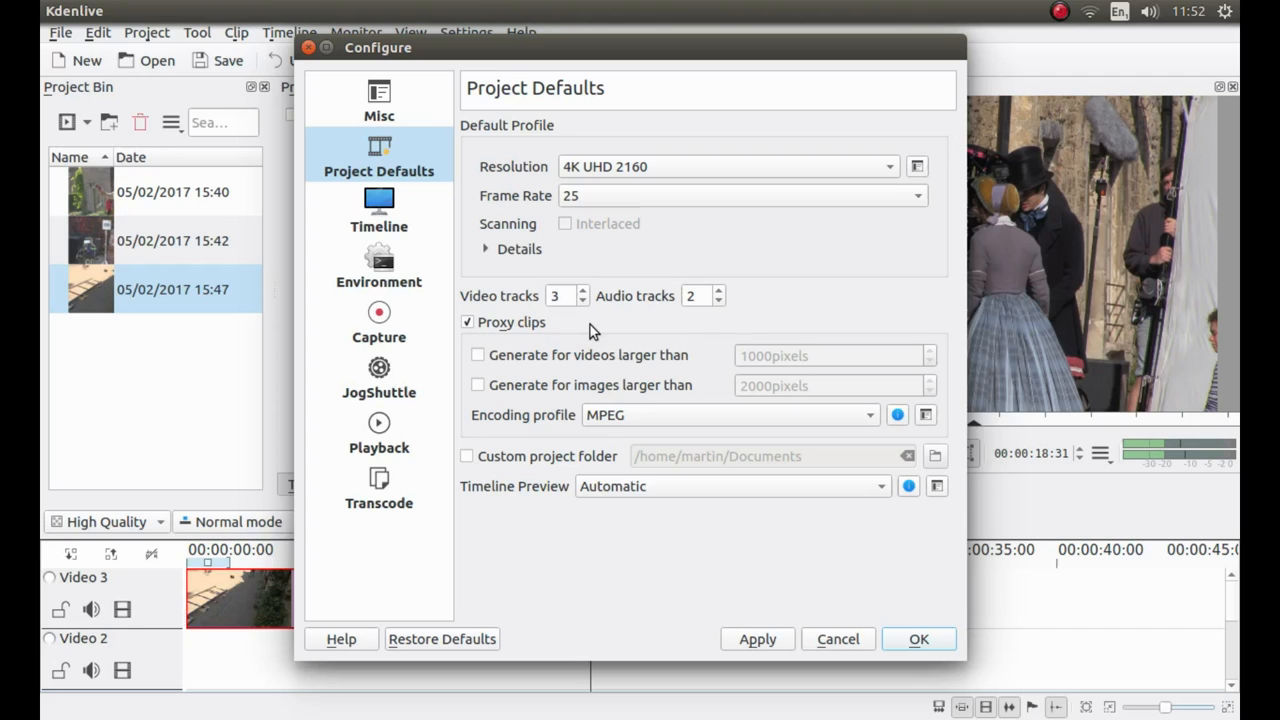
mouse_move(586, 292)
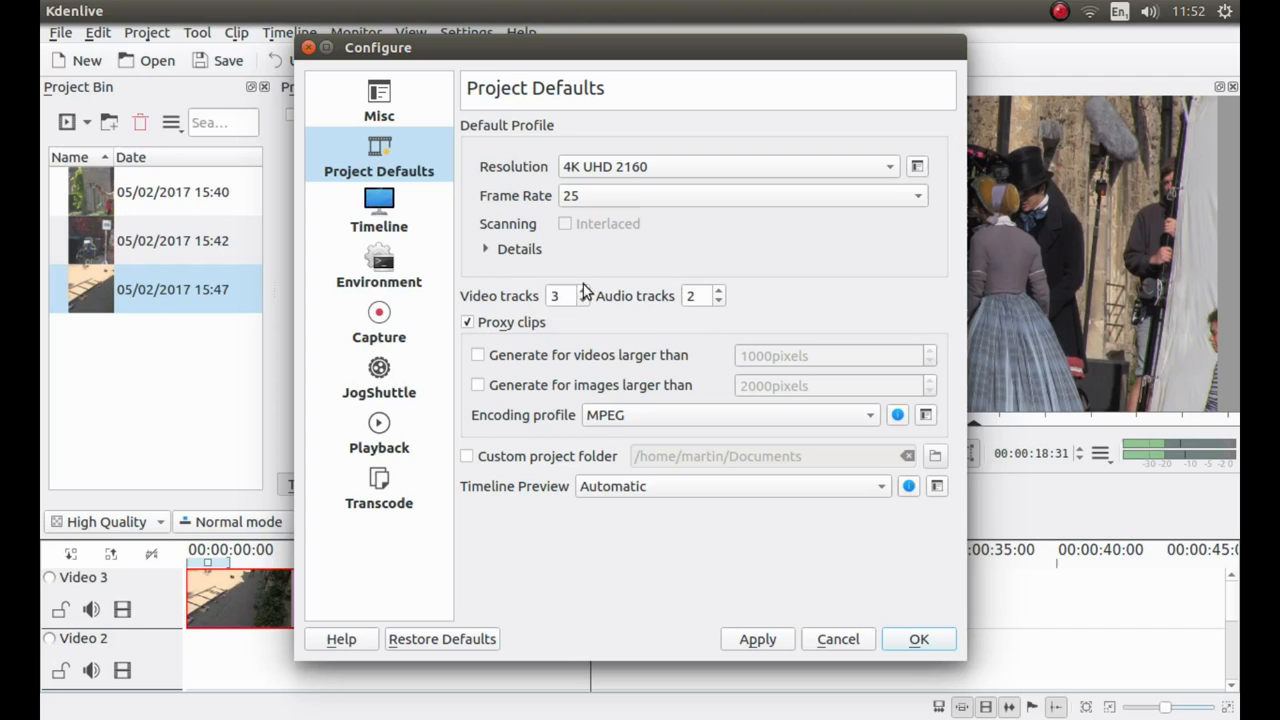
mouse_move(576, 344)
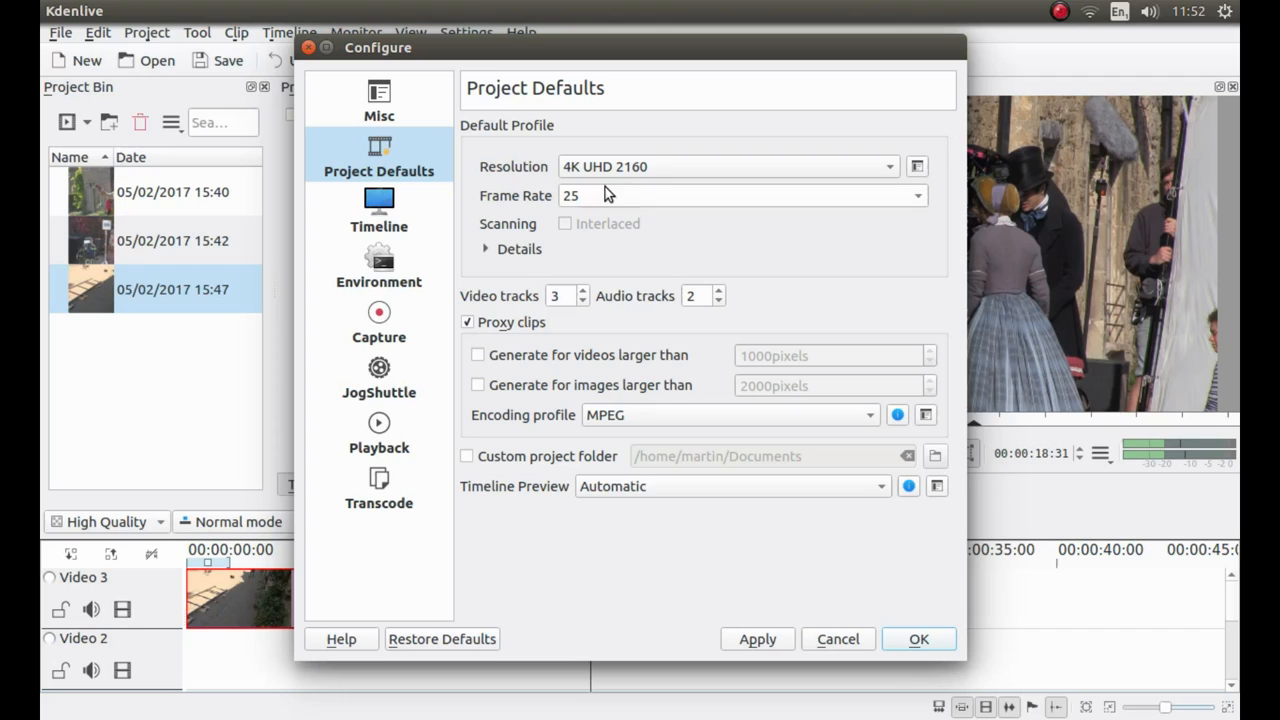
mouse_move(680, 170)
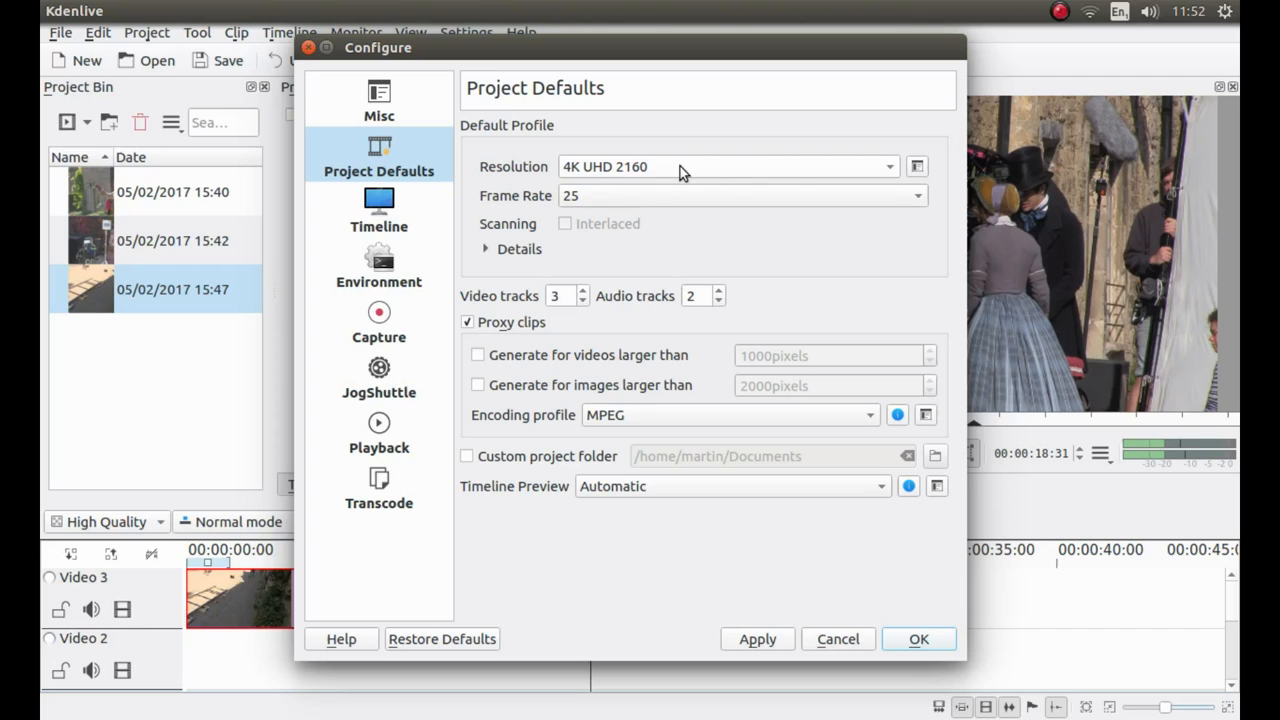
mouse_move(544, 204)
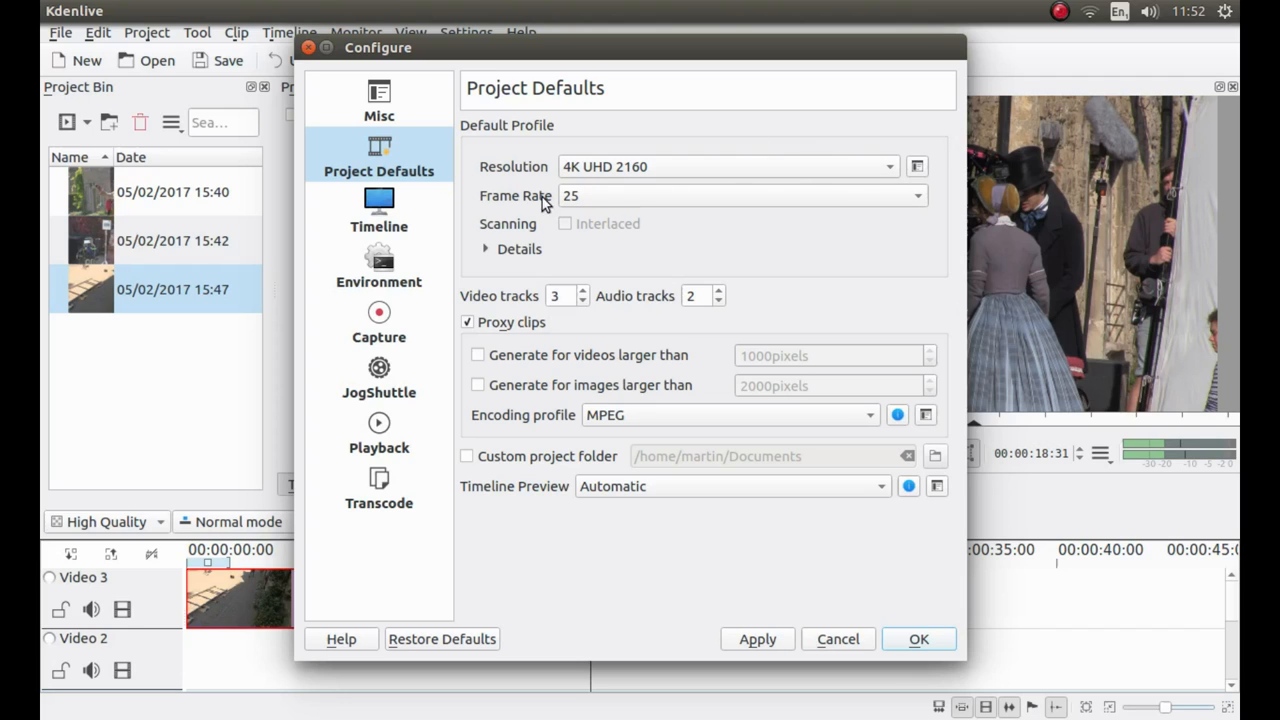
mouse_move(714, 698)
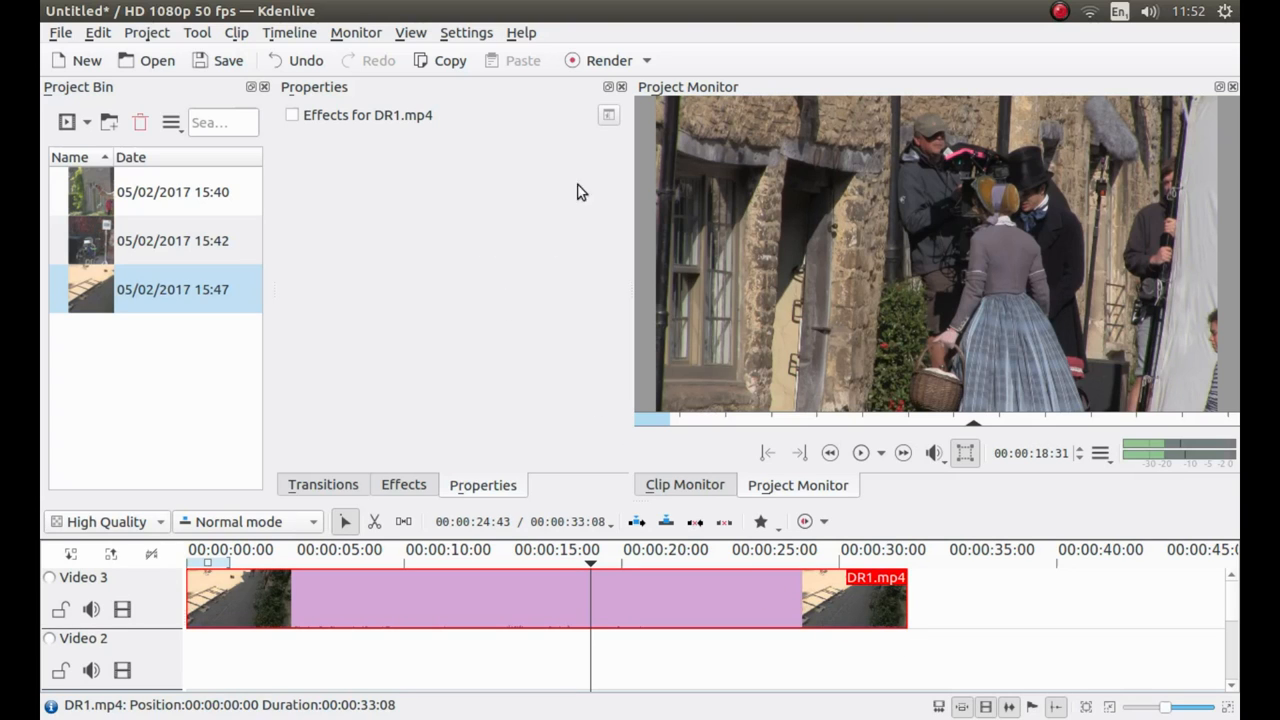
mouse_move(592, 226)
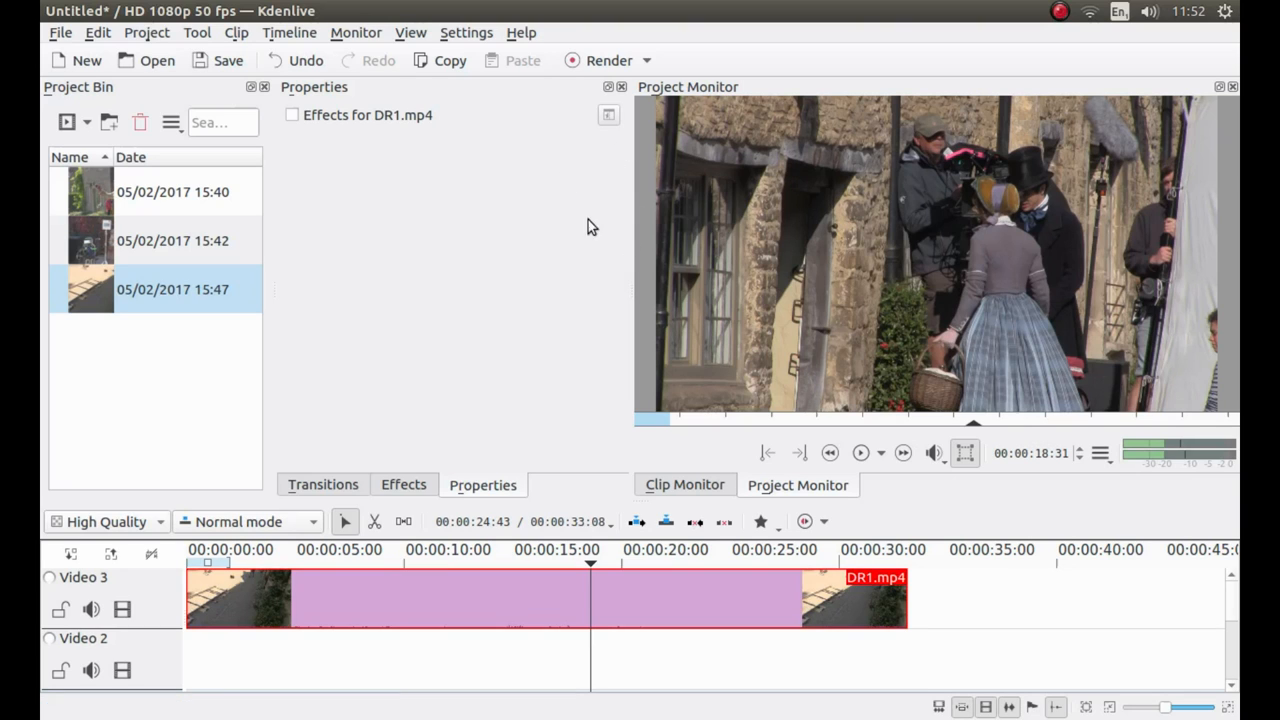
mouse_move(470, 272)
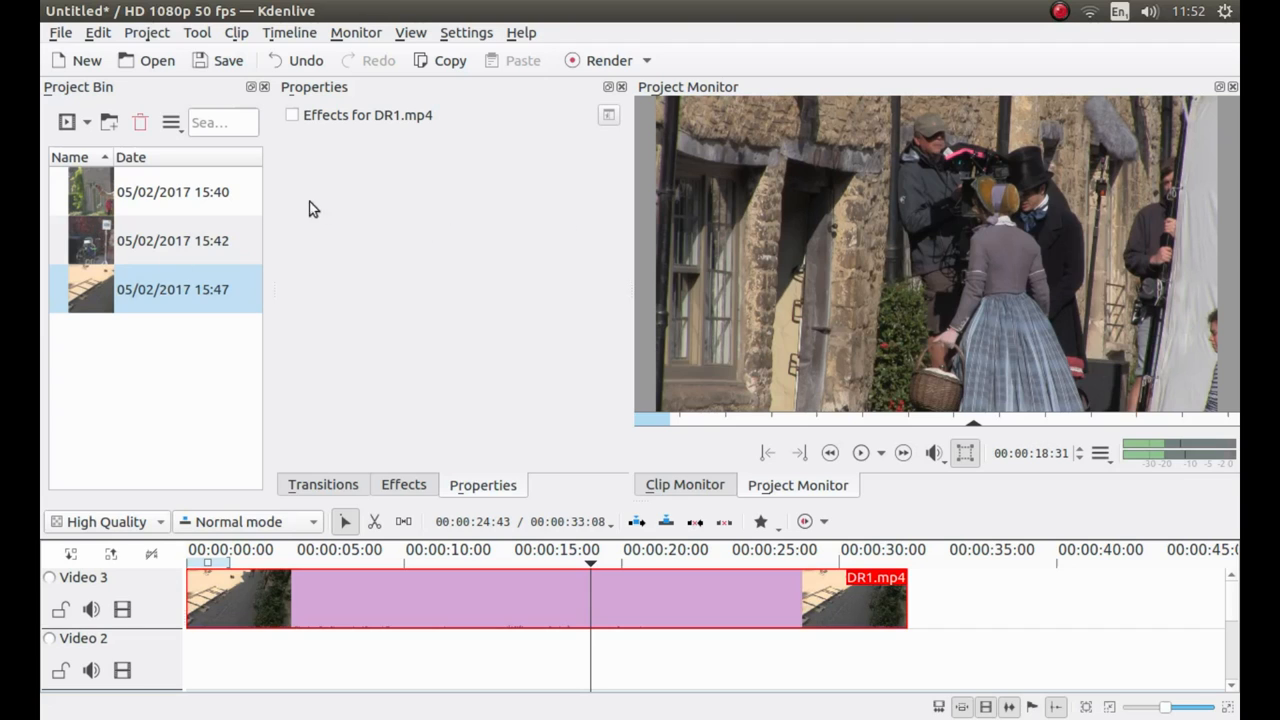
mouse_move(482, 32)
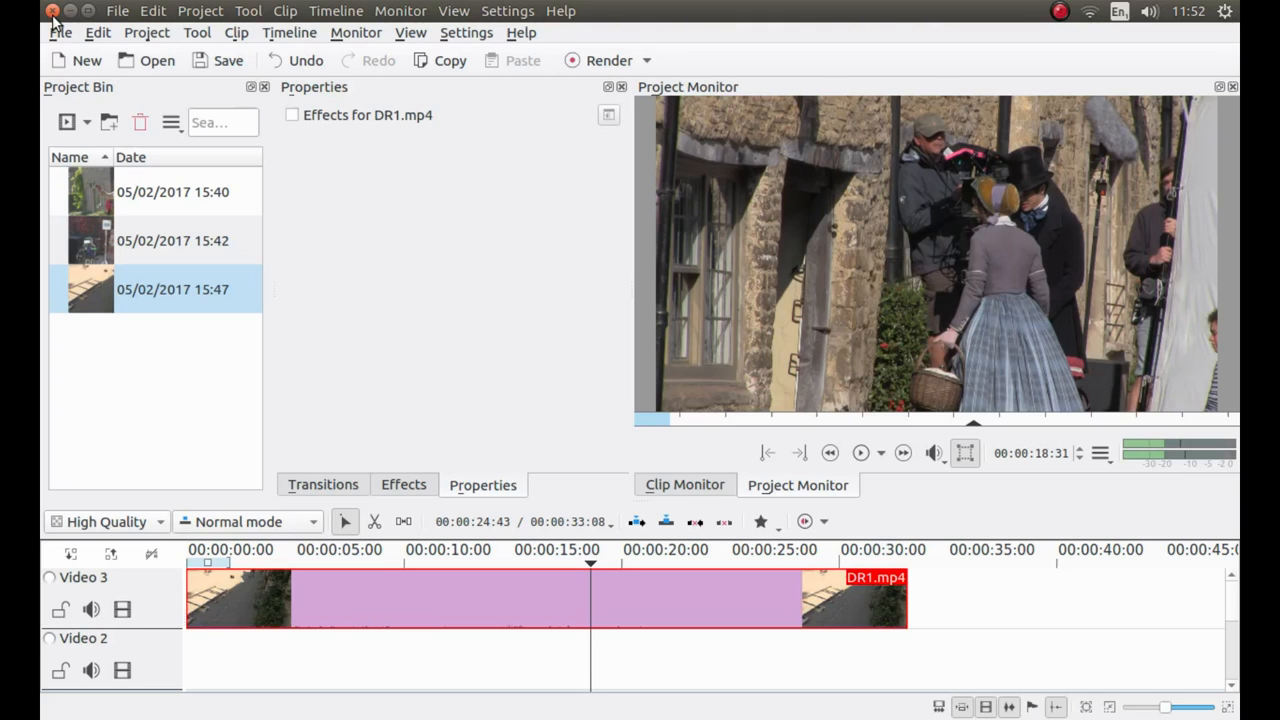
Quit Kdenlive, answering No to saving the untitled project.
click(52, 12)
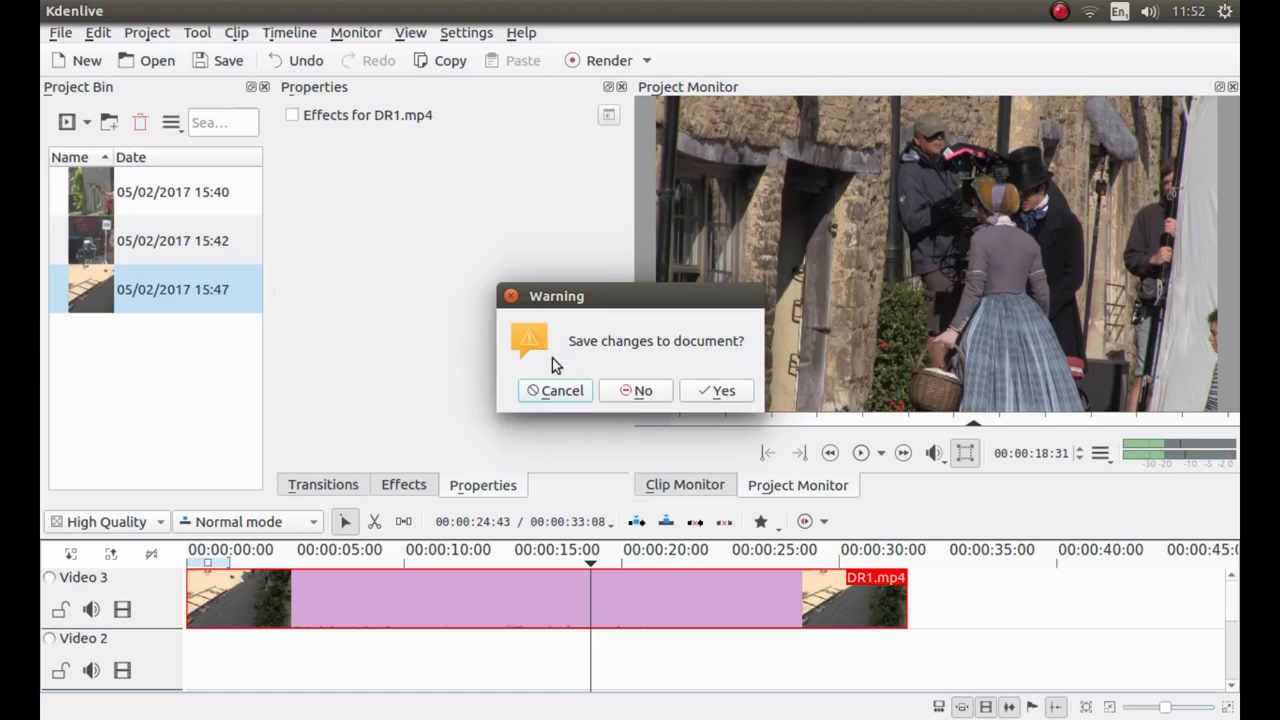
mouse_move(688, 356)
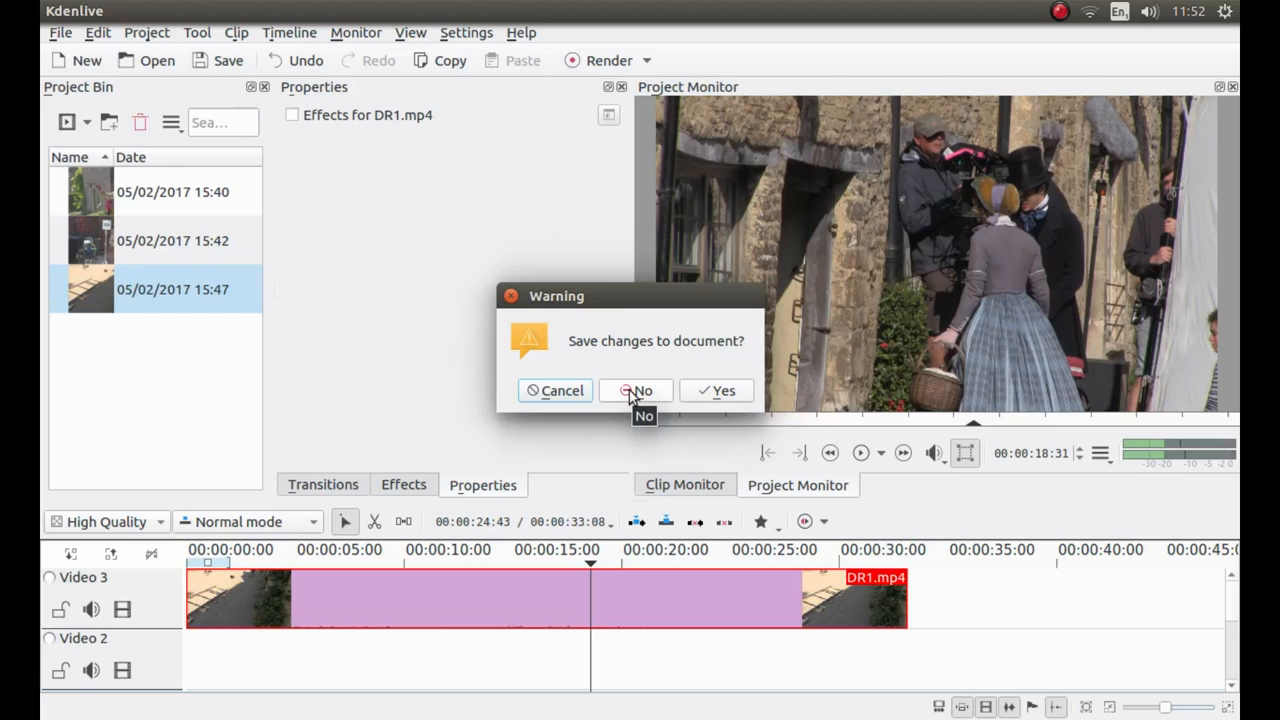
click(640, 390)
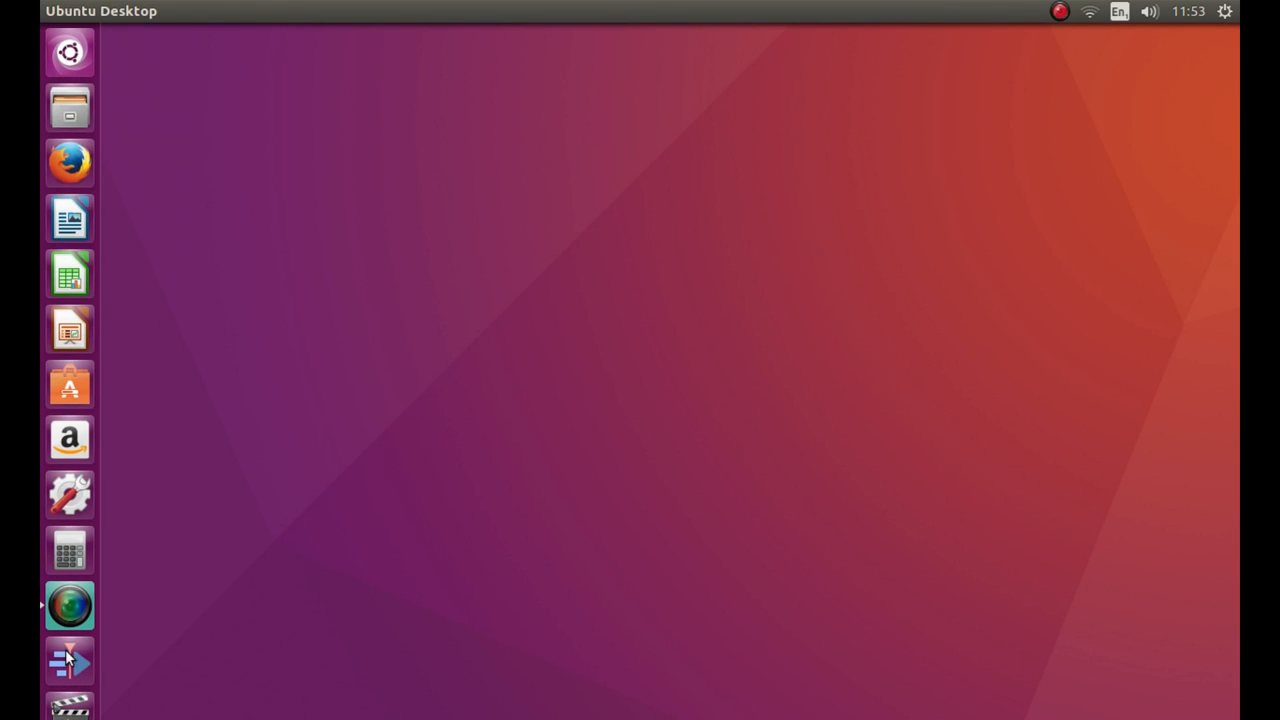
mouse_move(416, 192)
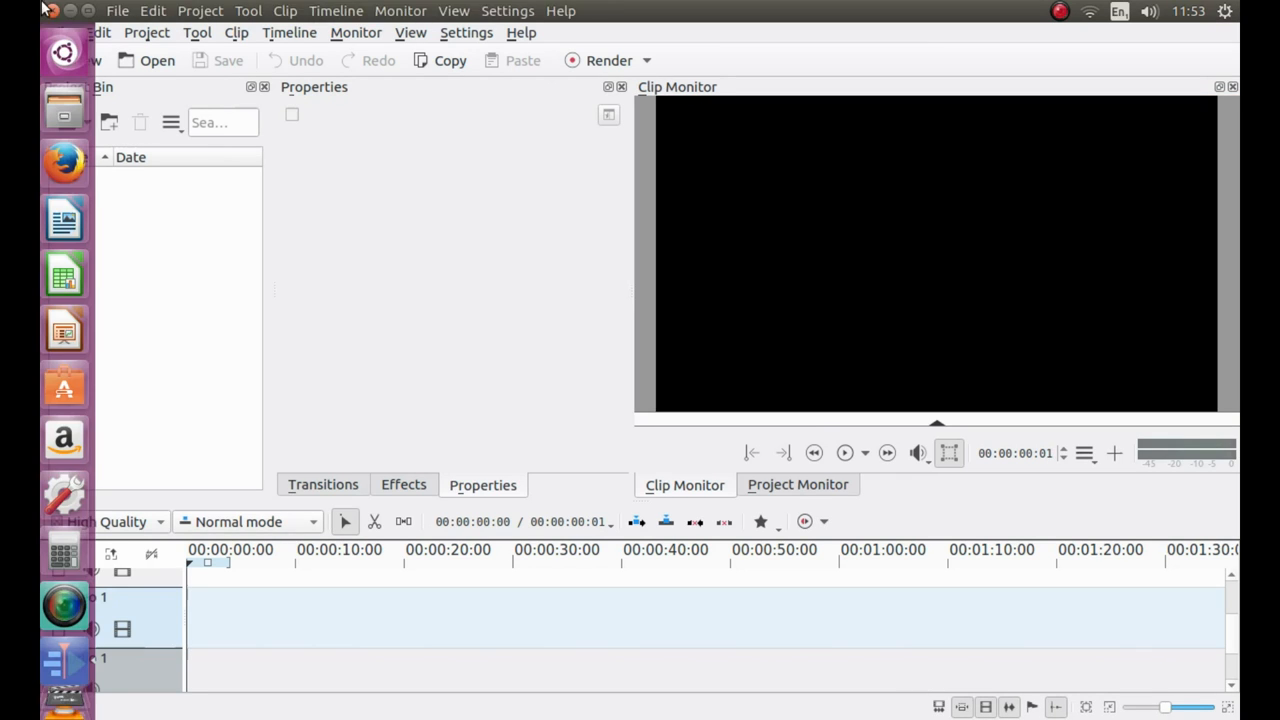
Launch Files from the Unity launcher, showing the Home folder.
click(68, 108)
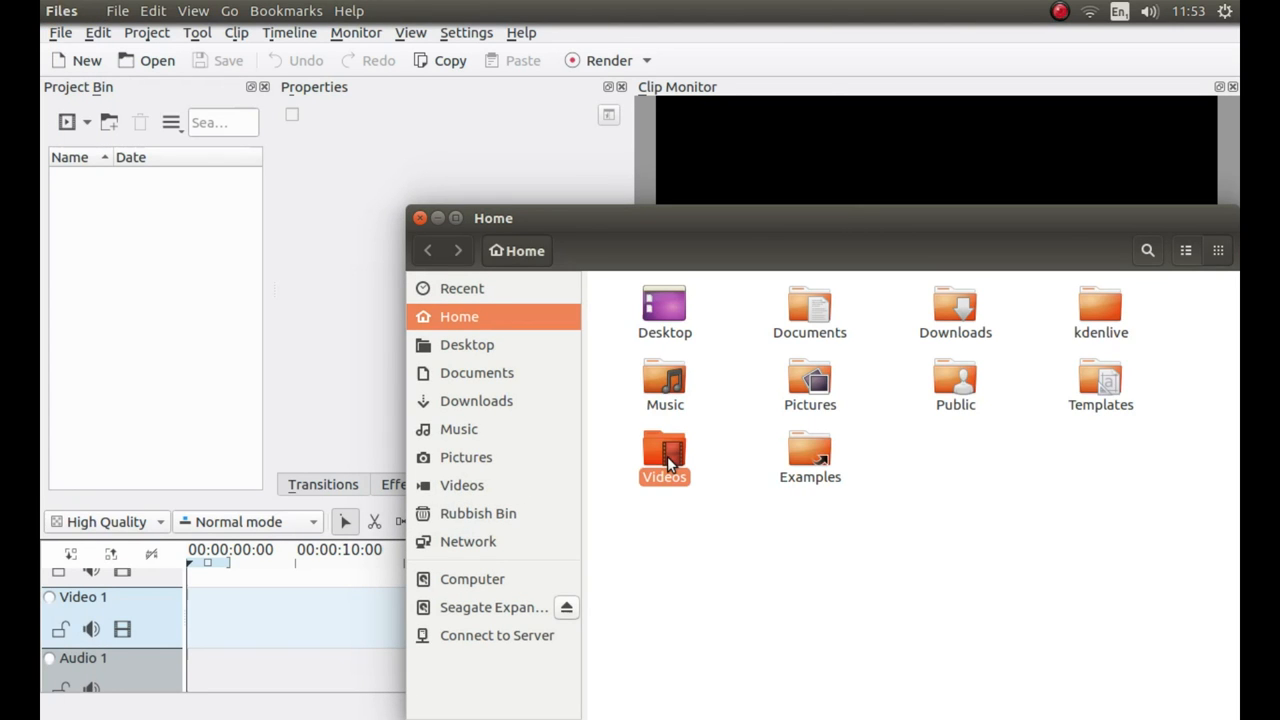
Browse to Videos > 4K in Files and select the DR1–DR3 clips for the new project.
double_click(664, 450)
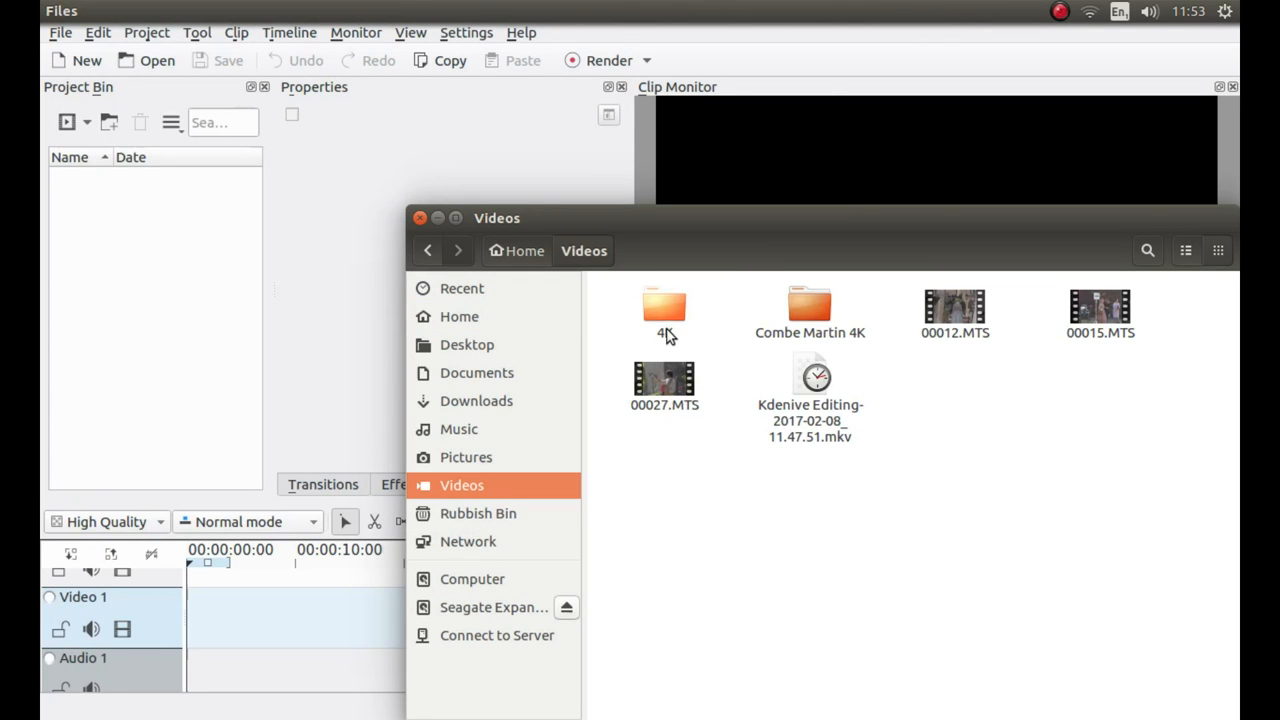
double_click(664, 304)
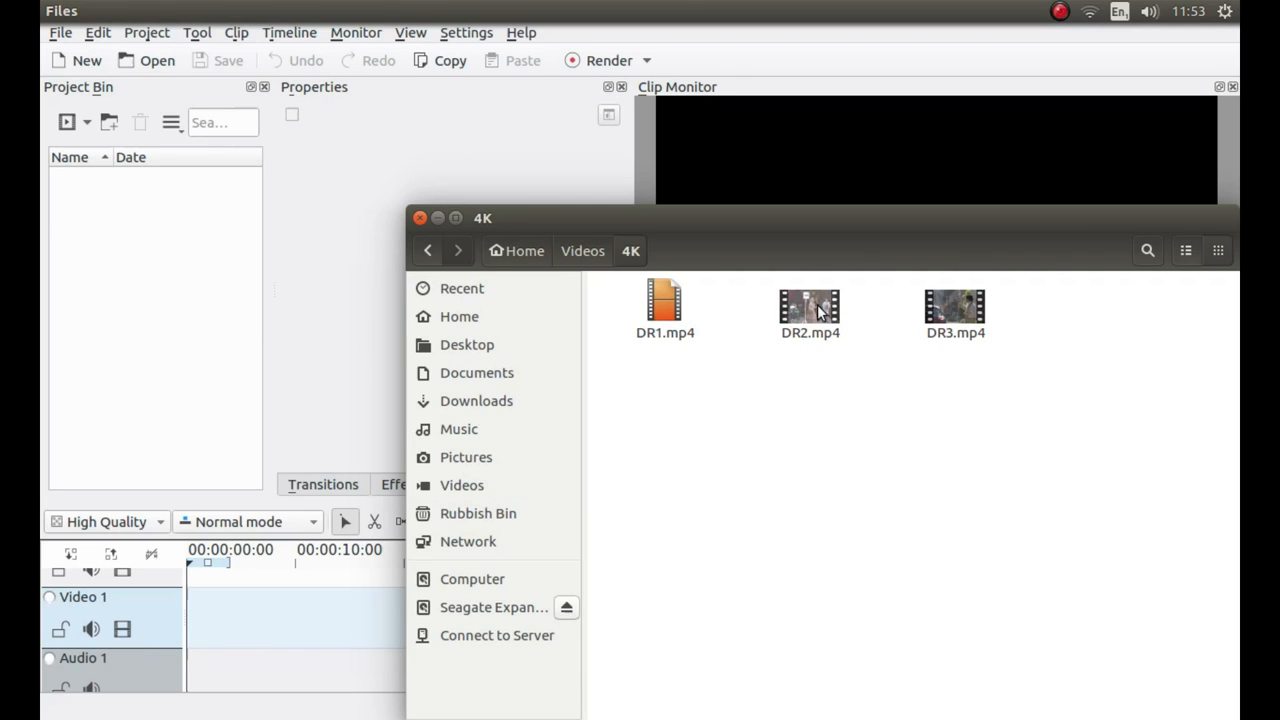
click(664, 304)
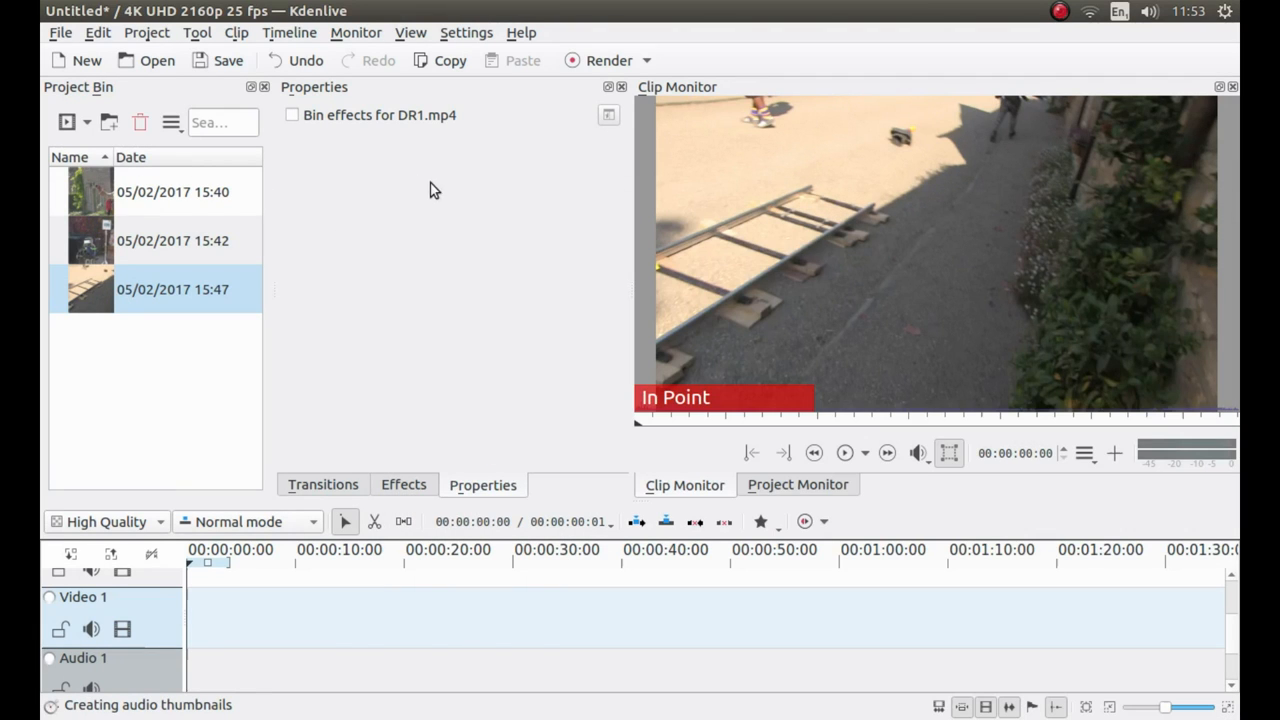
mouse_move(108, 192)
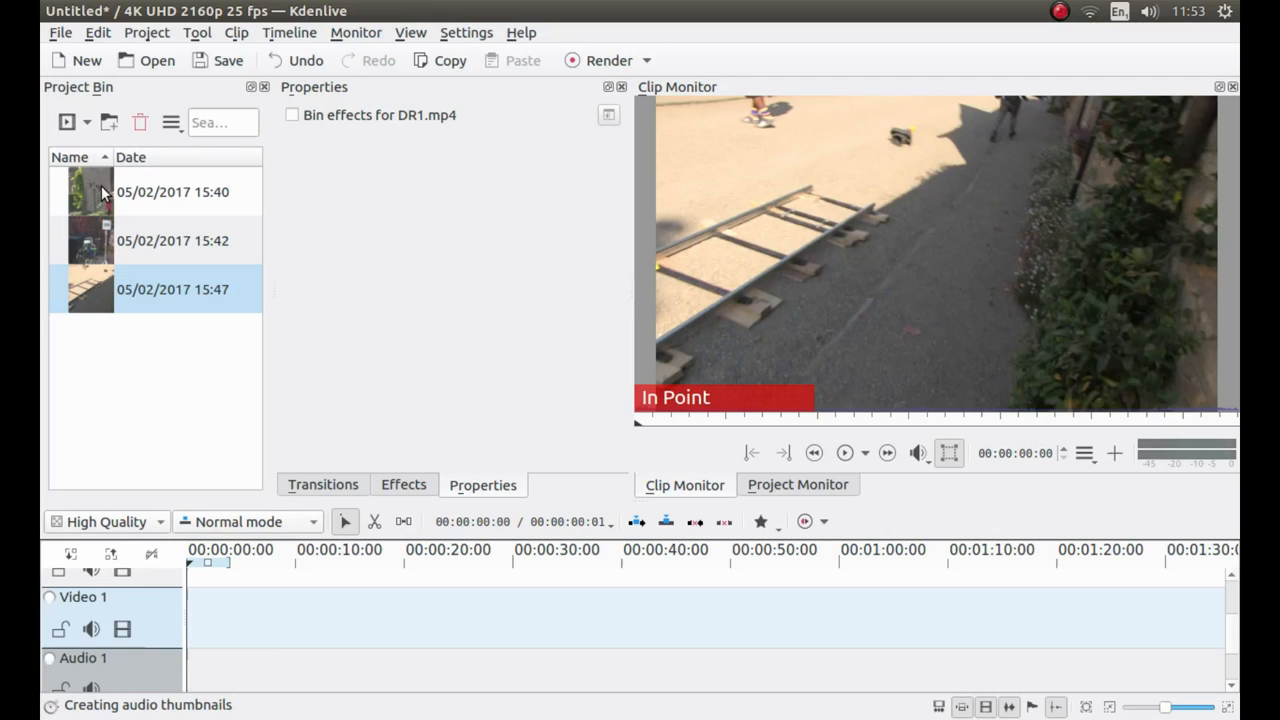
mouse_move(90, 196)
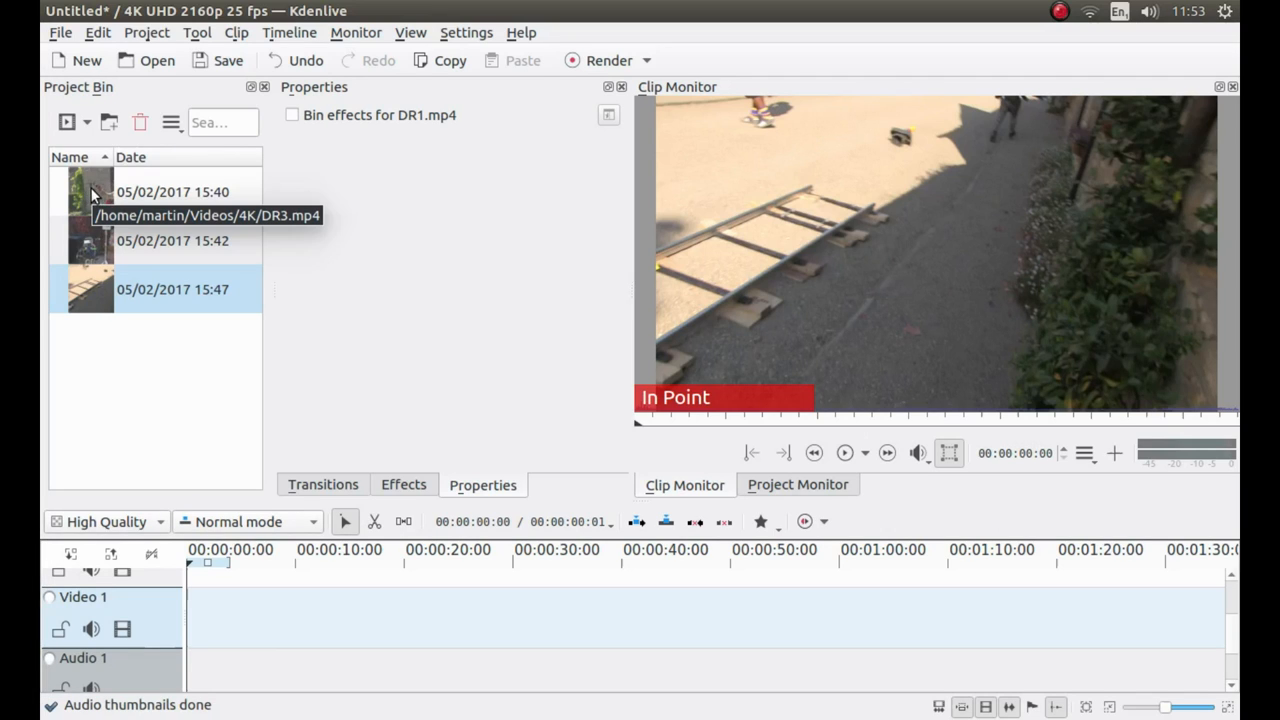
mouse_move(120, 200)
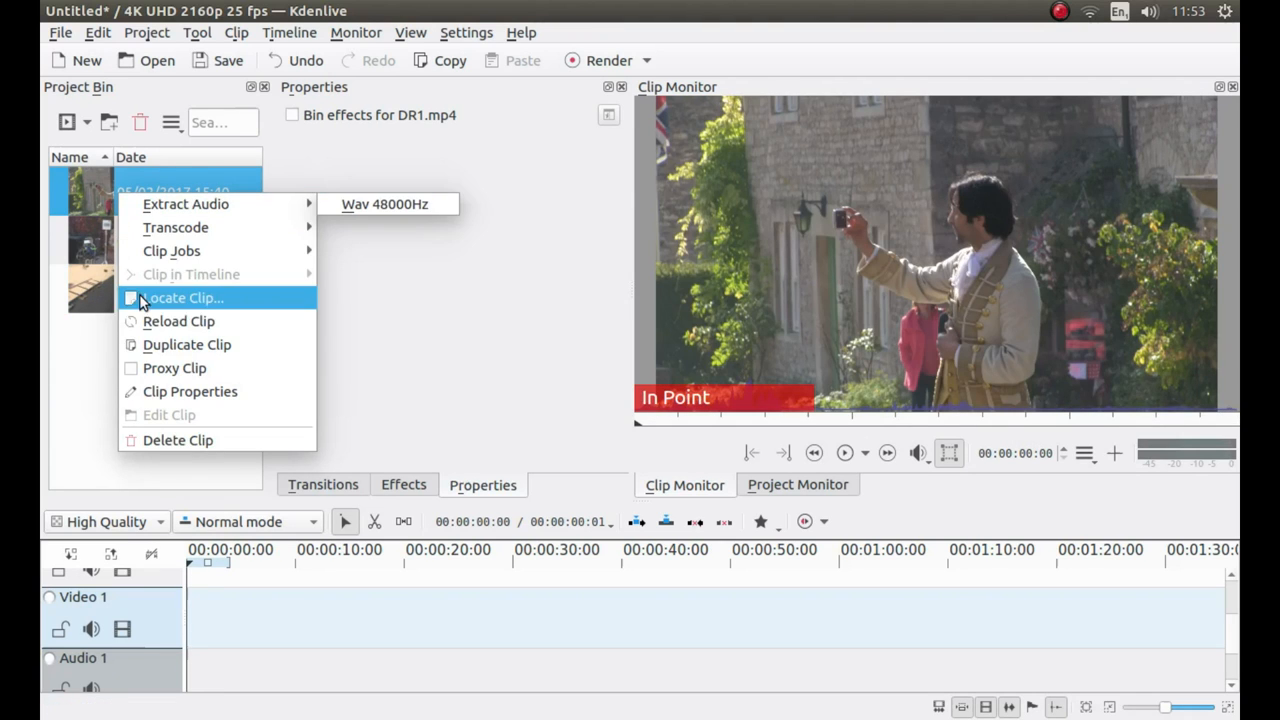
mouse_move(176, 368)
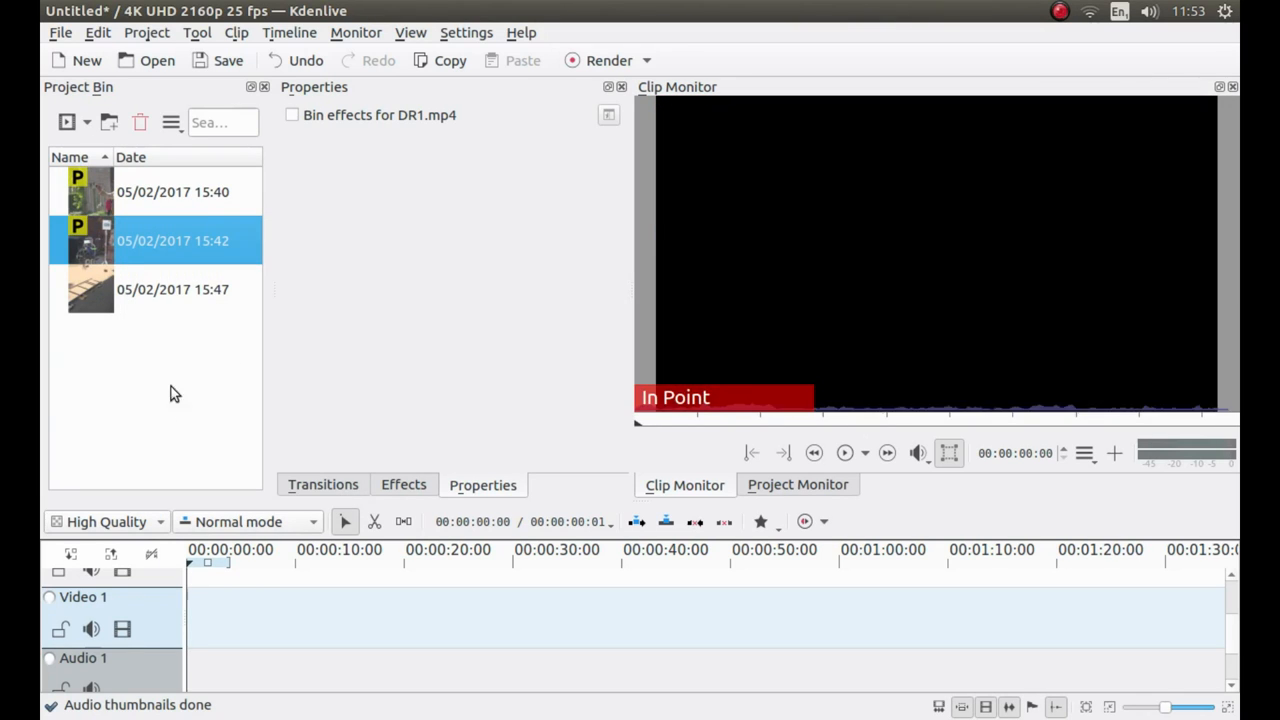
Generate a proxy for the third DR clip so all three bin clips show the P badge.
right_click(90, 288)
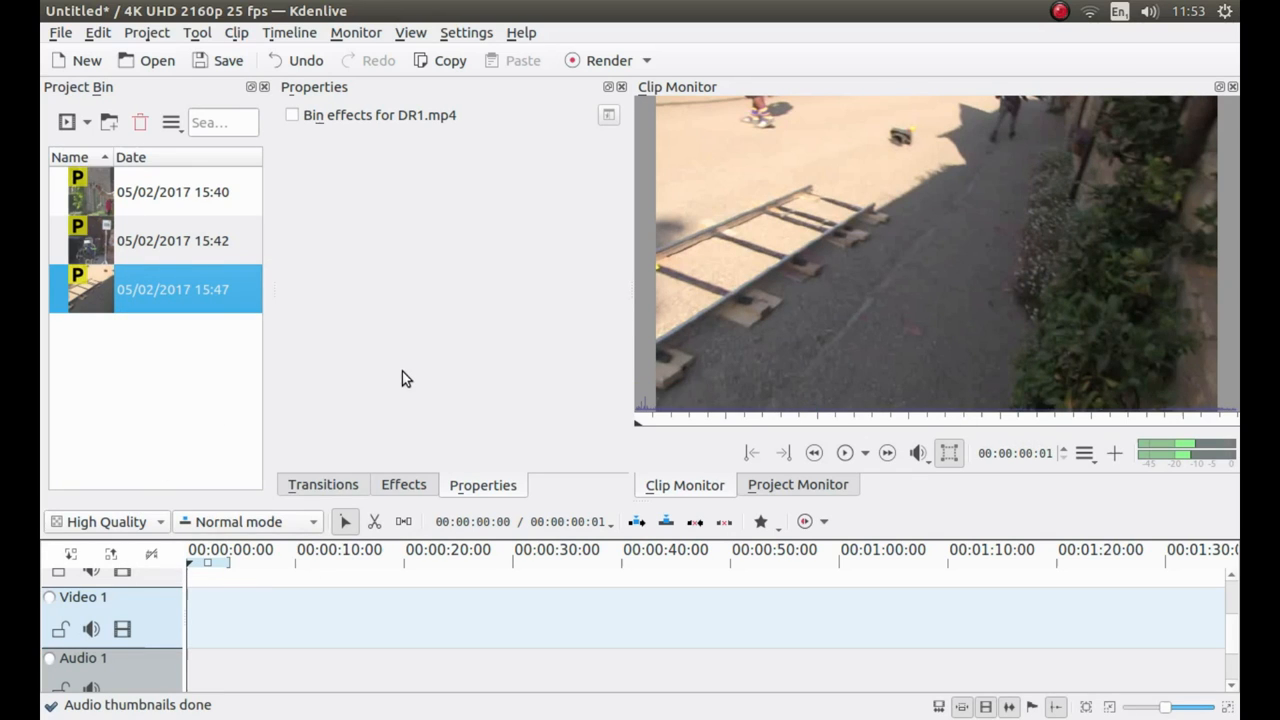
mouse_move(294, 352)
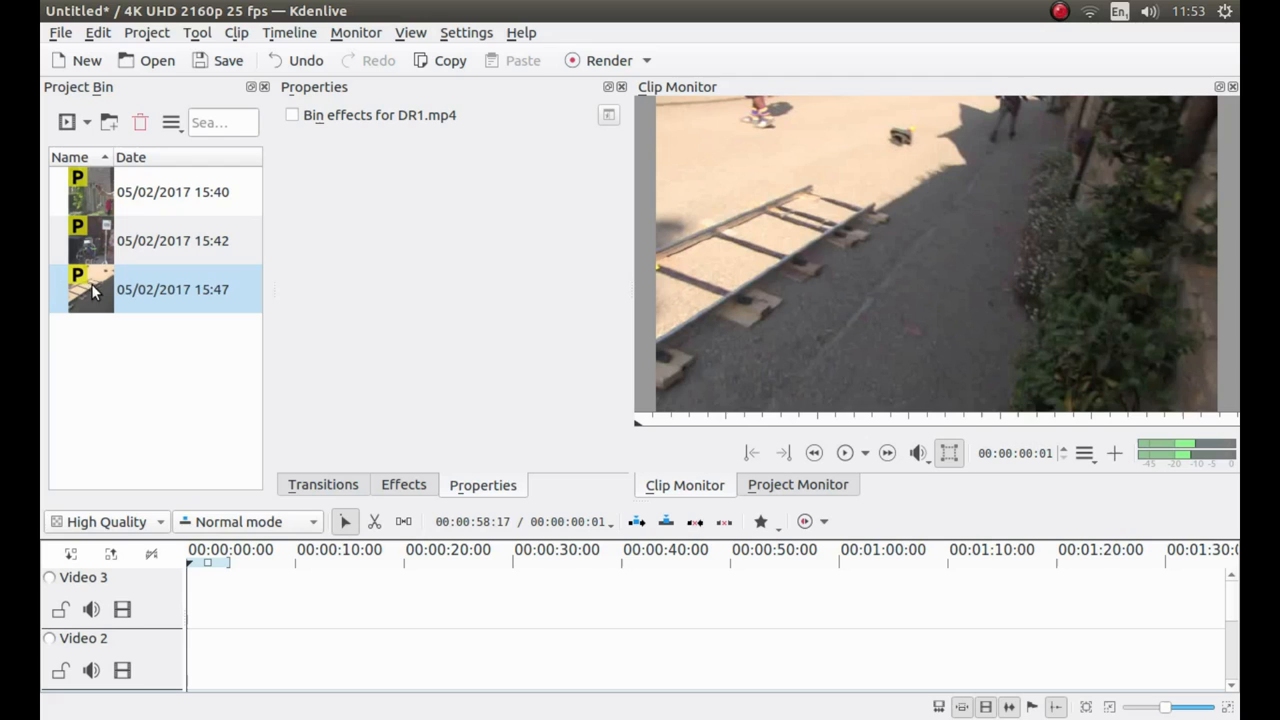
Place DR1.mp4 at the start of Video 3 and scrub to about six then twenty-two seconds.
drag(90, 288, 596, 592)
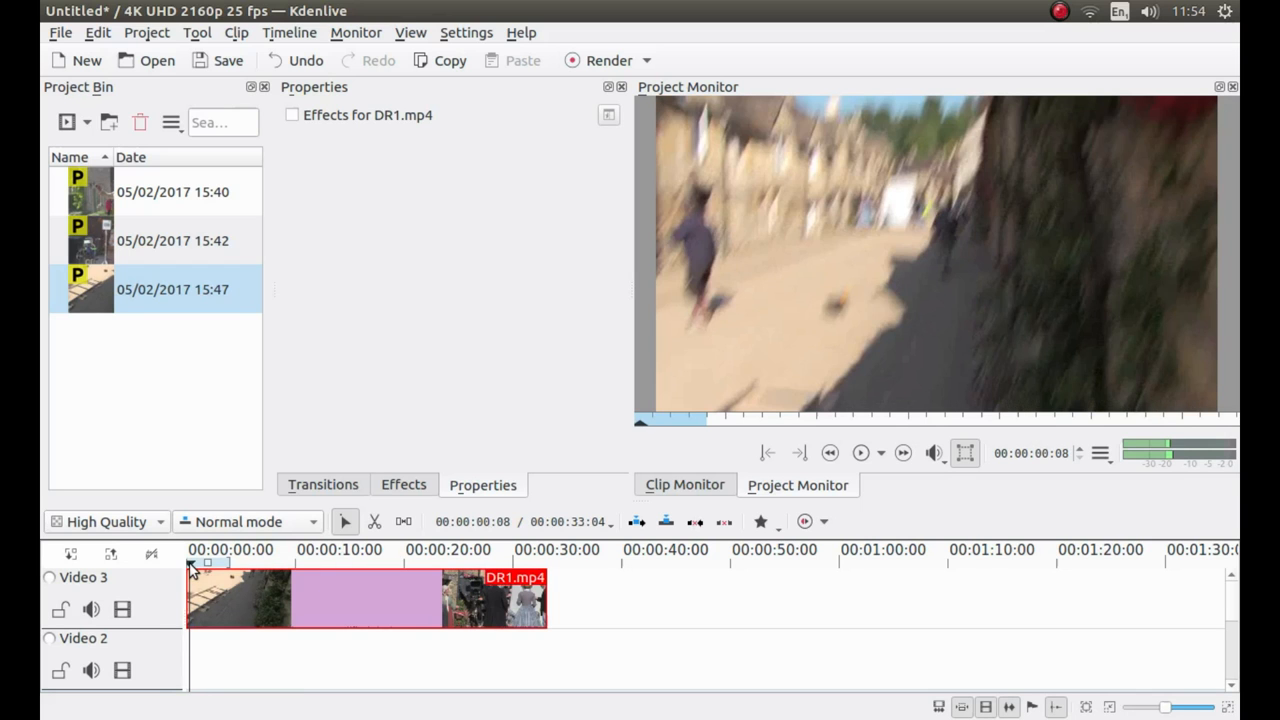
click(250, 560)
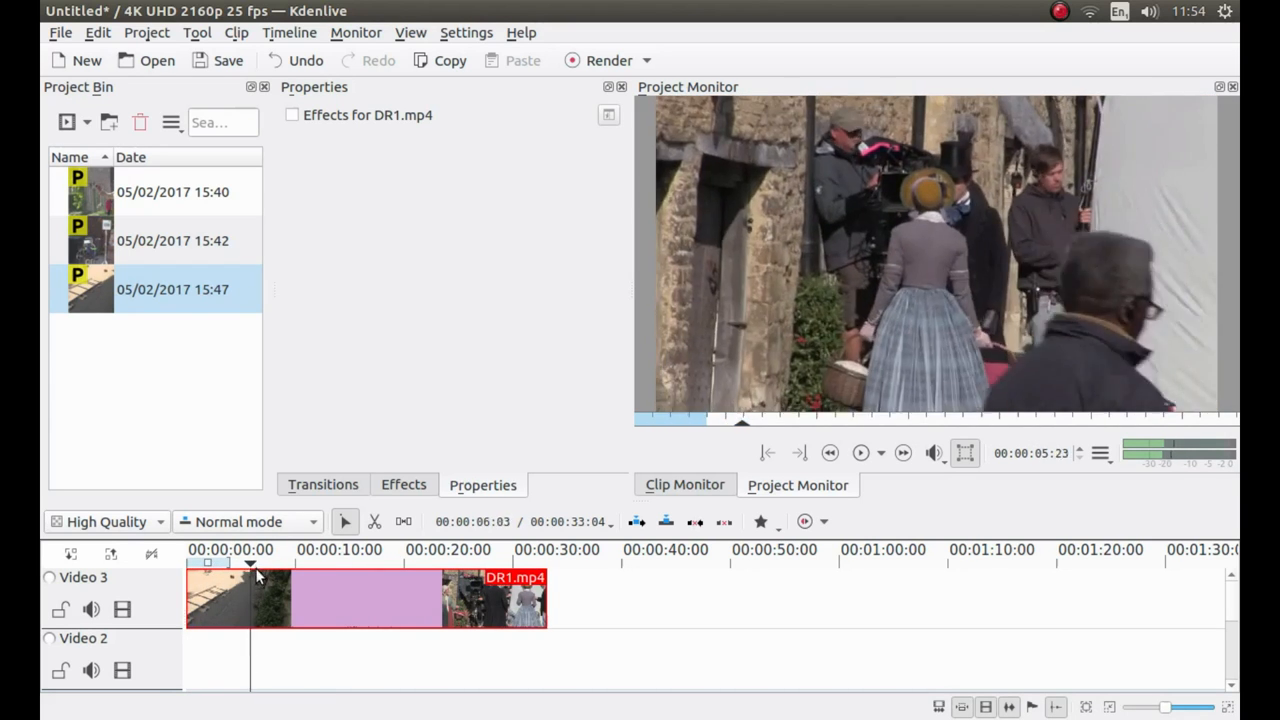
click(360, 560)
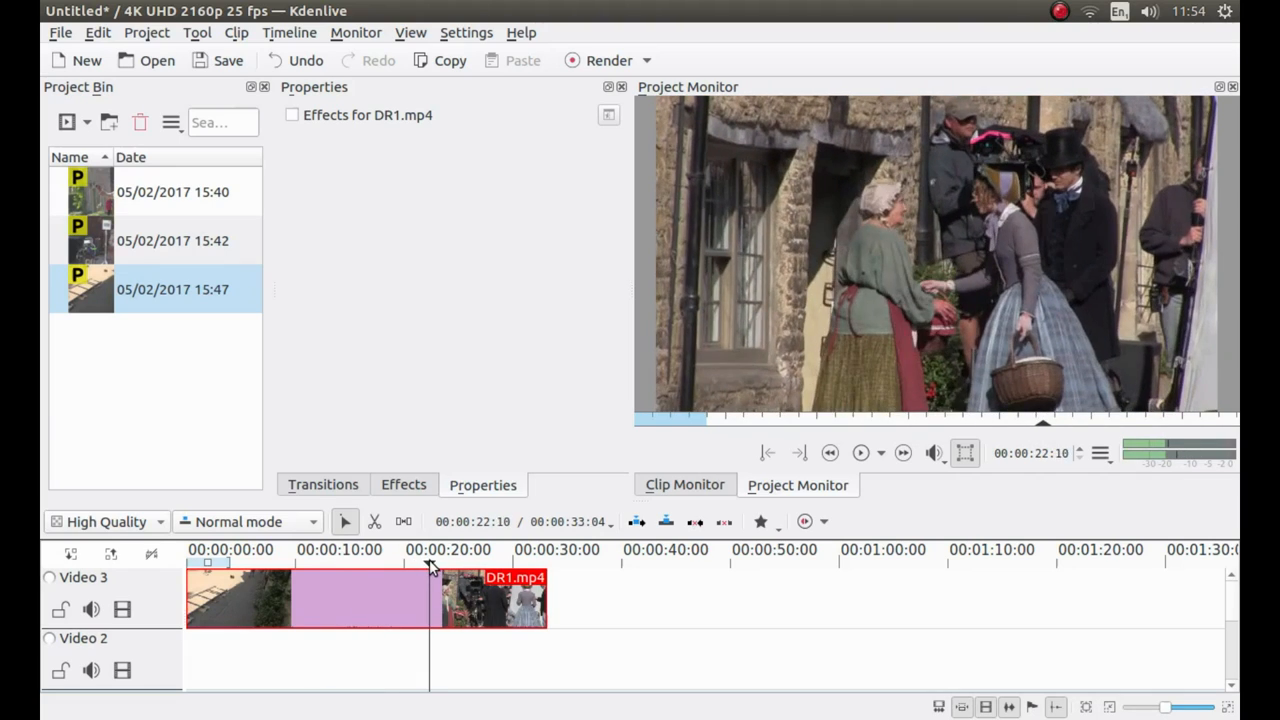
Play back DR1 from its start in the Project Monitor and park the playhead near 00:00:10.
click(392, 548)
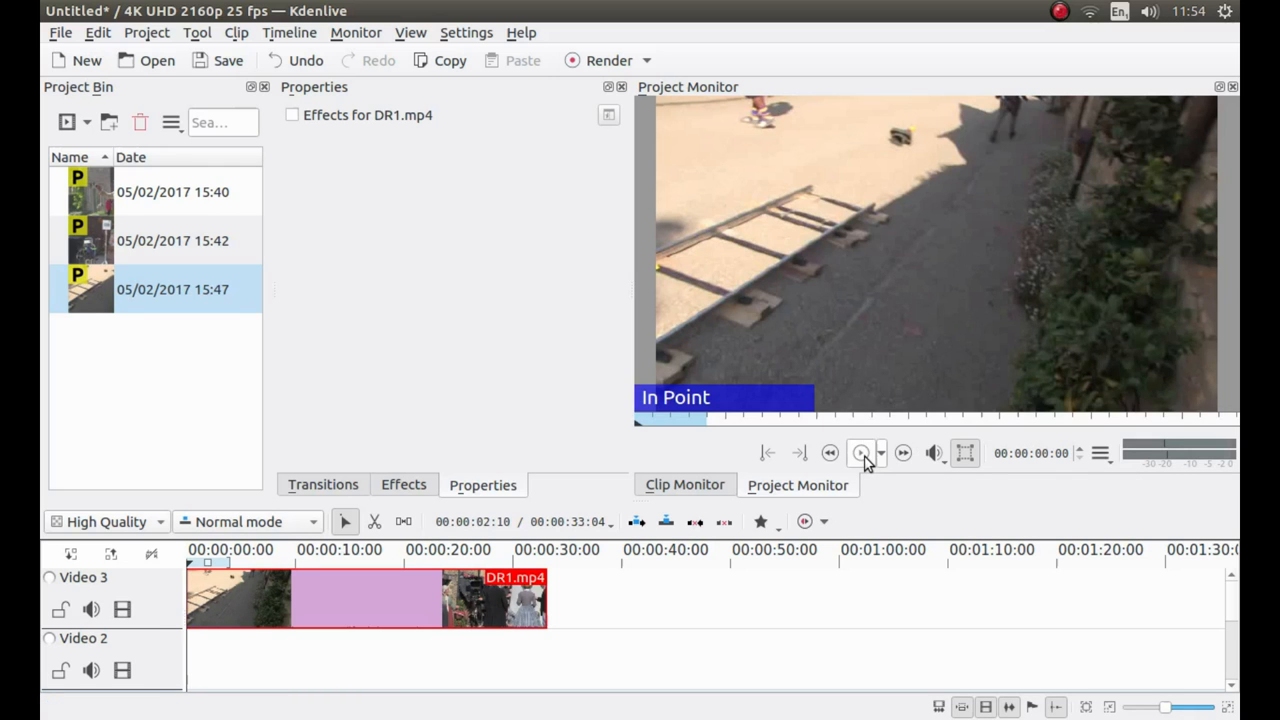
click(860, 452)
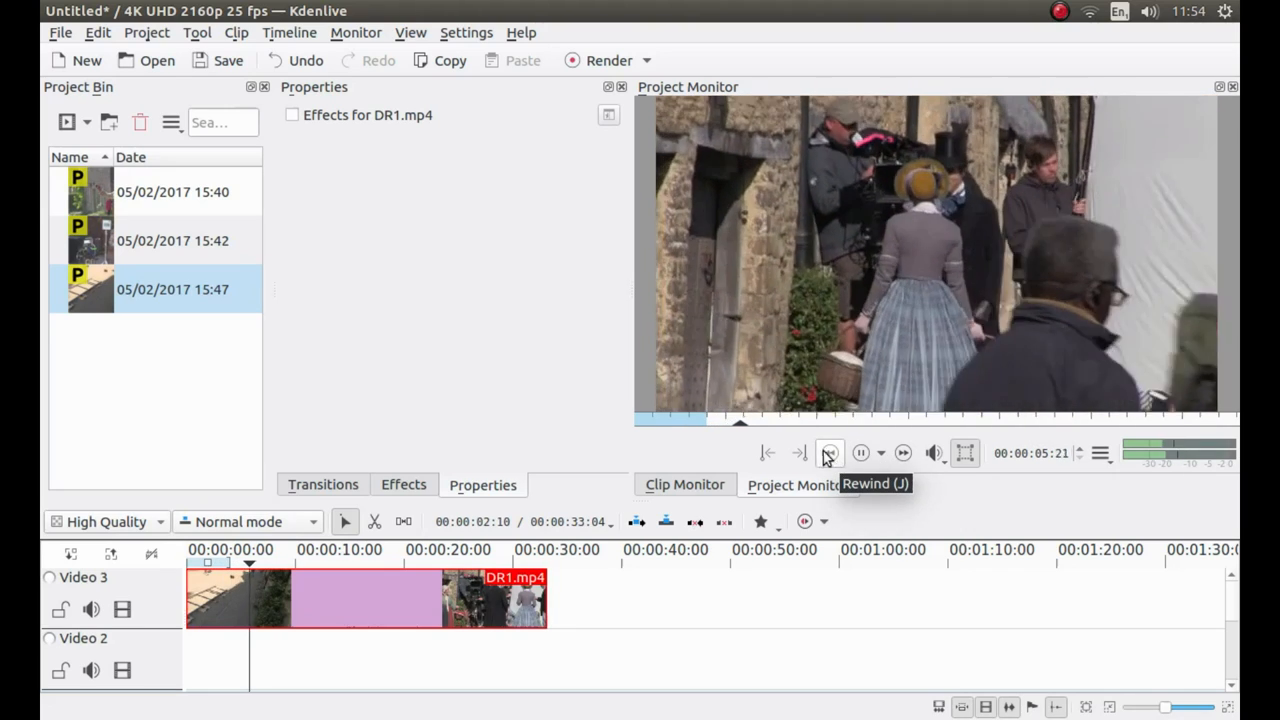
click(860, 452)
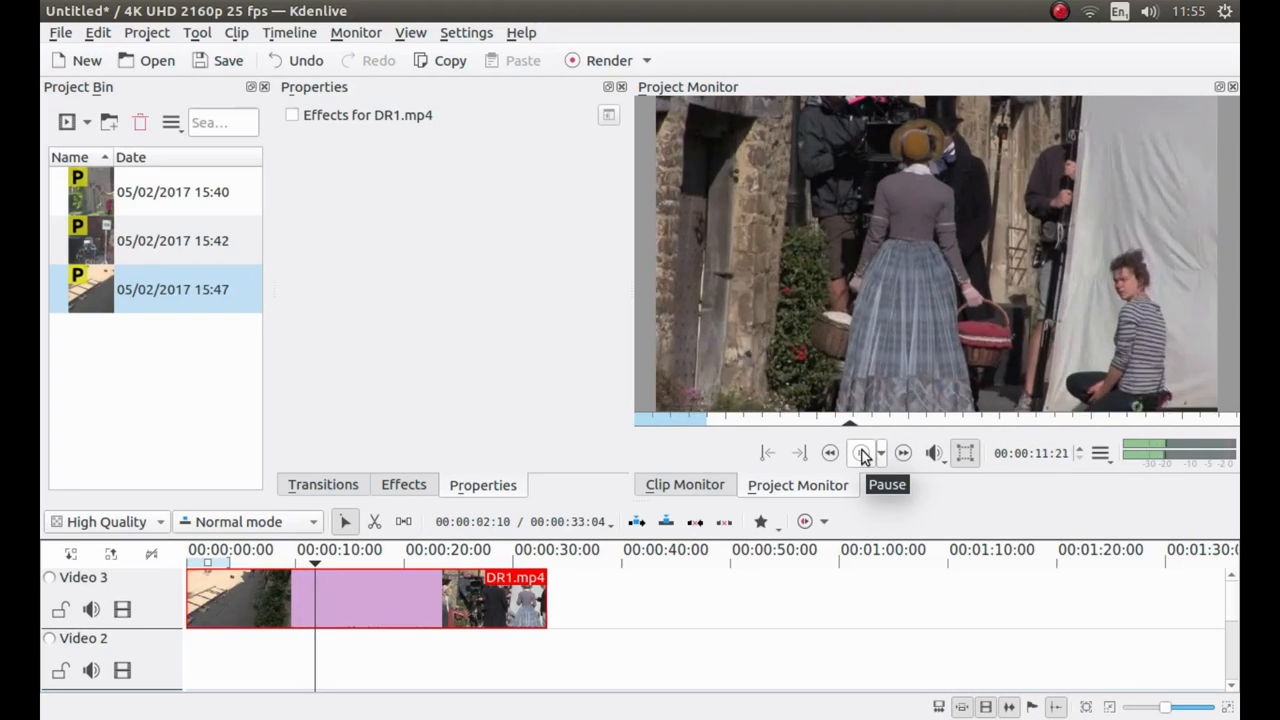
click(862, 452)
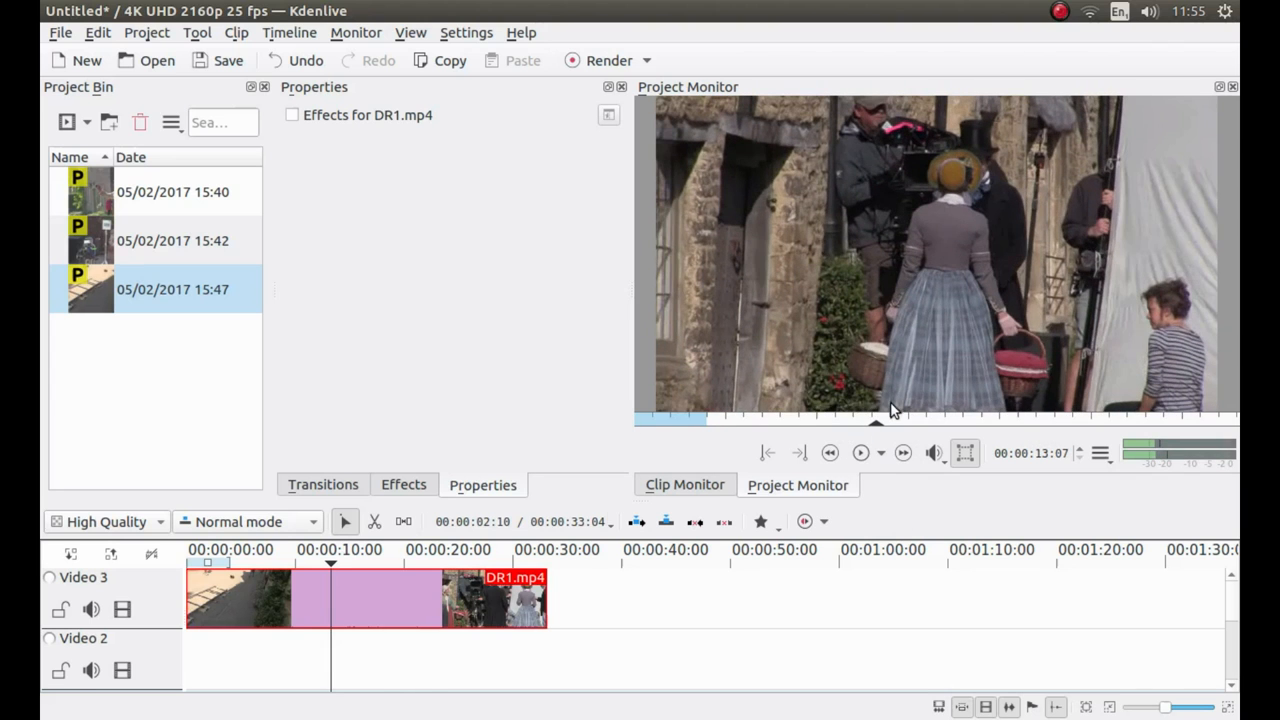
click(330, 564)
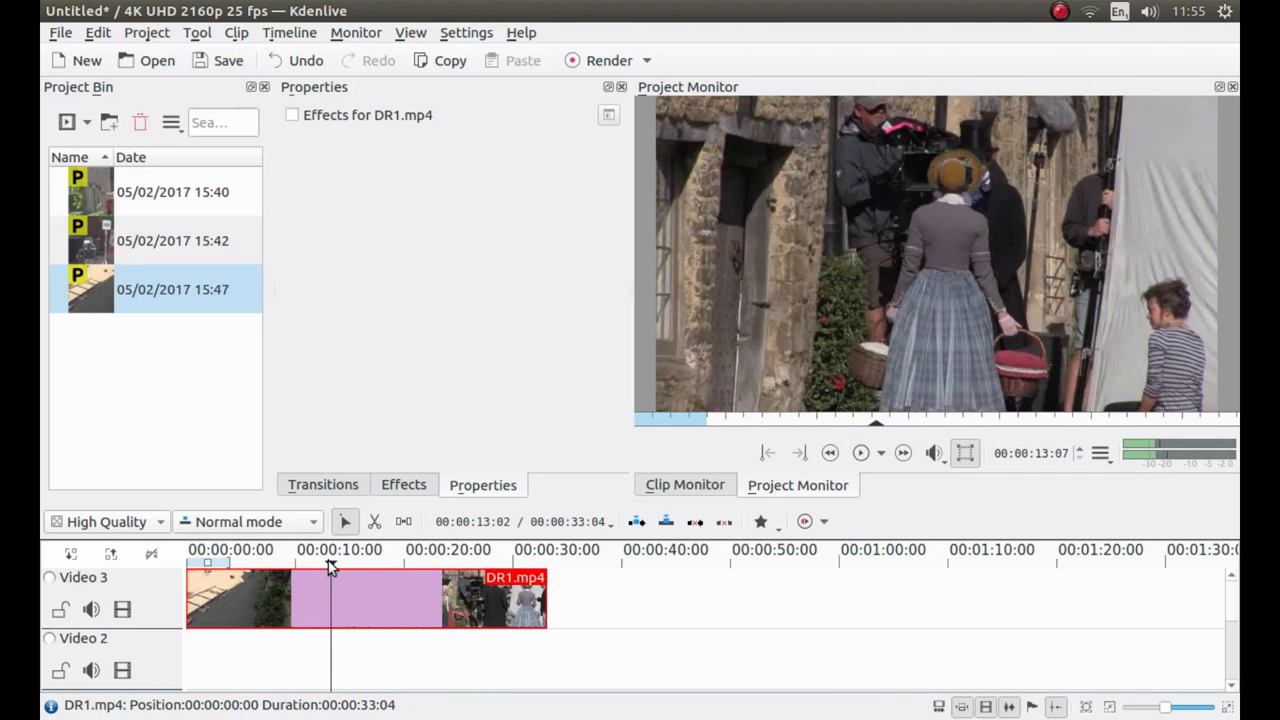
click(200, 560)
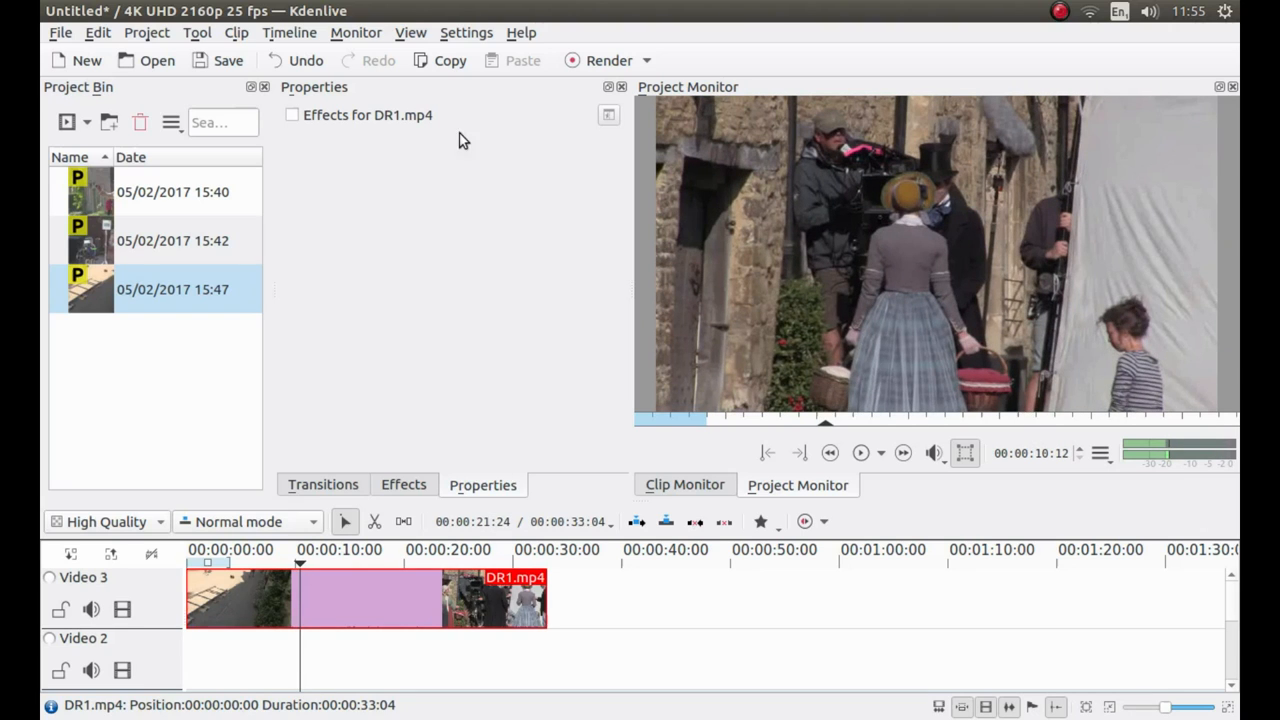
mouse_move(490, 352)
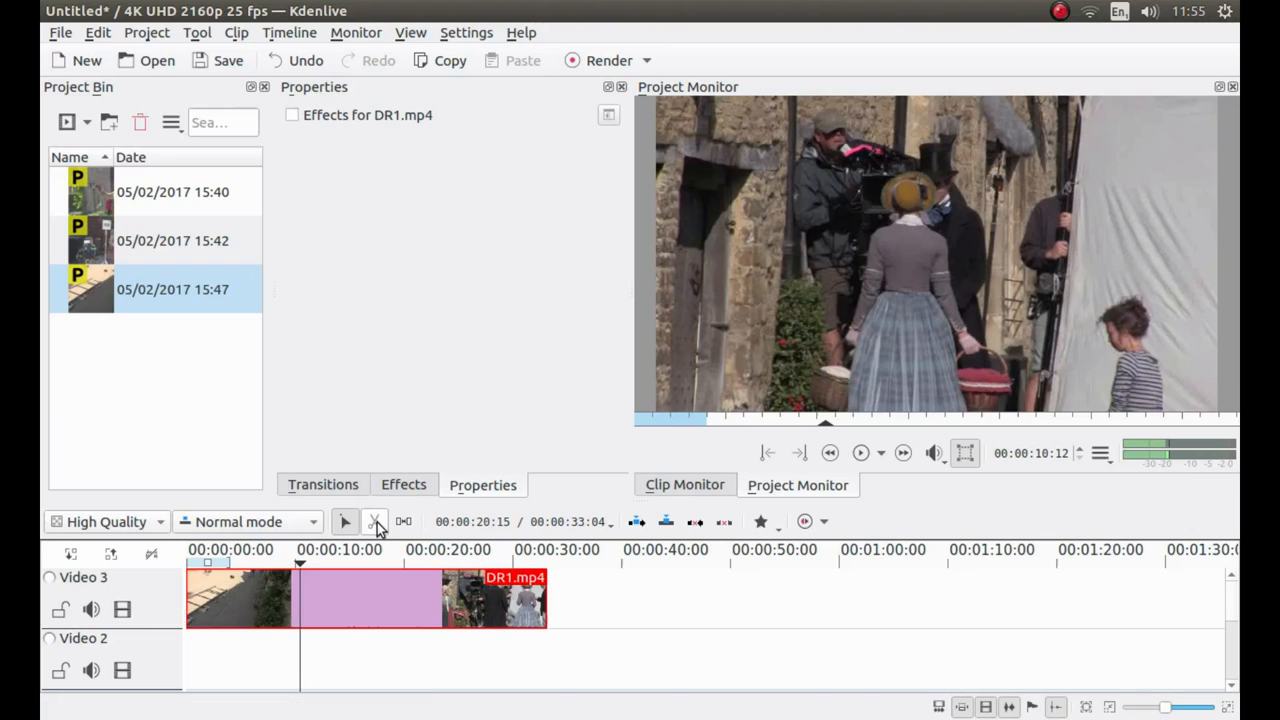
mouse_move(374, 520)
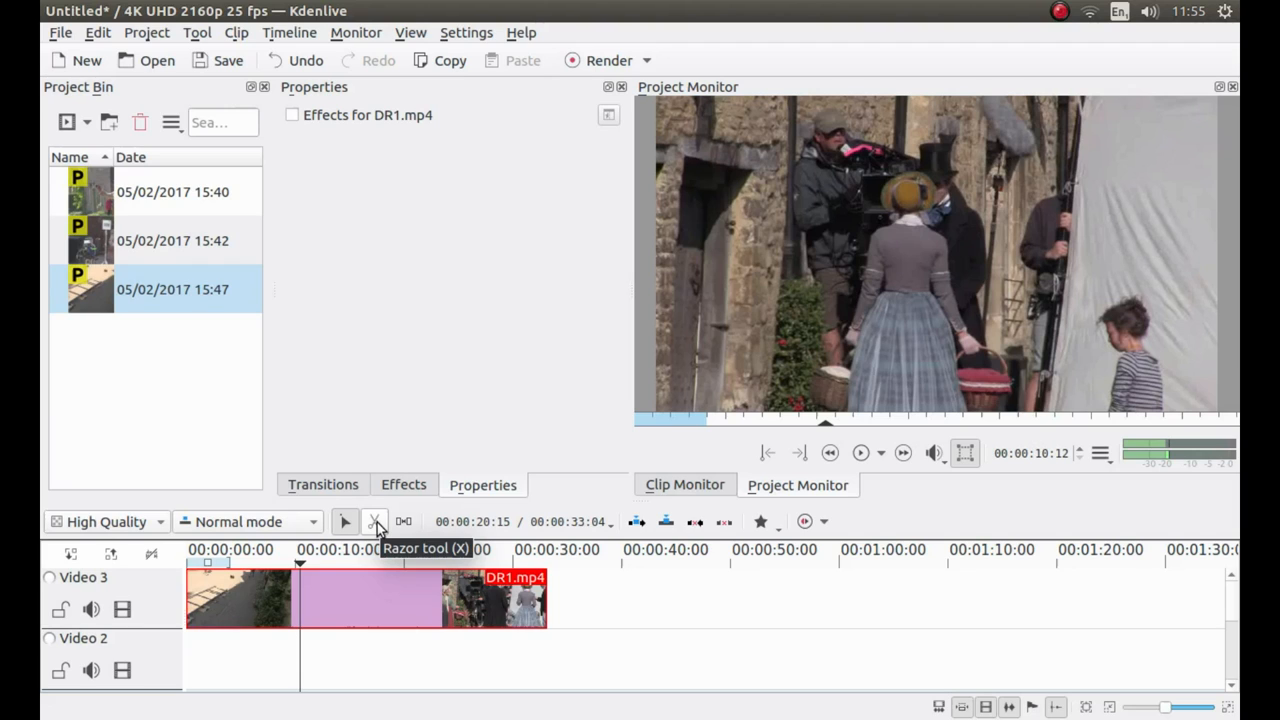
mouse_move(416, 368)
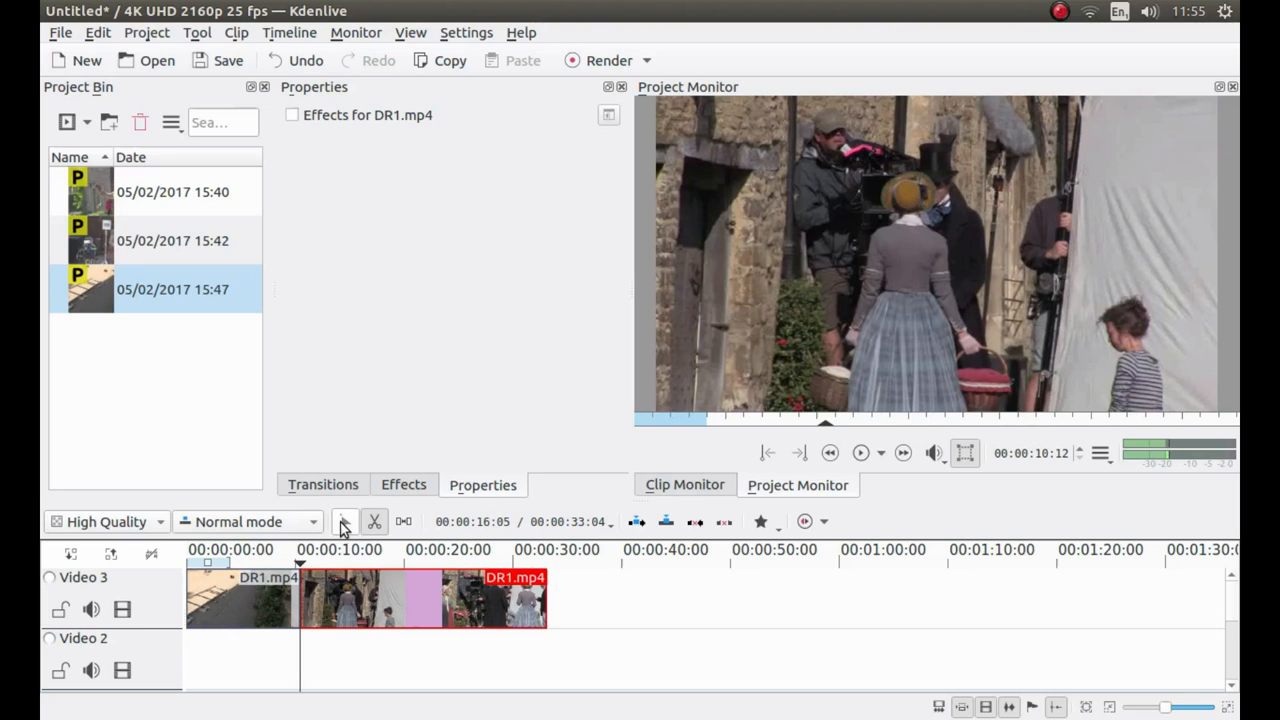
mouse_move(344, 520)
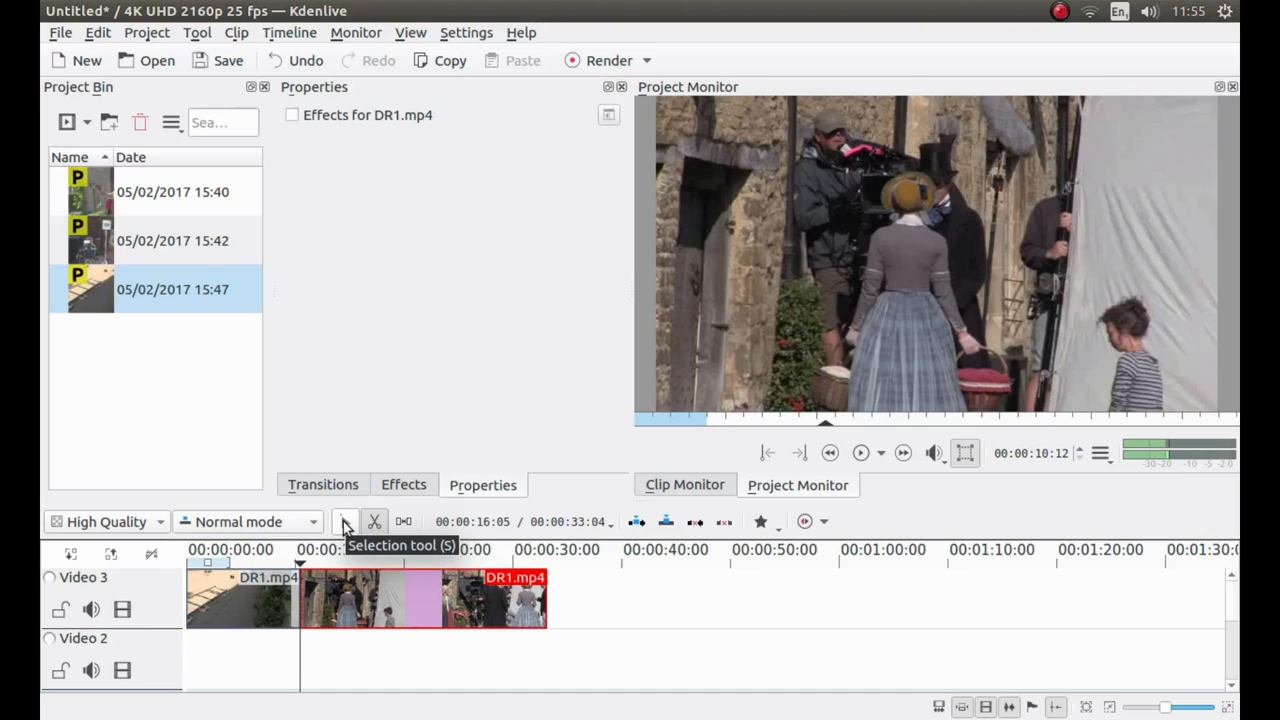
mouse_move(378, 500)
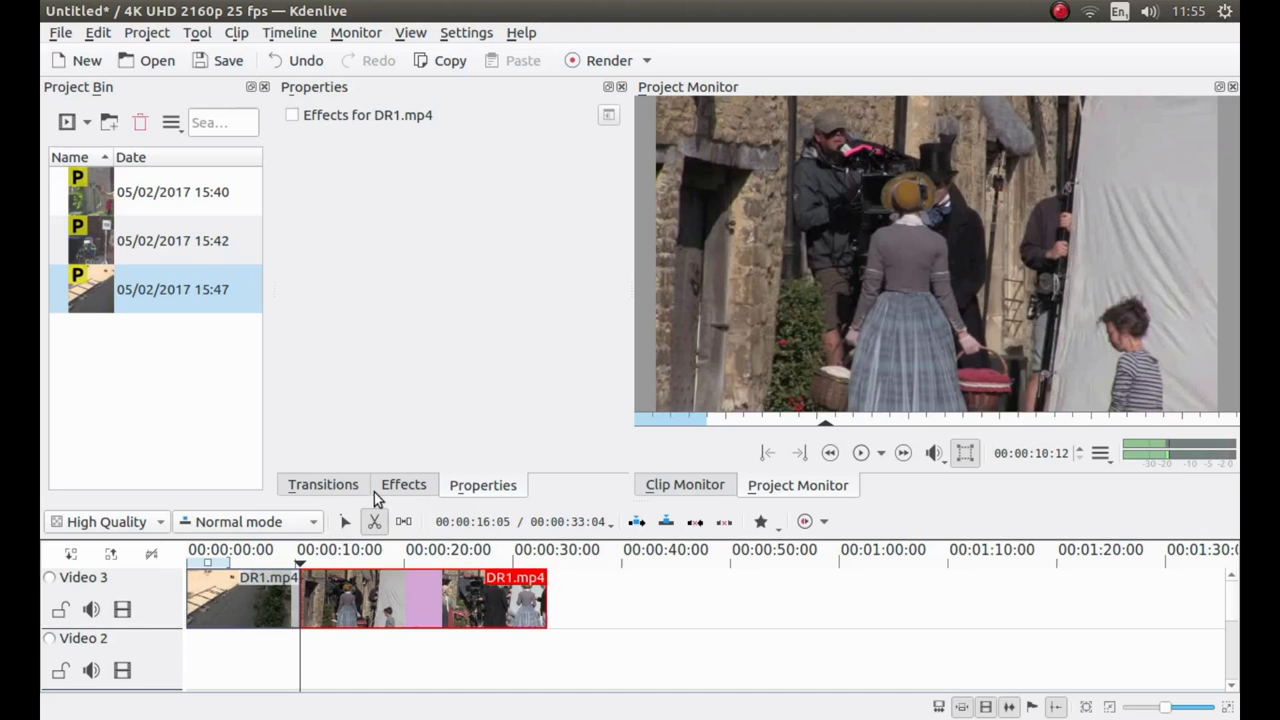
mouse_move(344, 520)
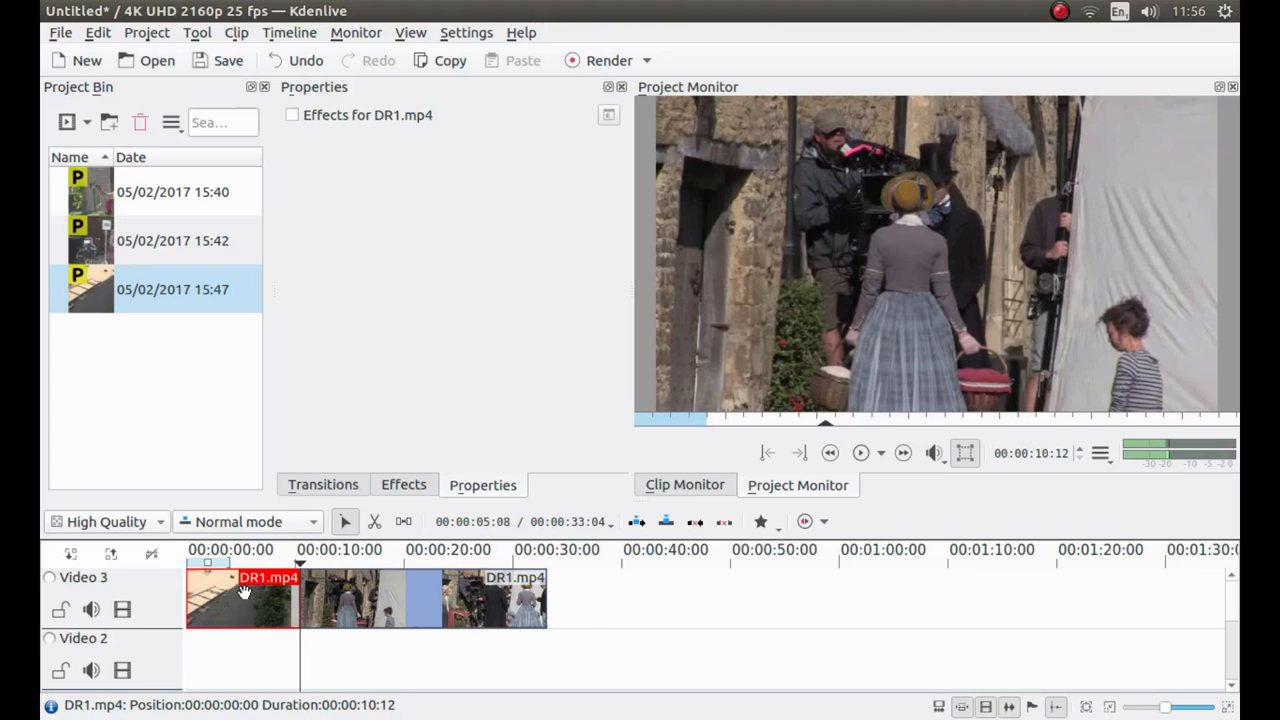
Delete DR1's opening ten-second piece, undo, then delete it again, leaving about 22 seconds.
right_click(242, 598)
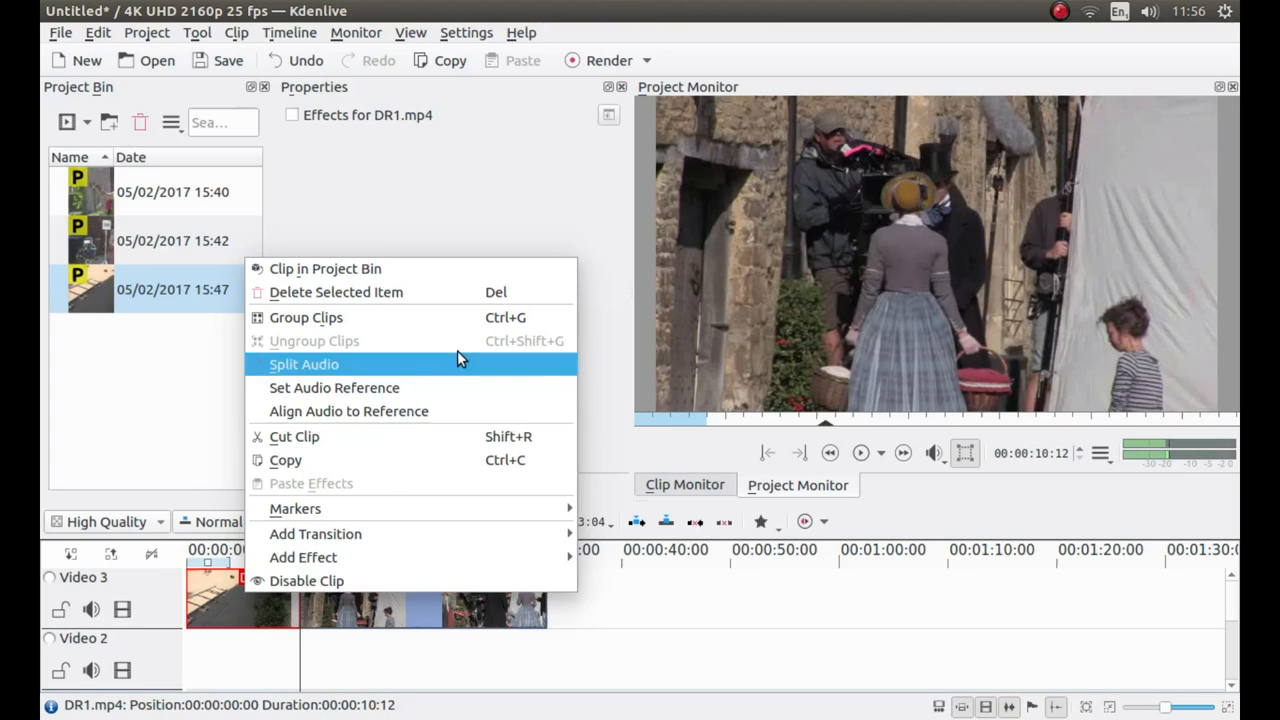
mouse_move(340, 292)
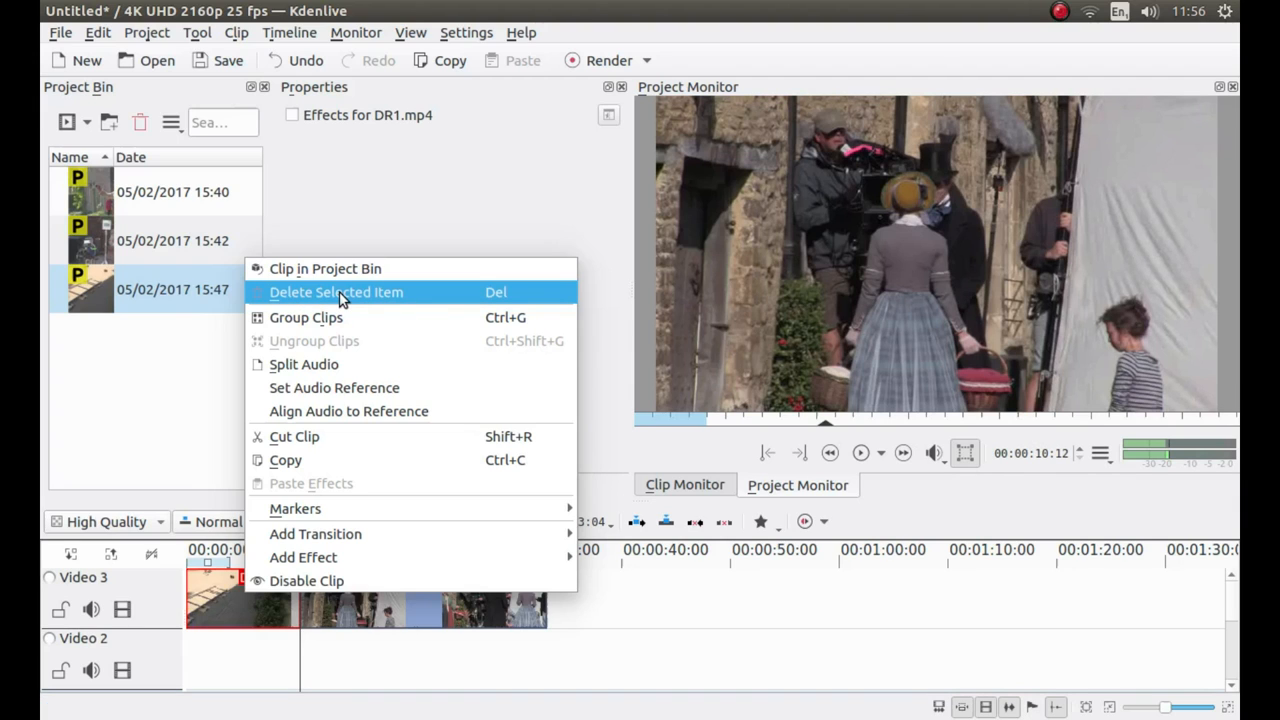
click(336, 292)
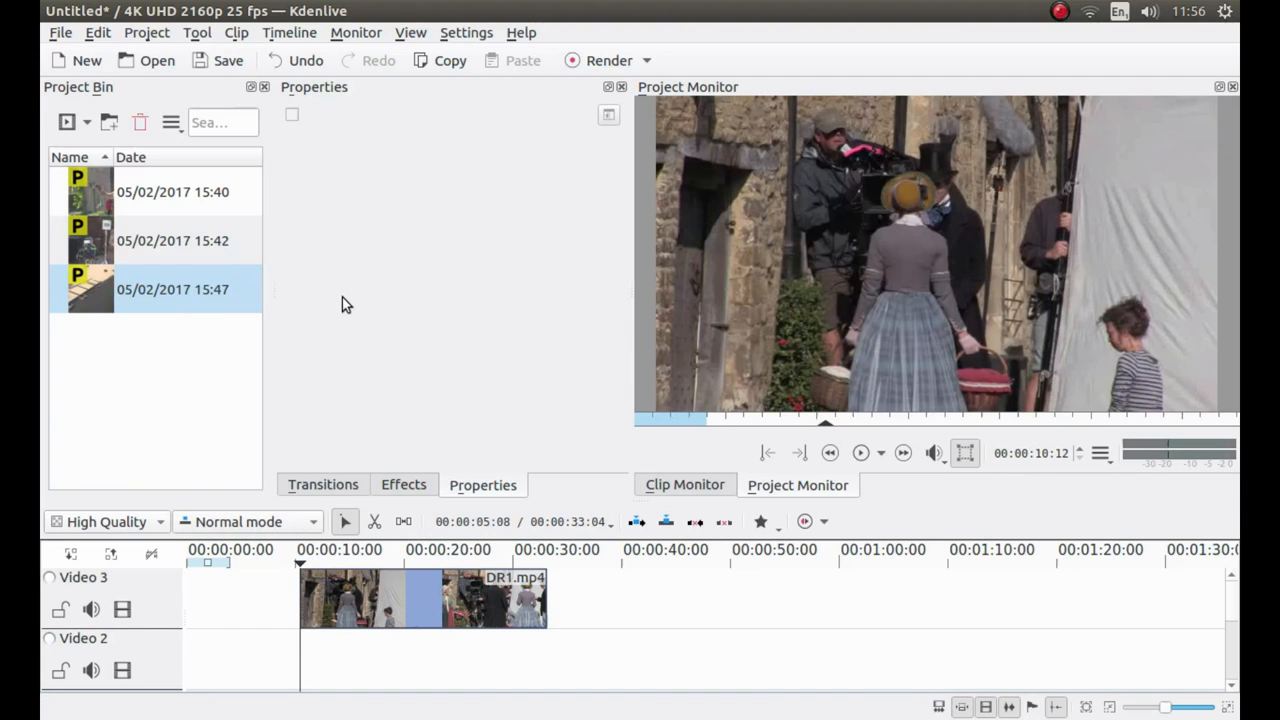
mouse_move(360, 316)
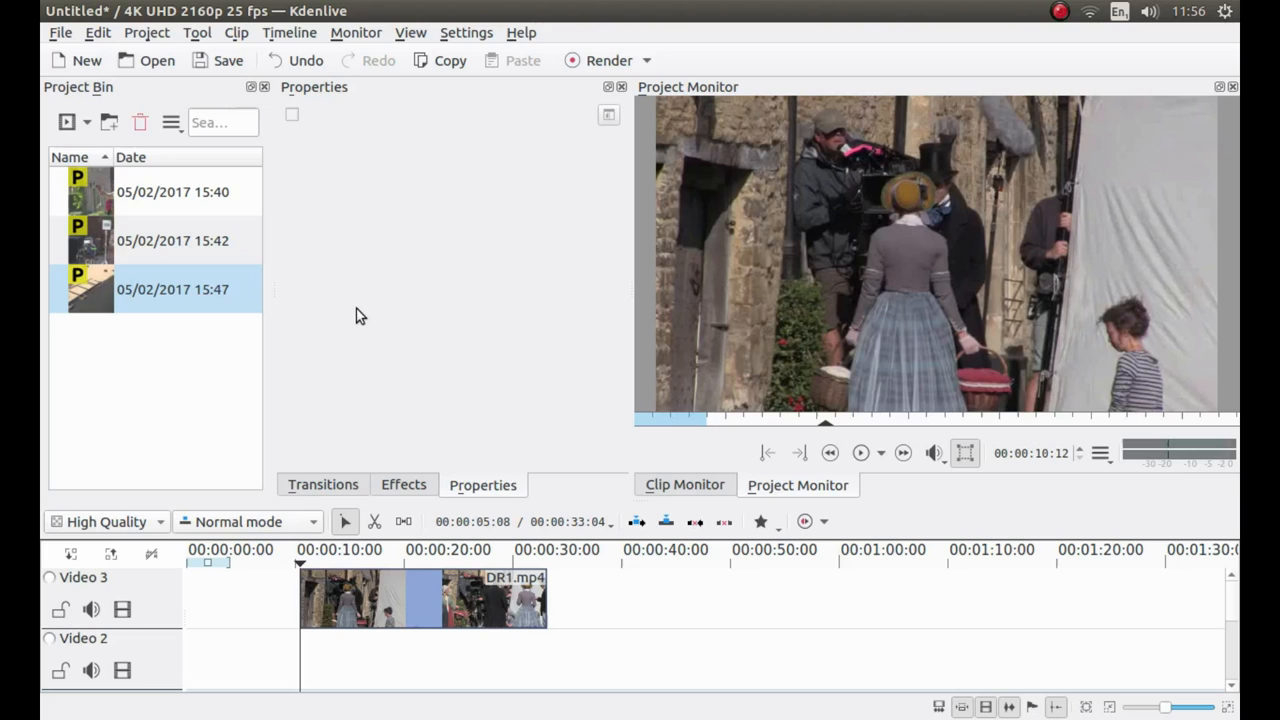
mouse_move(364, 442)
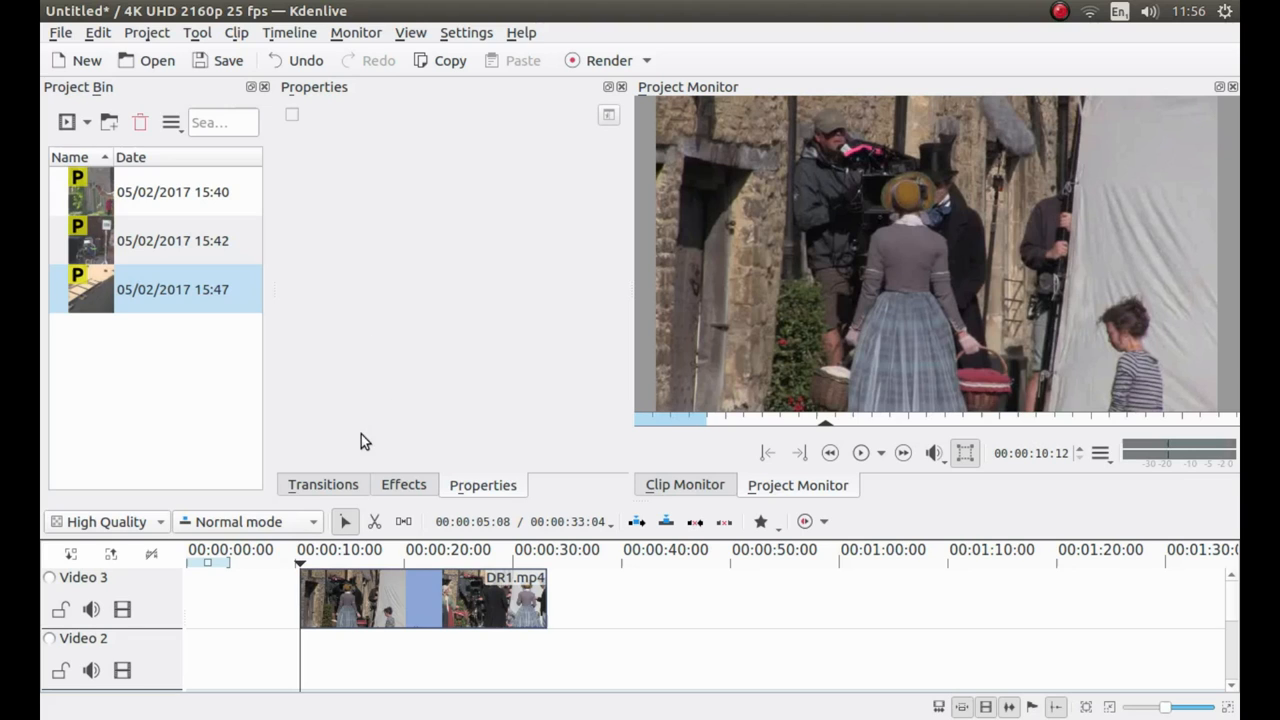
mouse_move(400, 344)
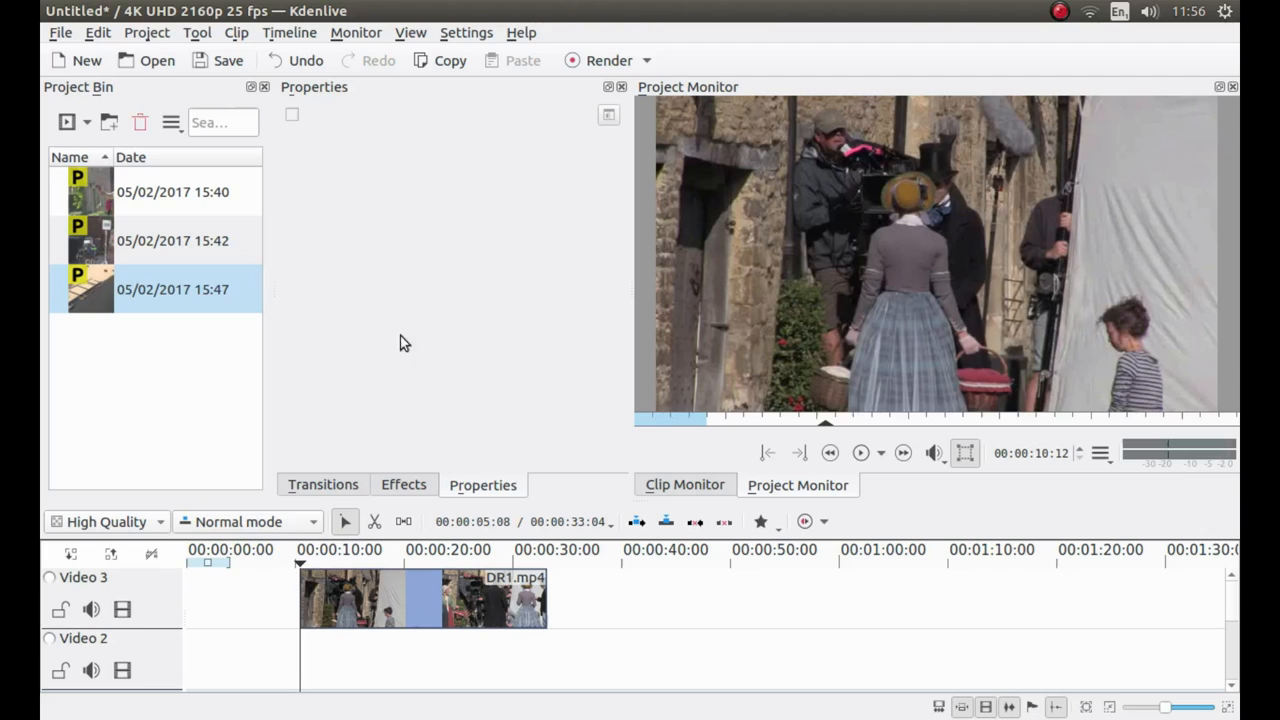
mouse_move(428, 332)
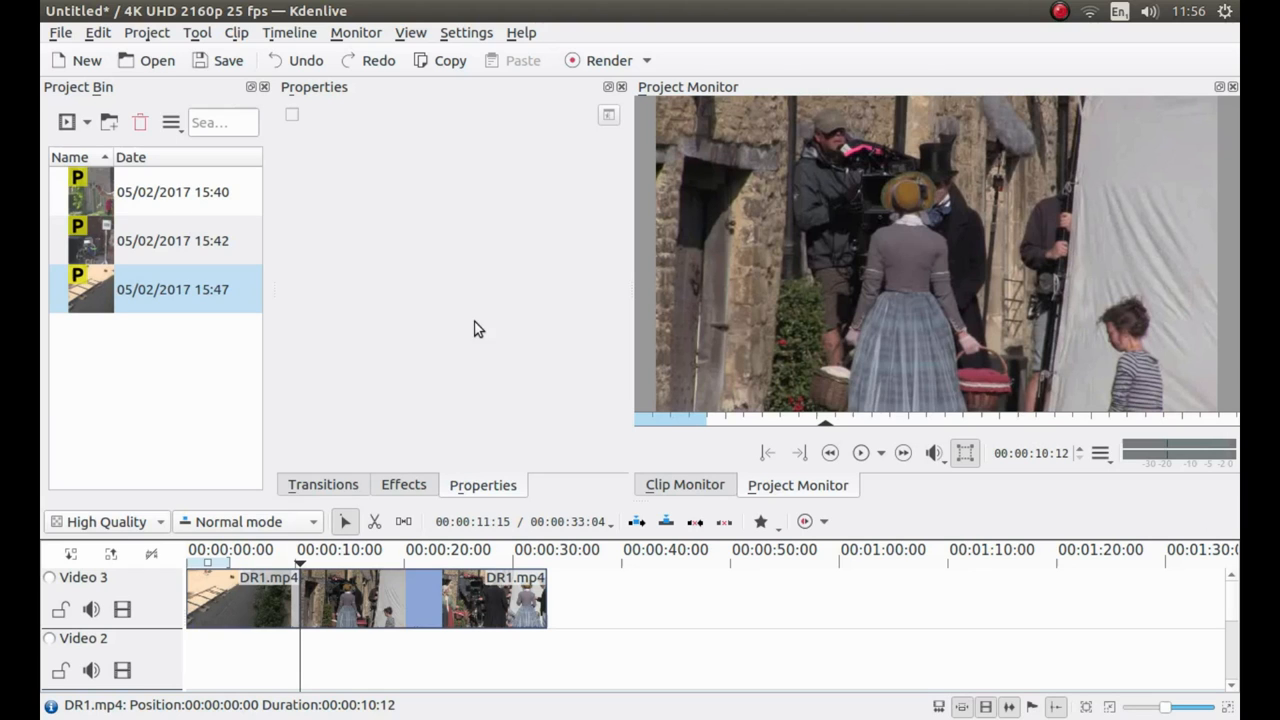
mouse_move(514, 366)
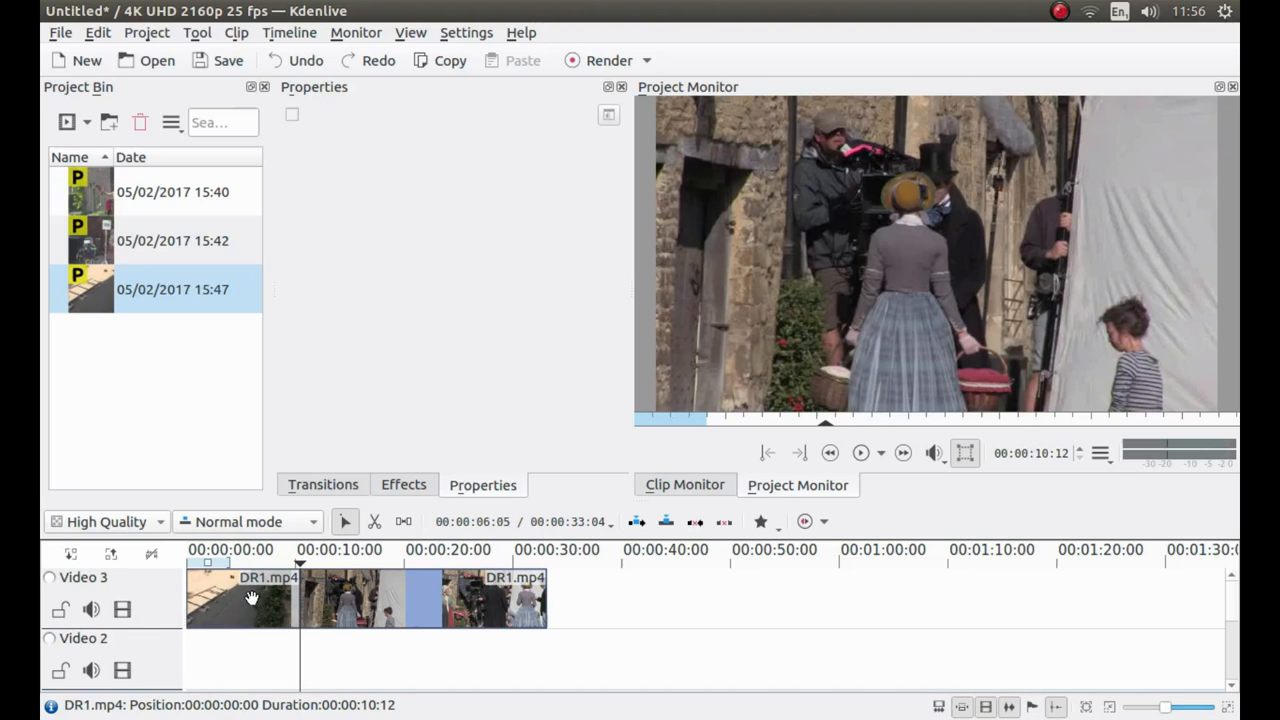
right_click(240, 598)
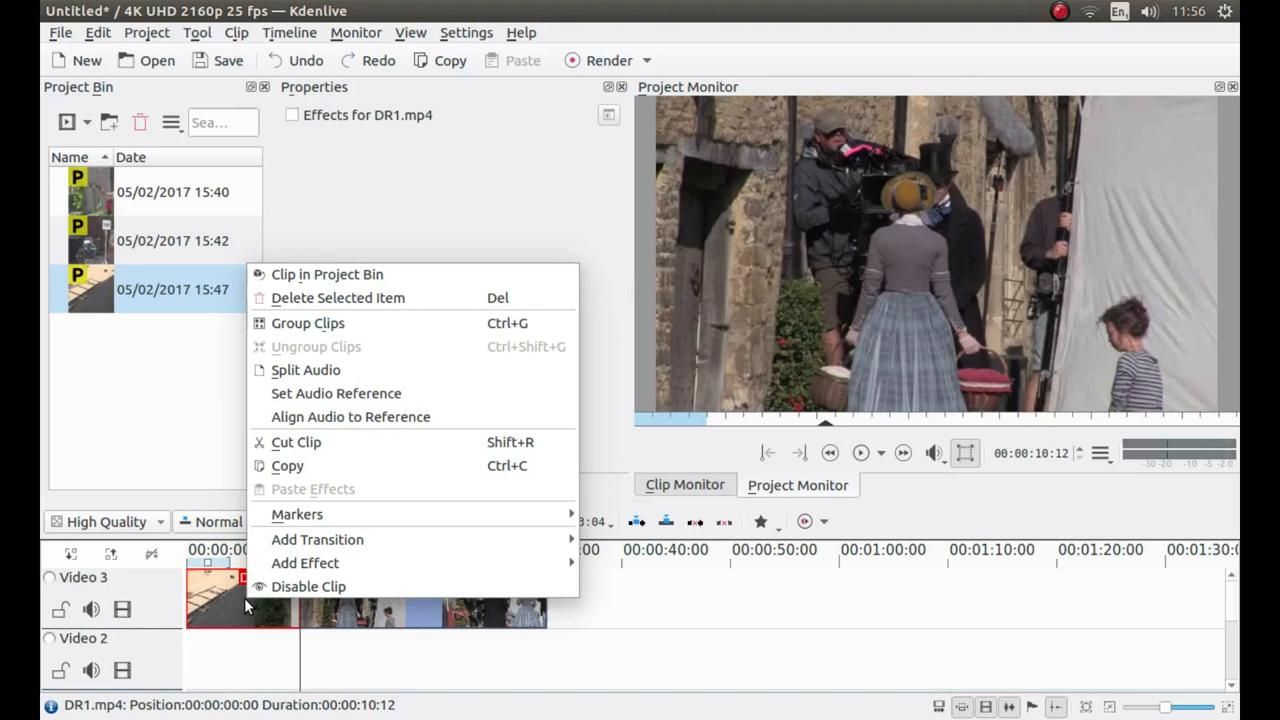
click(336, 296)
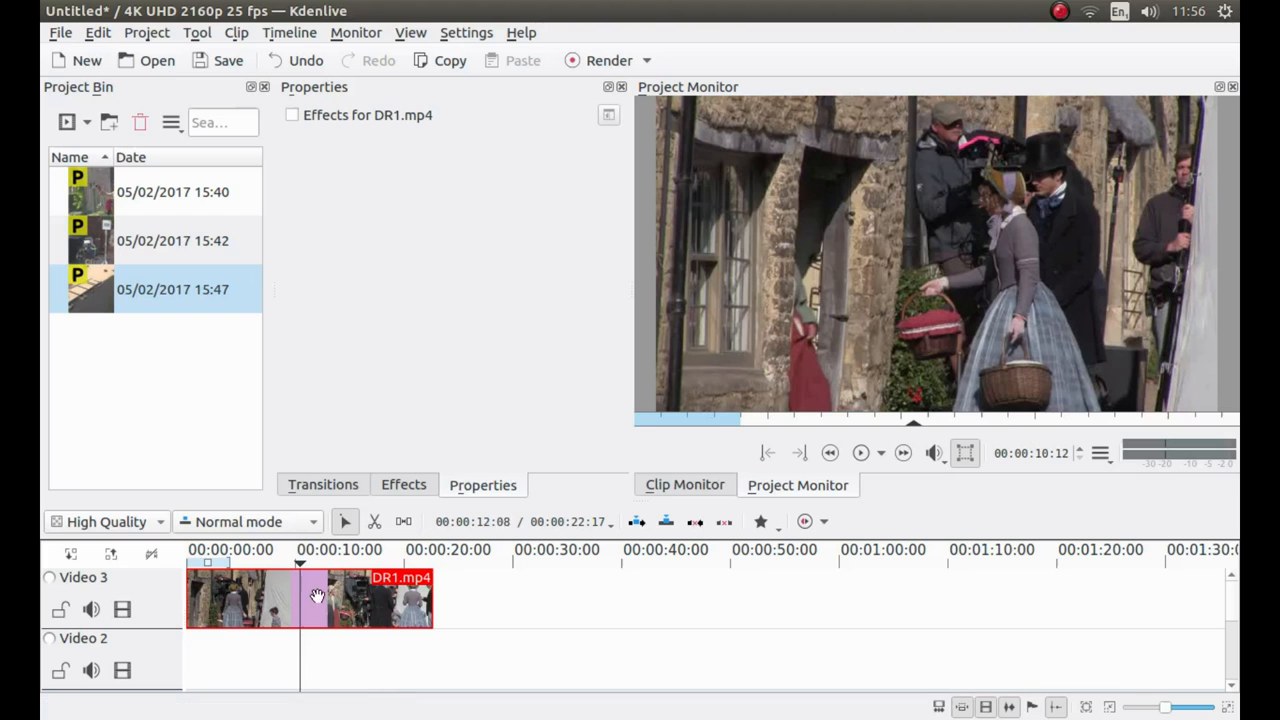
Razor-cut DR1 at about sixteen seconds and delete the tail, leaving a 00:00:16:22 timeline.
click(312, 560)
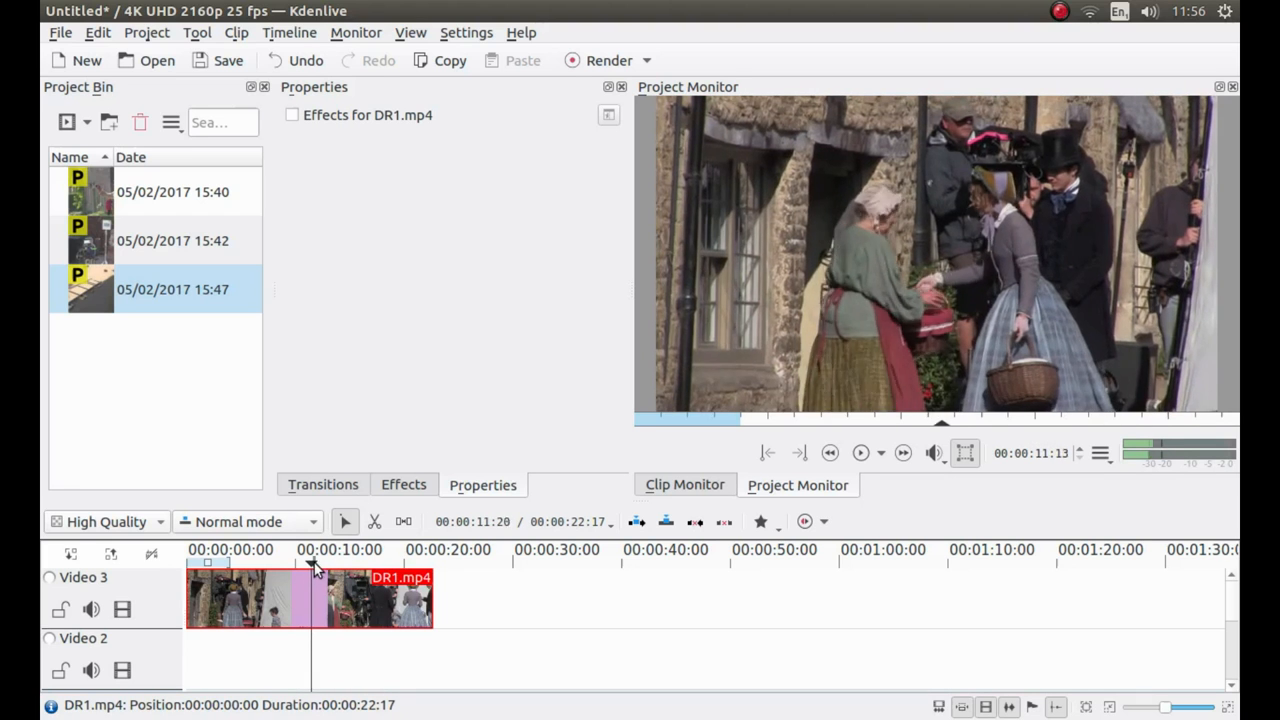
click(382, 560)
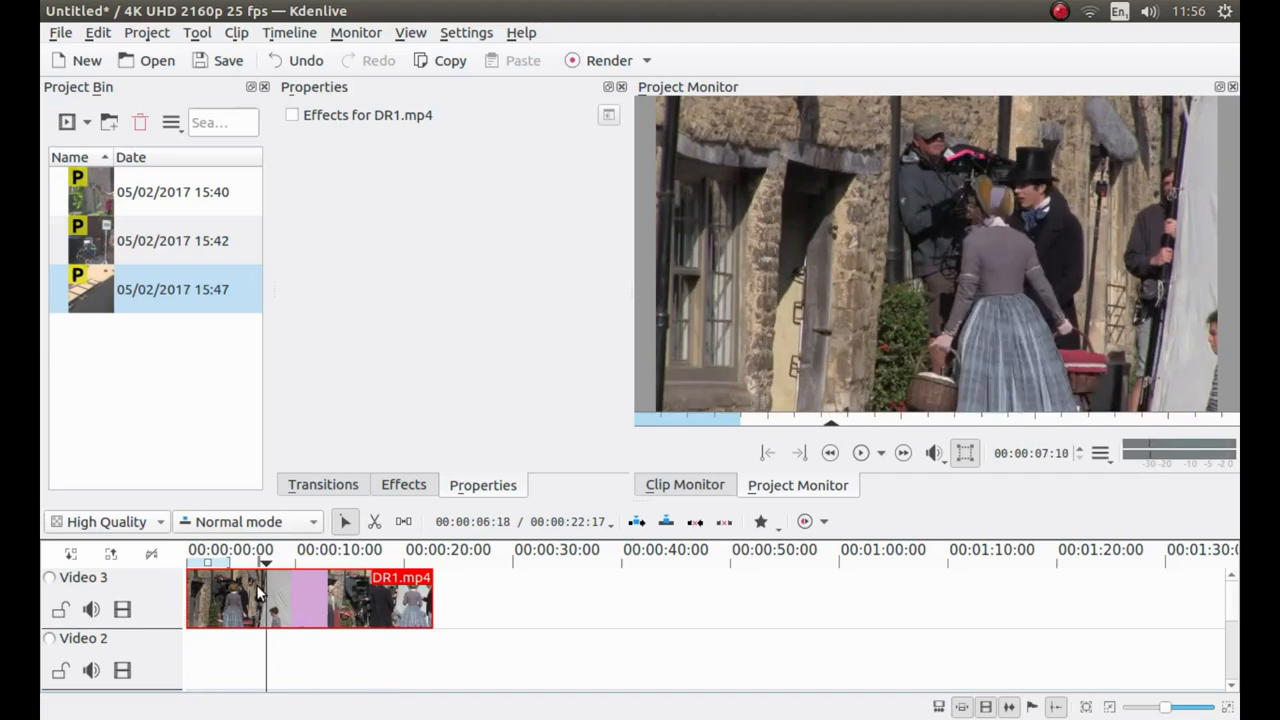
click(372, 564)
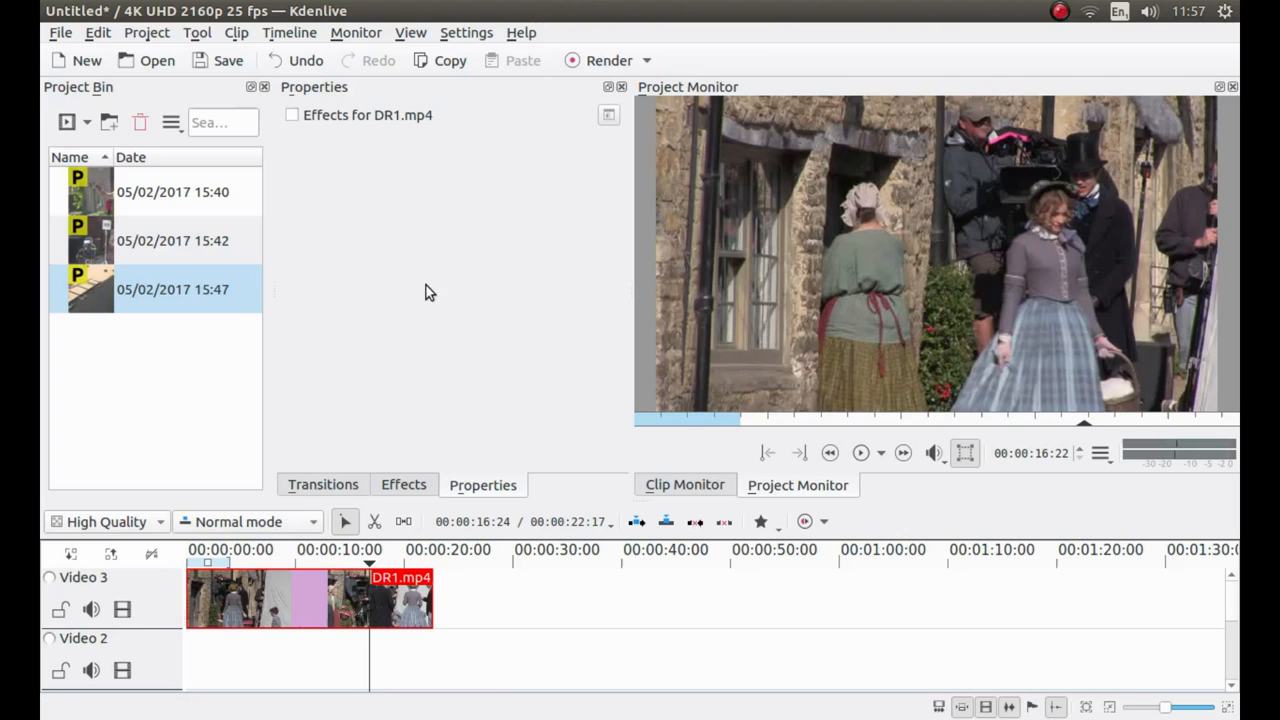
click(374, 520)
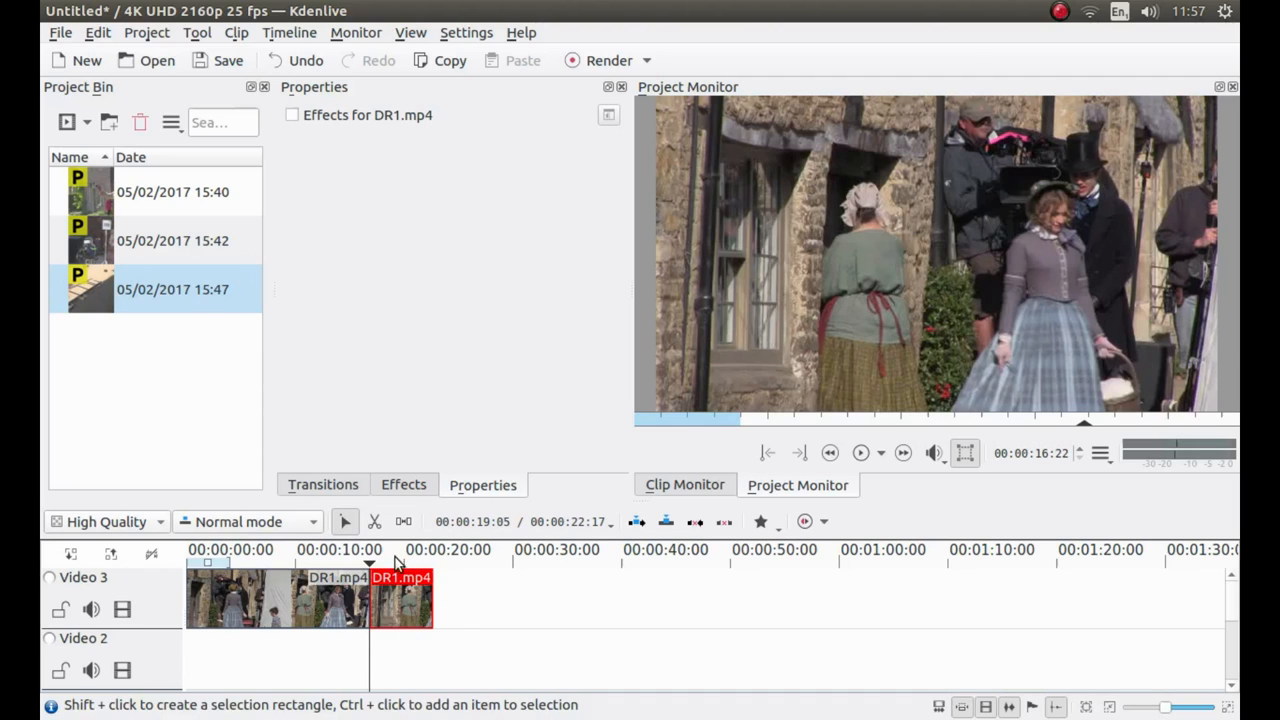
right_click(400, 598)
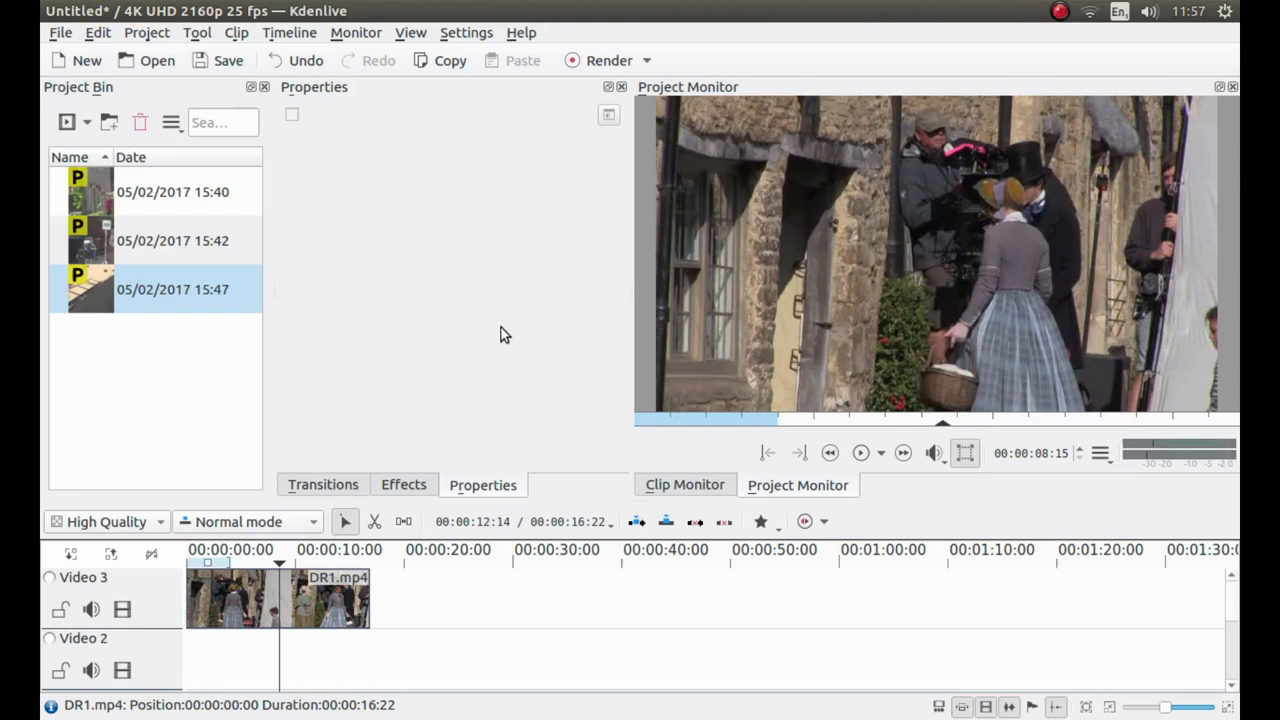
mouse_move(96, 244)
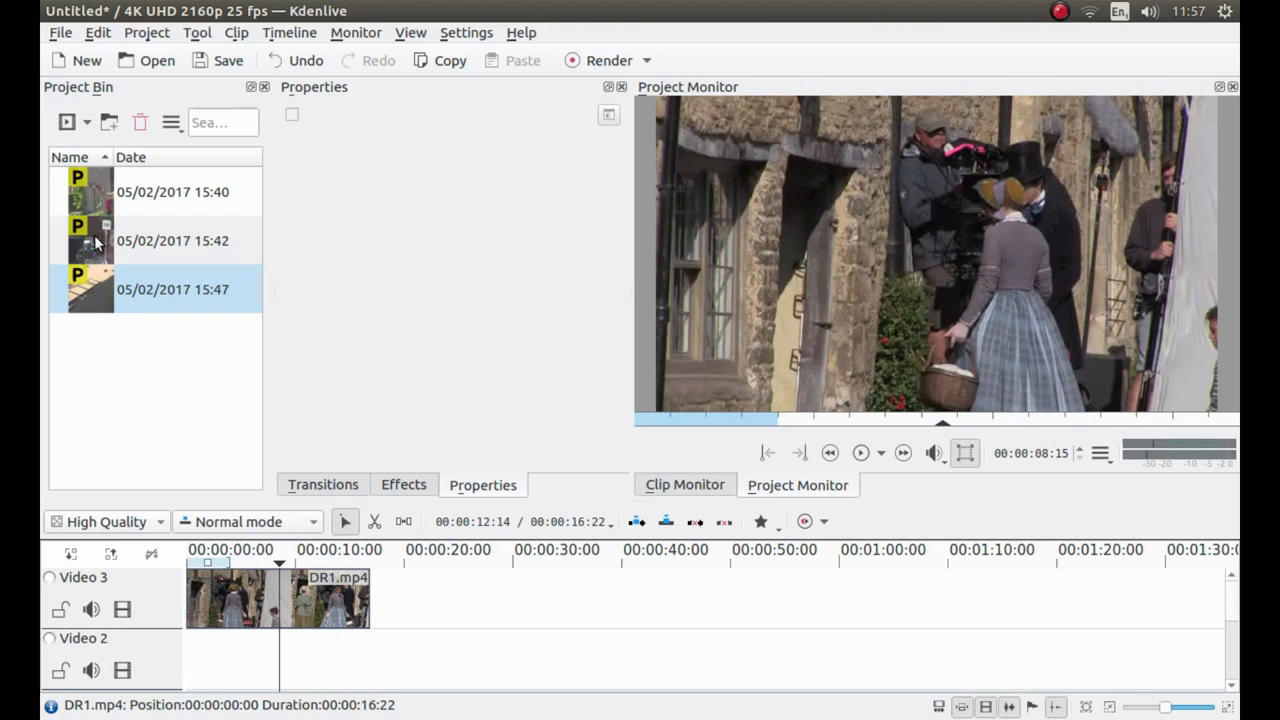
mouse_move(90, 244)
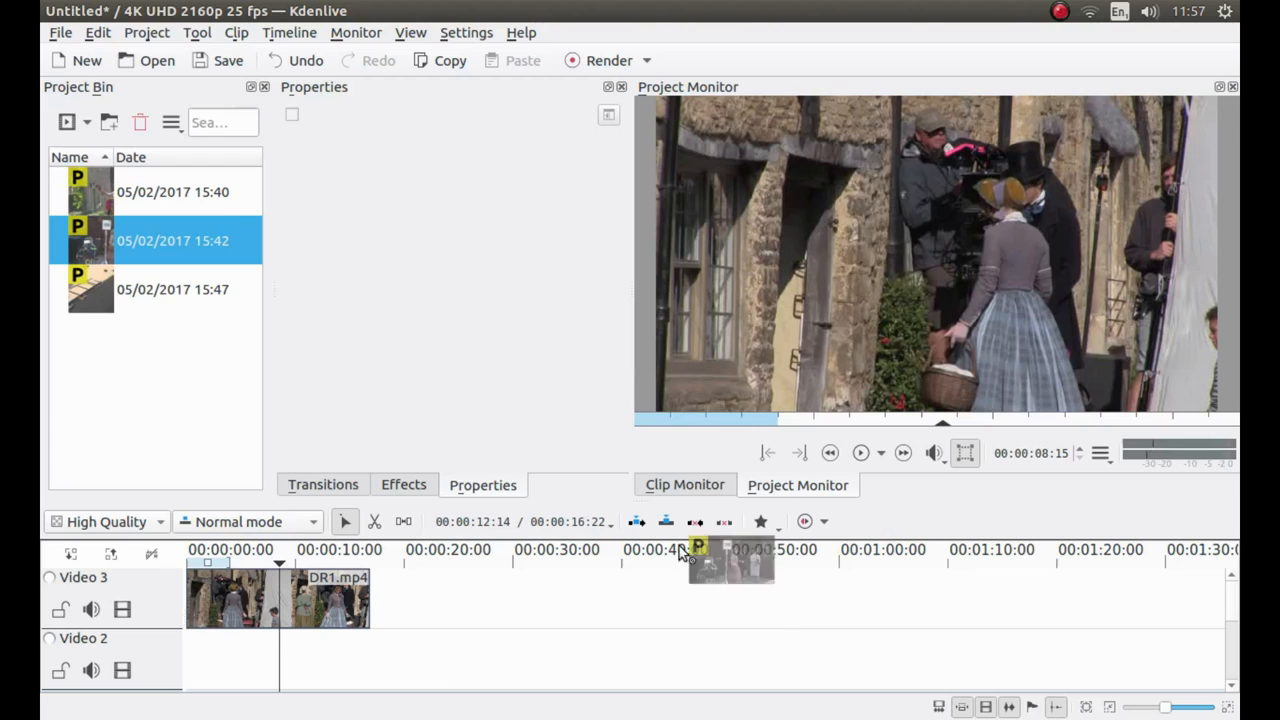
Add DR2.mp4 after DR1 on Video 3 and trim its end so the timeline runs about 22 seconds.
drag(730, 560, 420, 600)
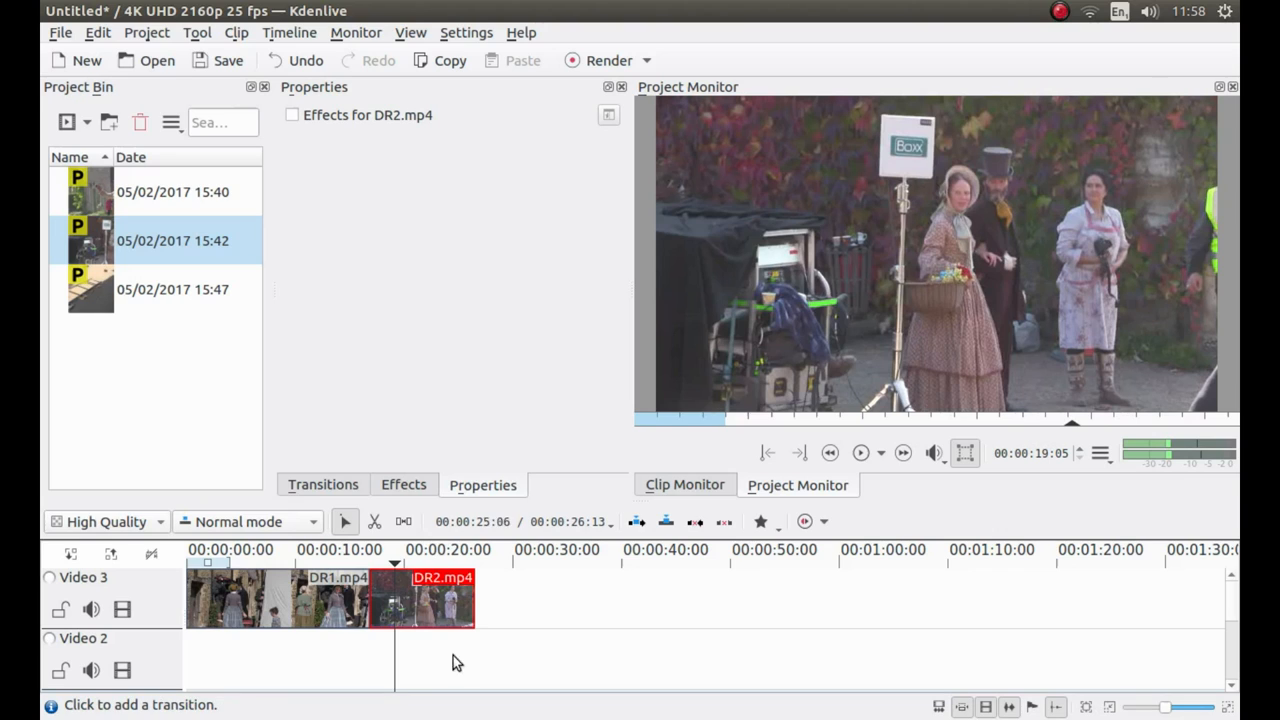
click(374, 520)
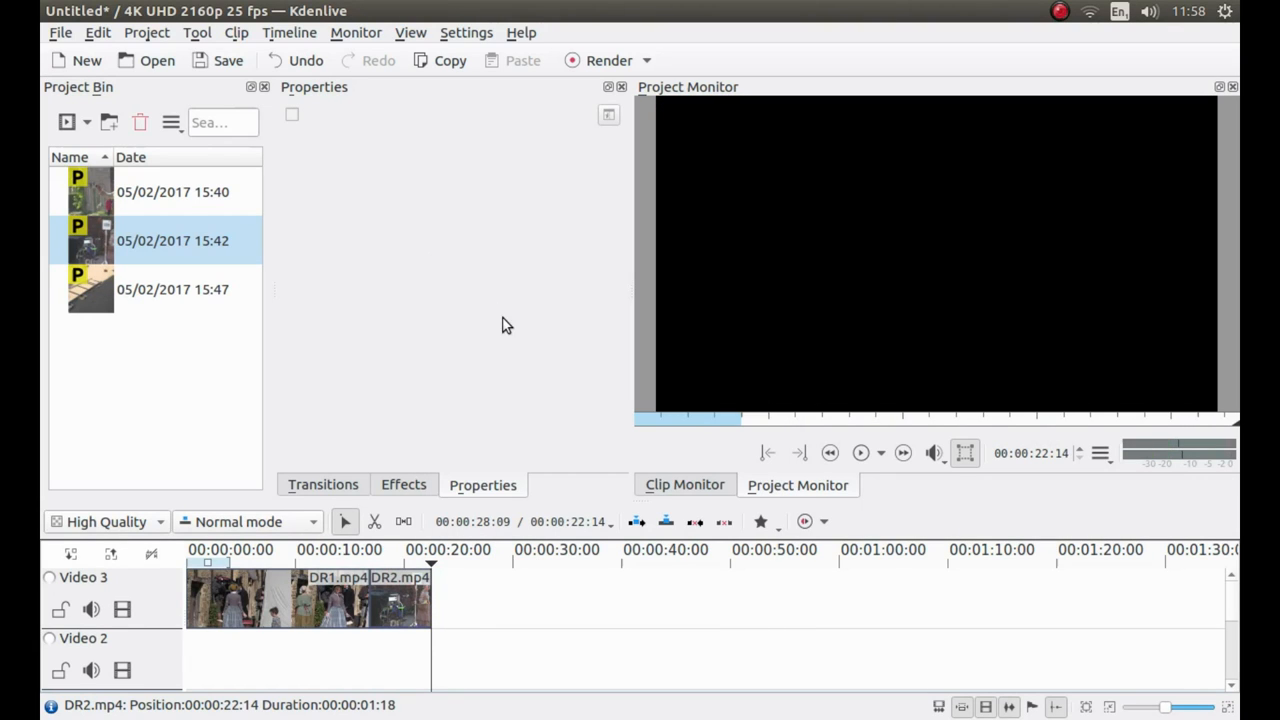
mouse_move(470, 308)
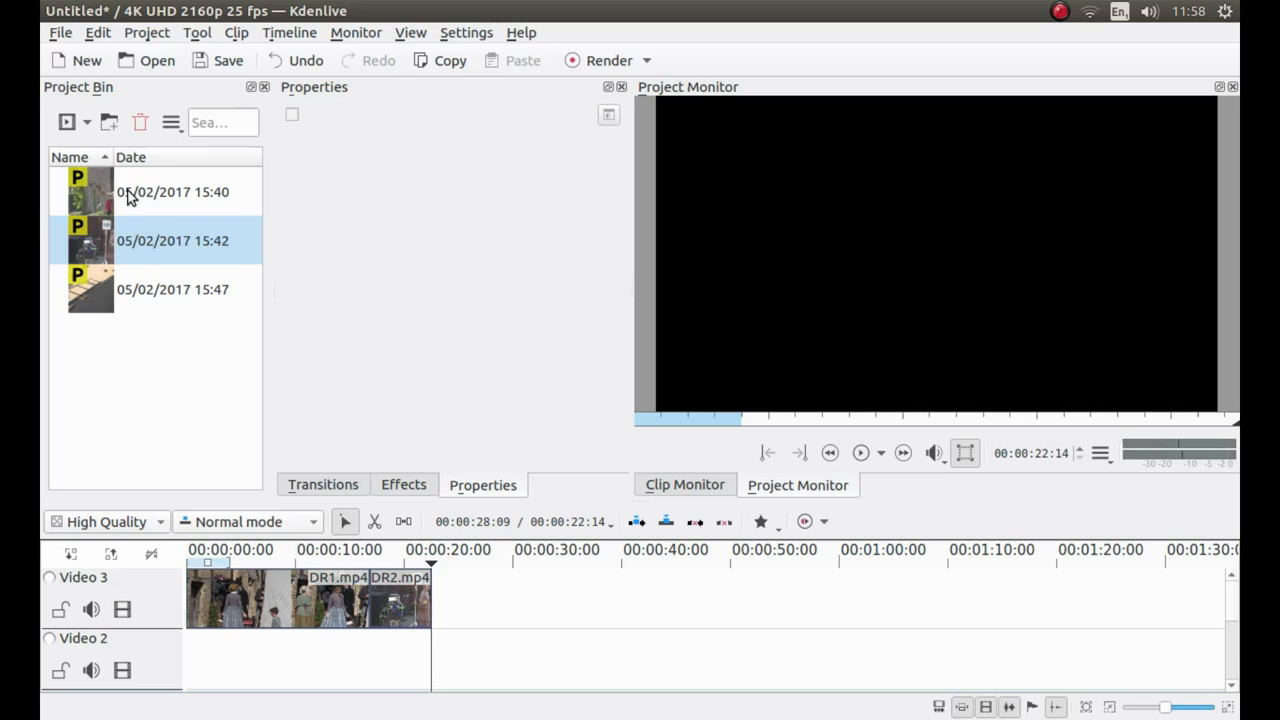
mouse_move(88, 192)
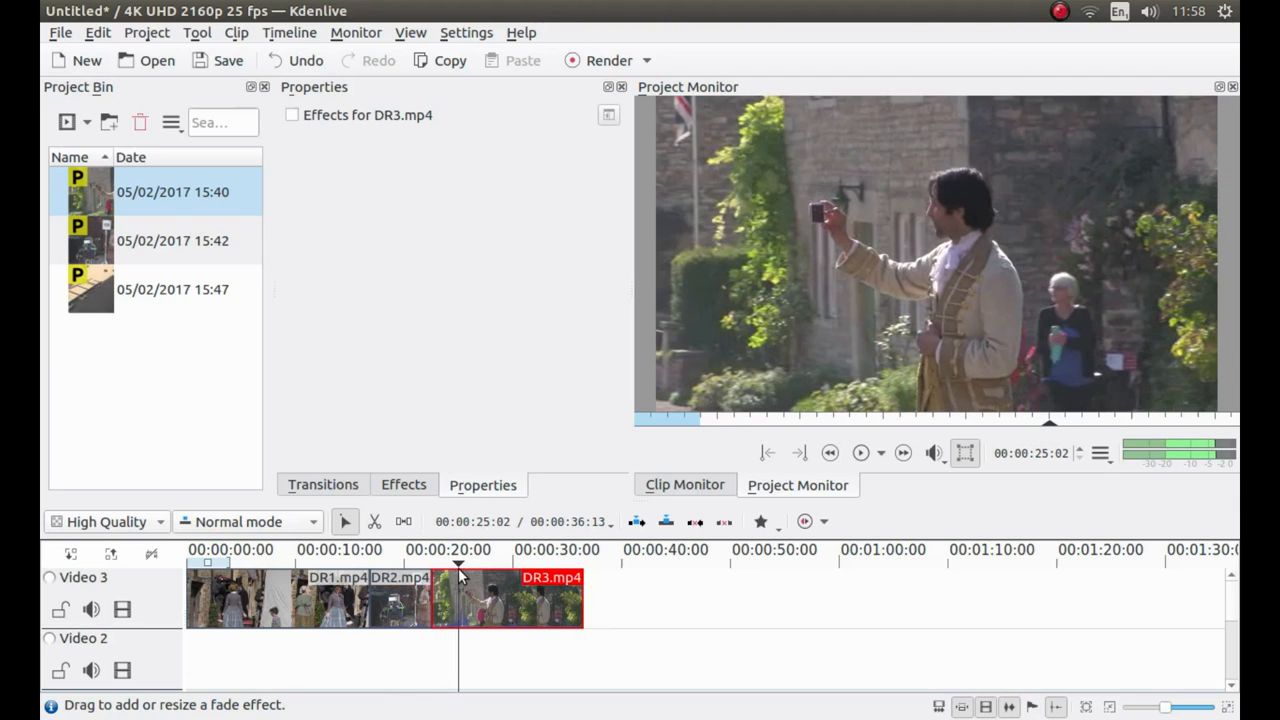
Add DR3 after DR2, cut and delete a short opening piece, and select the resulting gap.
click(858, 452)
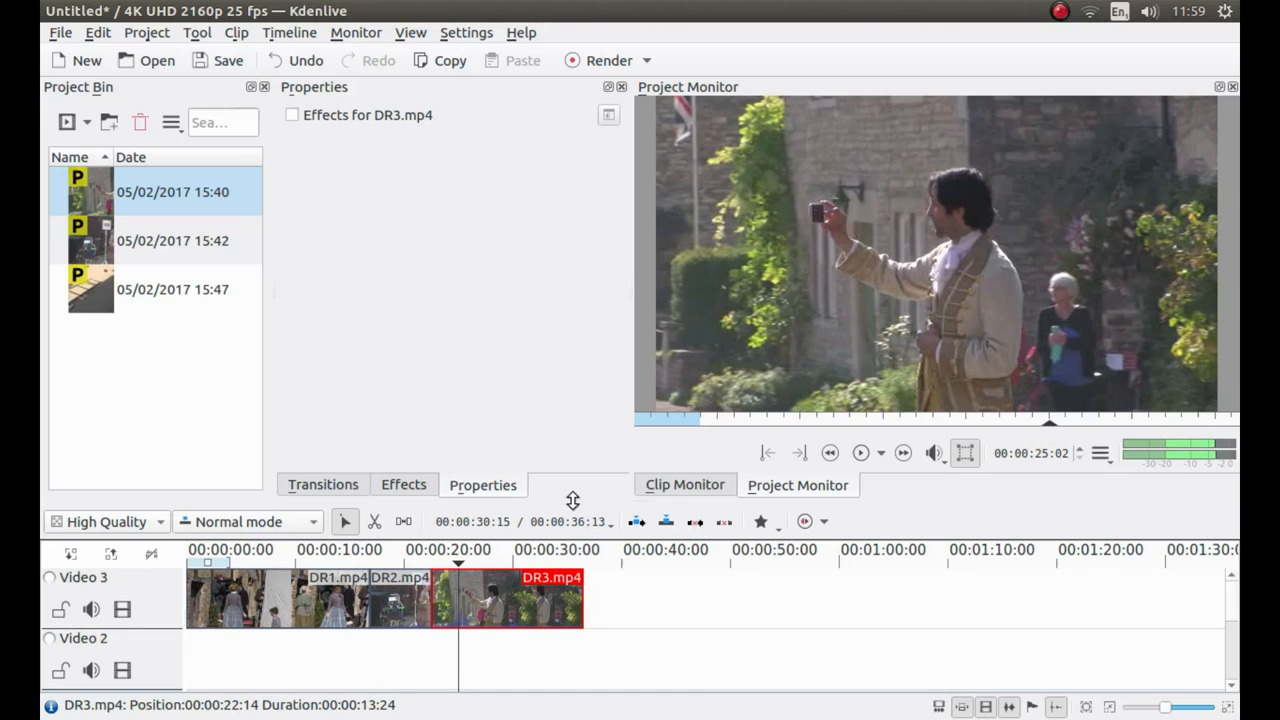
click(458, 560)
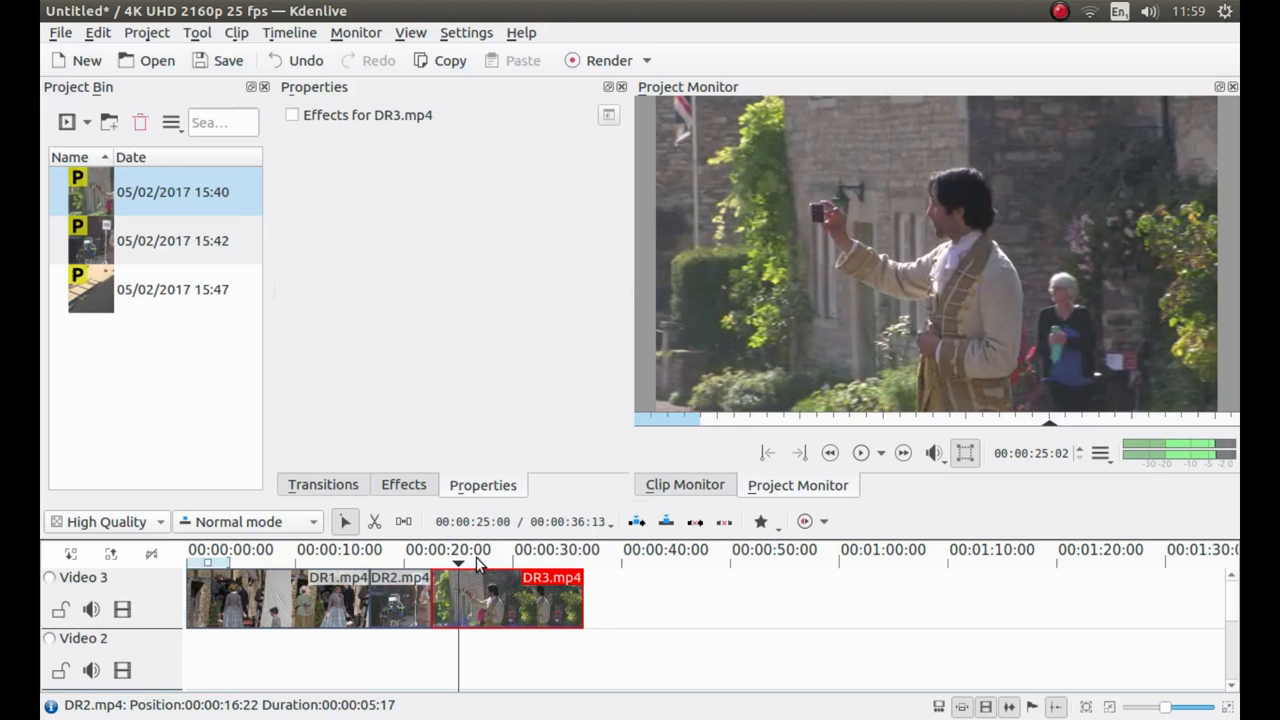
click(374, 520)
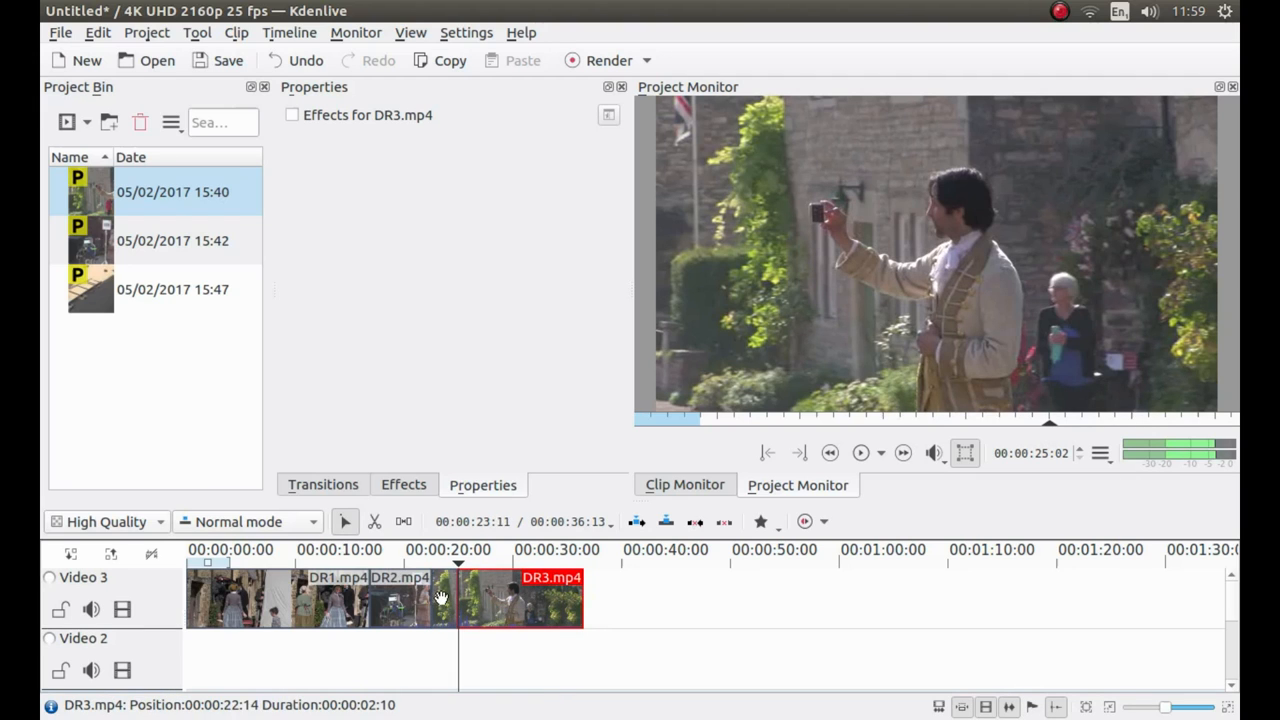
click(442, 598)
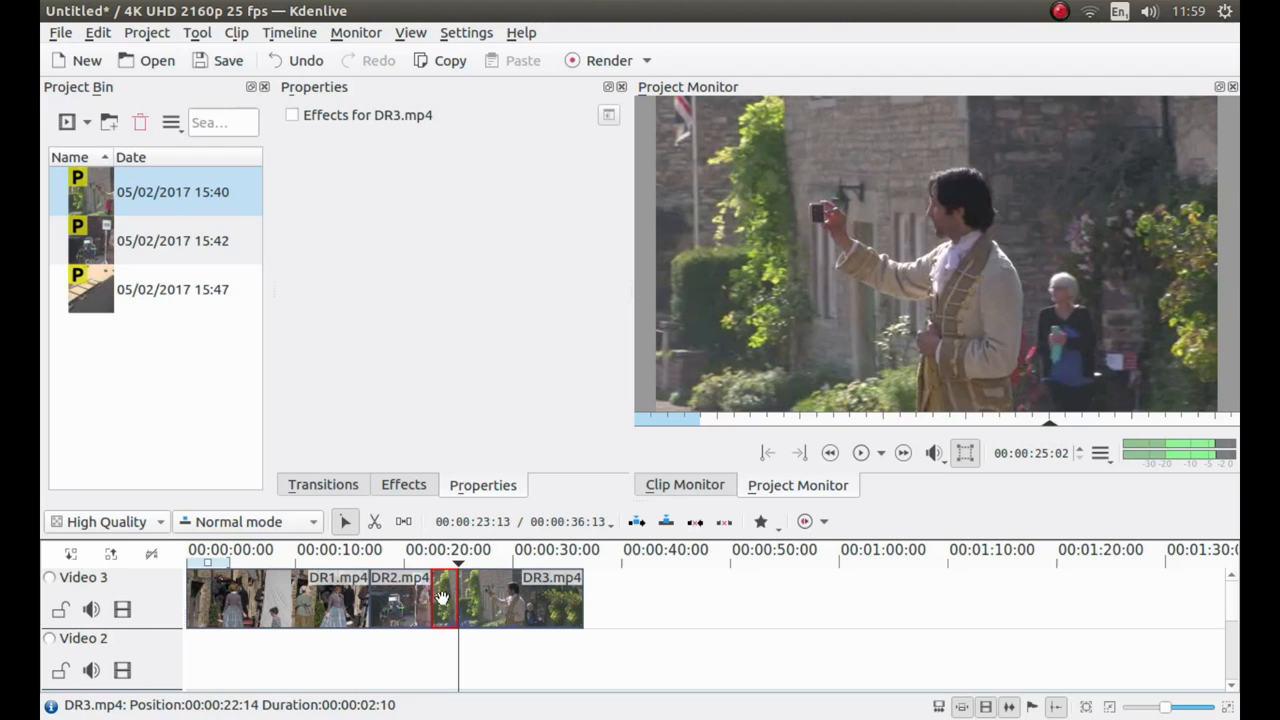
right_click(442, 598)
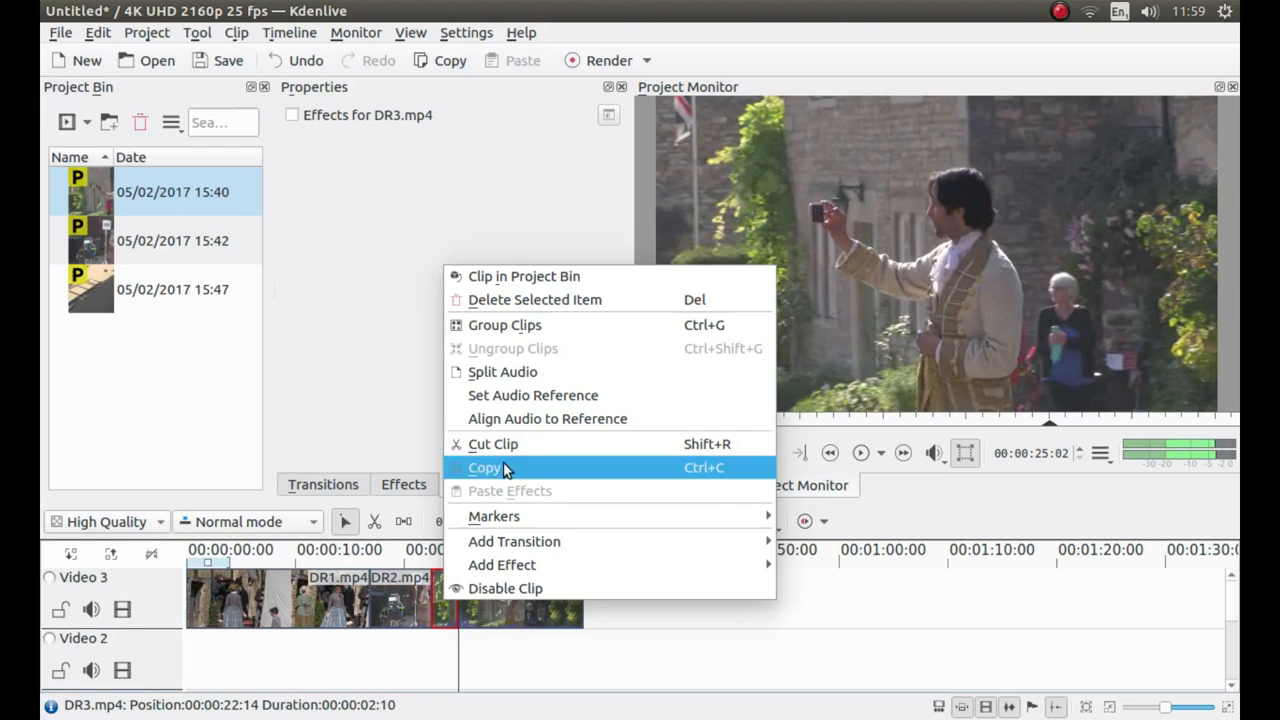
mouse_move(534, 300)
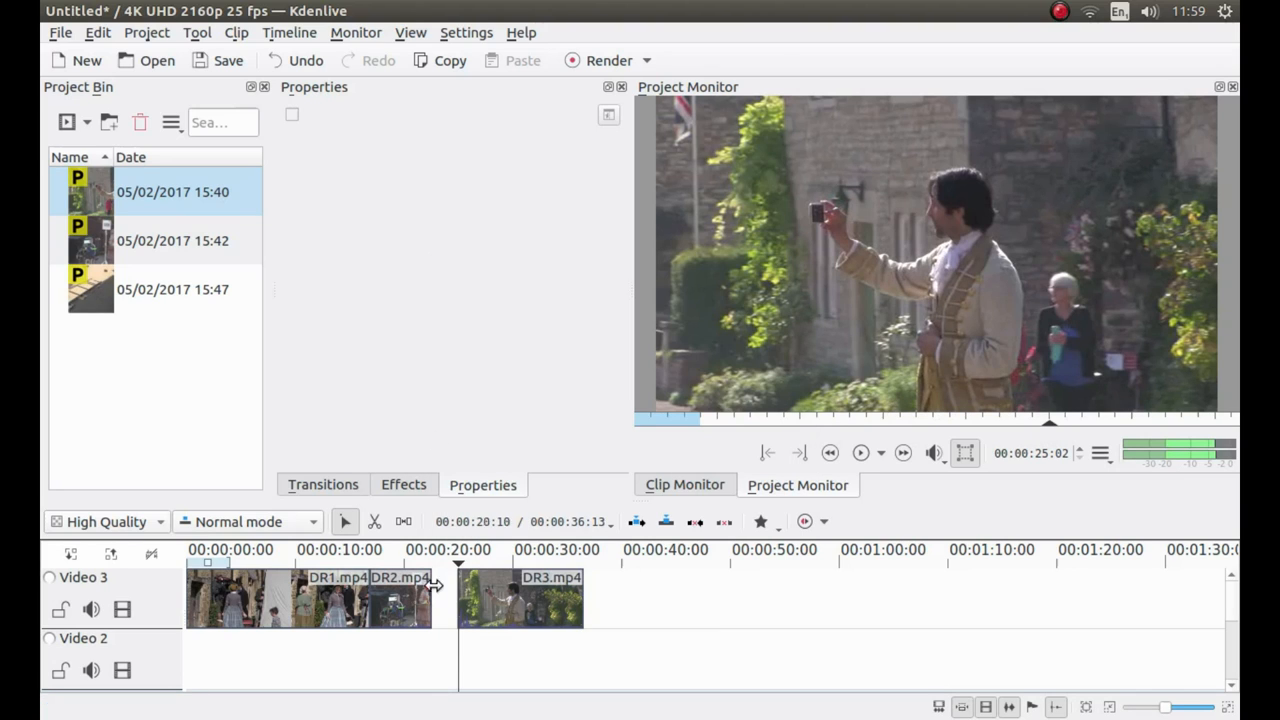
click(496, 598)
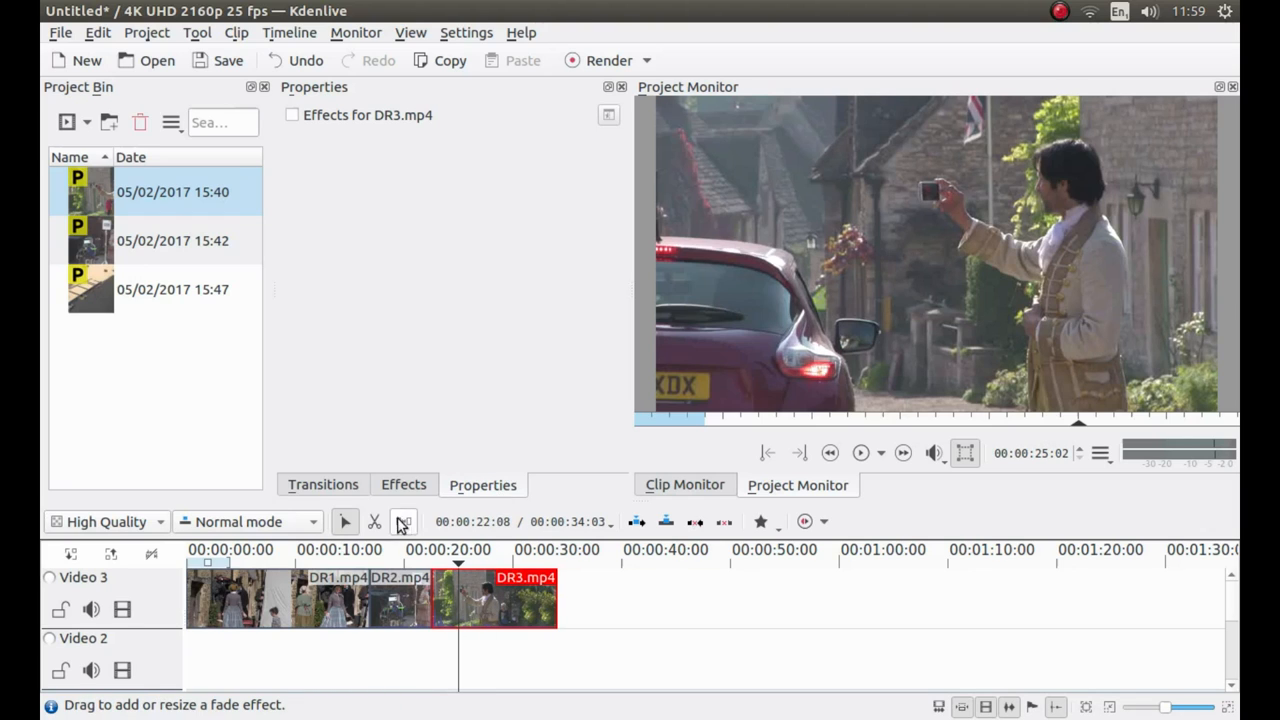
mouse_move(376, 520)
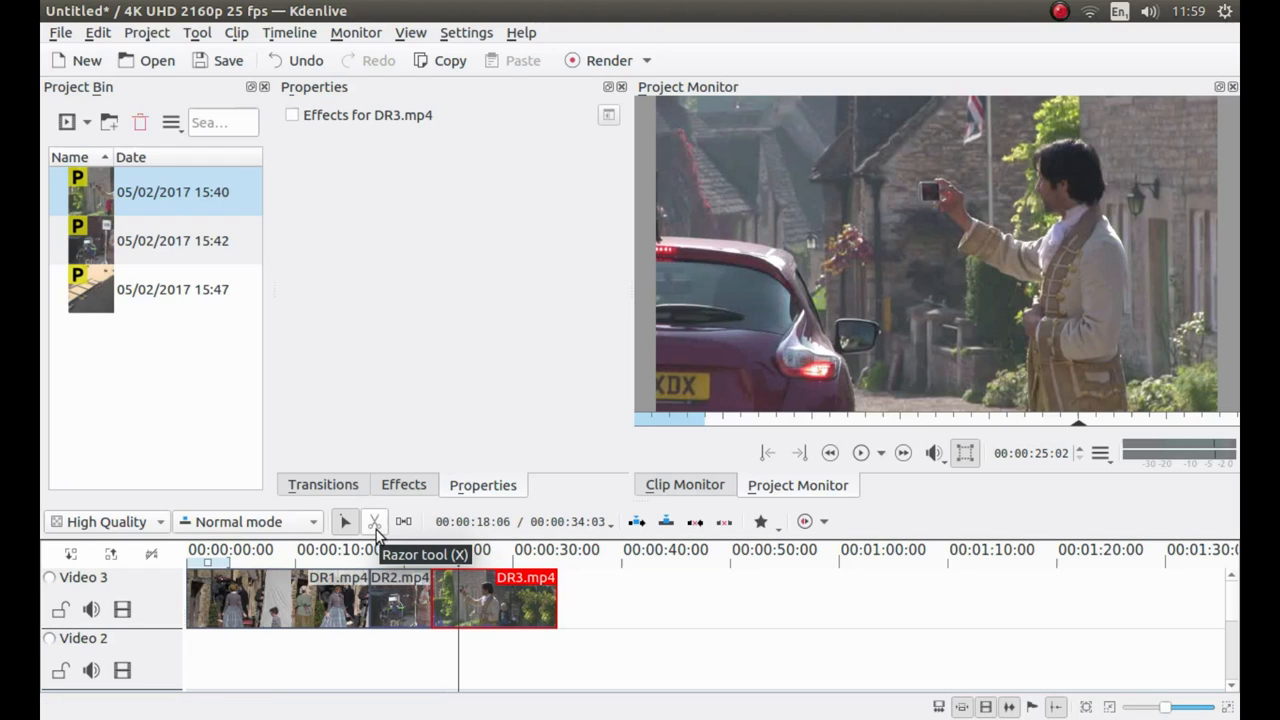
Close the gap before DR3, then razor out another short section near its start.
click(376, 520)
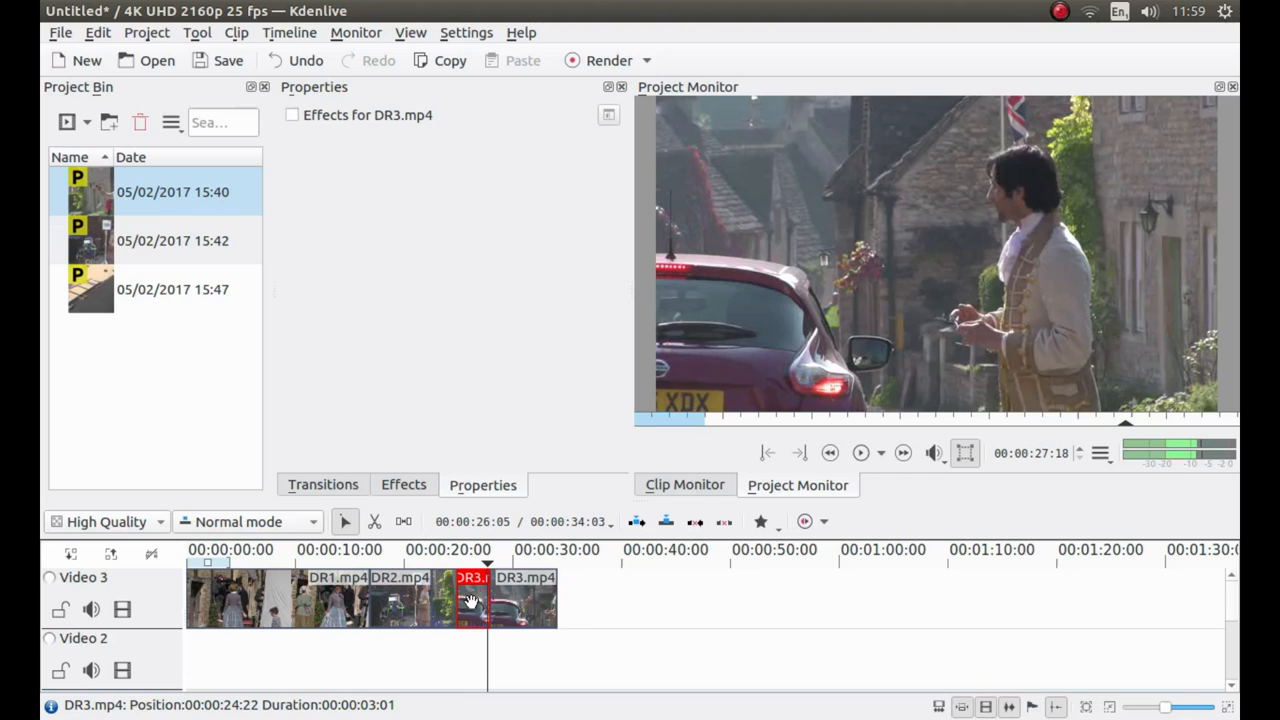
right_click(470, 598)
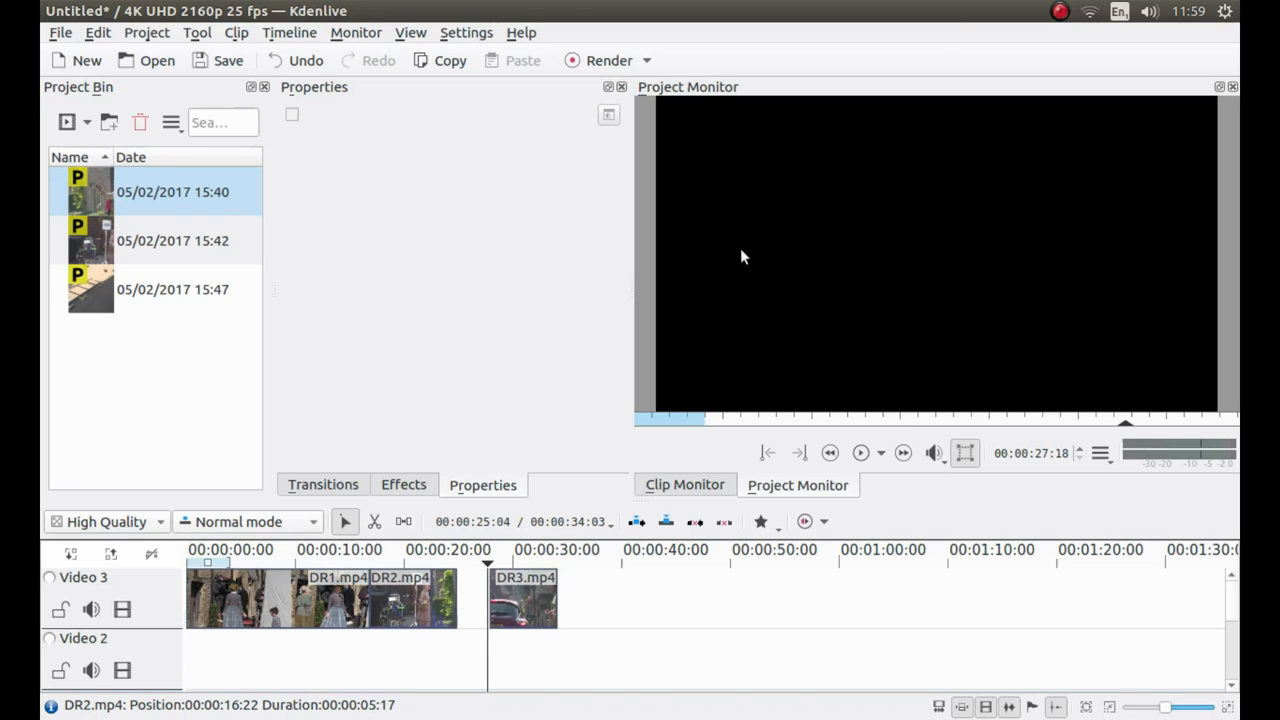
mouse_move(490, 344)
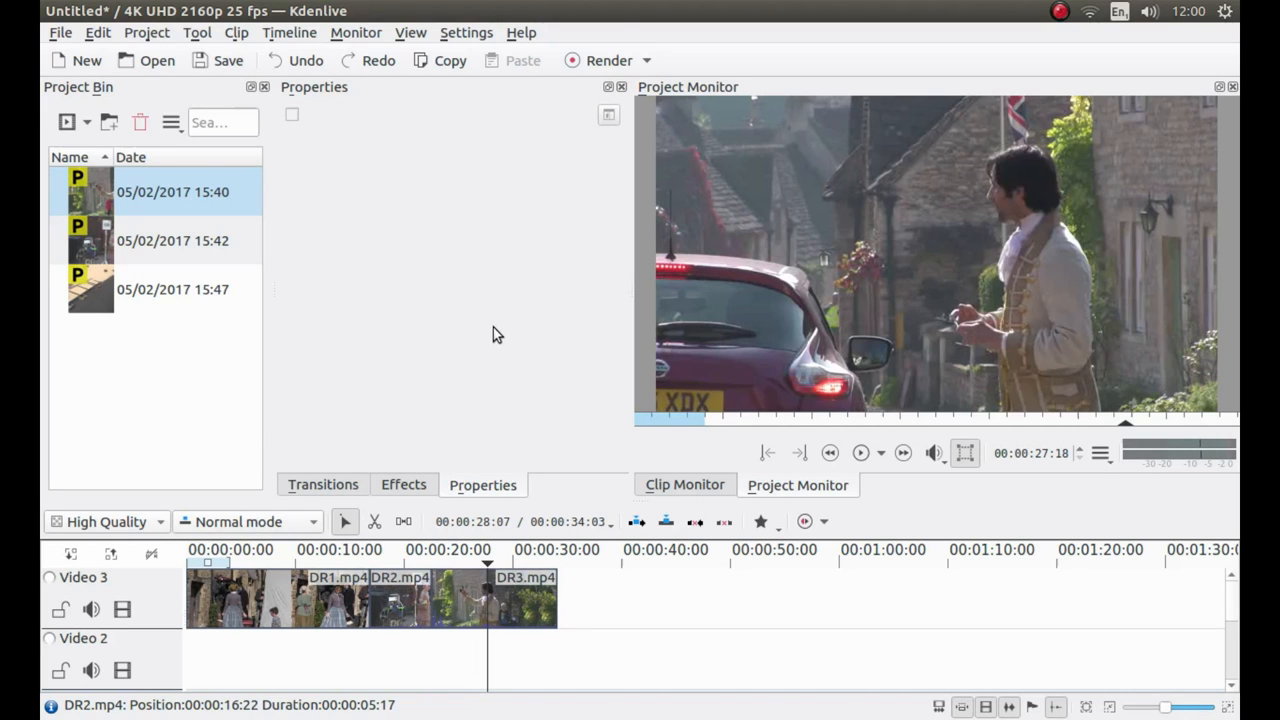
mouse_move(518, 356)
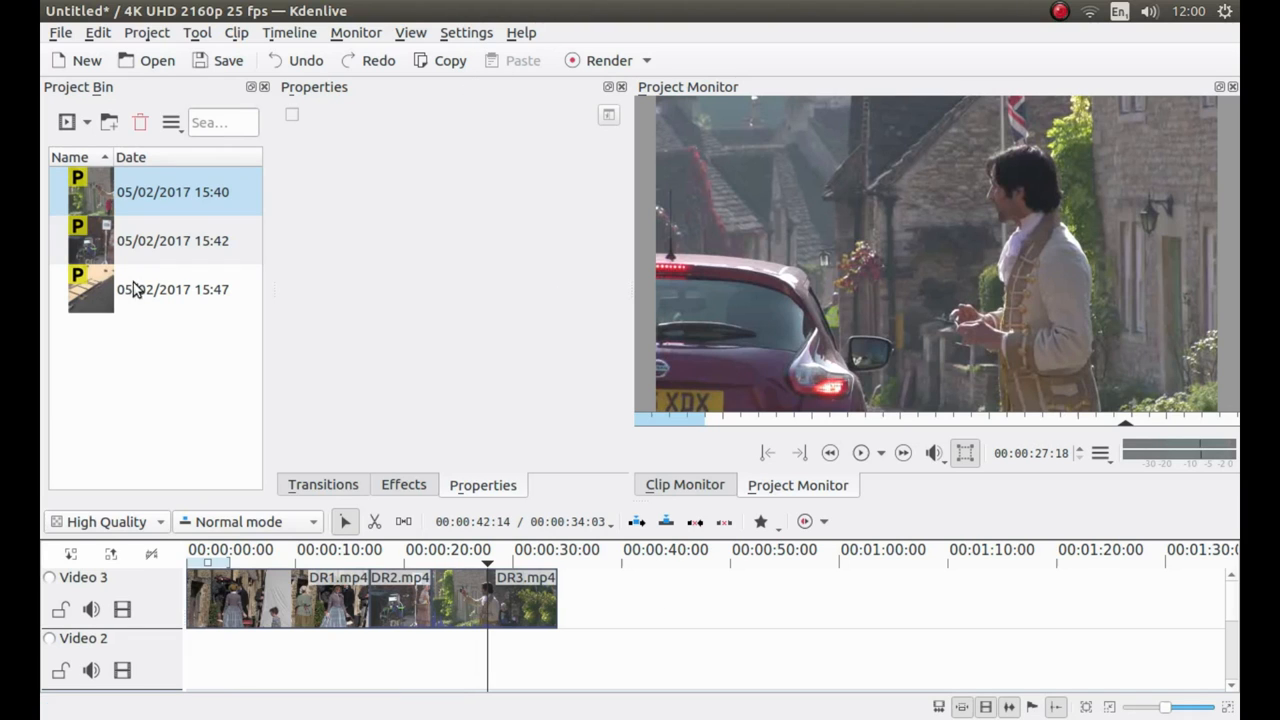
mouse_move(144, 266)
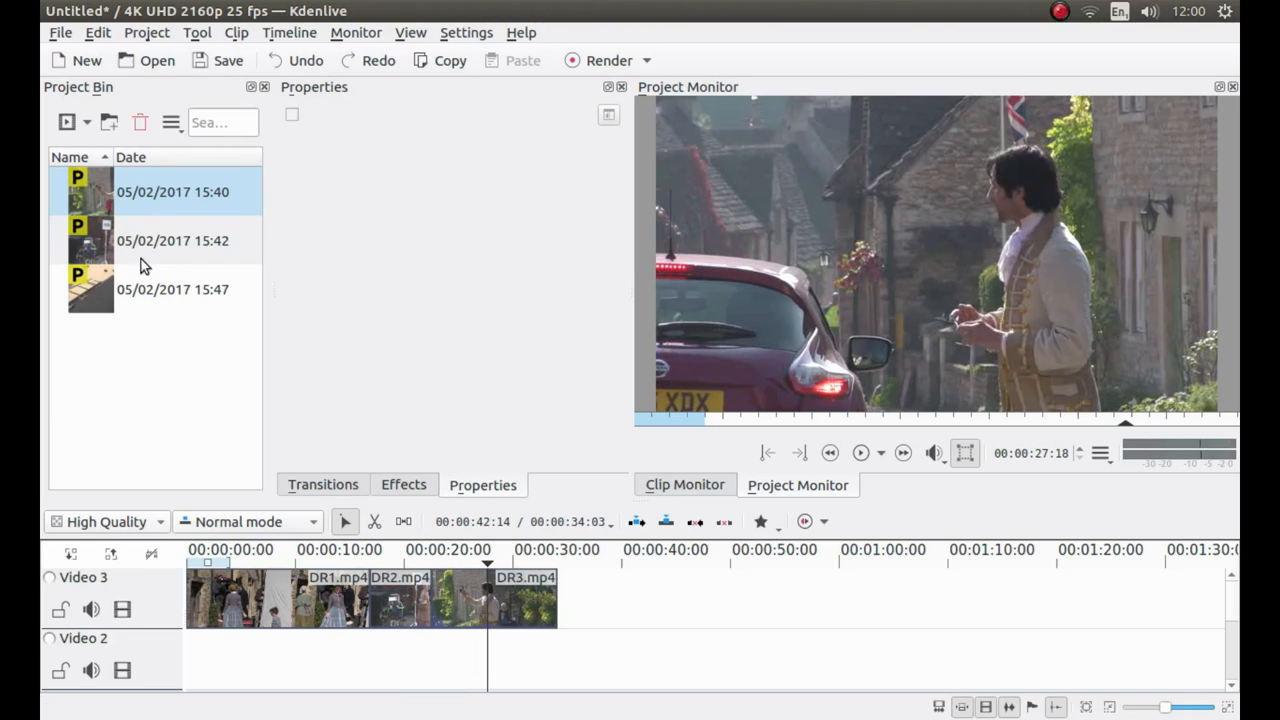
mouse_move(538, 308)
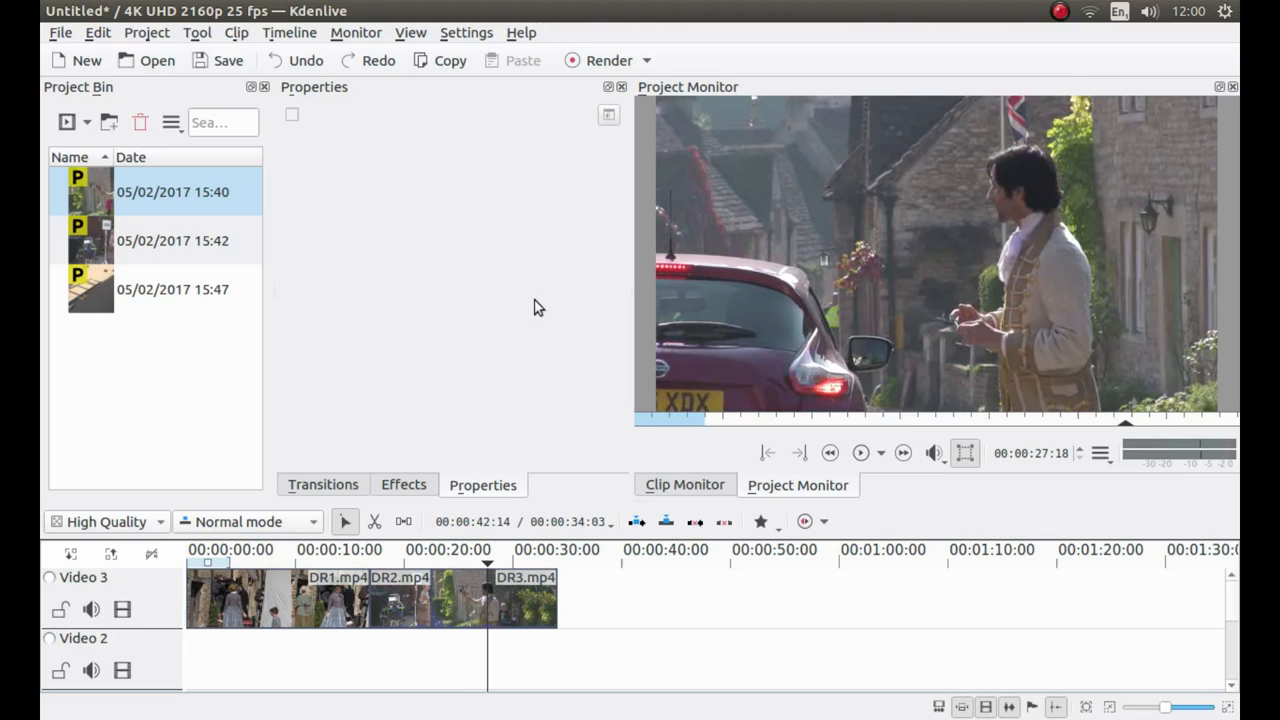
mouse_move(472, 324)
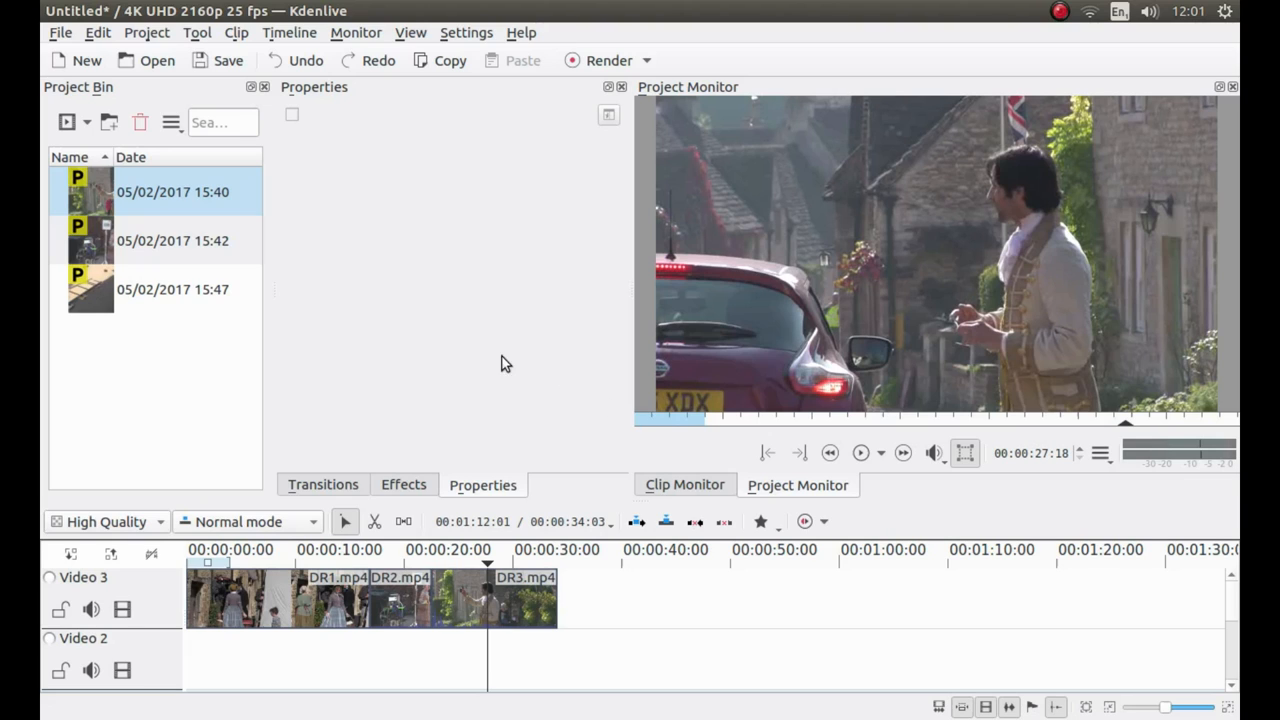
mouse_move(342, 374)
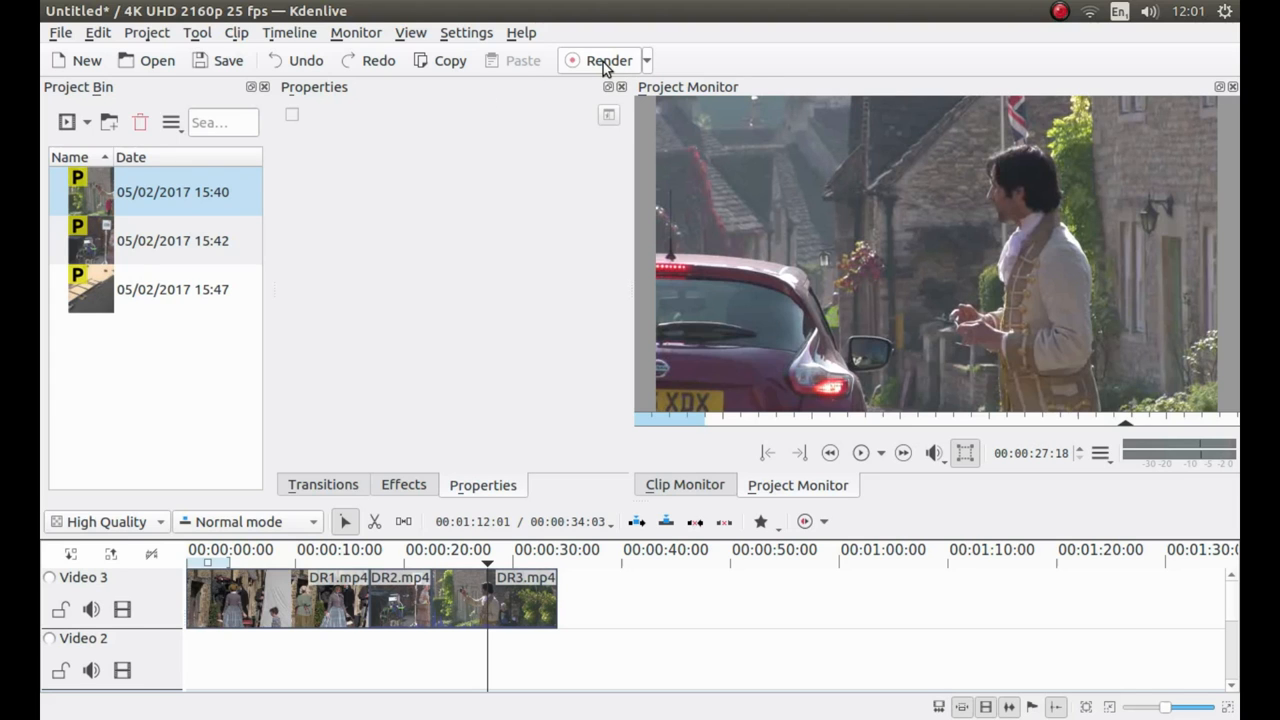
Choose MP4-H265 (HEVC) 4K as the render format with the Quality slider at maximum.
click(608, 60)
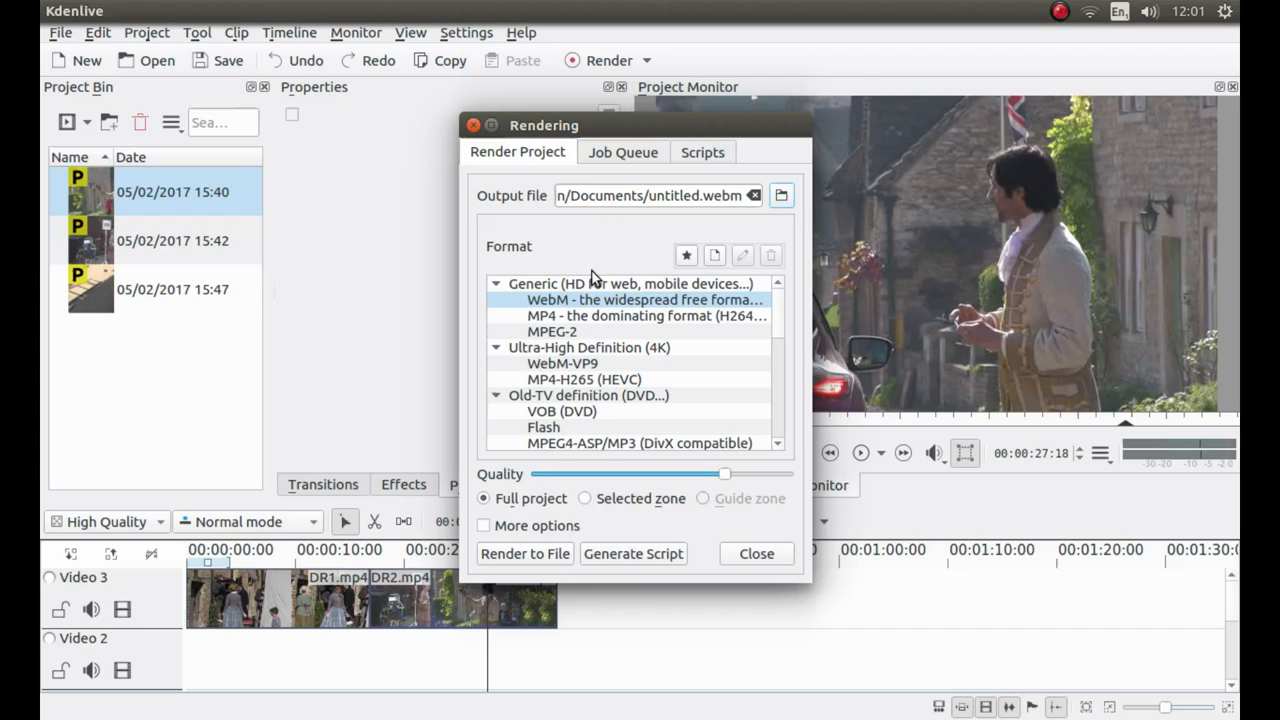
mouse_move(570, 348)
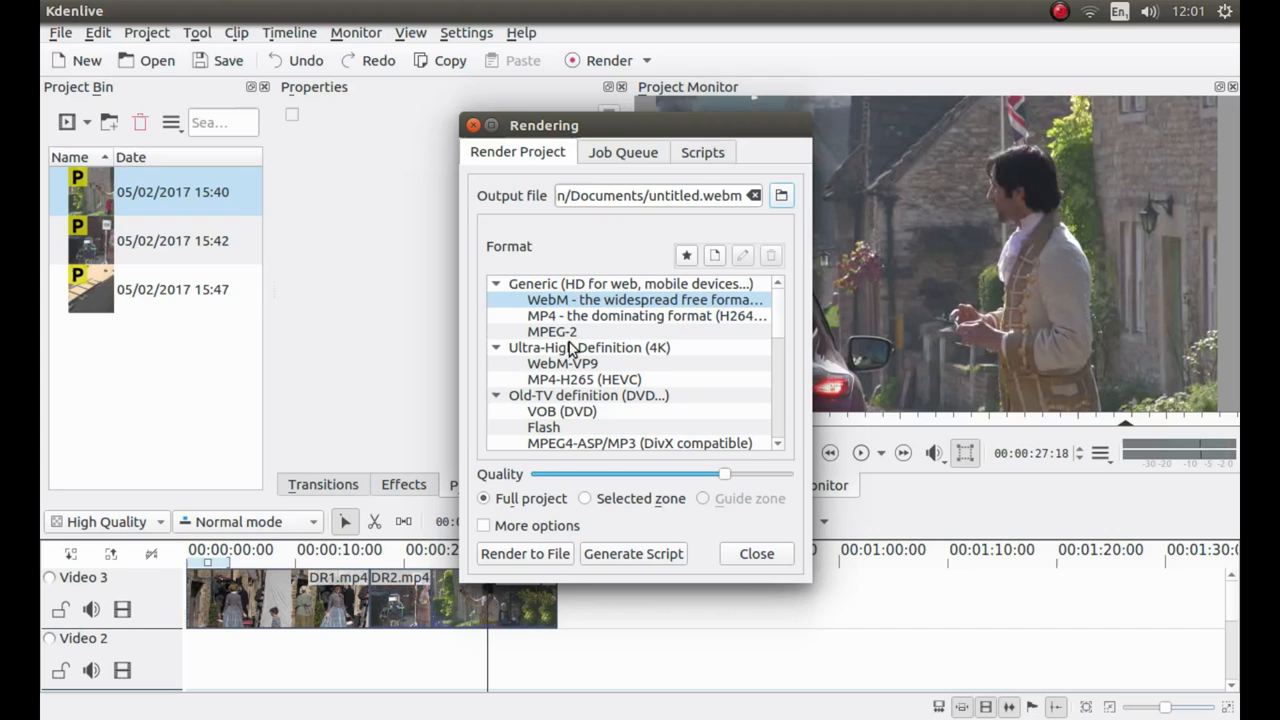
mouse_move(748, 362)
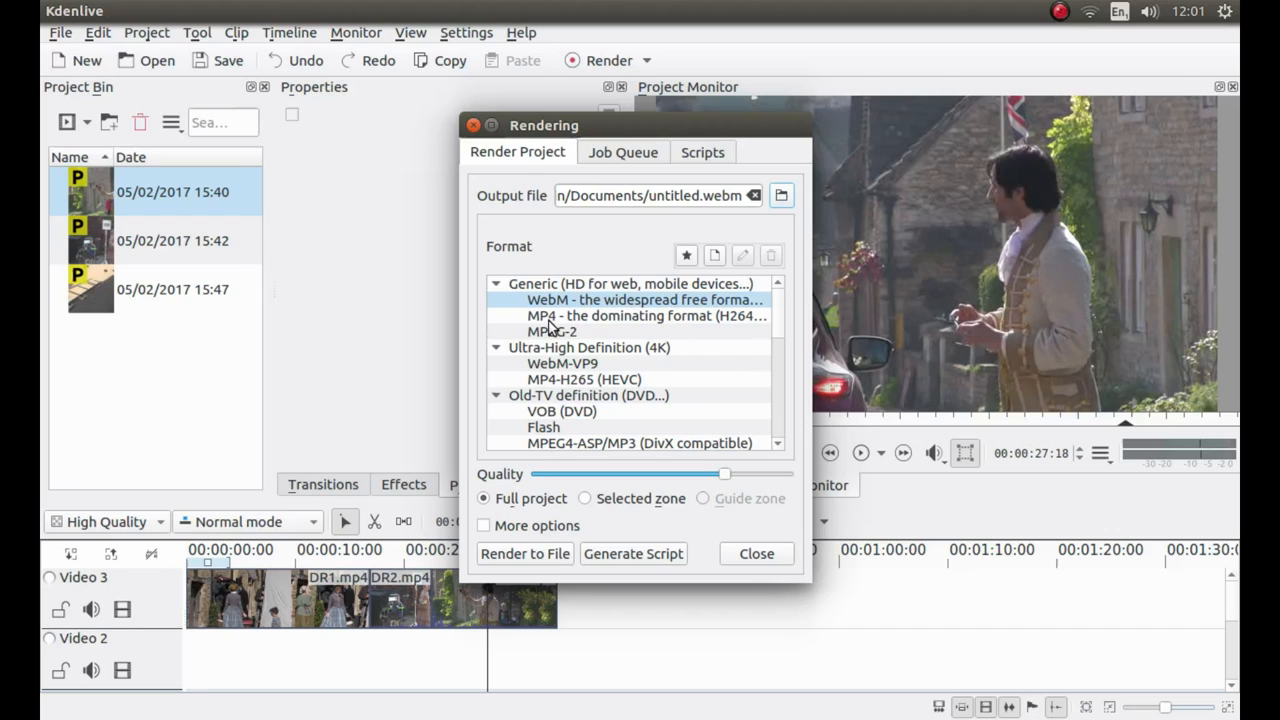
mouse_move(500, 362)
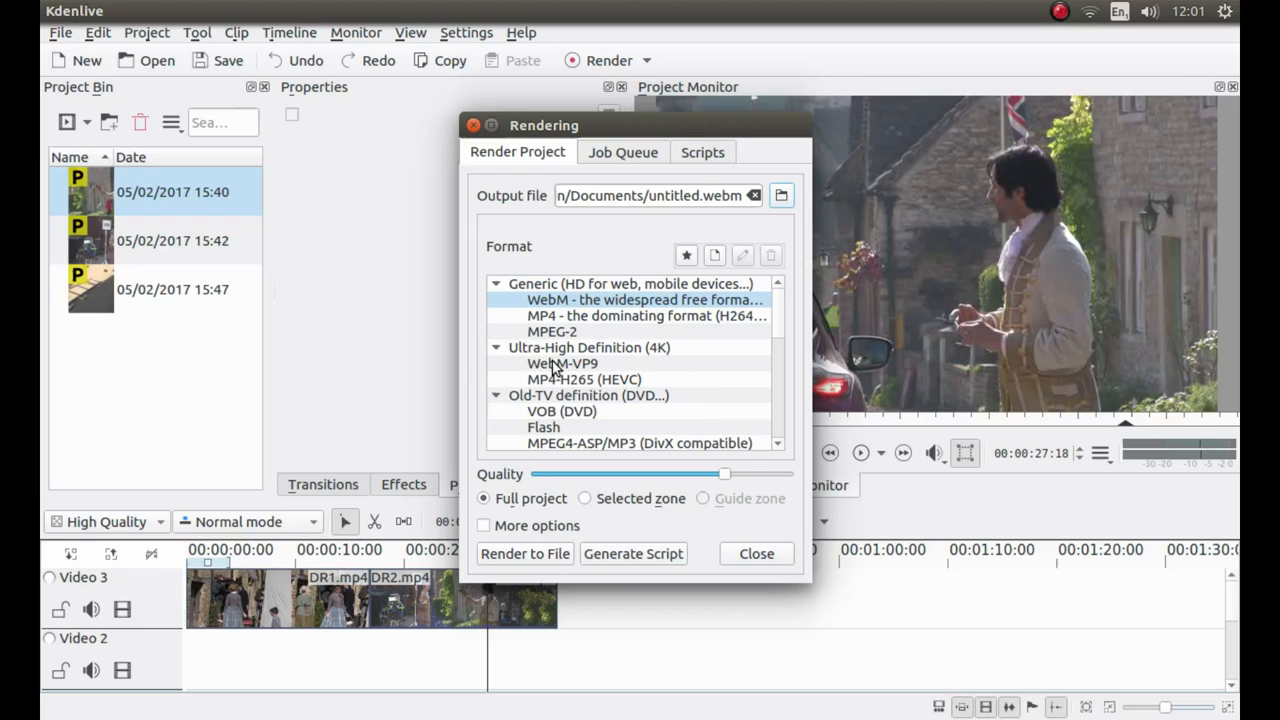
mouse_move(508, 356)
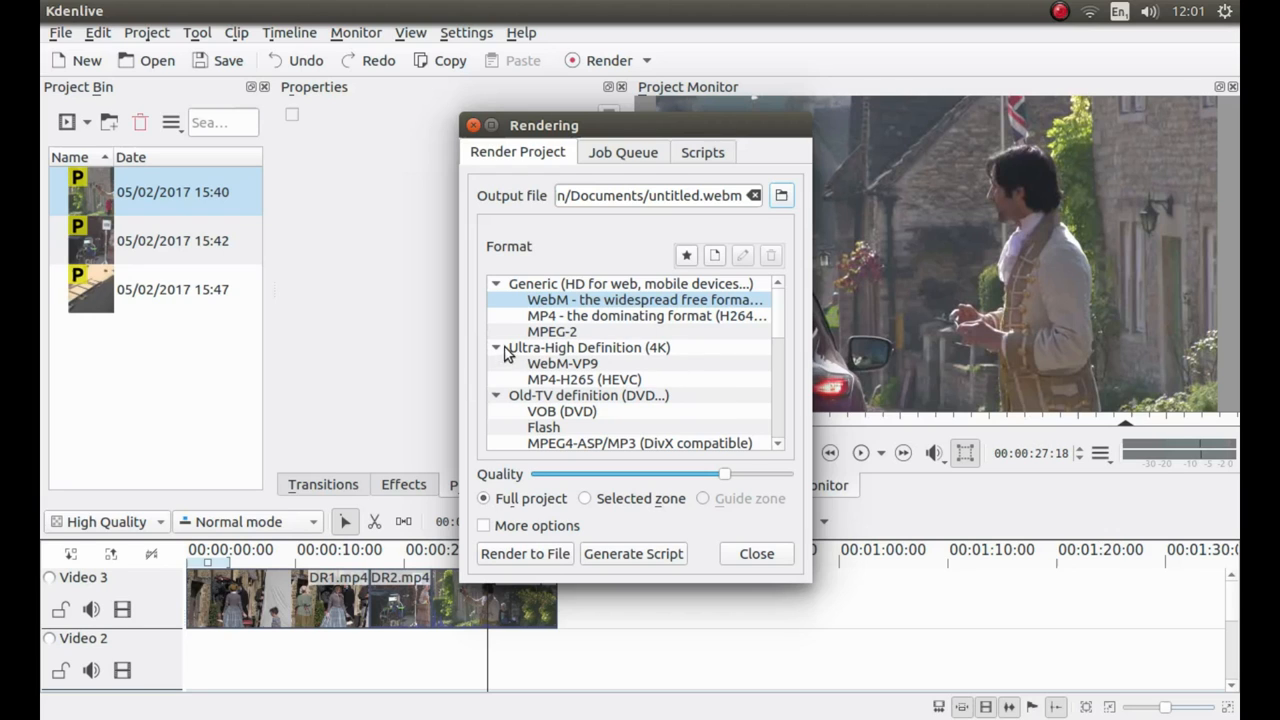
mouse_move(560, 376)
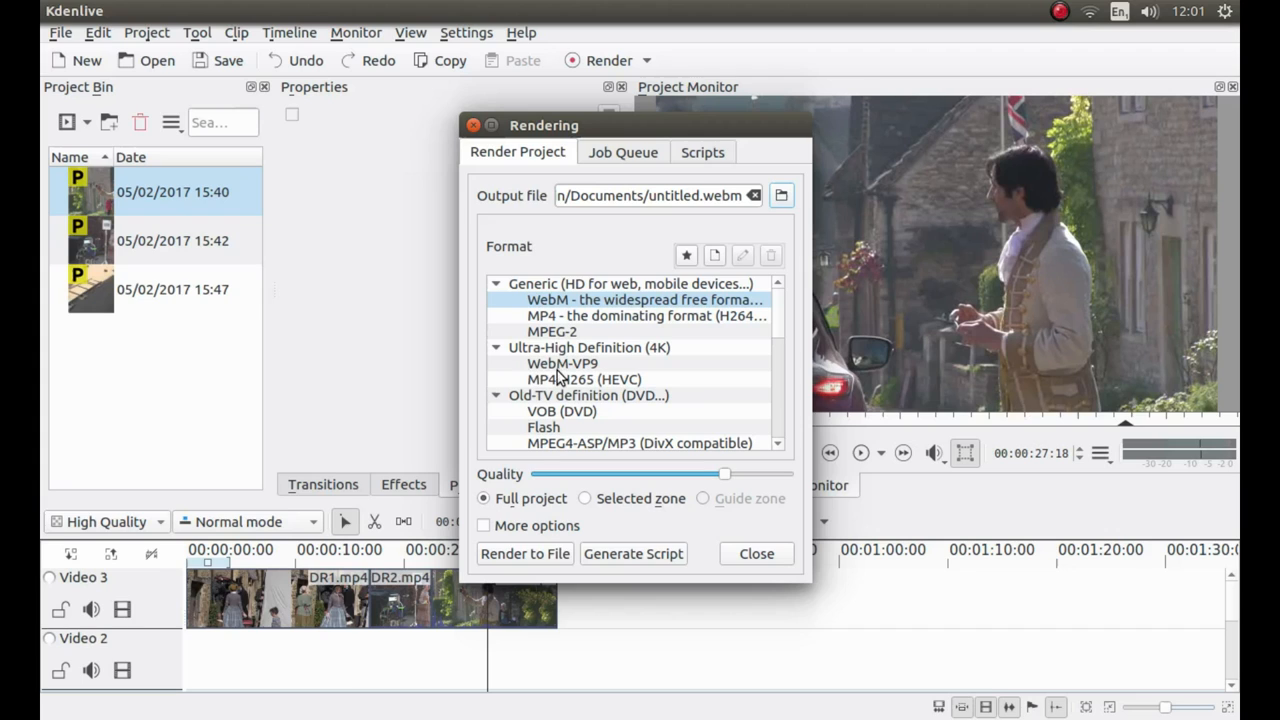
mouse_move(752, 340)
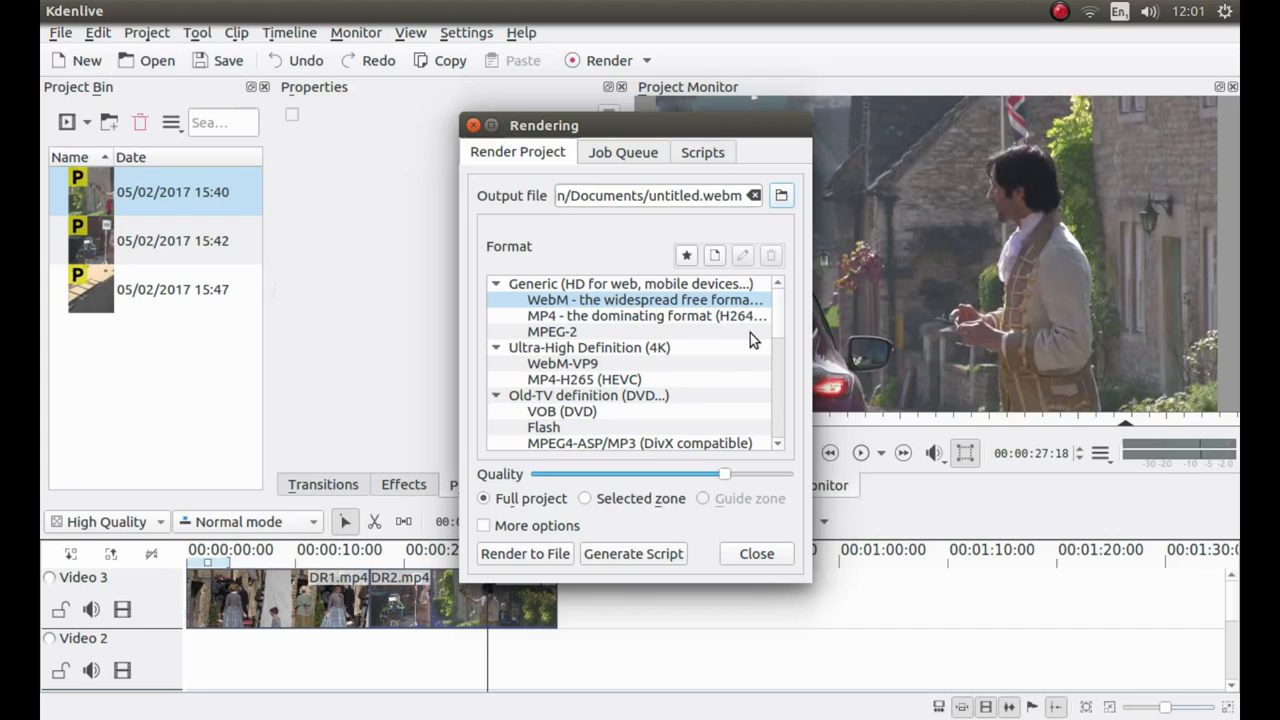
mouse_move(550, 388)
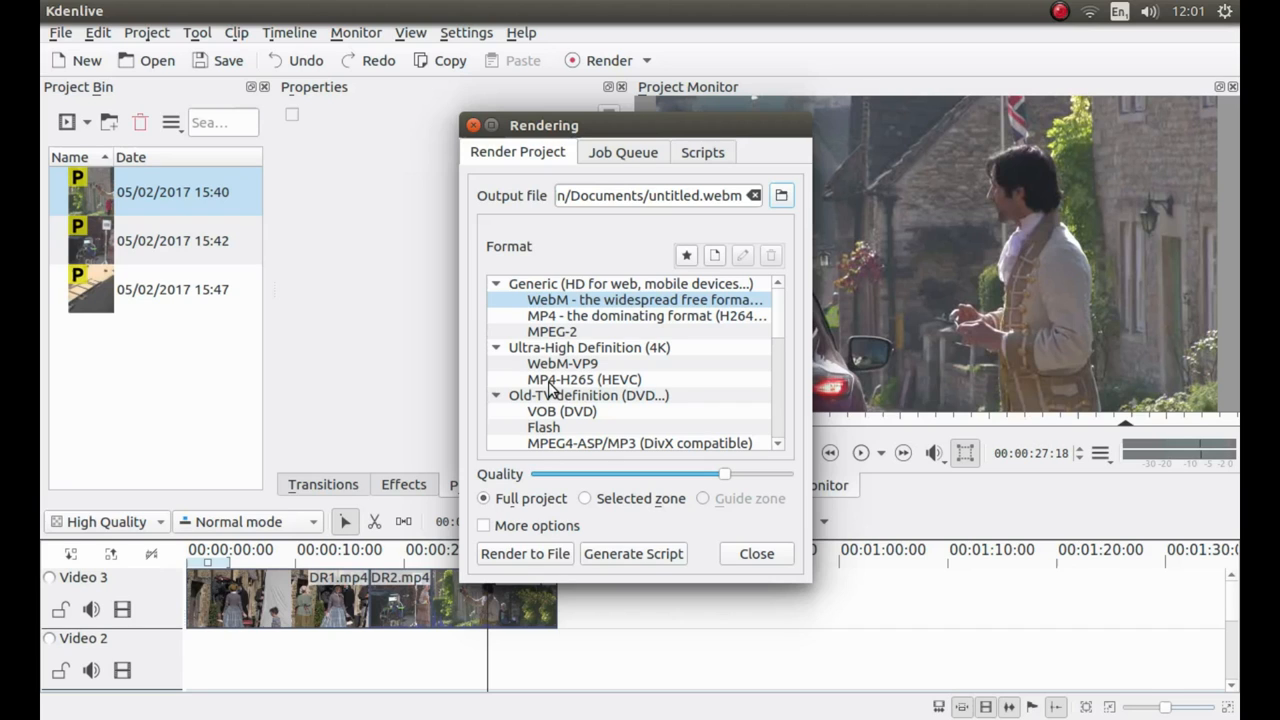
click(584, 380)
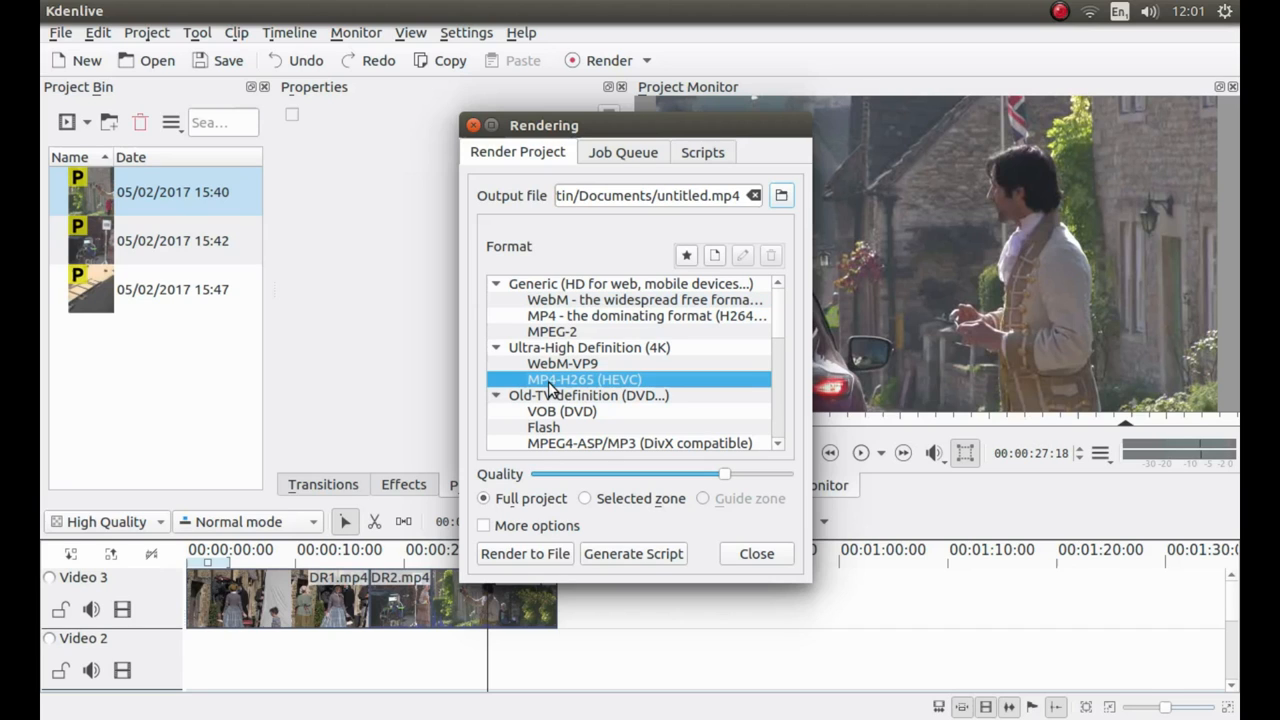
mouse_move(640, 480)
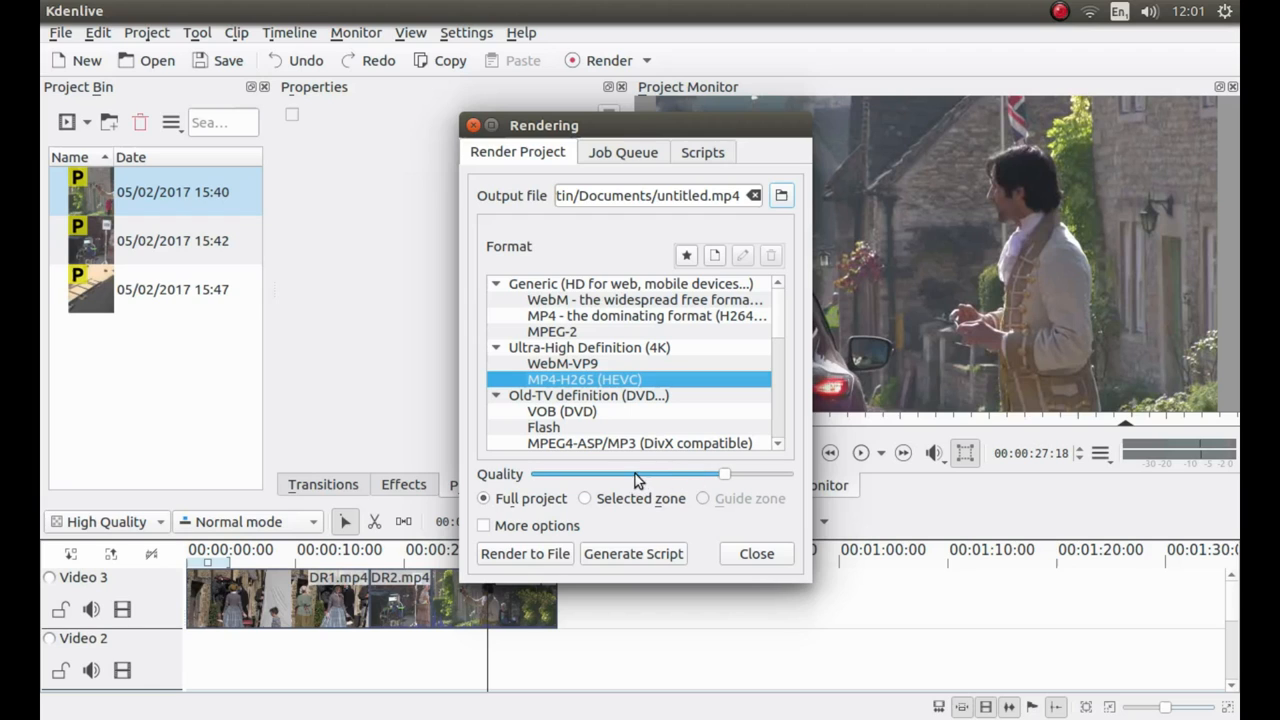
mouse_move(688, 470)
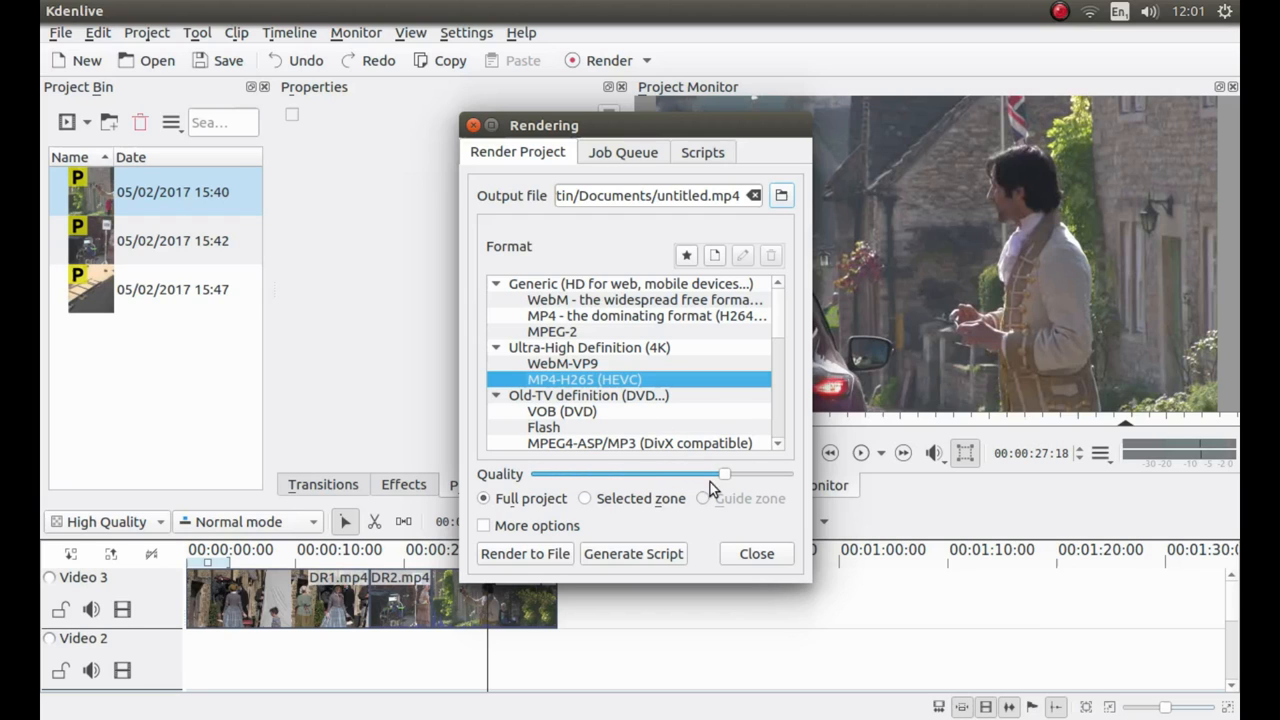
mouse_move(724, 472)
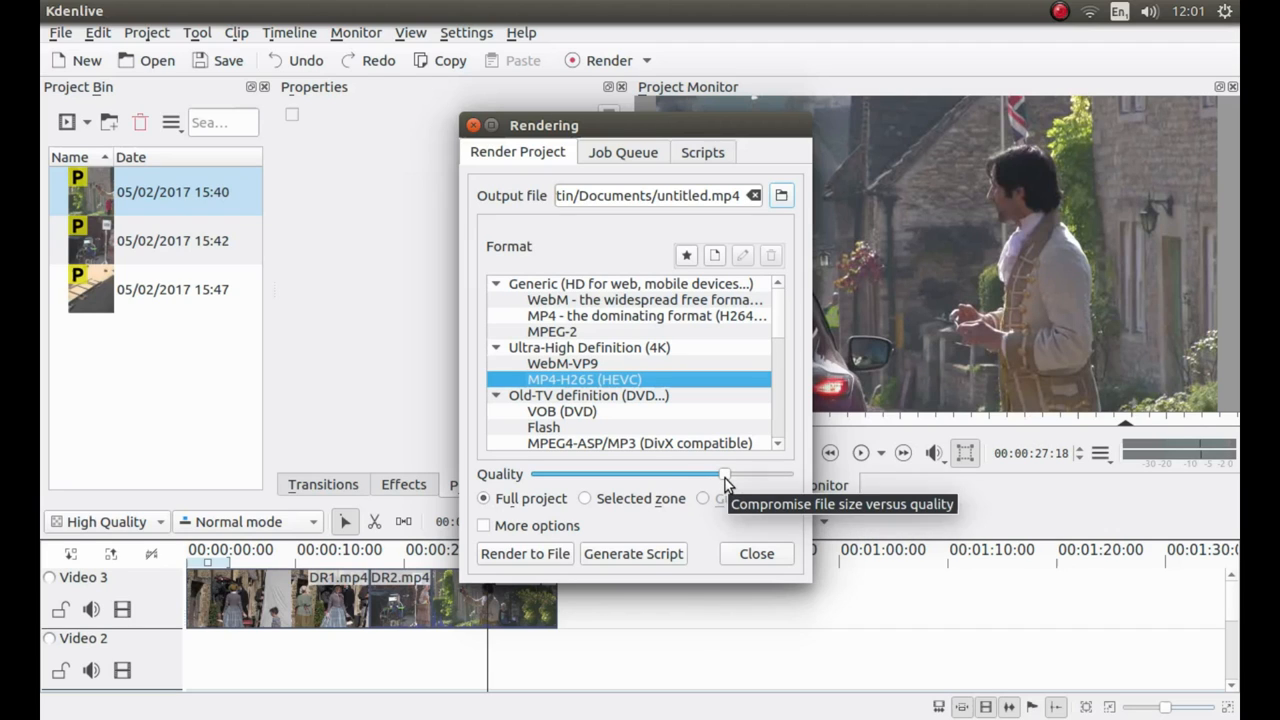
drag(724, 476, 784, 476)
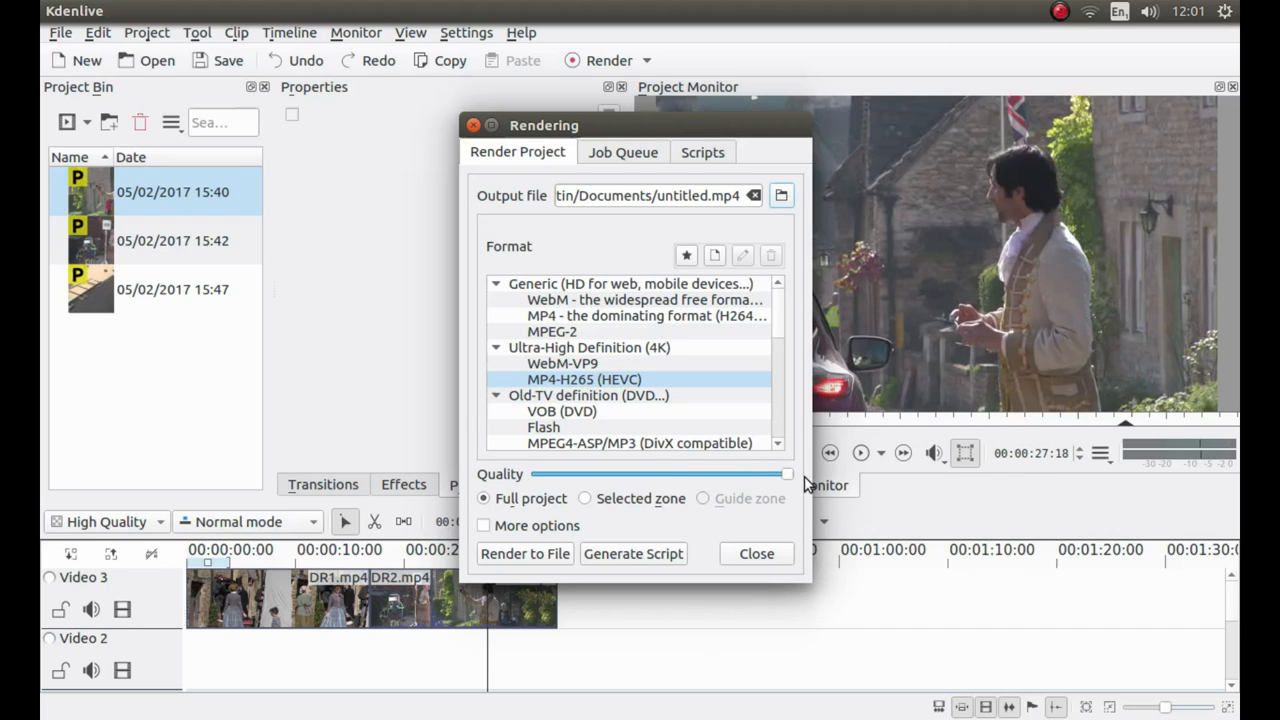
mouse_move(638, 258)
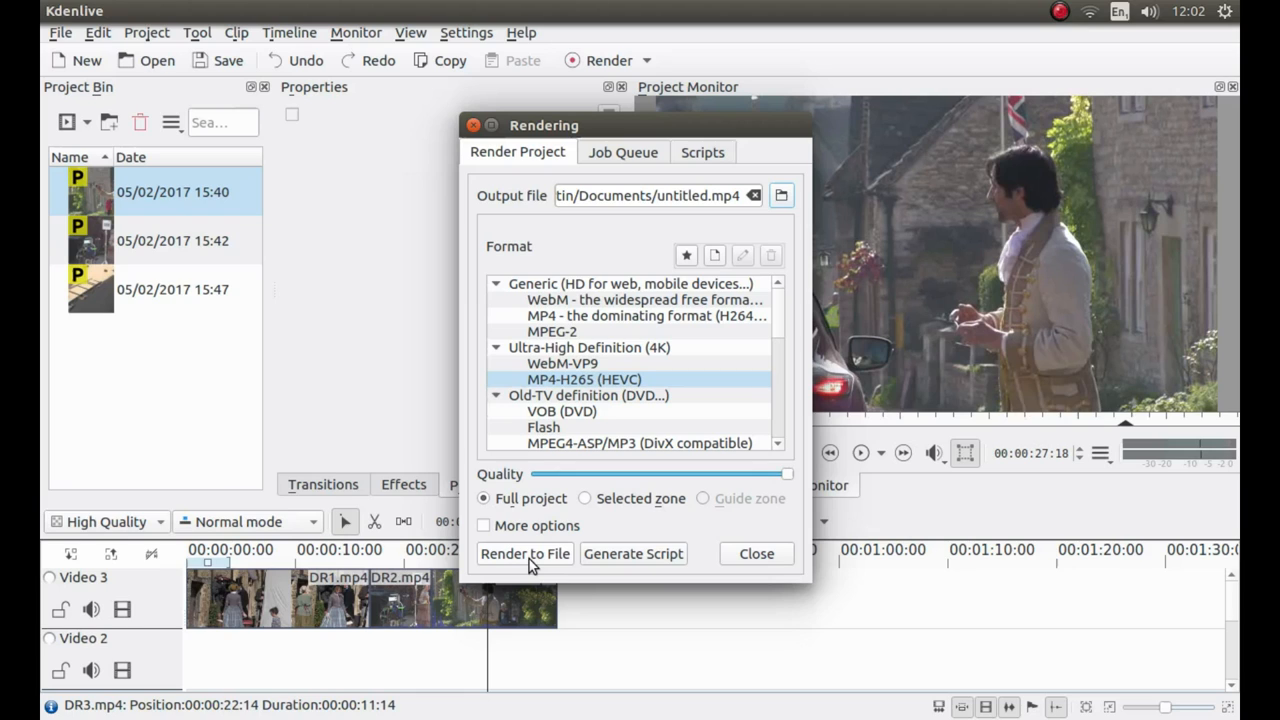
mouse_move(700, 100)
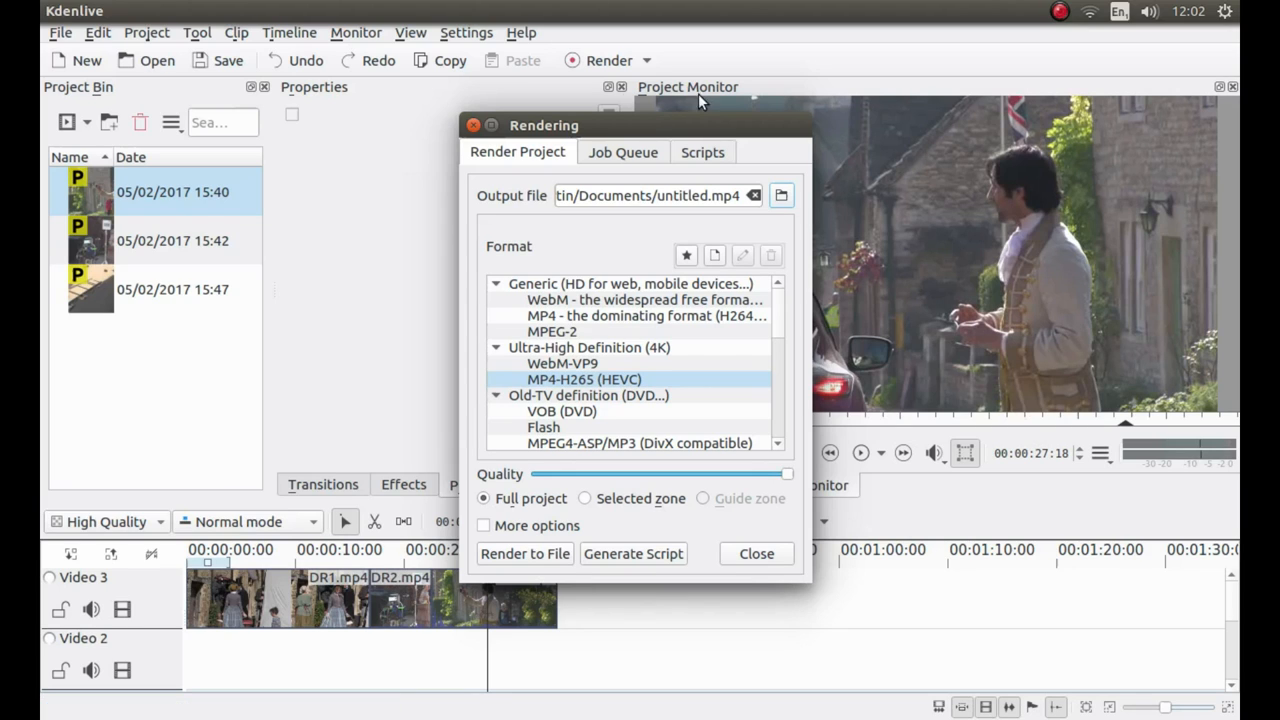
mouse_move(704, 160)
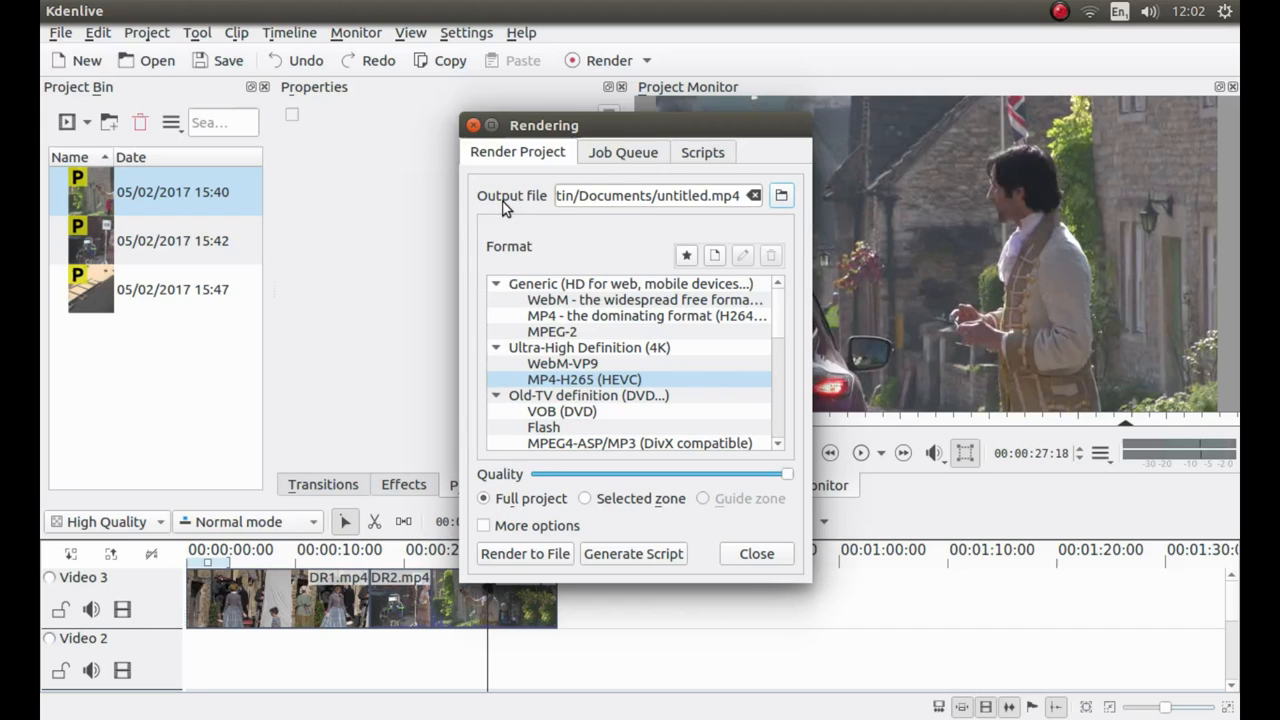
mouse_move(812, 210)
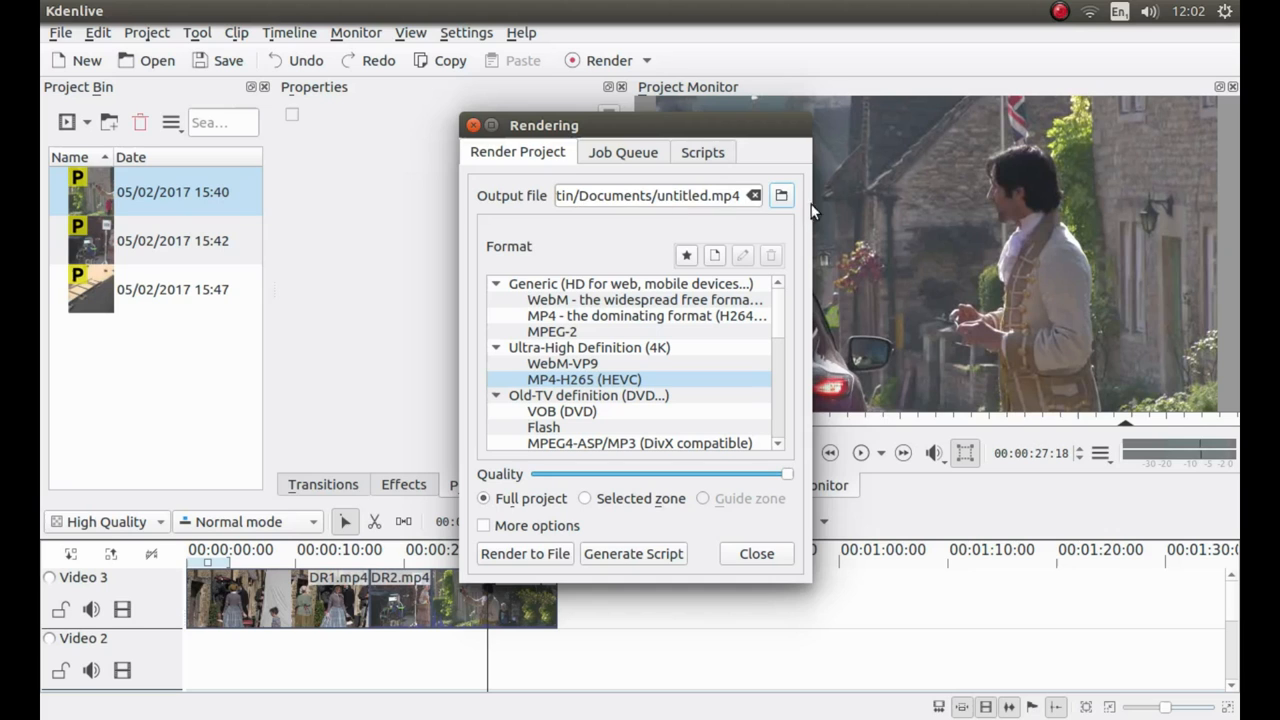
Set the render output file to dr1.mp4 in the home Videos folder, fixing a mistyped name.
click(780, 196)
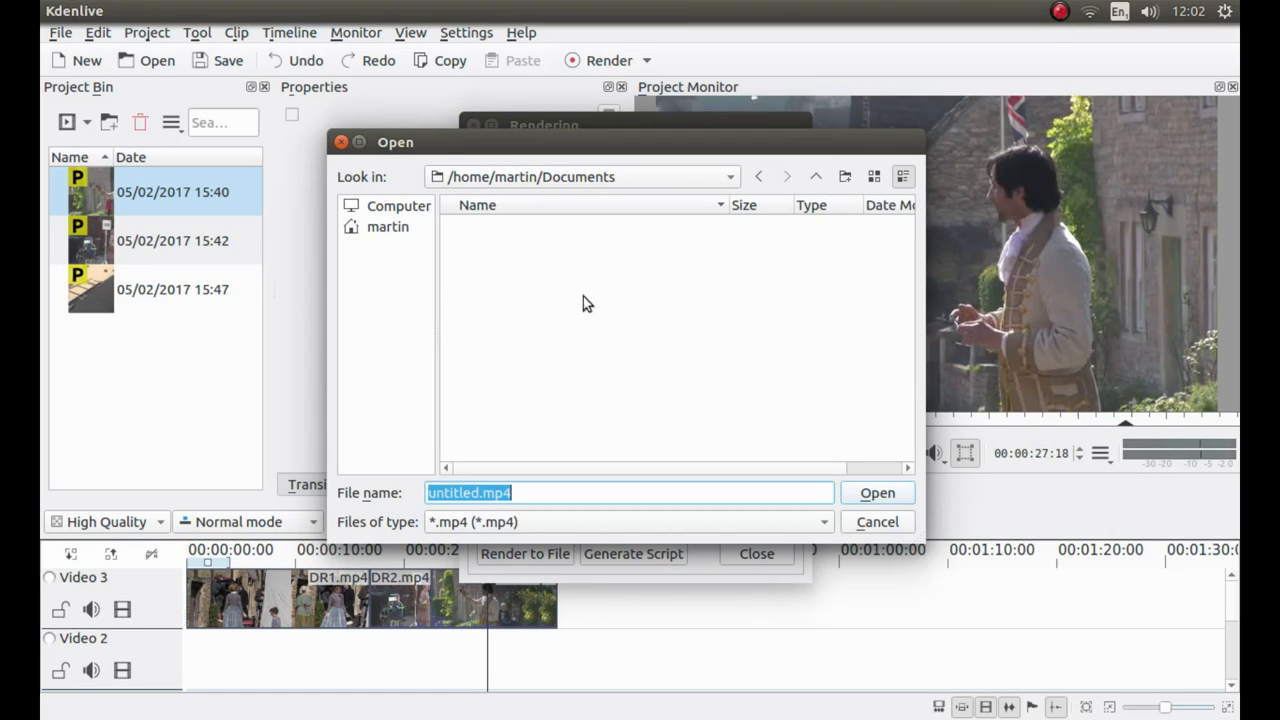
click(388, 226)
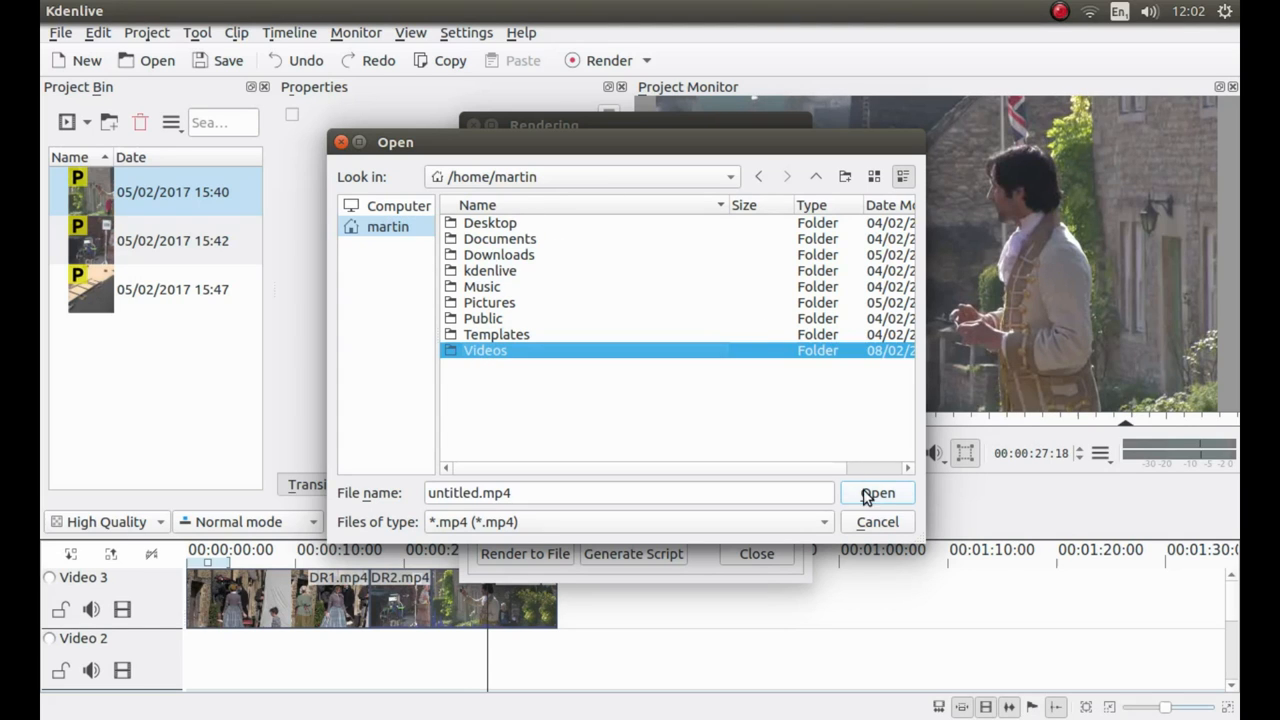
double_click(484, 350)
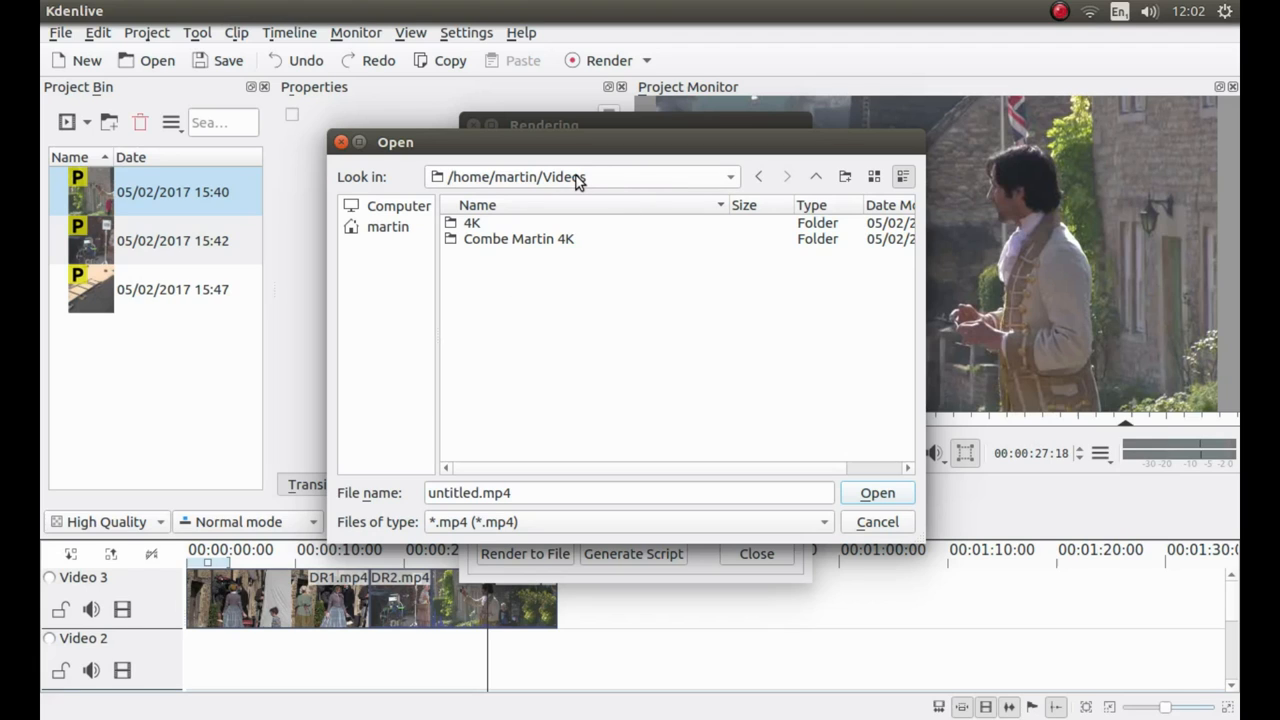
mouse_move(578, 184)
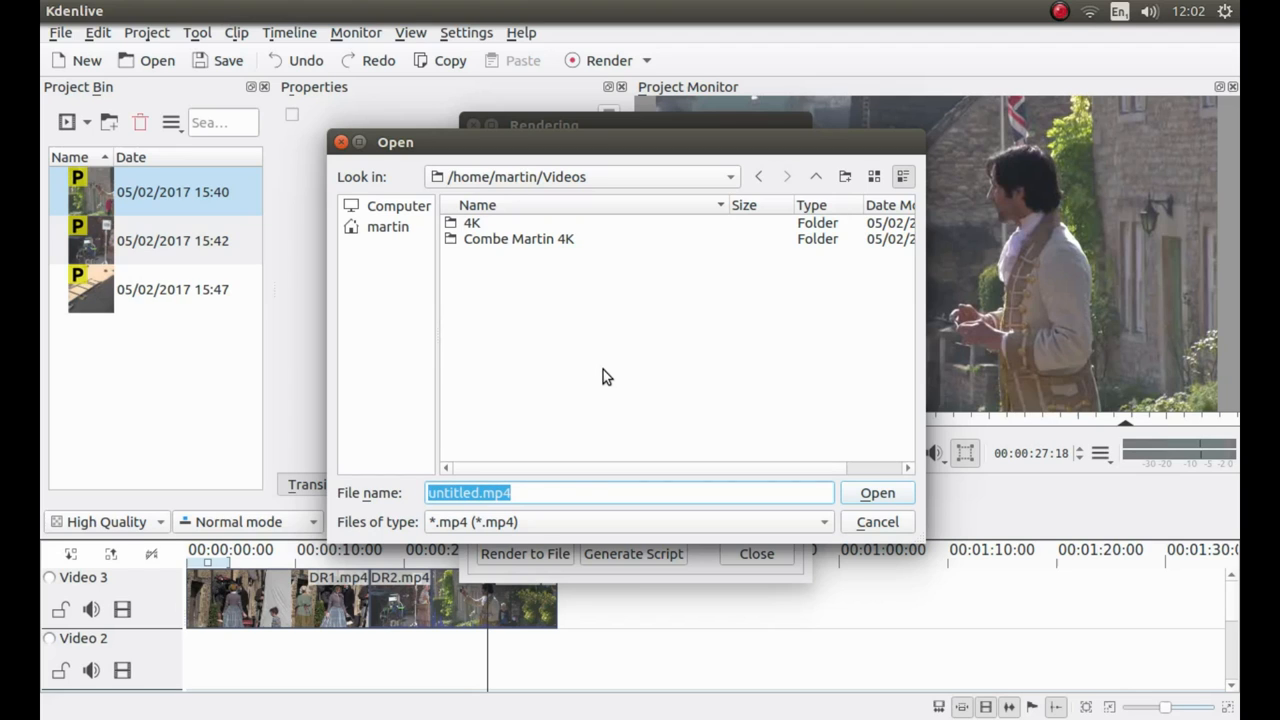
text(Ed)
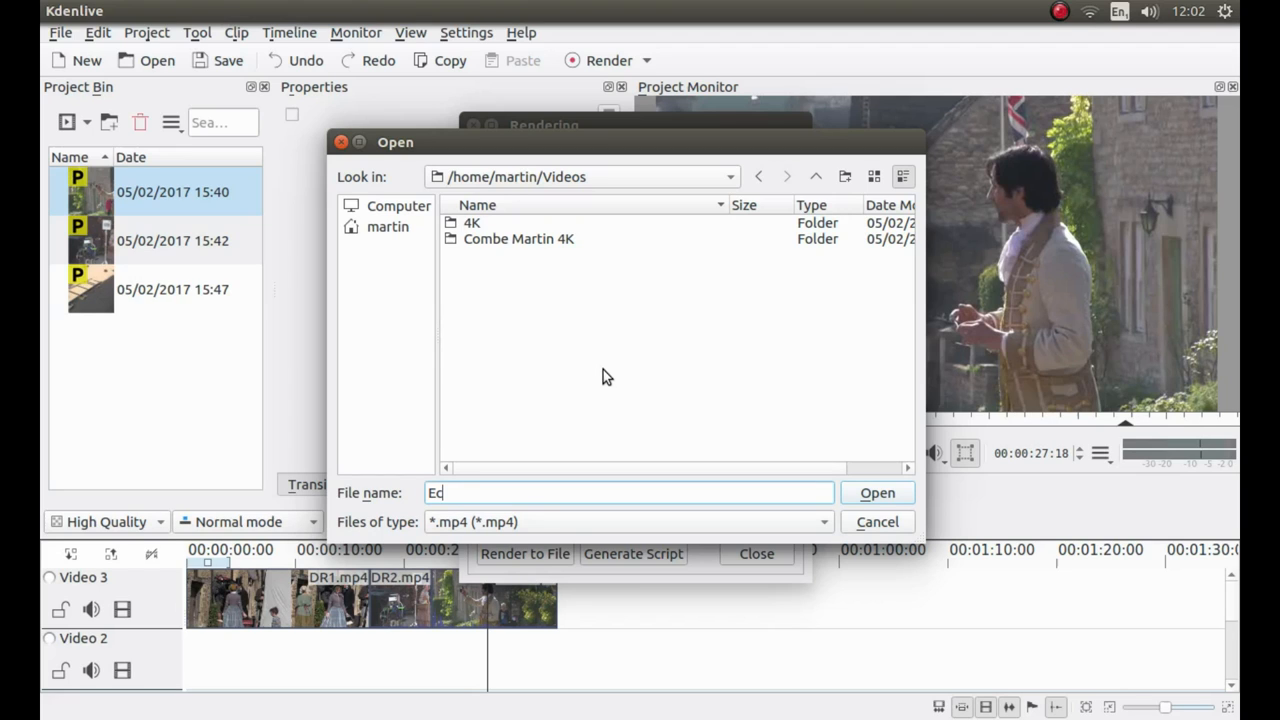
text(caple)
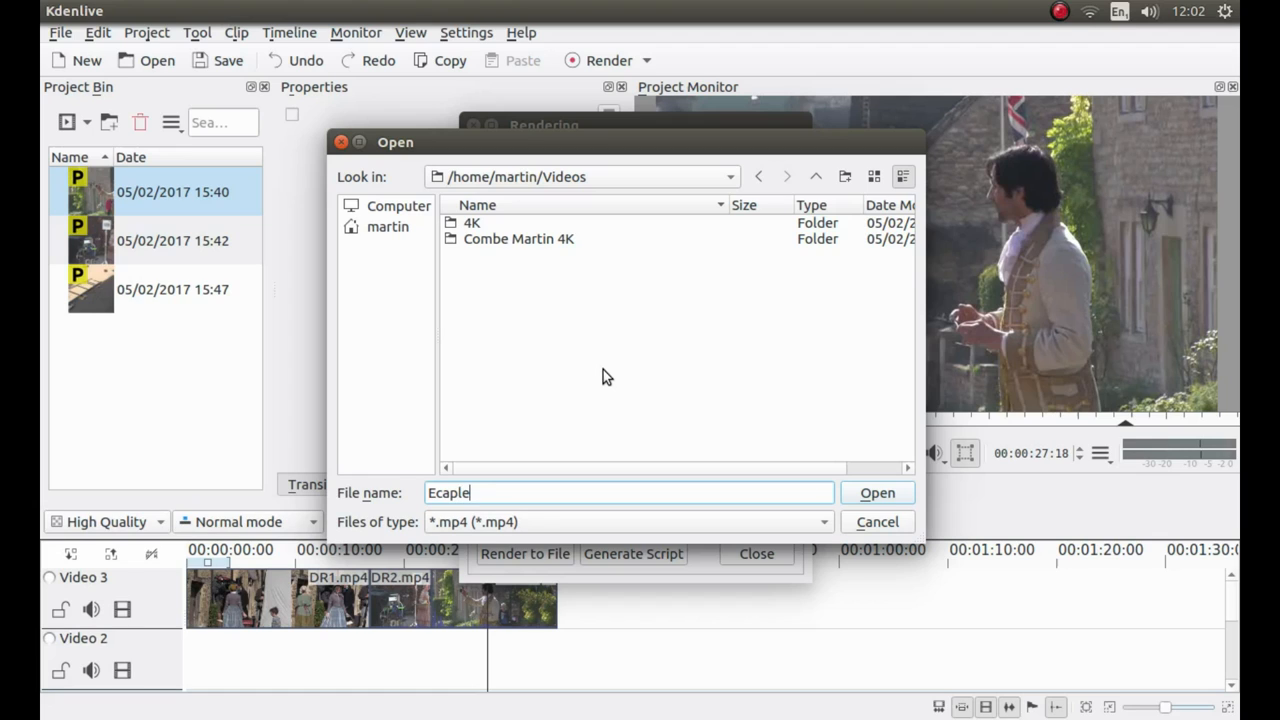
key(BackSpace)
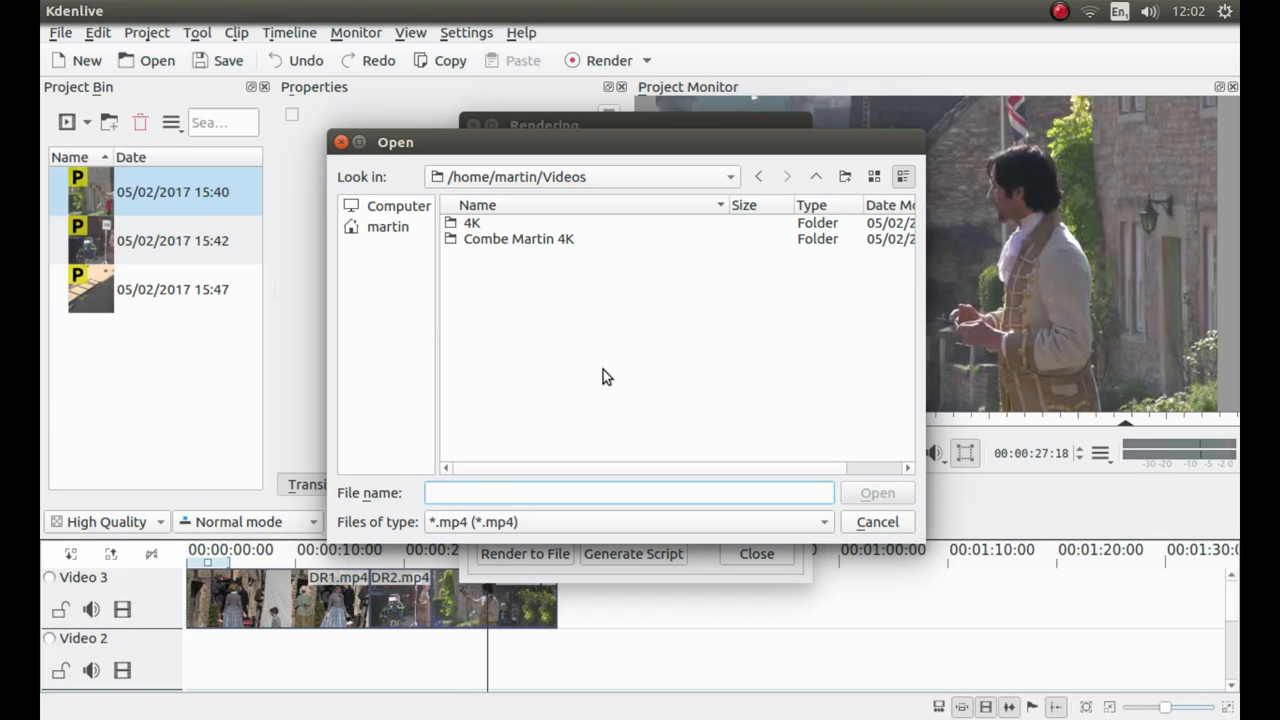
text(dr1)
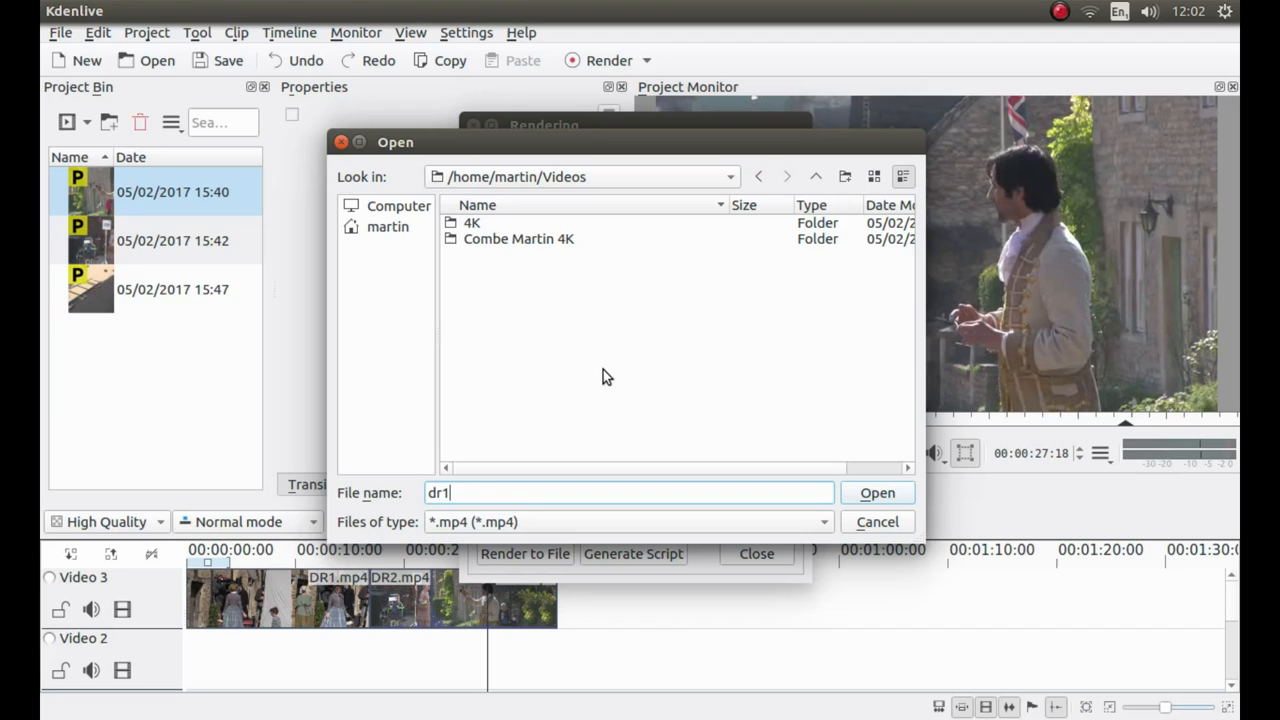
mouse_move(876, 492)
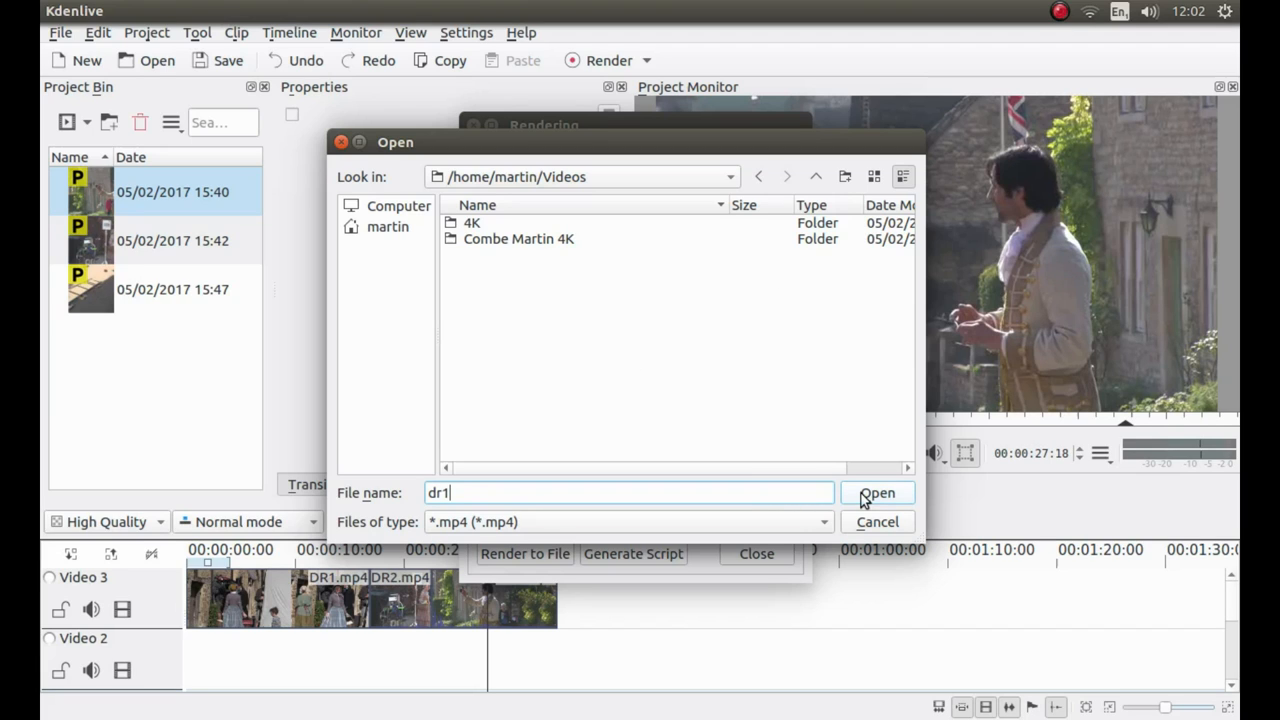
click(876, 492)
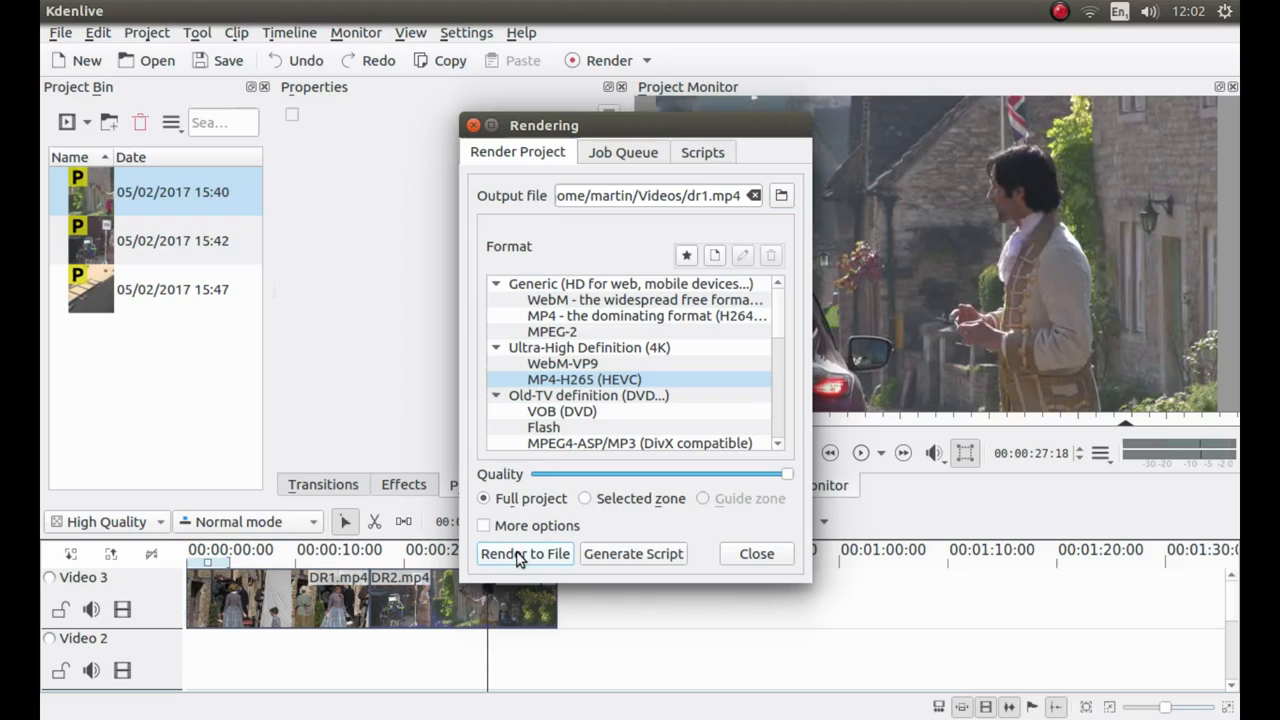
Launch the render of dr1.mp4 to the Videos folder, tracked in the Job Queue.
click(524, 552)
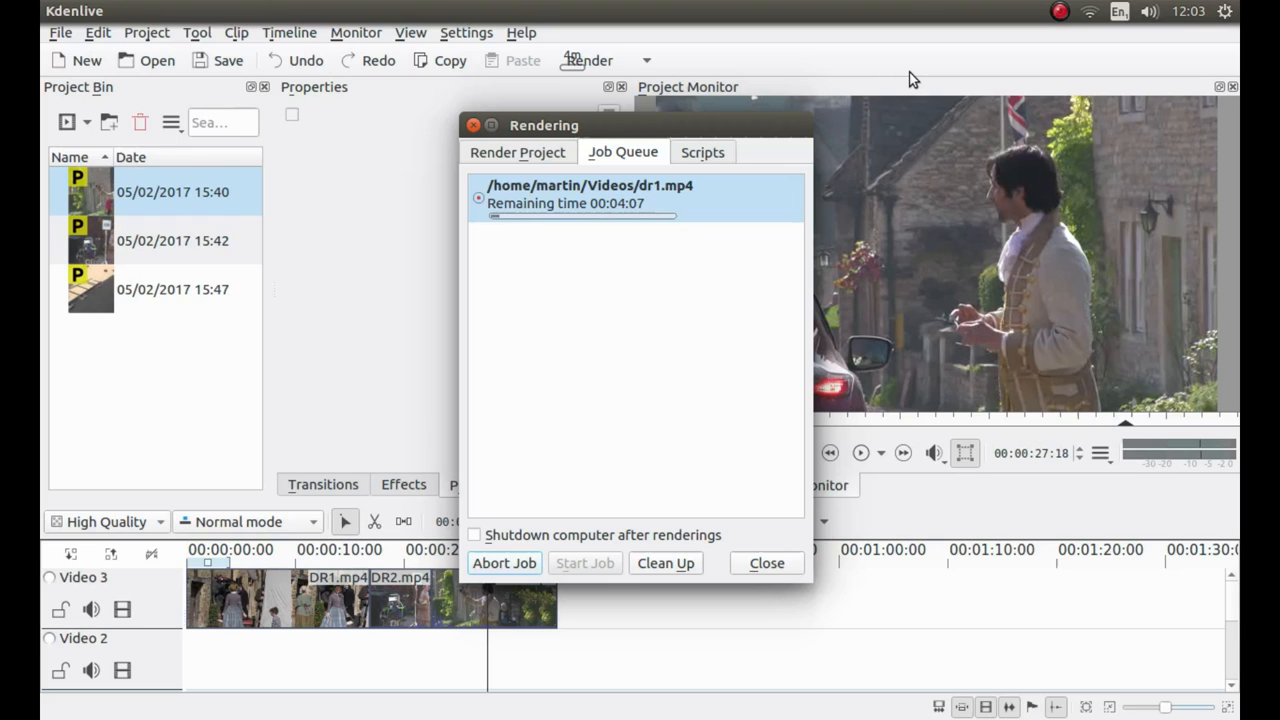
mouse_move(610, 210)
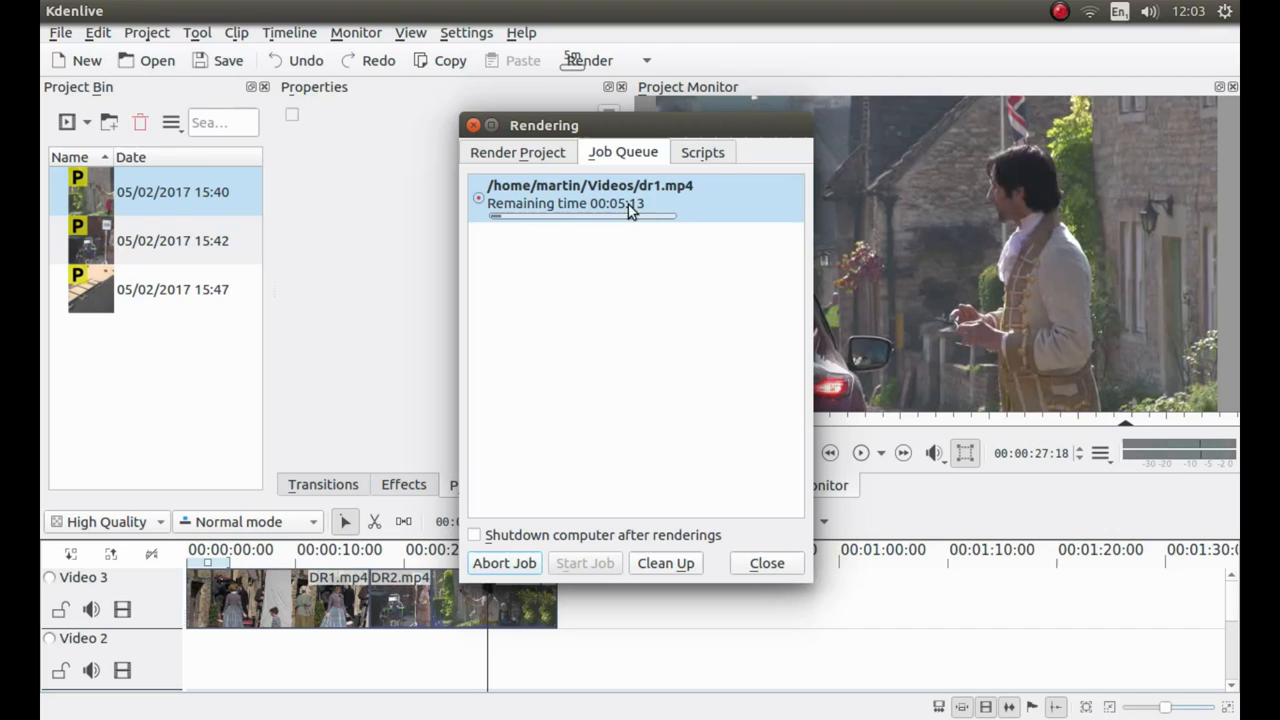
mouse_move(644, 214)
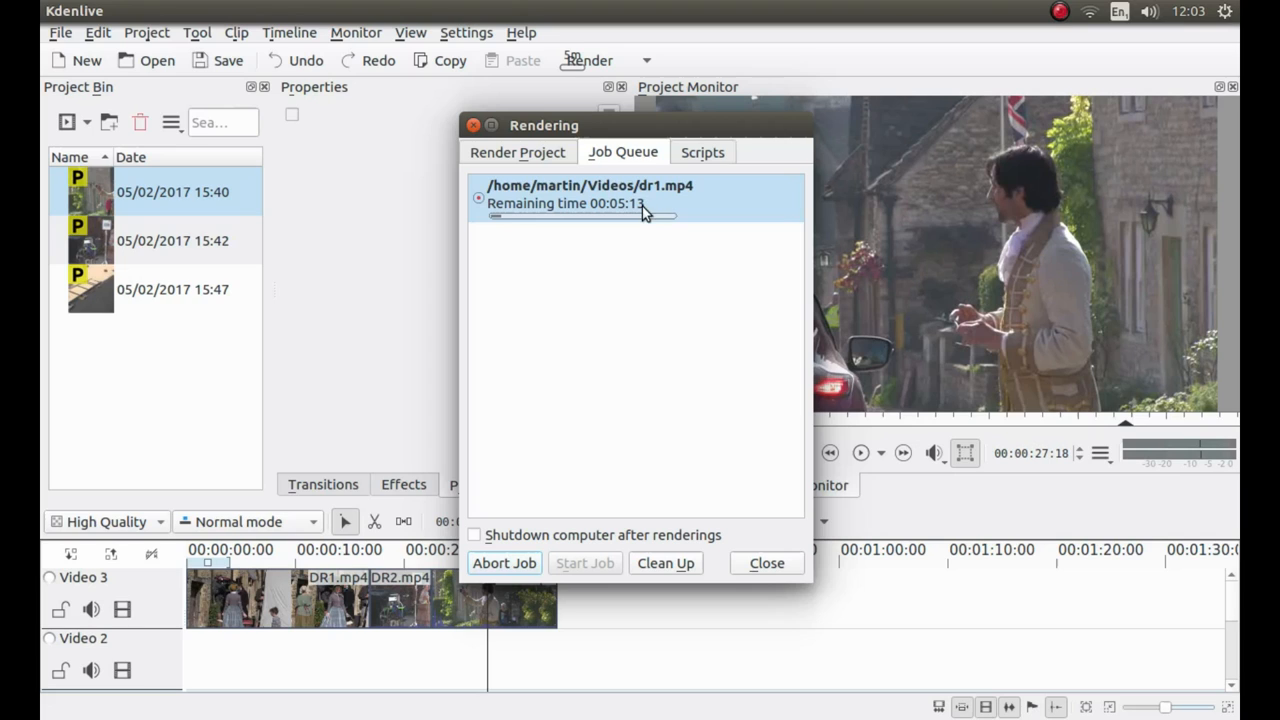
mouse_move(658, 204)
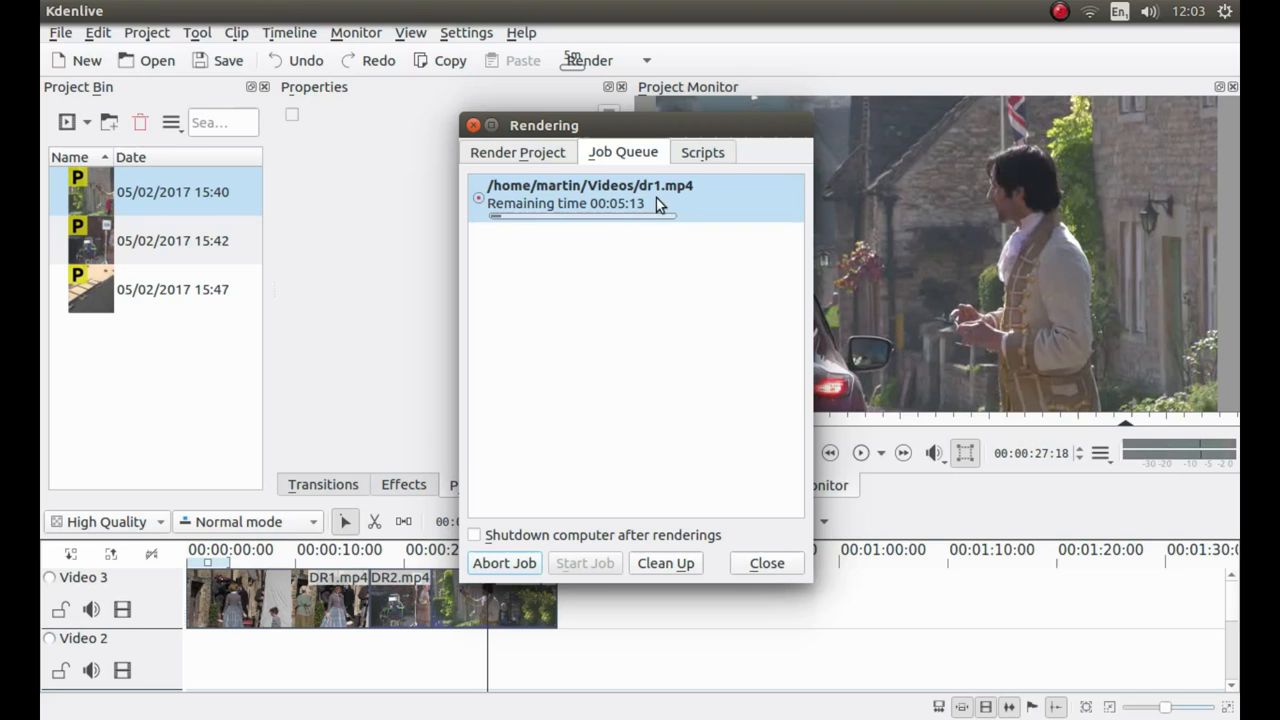
mouse_move(668, 210)
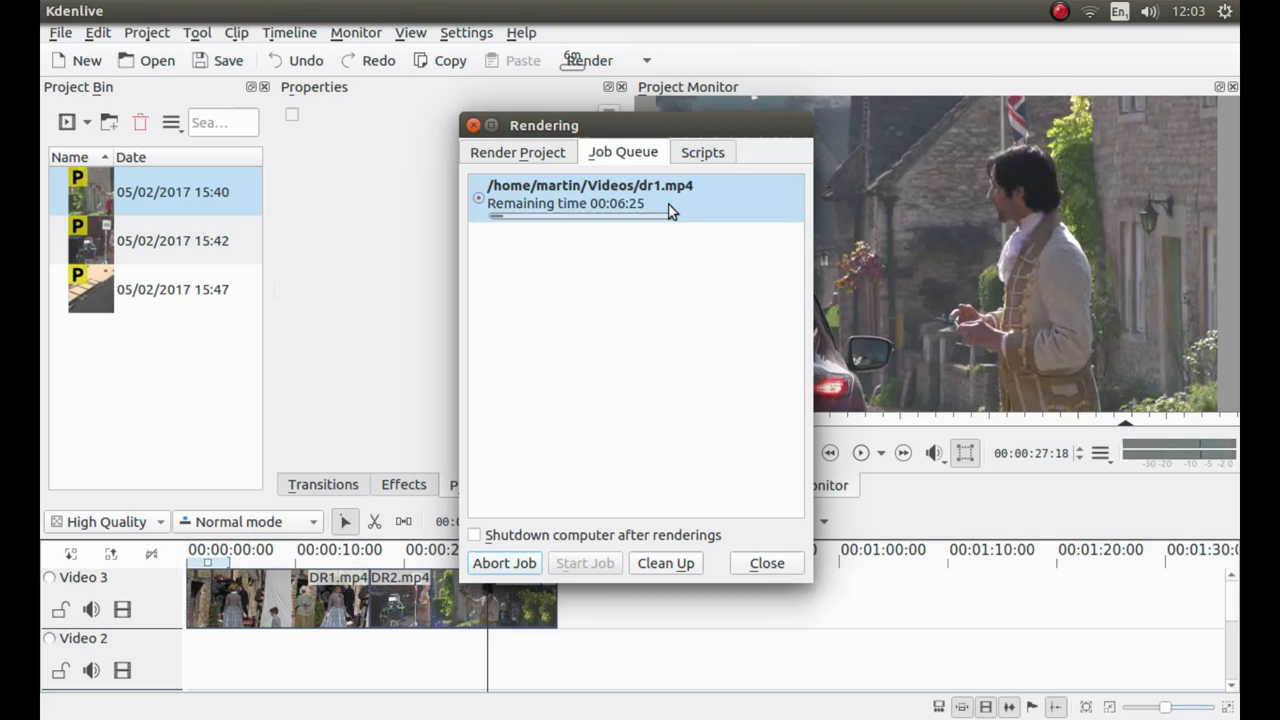
mouse_move(650, 360)
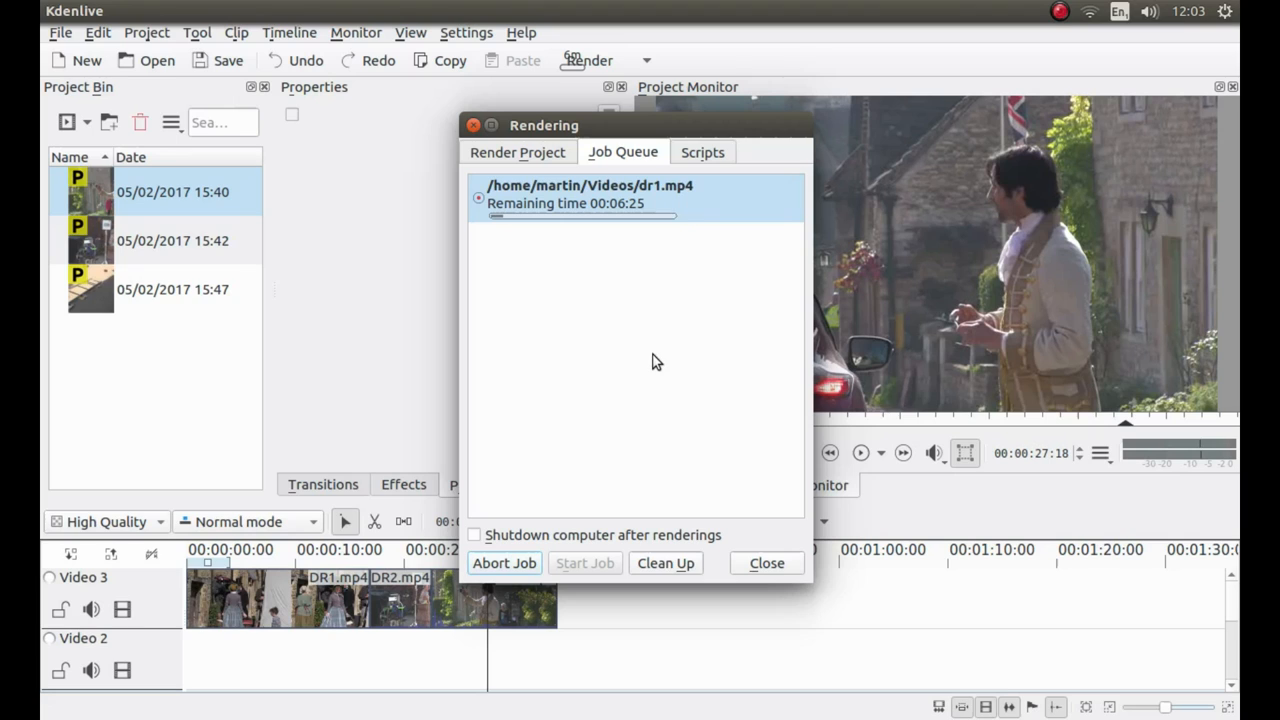